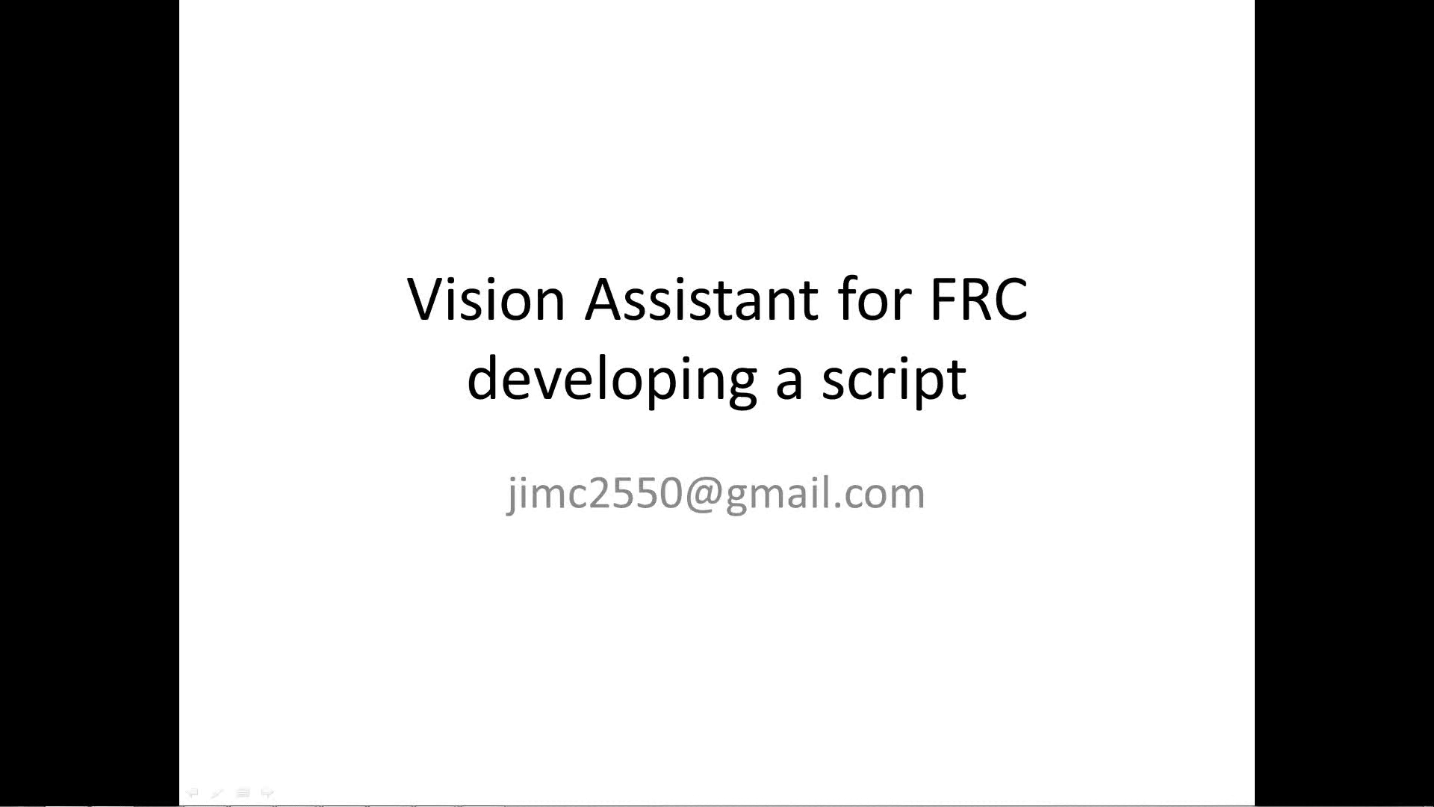
pyautogui.moveTo(1387, 495)
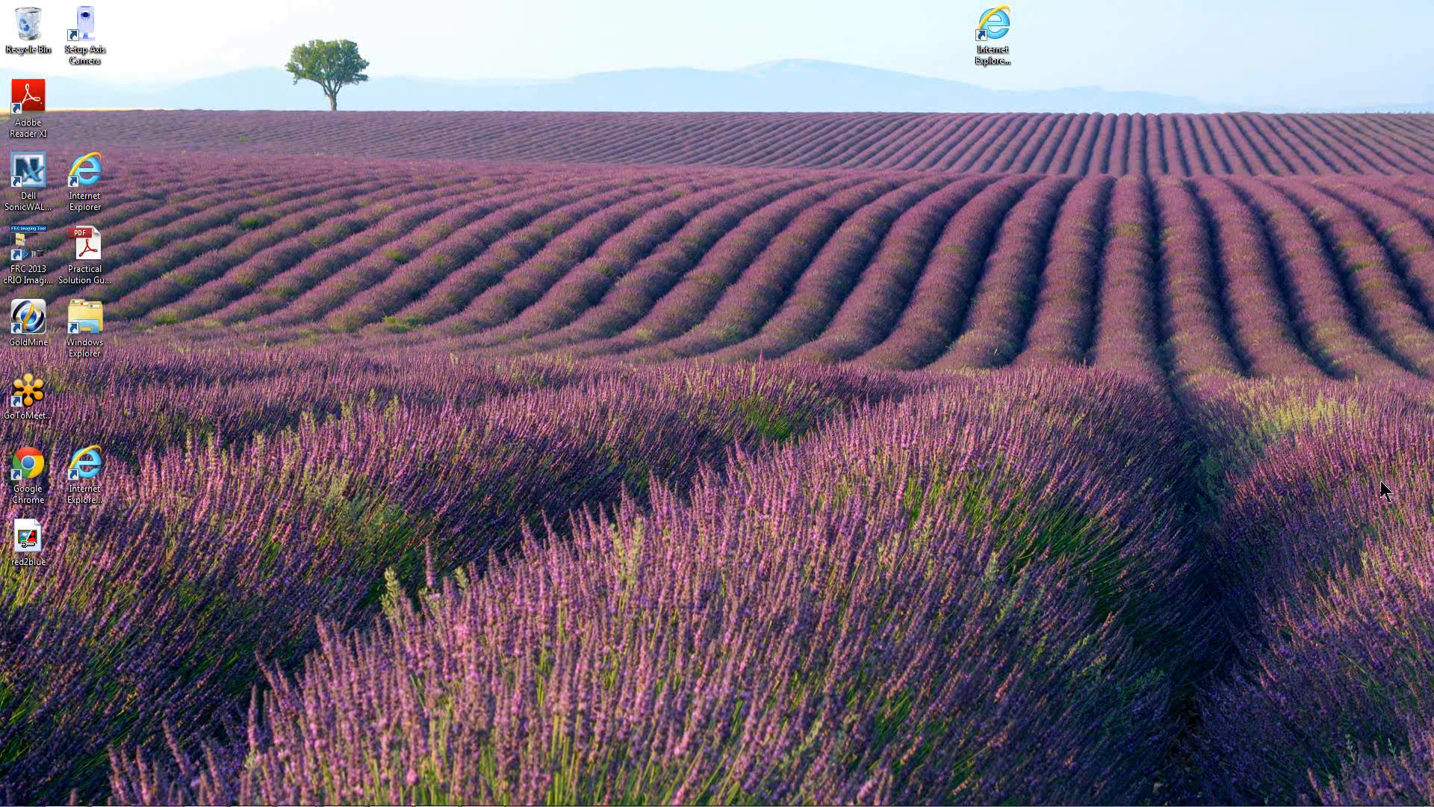
pyautogui.moveTo(284, 699)
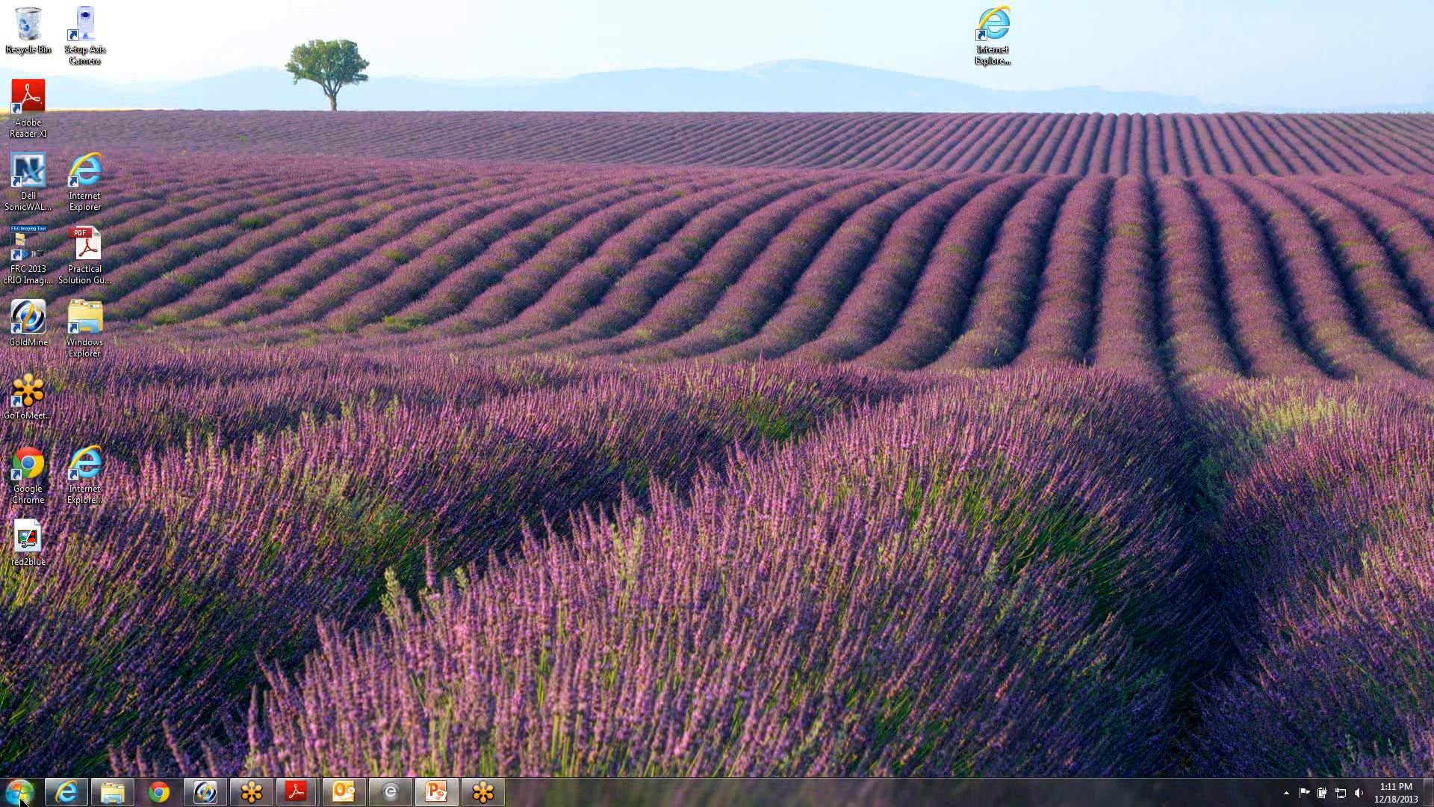
# Launch Vision Assistant 2012 from Start > All Programs > National Instruments
pyautogui.click(18, 790)
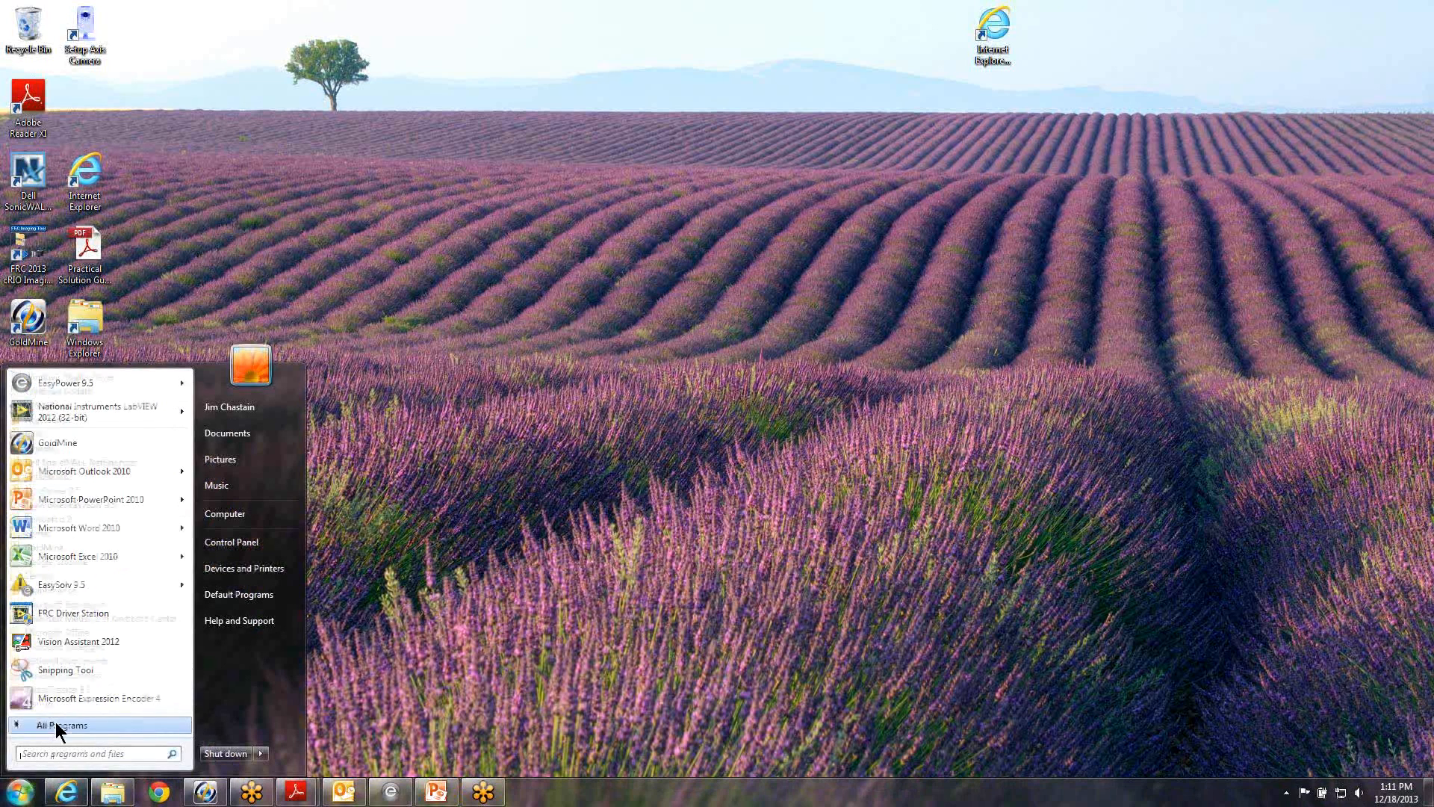
pyautogui.click(61, 723)
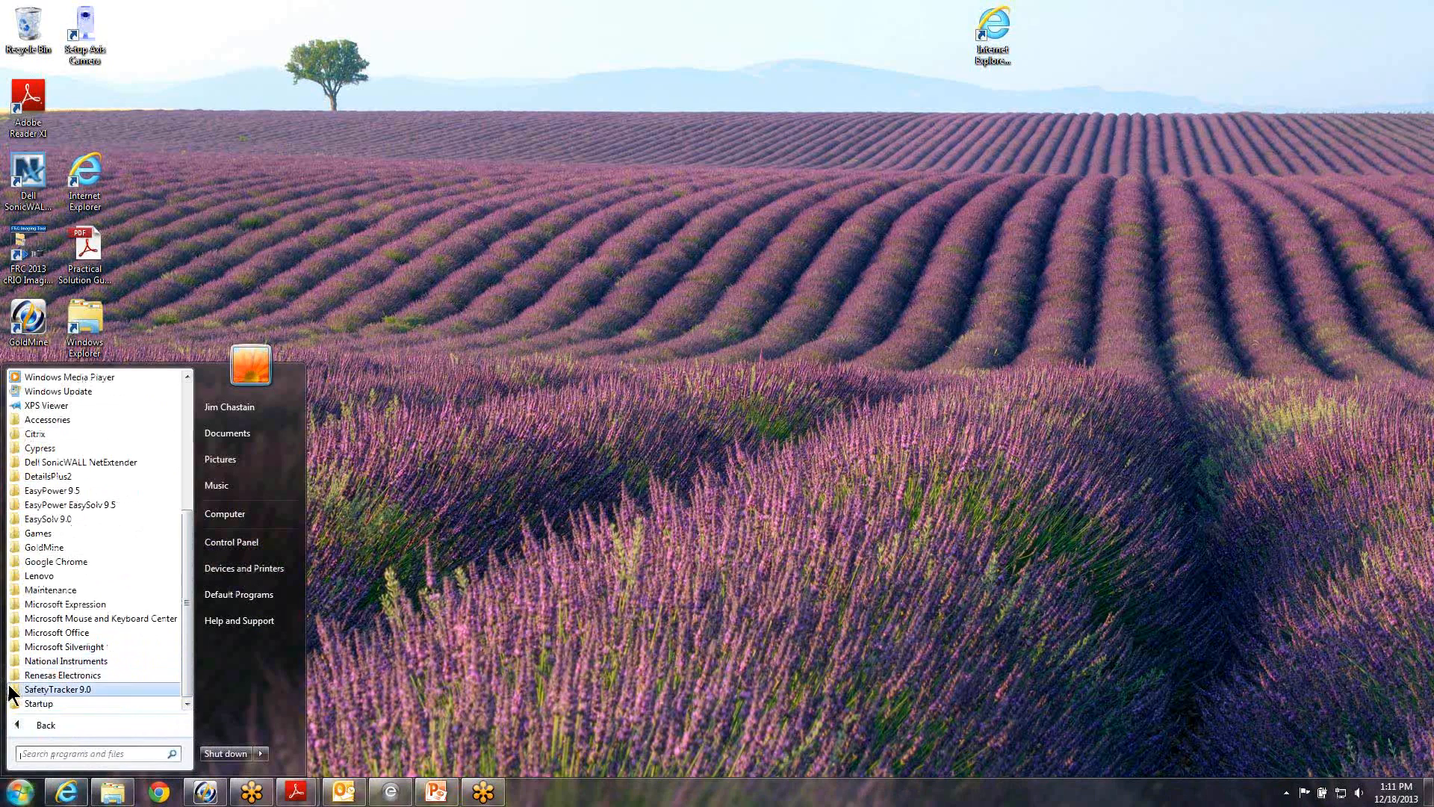
pyautogui.click(66, 660)
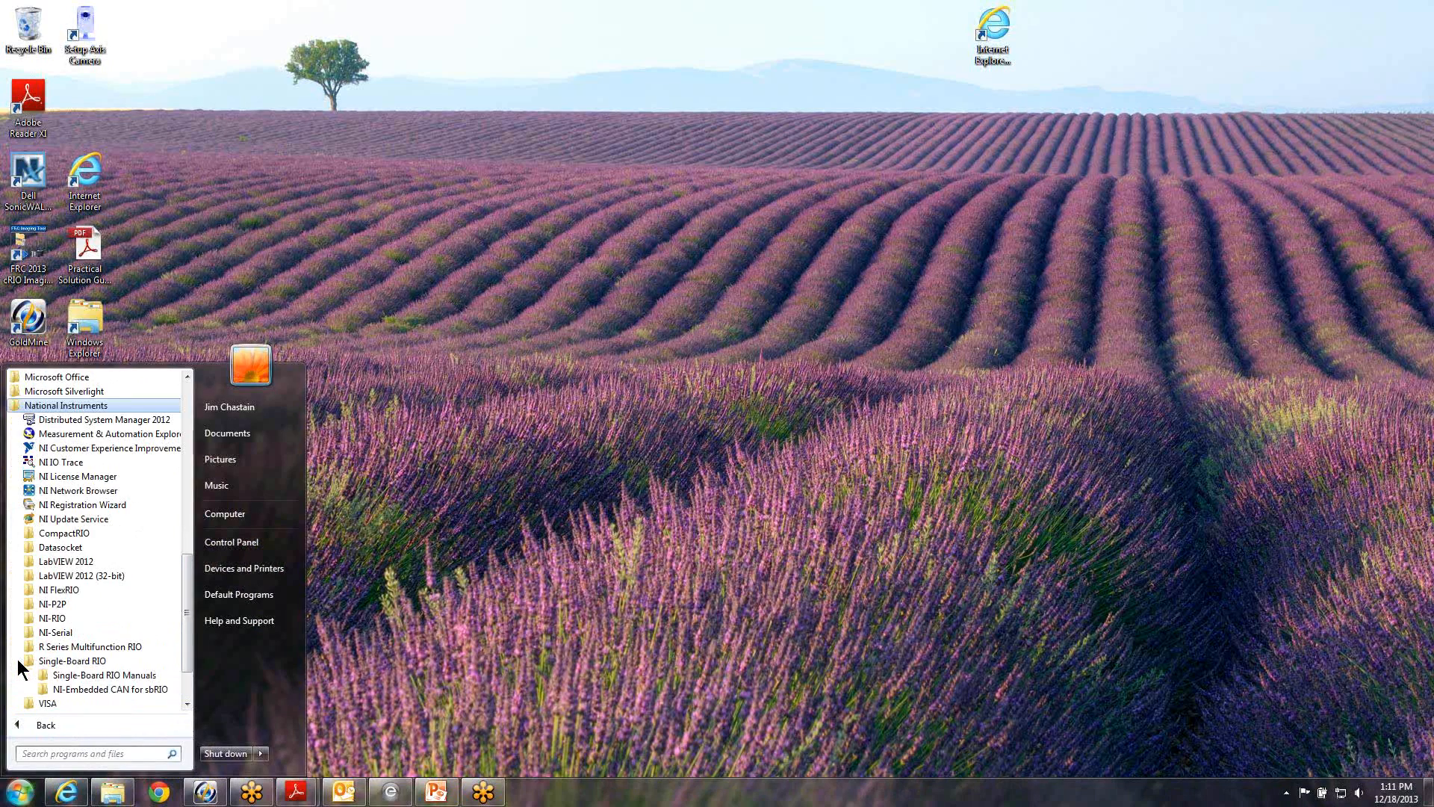
pyautogui.scroll(-3)
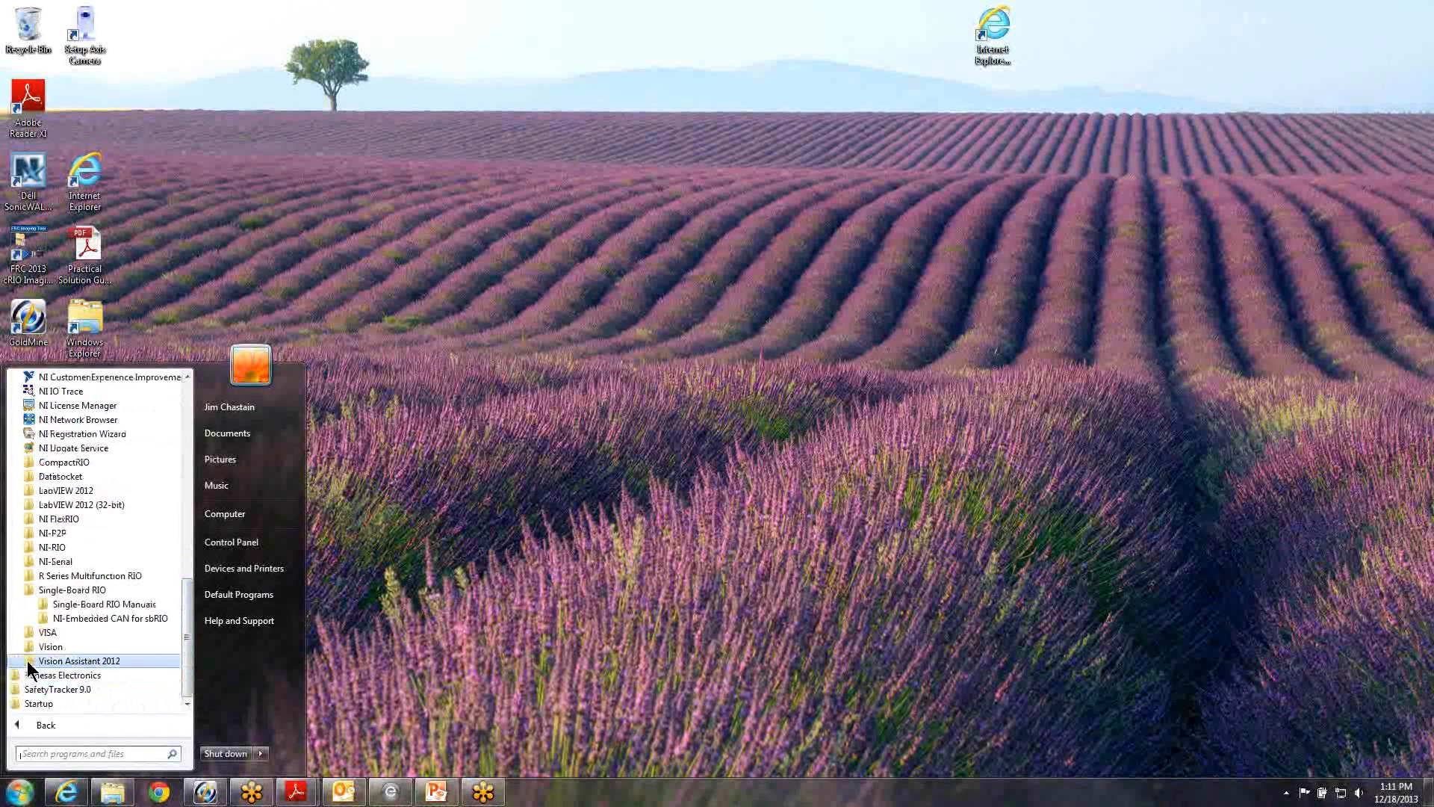
pyautogui.click(79, 661)
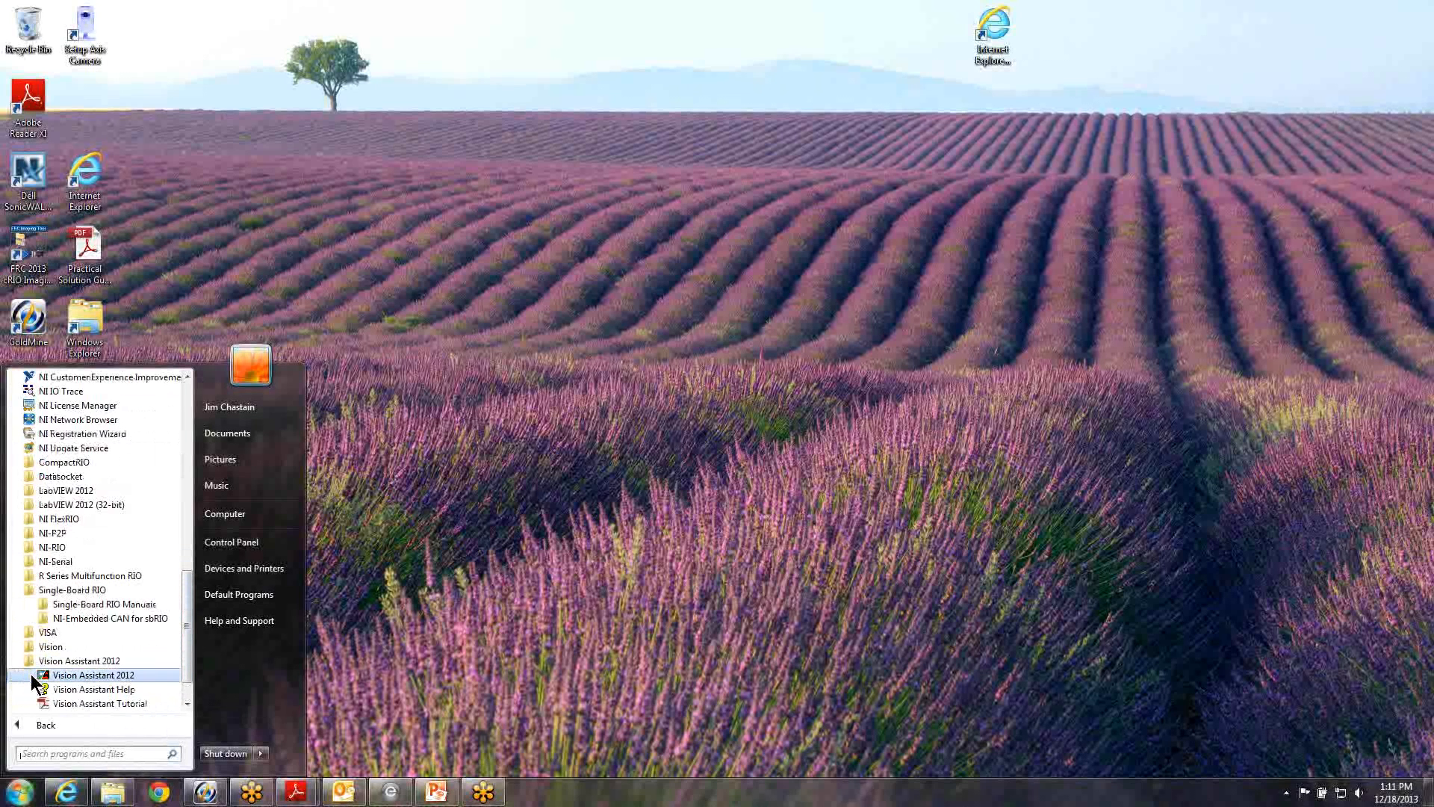
pyautogui.moveTo(91, 675)
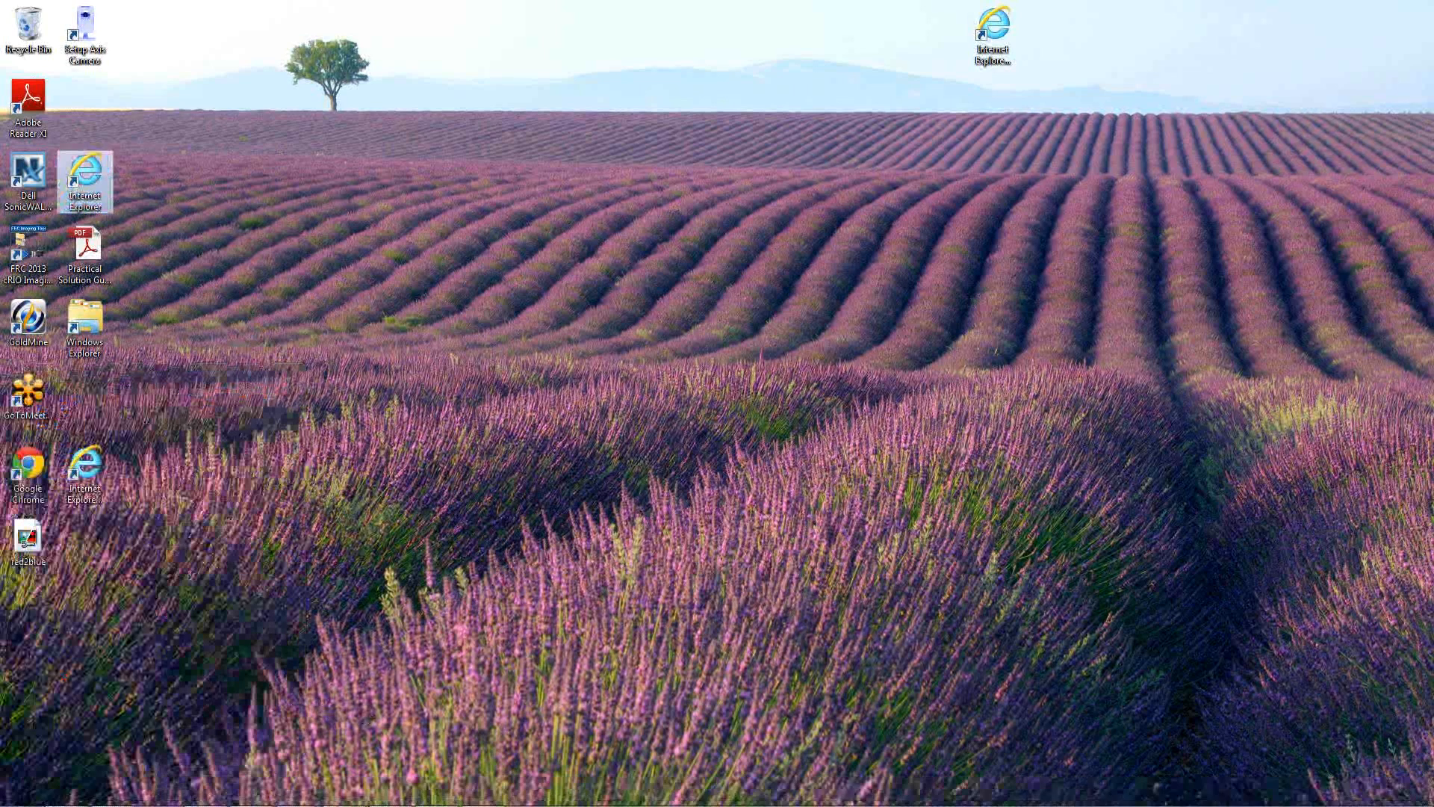
pyautogui.click(14, 792)
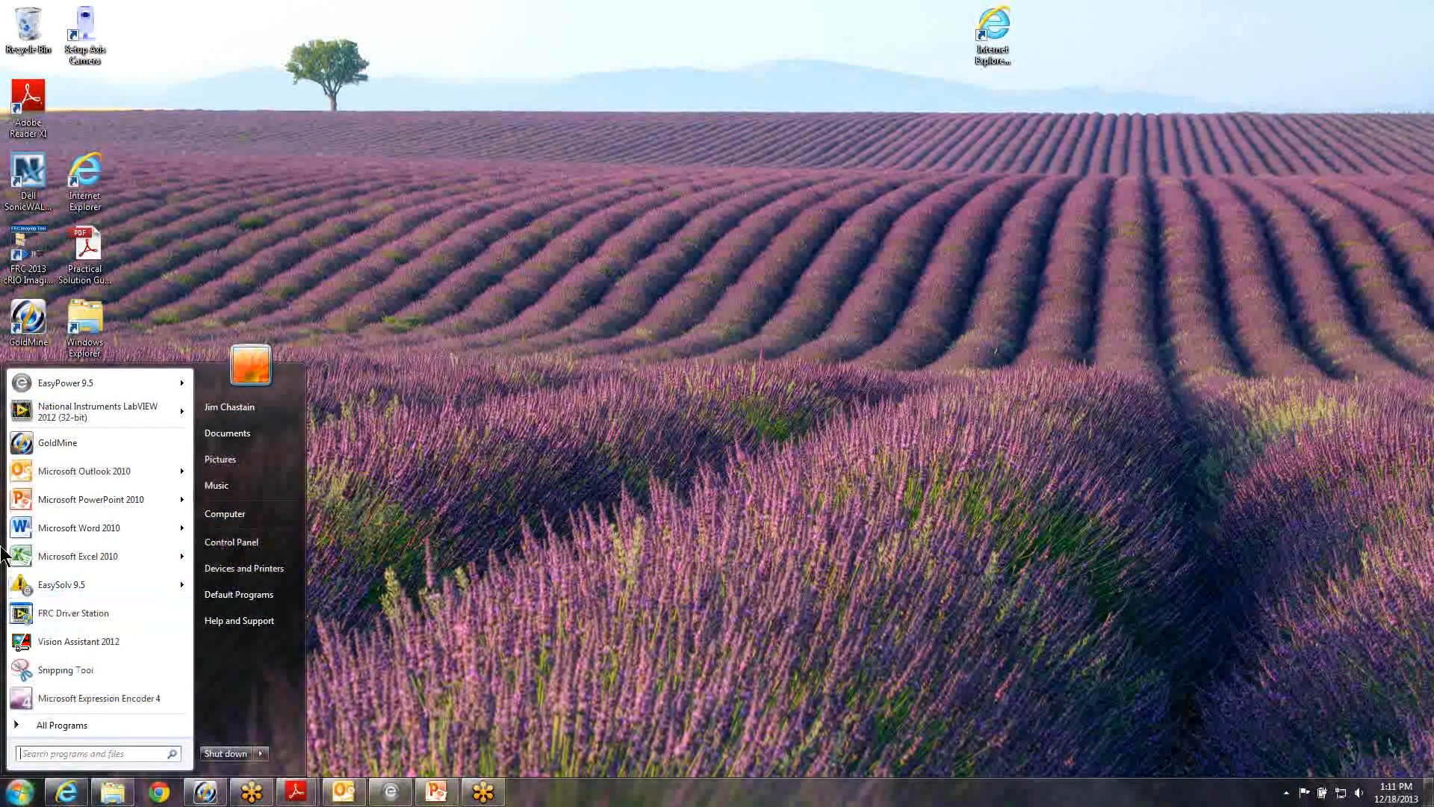
pyautogui.moveTo(78, 641)
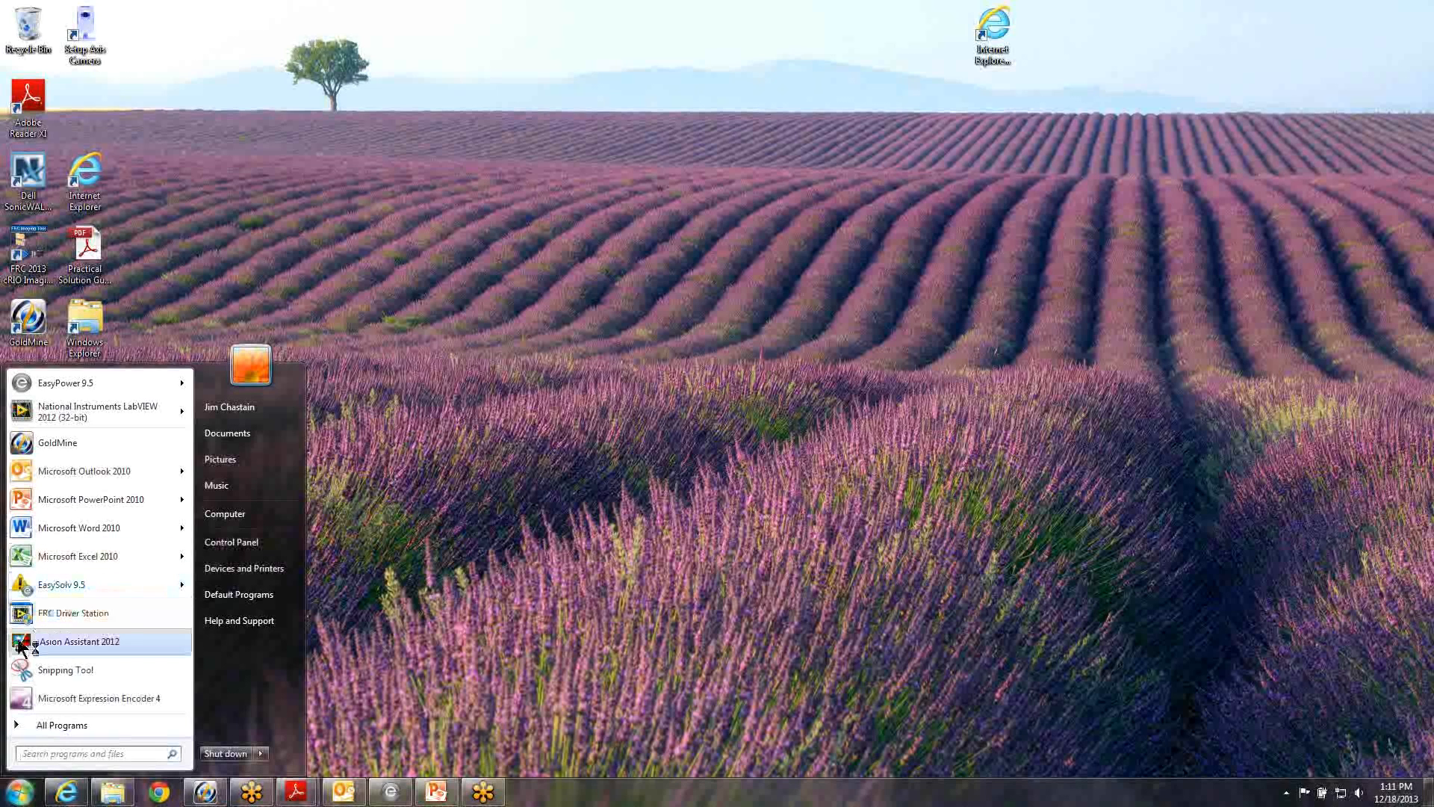
pyautogui.click(79, 641)
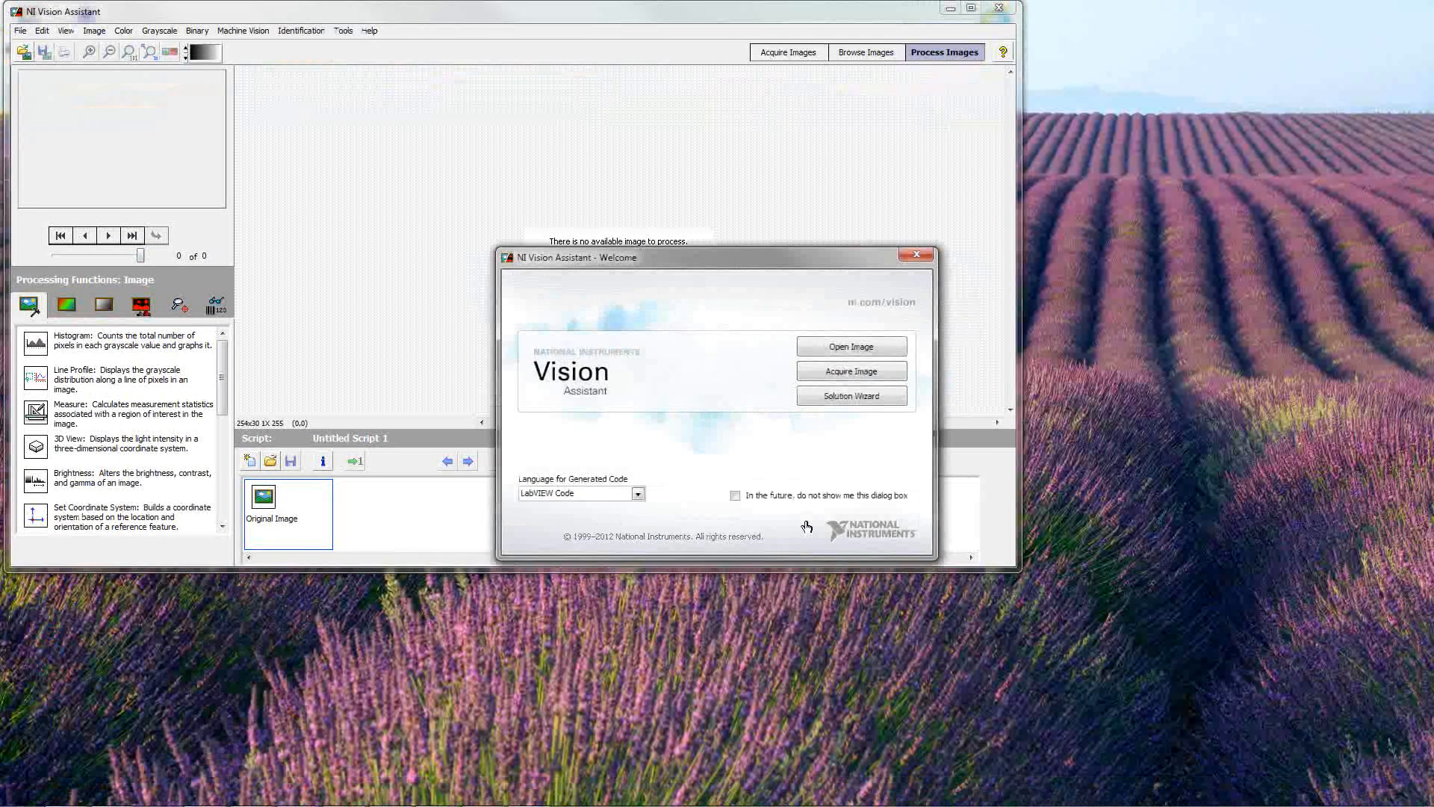
pyautogui.moveTo(779, 254)
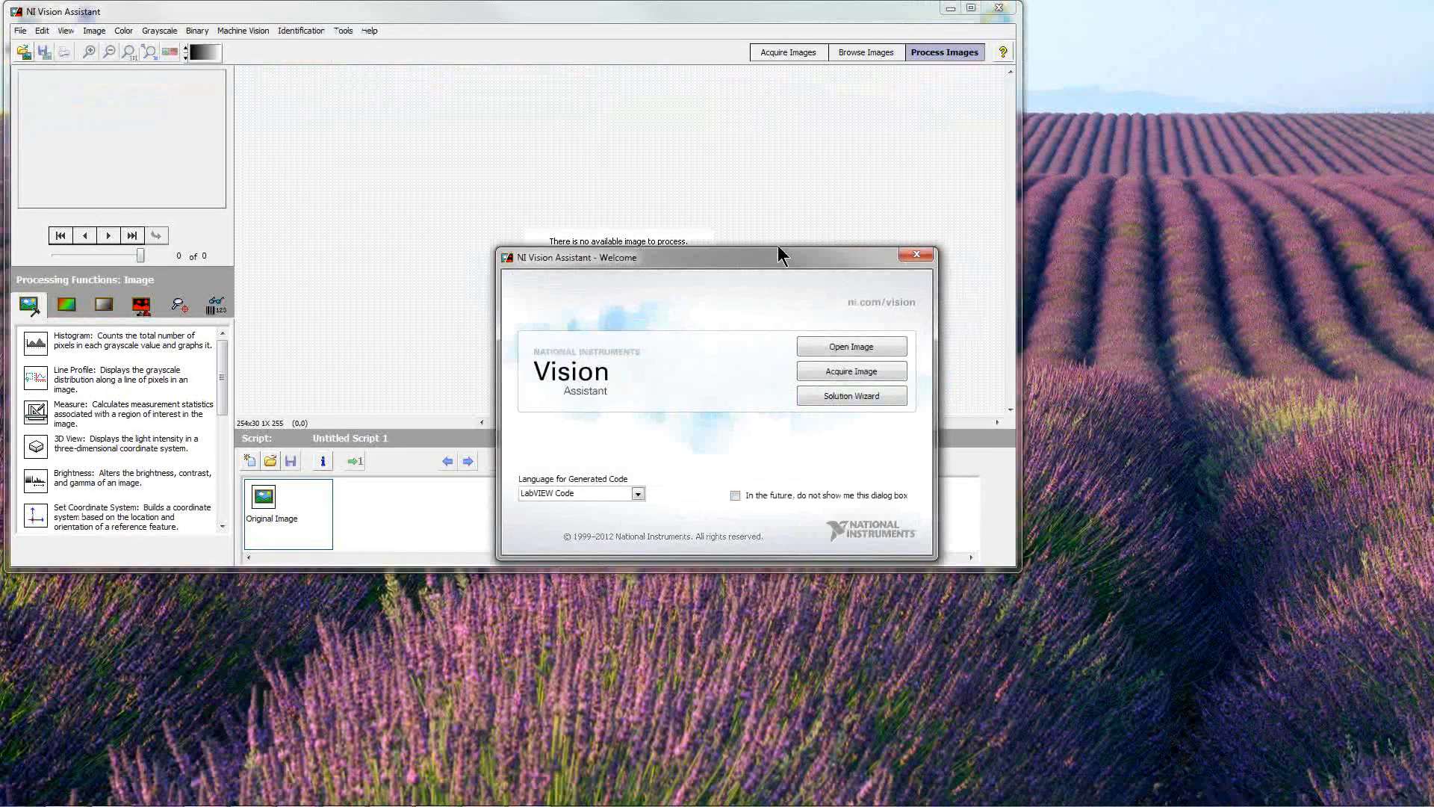
pyautogui.moveTo(849, 370)
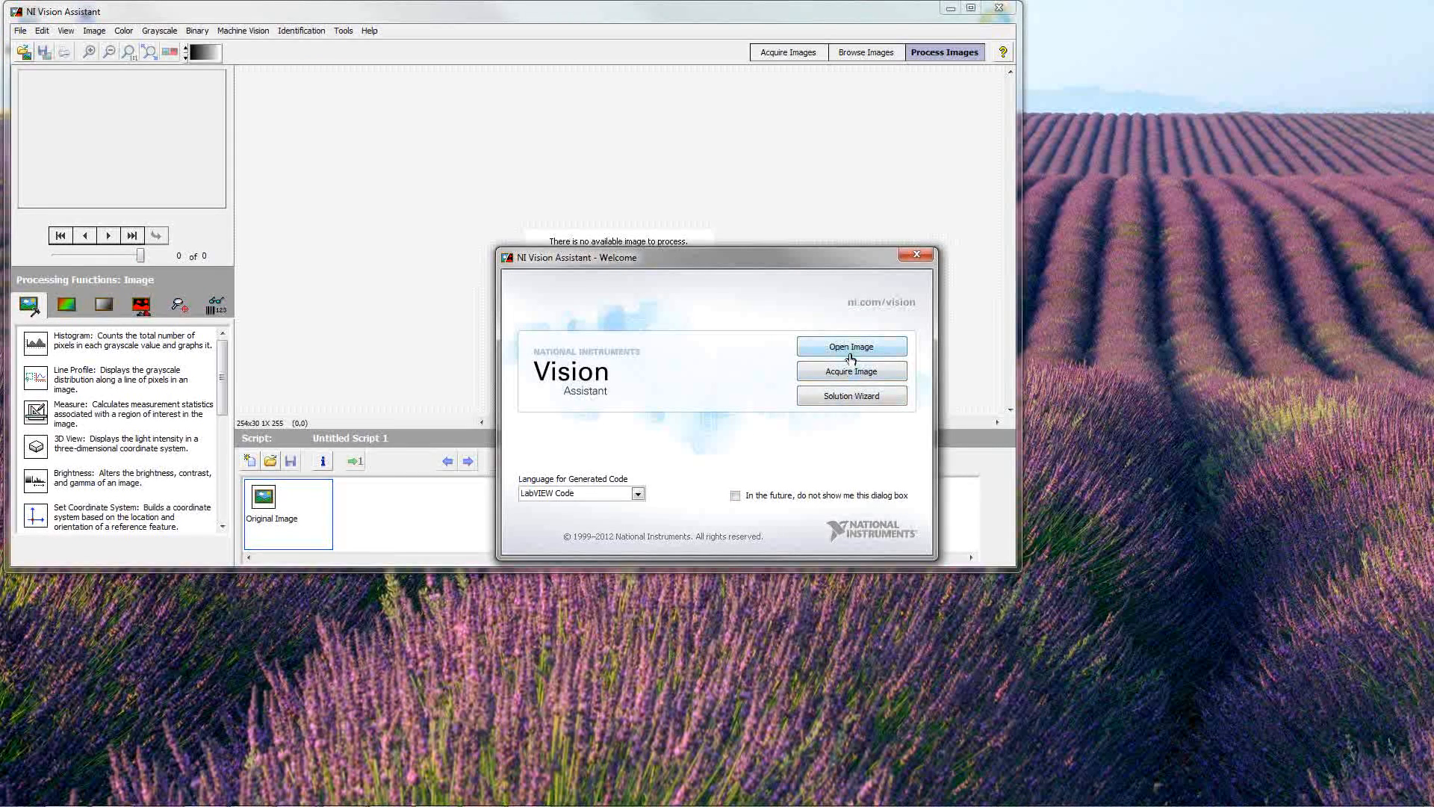
pyautogui.moveTo(242, 39)
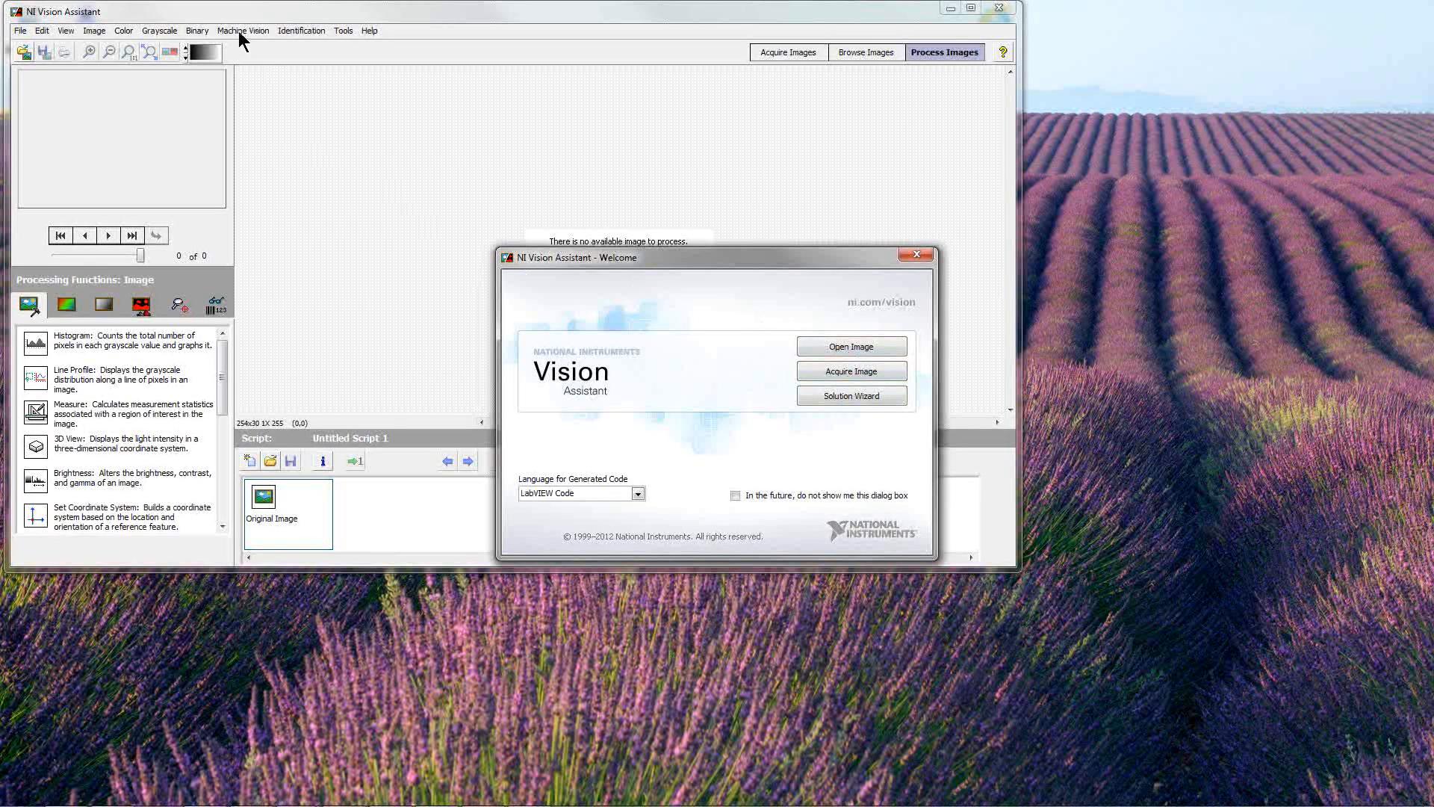
pyautogui.moveTo(791, 259)
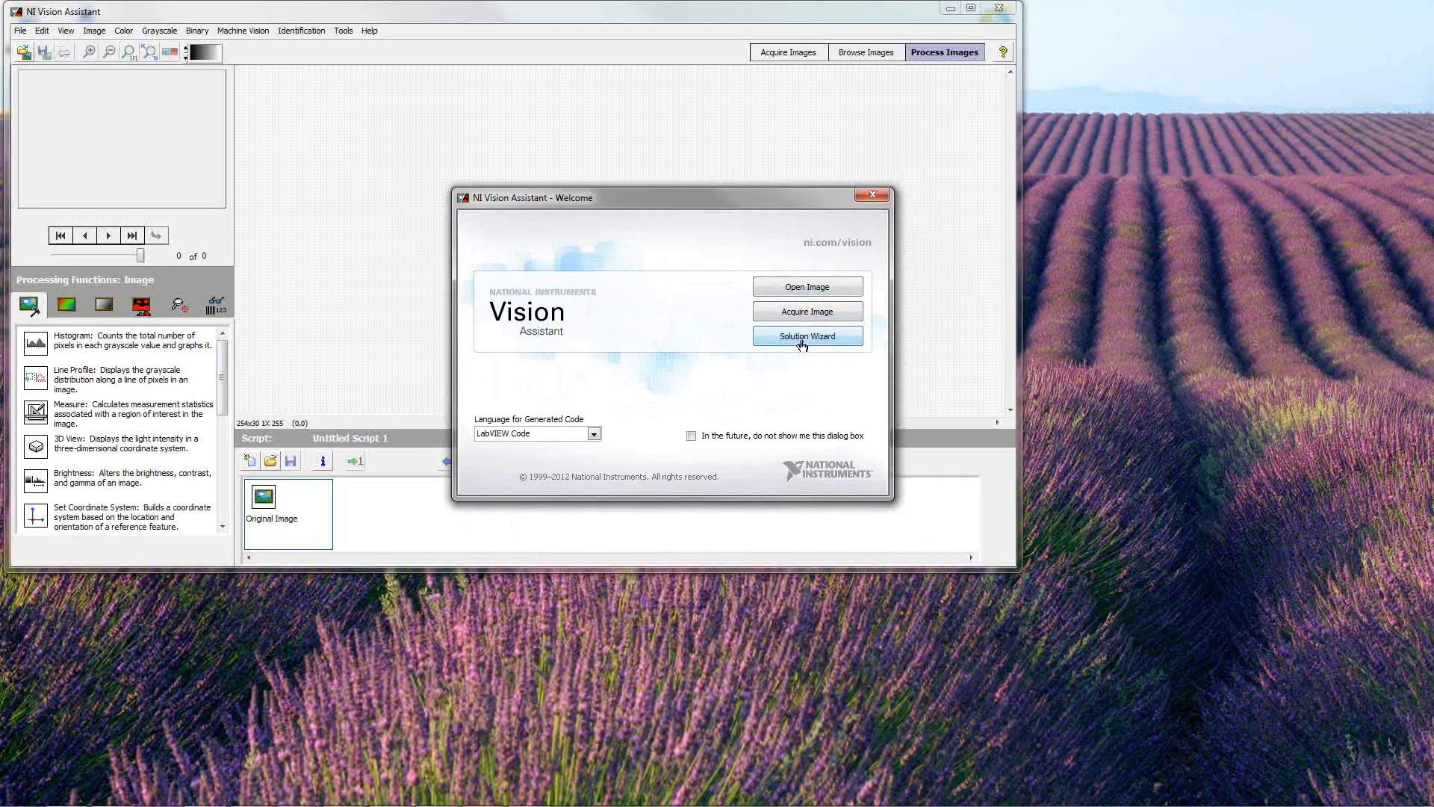
pyautogui.moveTo(806, 286)
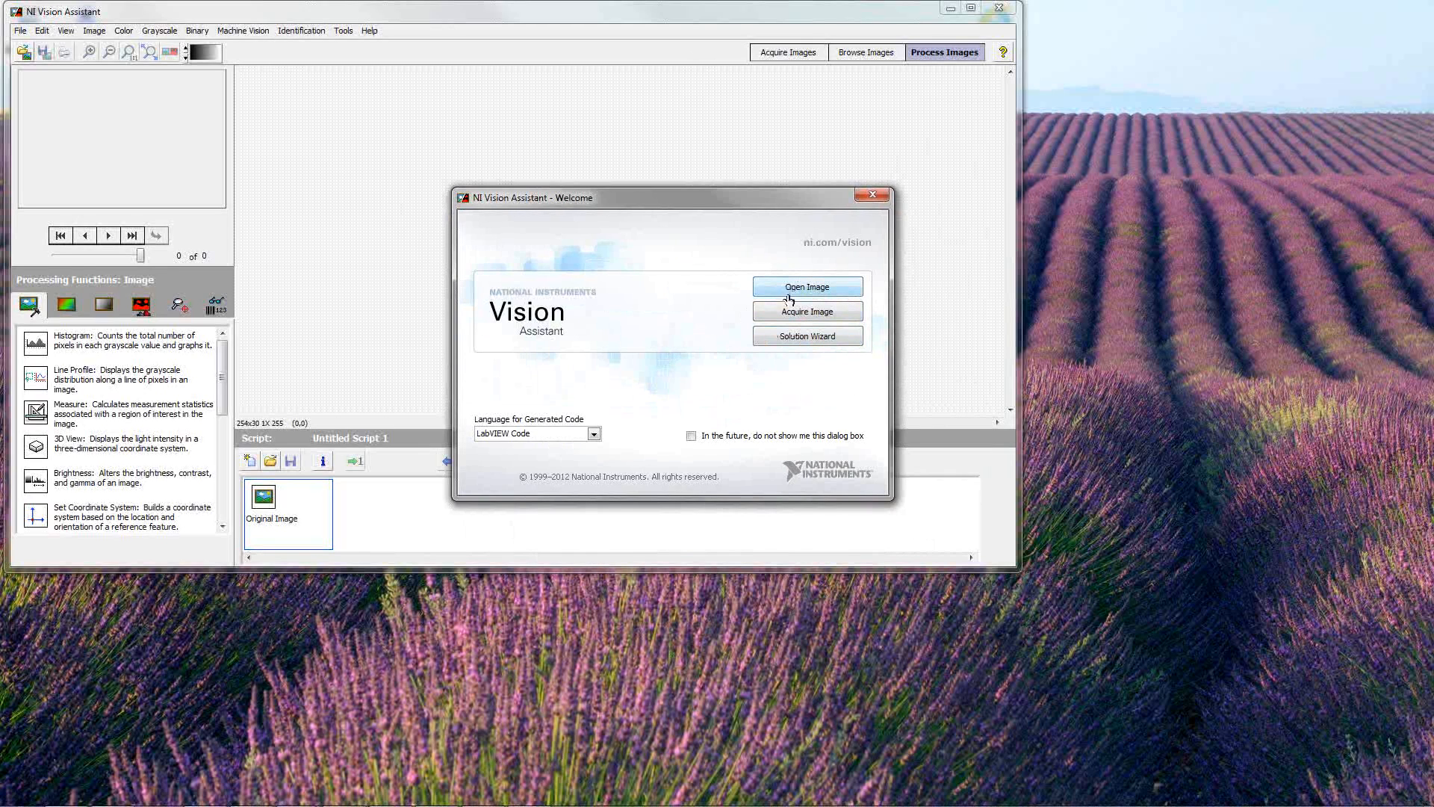
pyautogui.moveTo(837, 407)
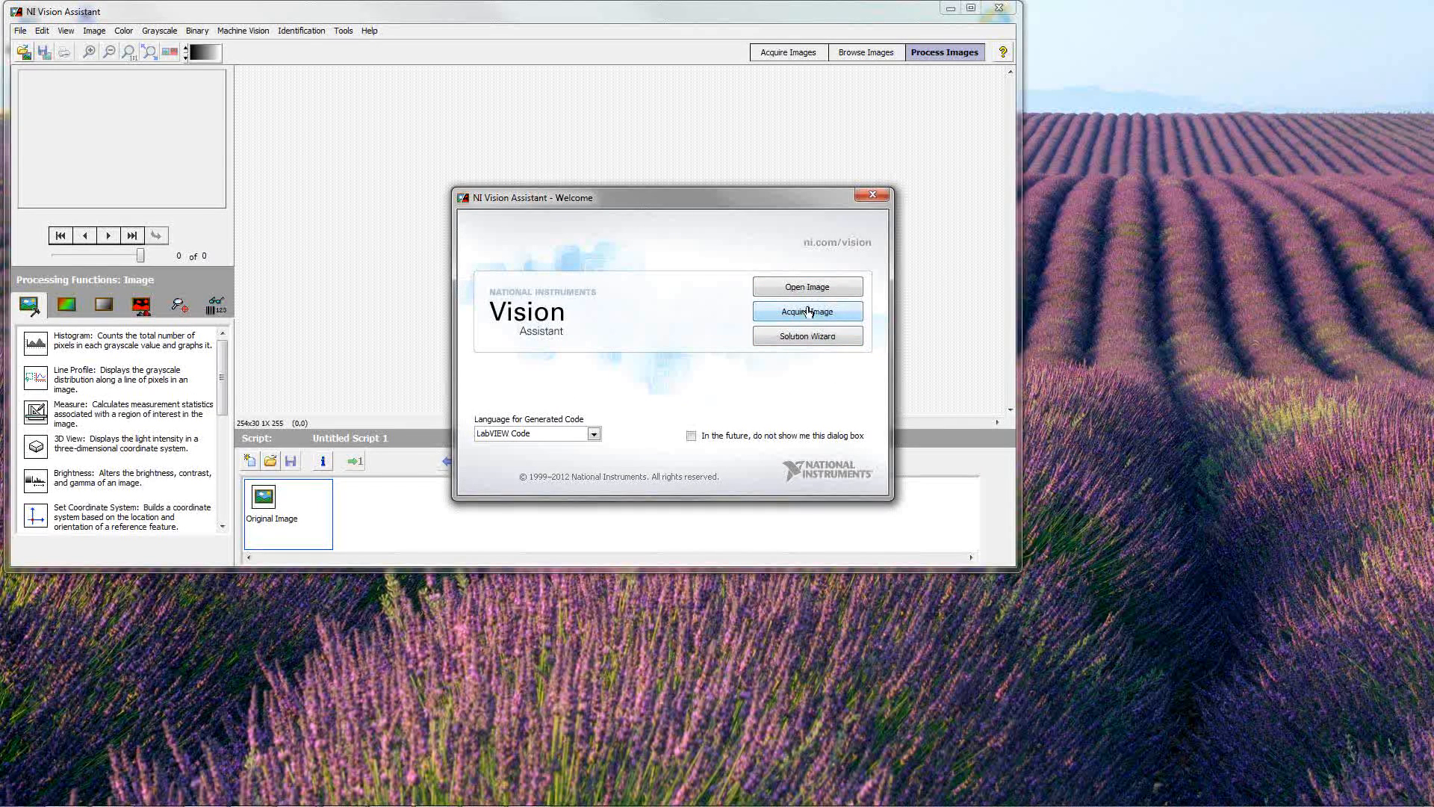
pyautogui.moveTo(807, 287)
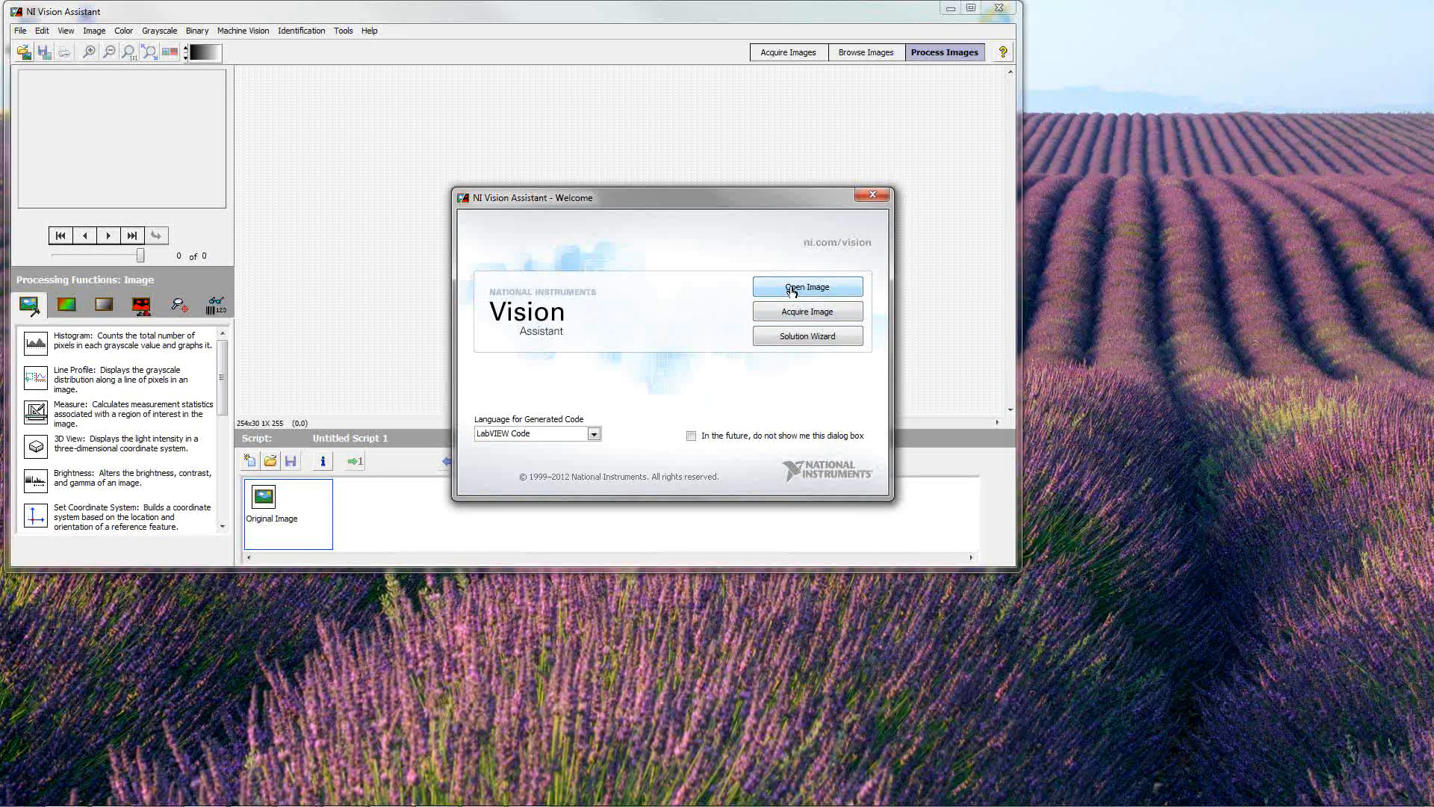
# Load the six marker sample images BGR through RGB from the sample images folder
pyautogui.click(805, 287)
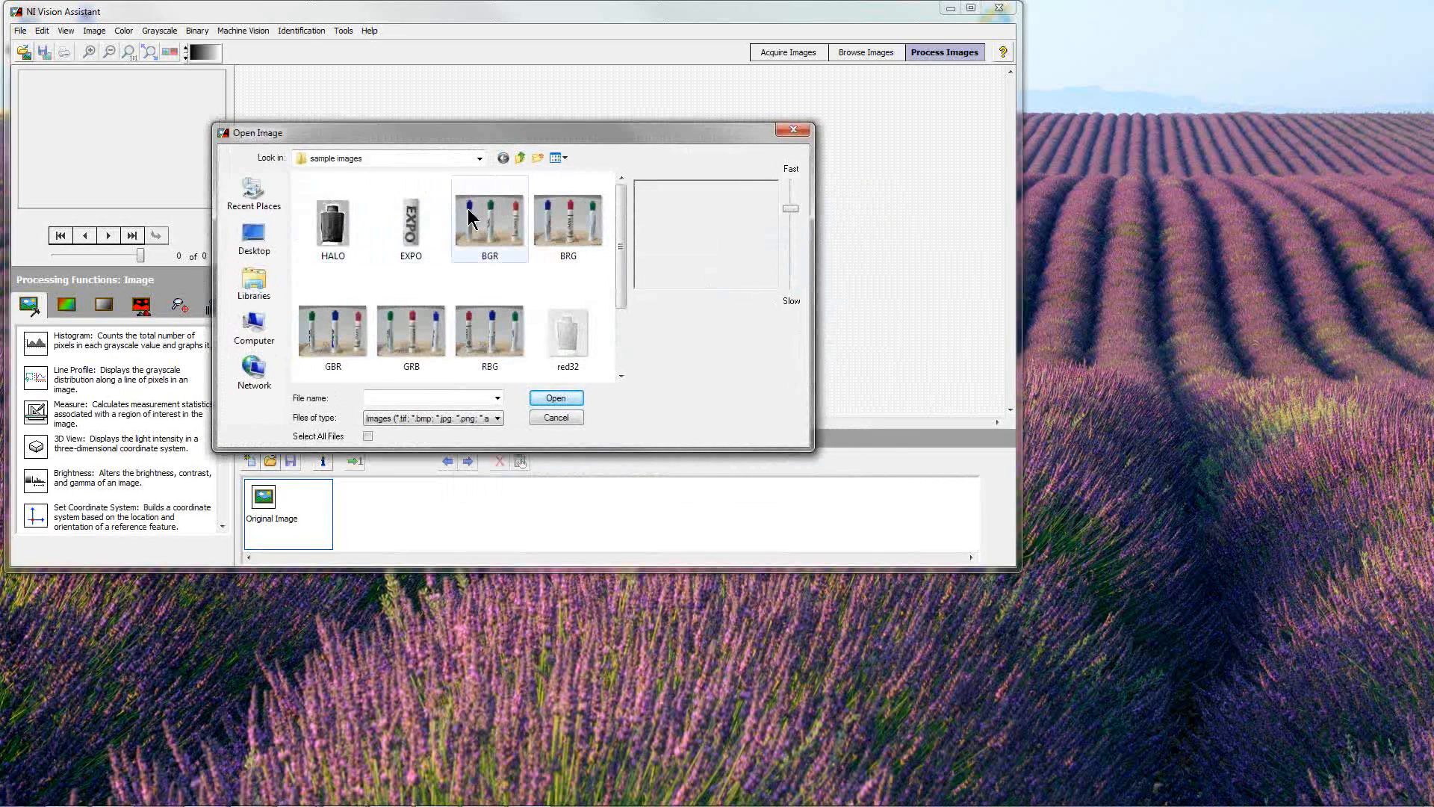
pyautogui.moveTo(484, 219)
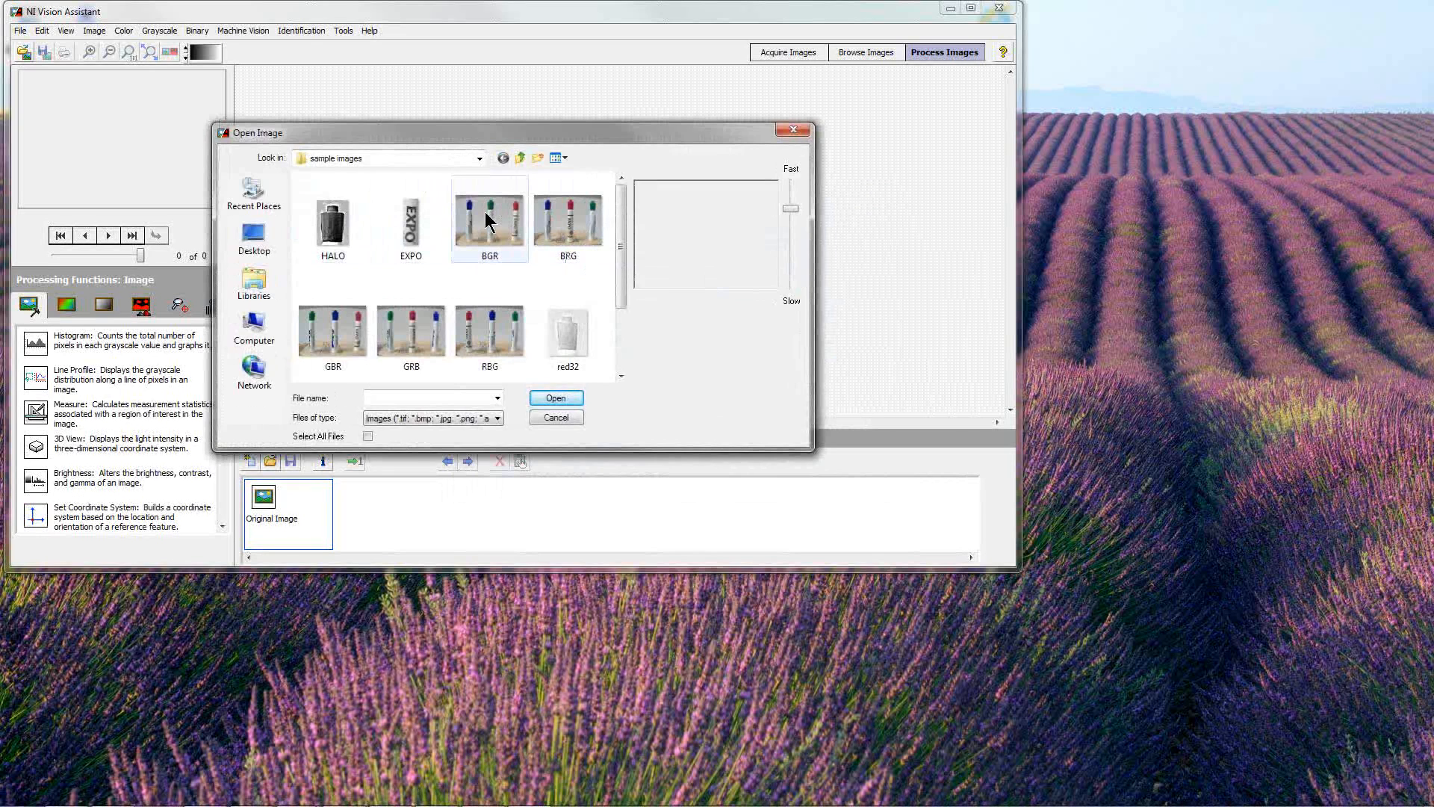
pyautogui.moveTo(490, 218)
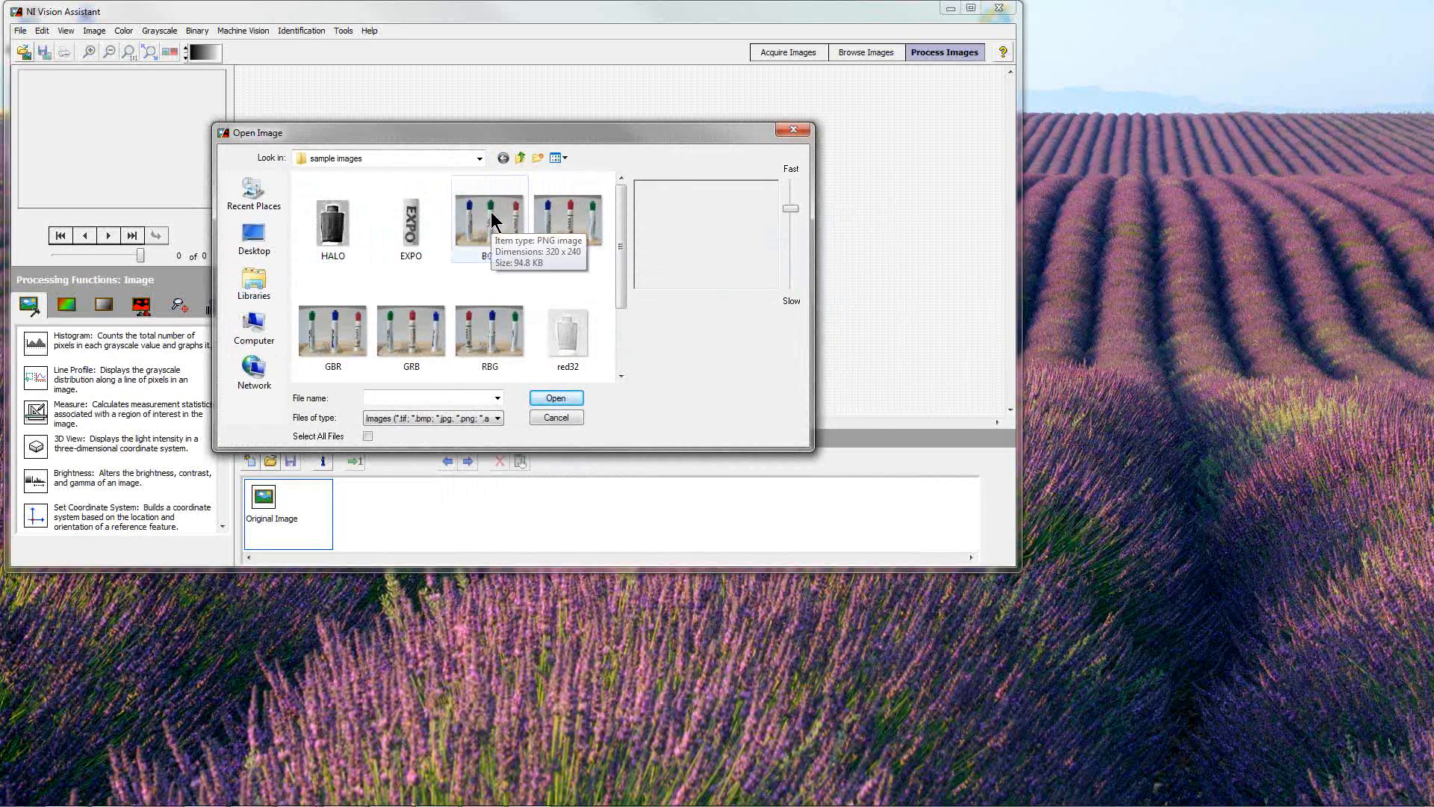
pyautogui.click(488, 206)
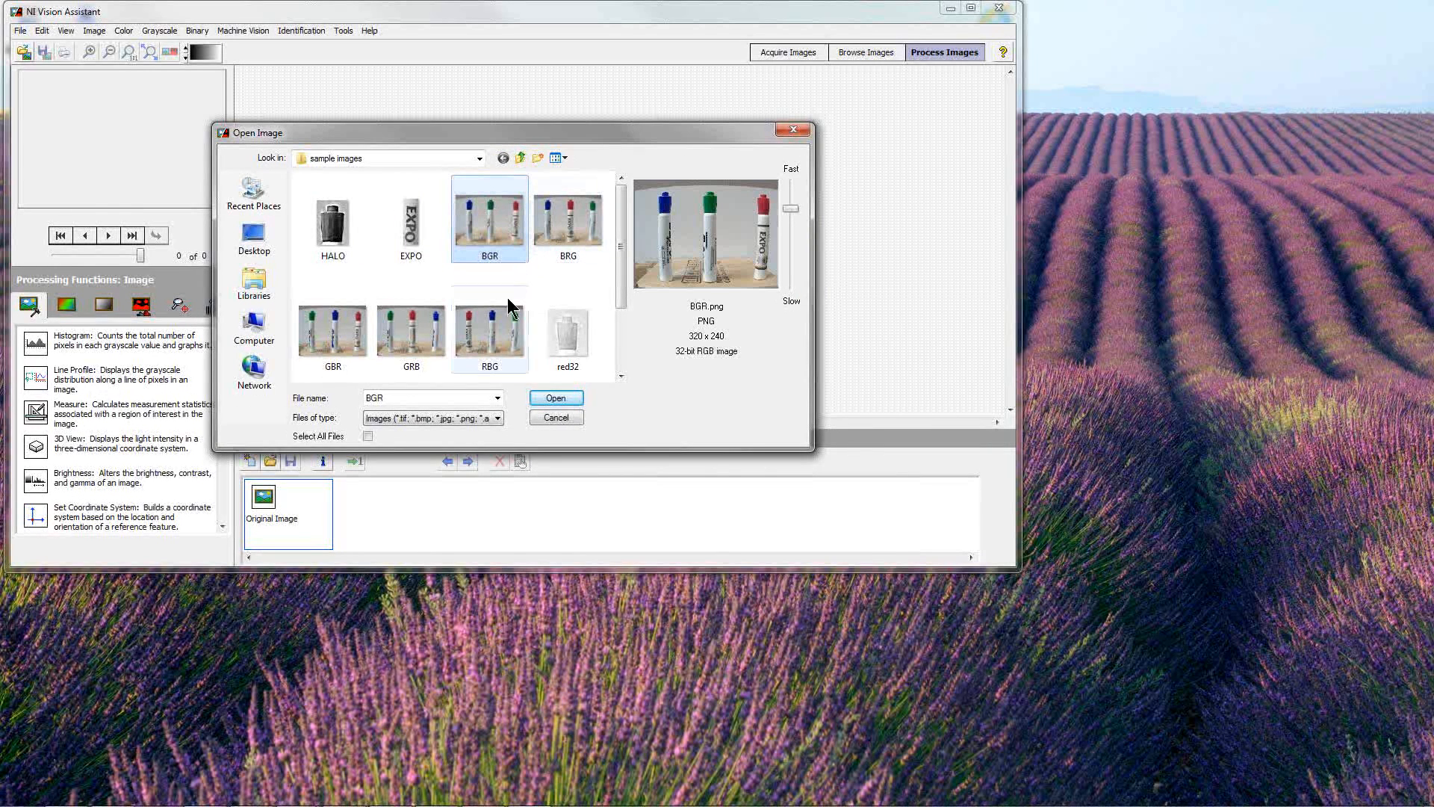
pyautogui.click(490, 329)
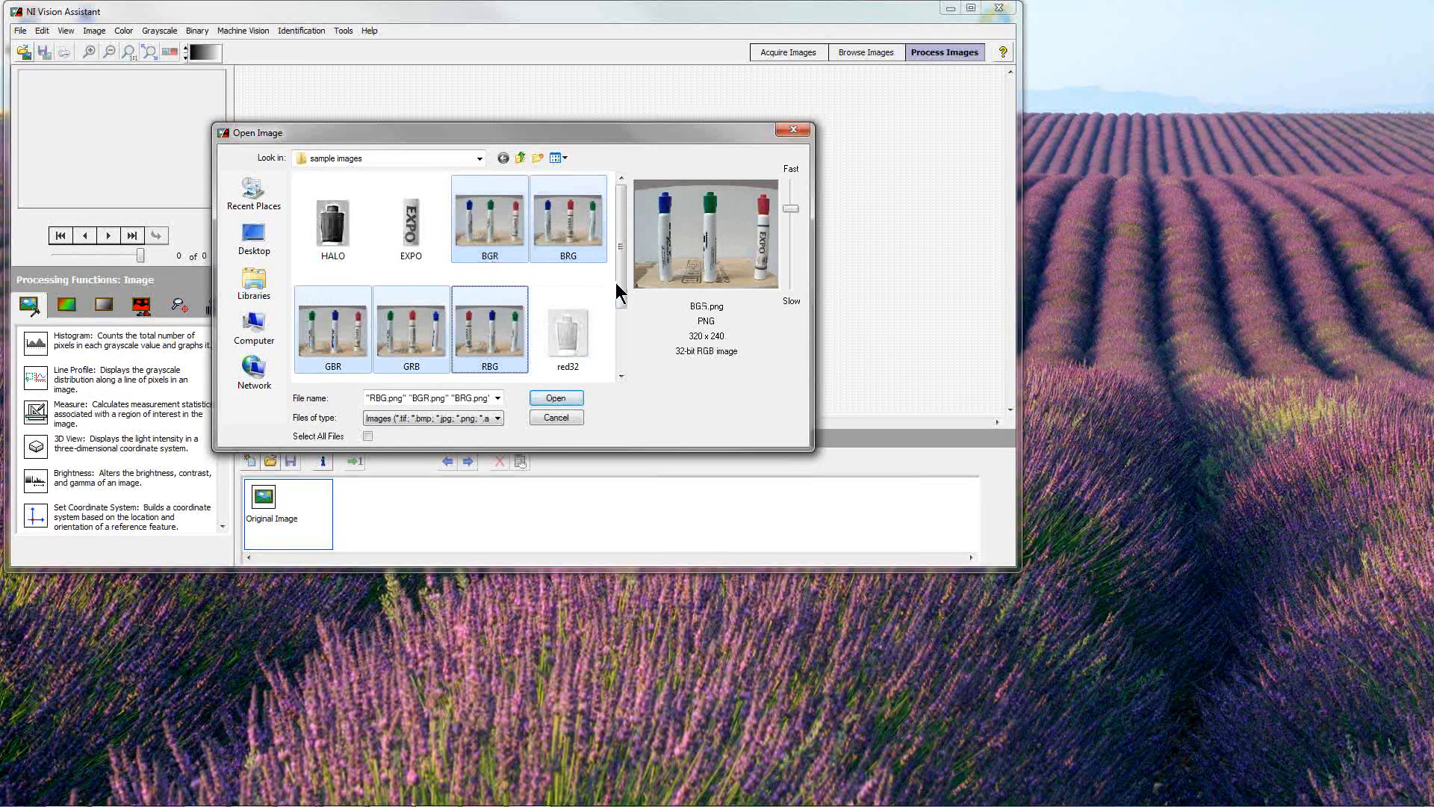
pyautogui.scroll(-3)
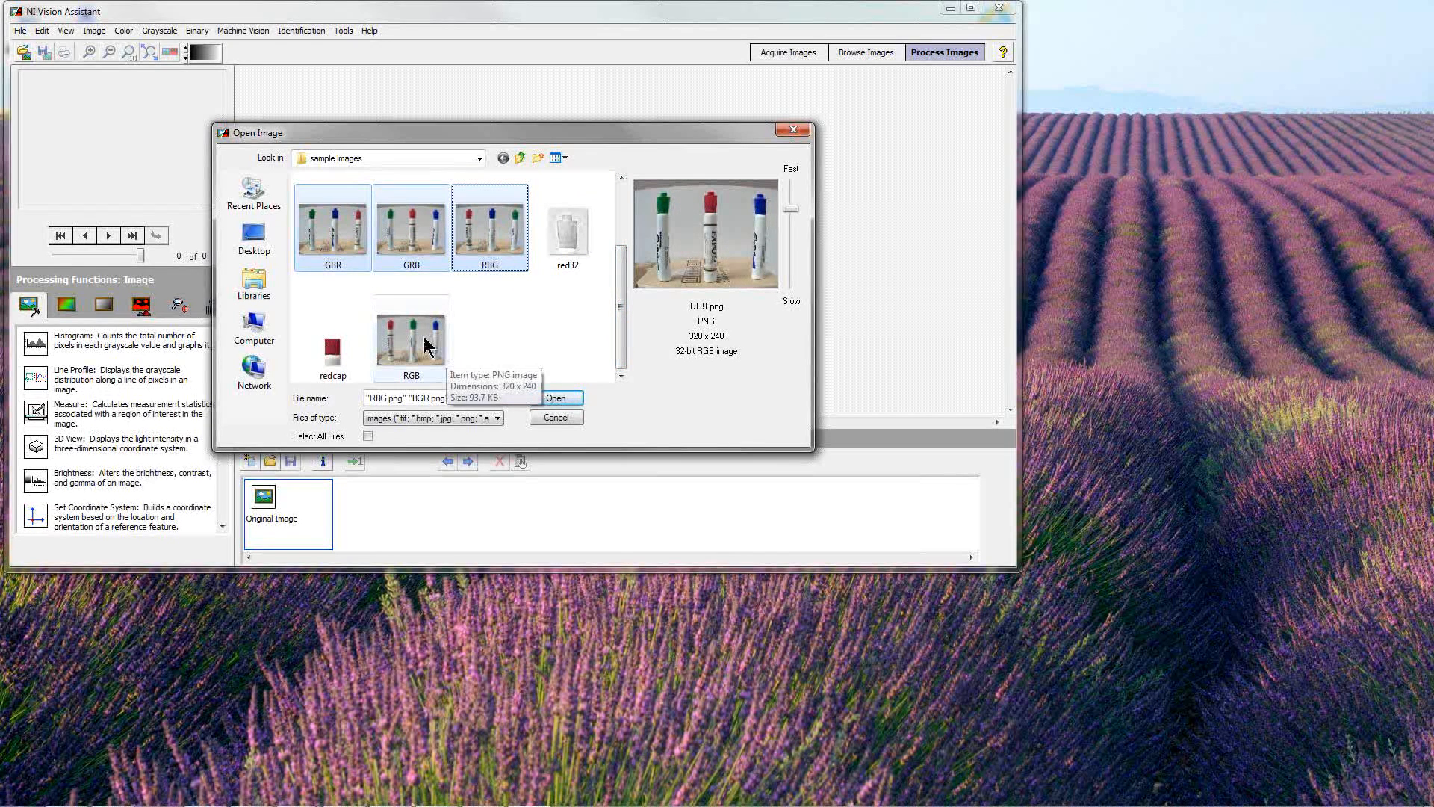
pyautogui.click(411, 336)
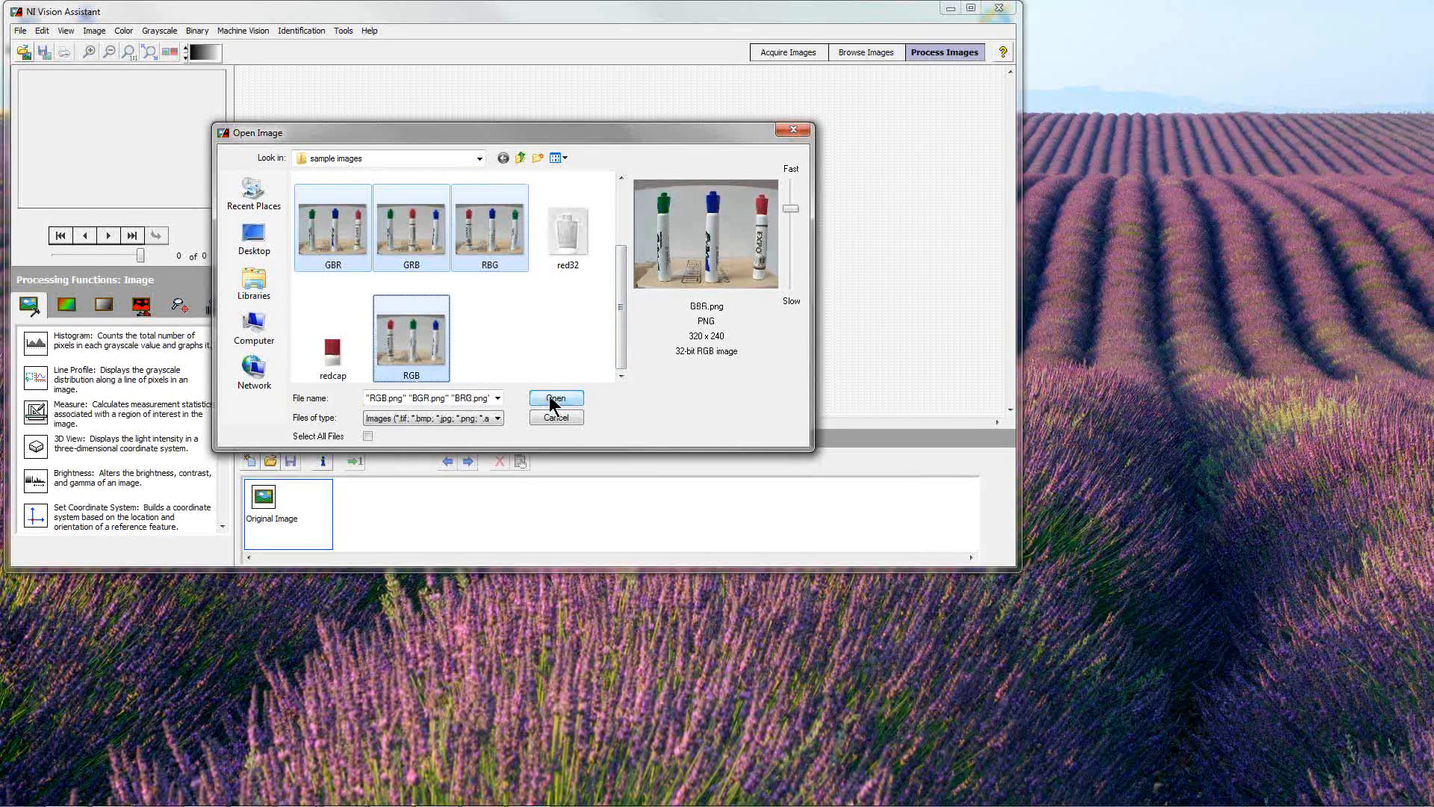
pyautogui.click(554, 398)
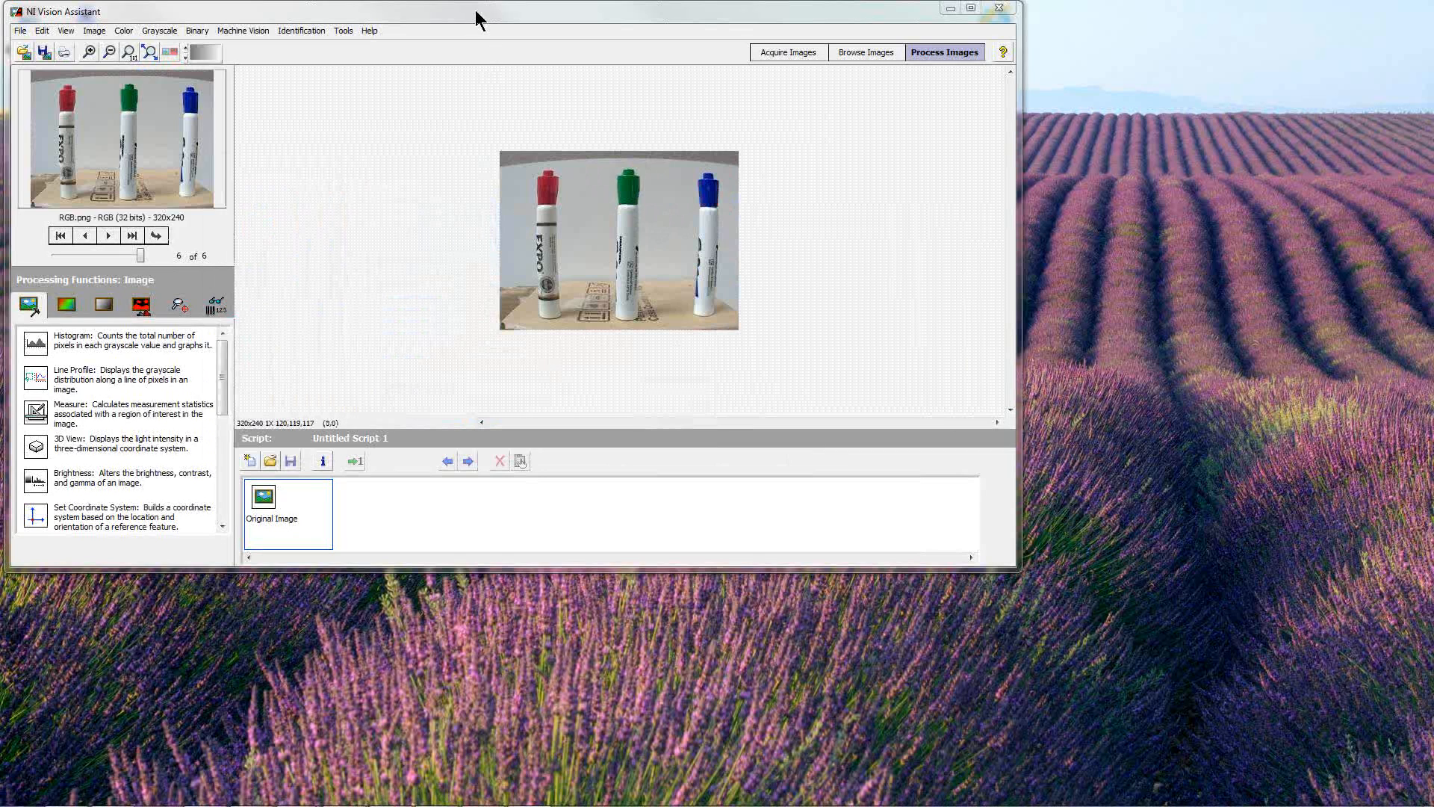
# Step through the image browser to RBG.png, image 5 of 6
pyautogui.click(970, 7)
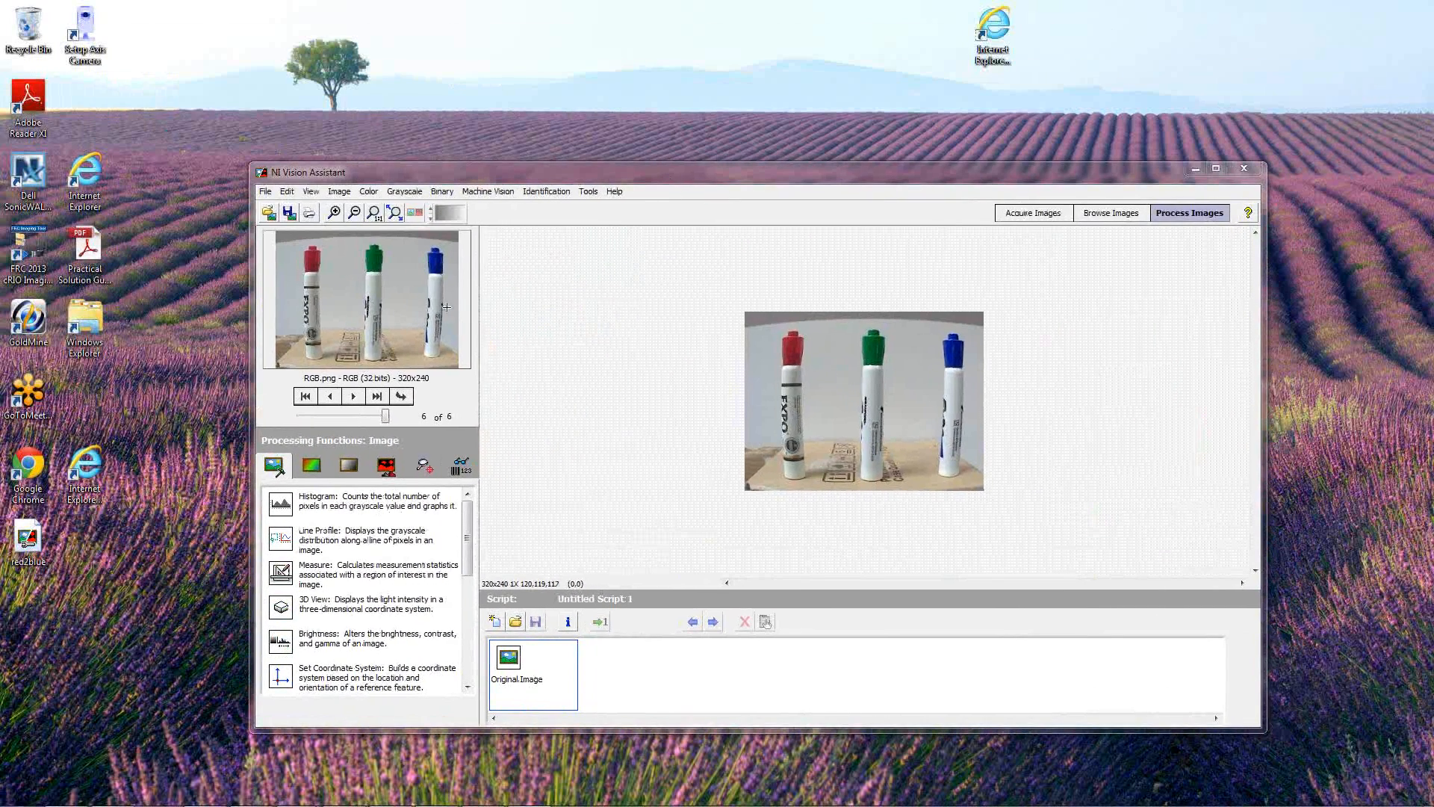
pyautogui.moveTo(332, 412)
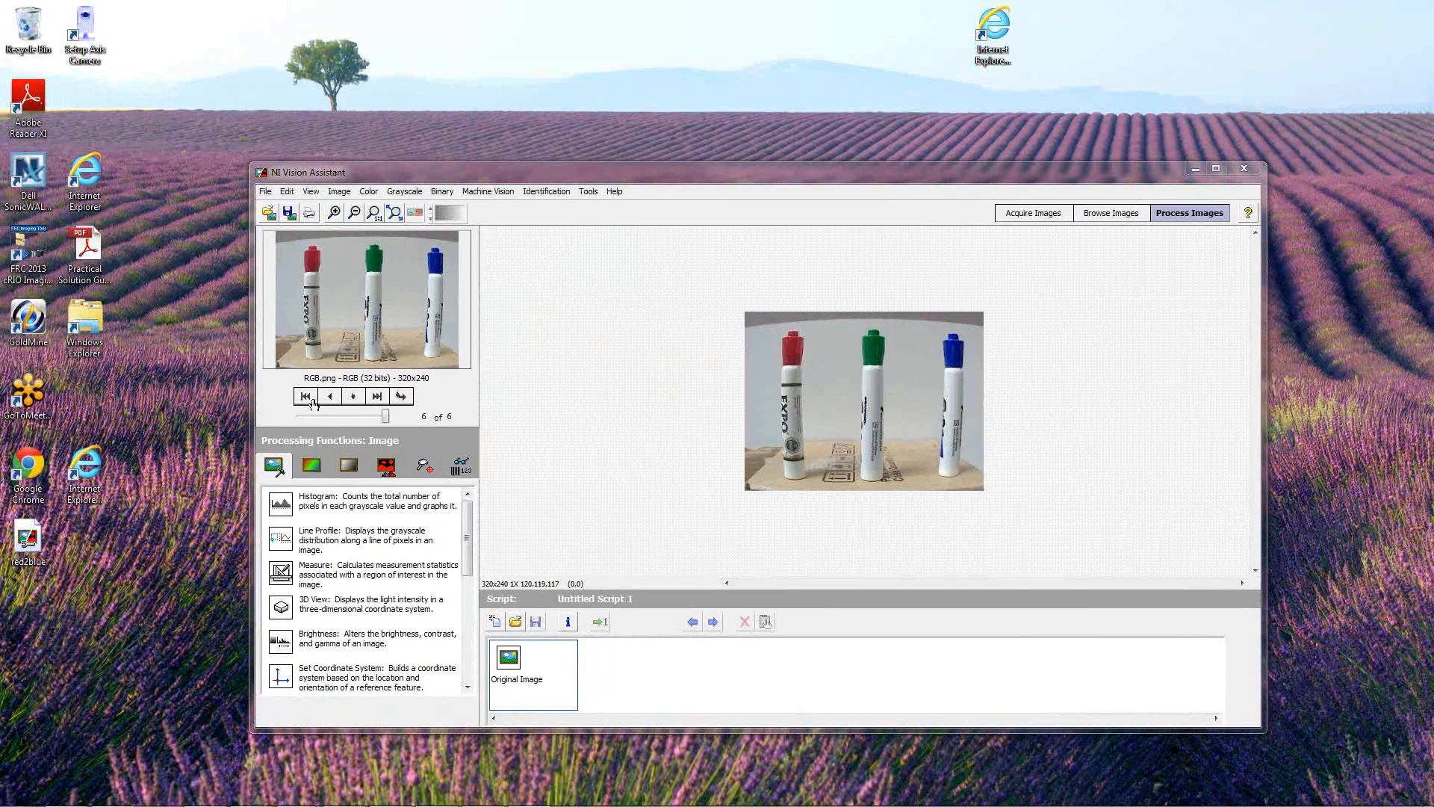
pyautogui.click(329, 395)
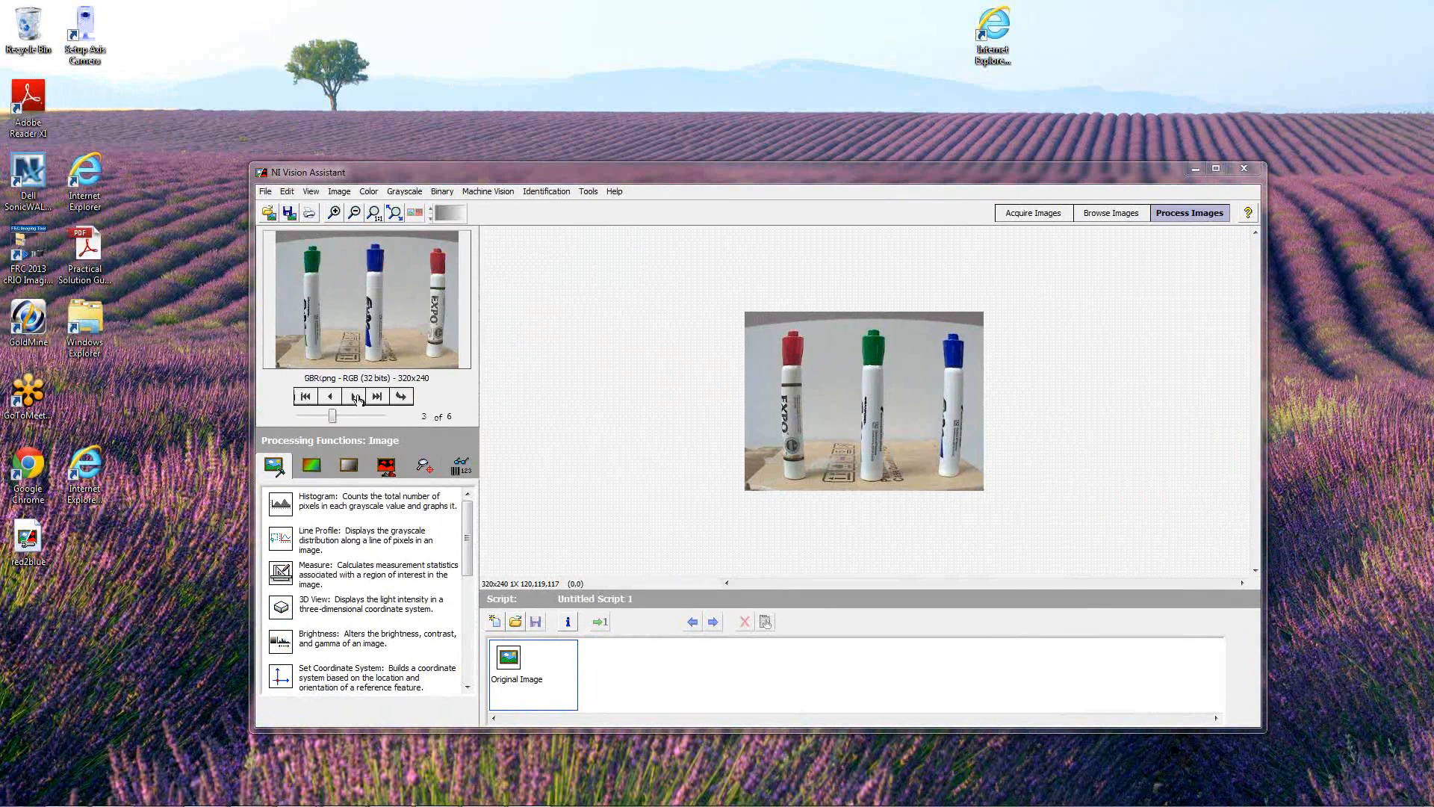
pyautogui.click(376, 396)
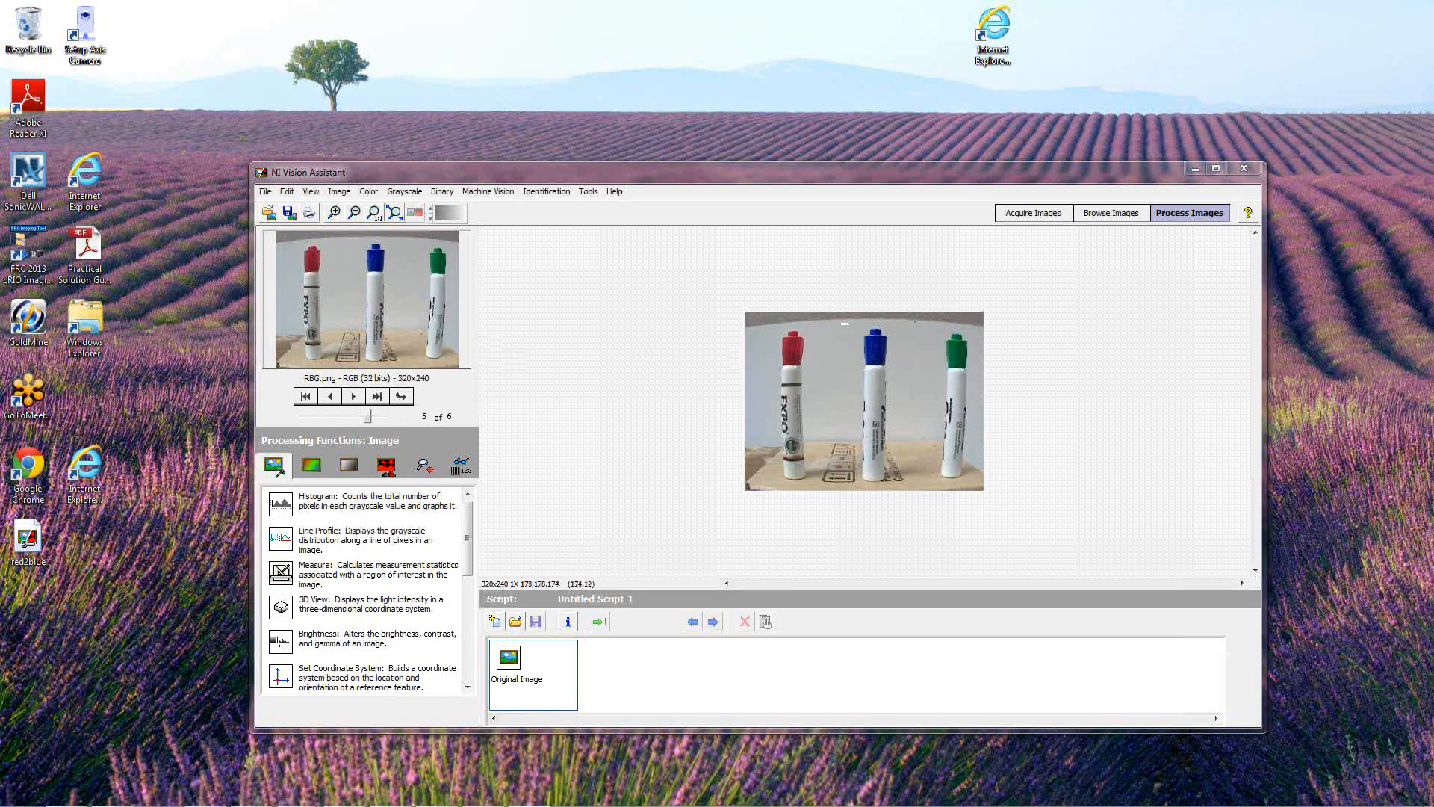
pyautogui.moveTo(946, 374)
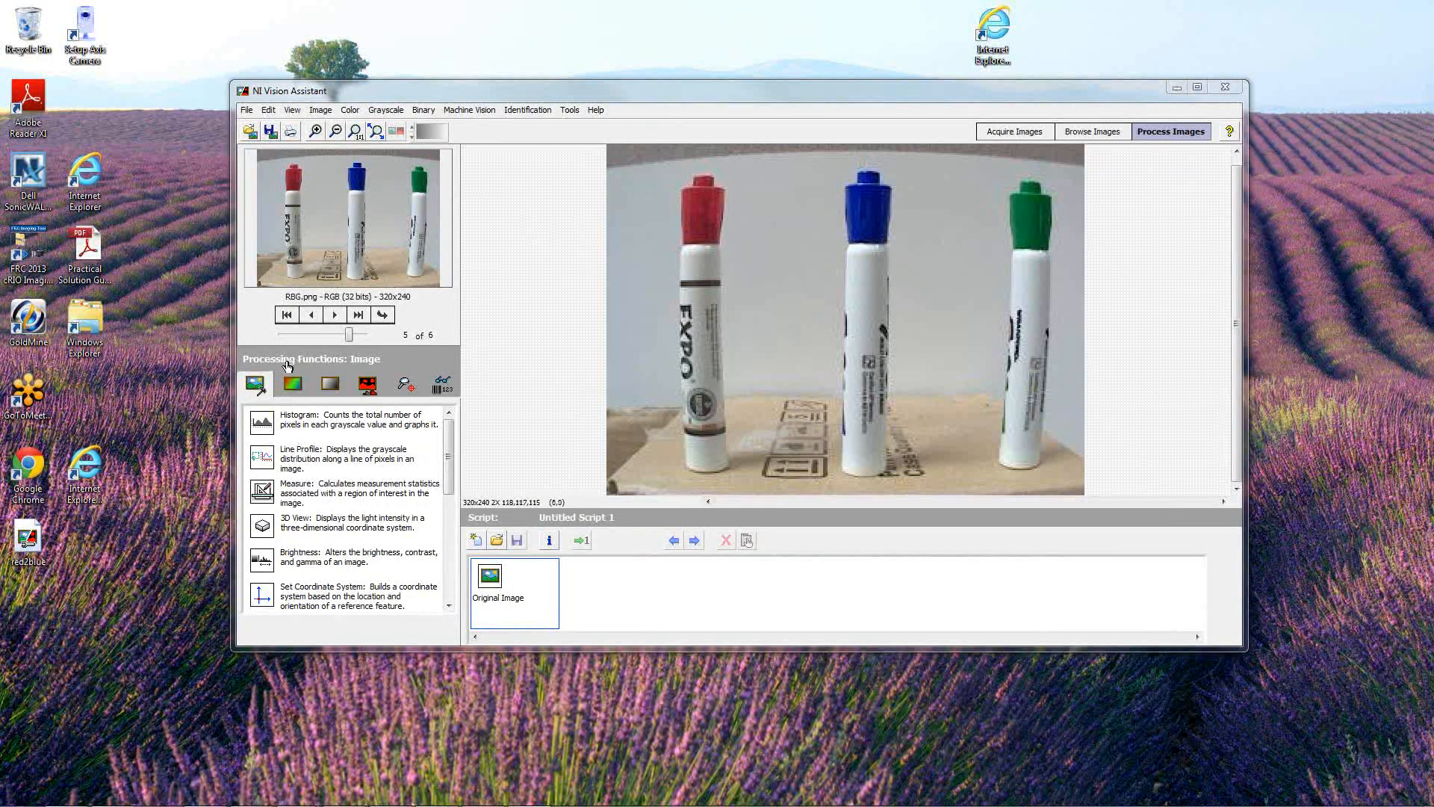
pyautogui.moveTo(393, 492)
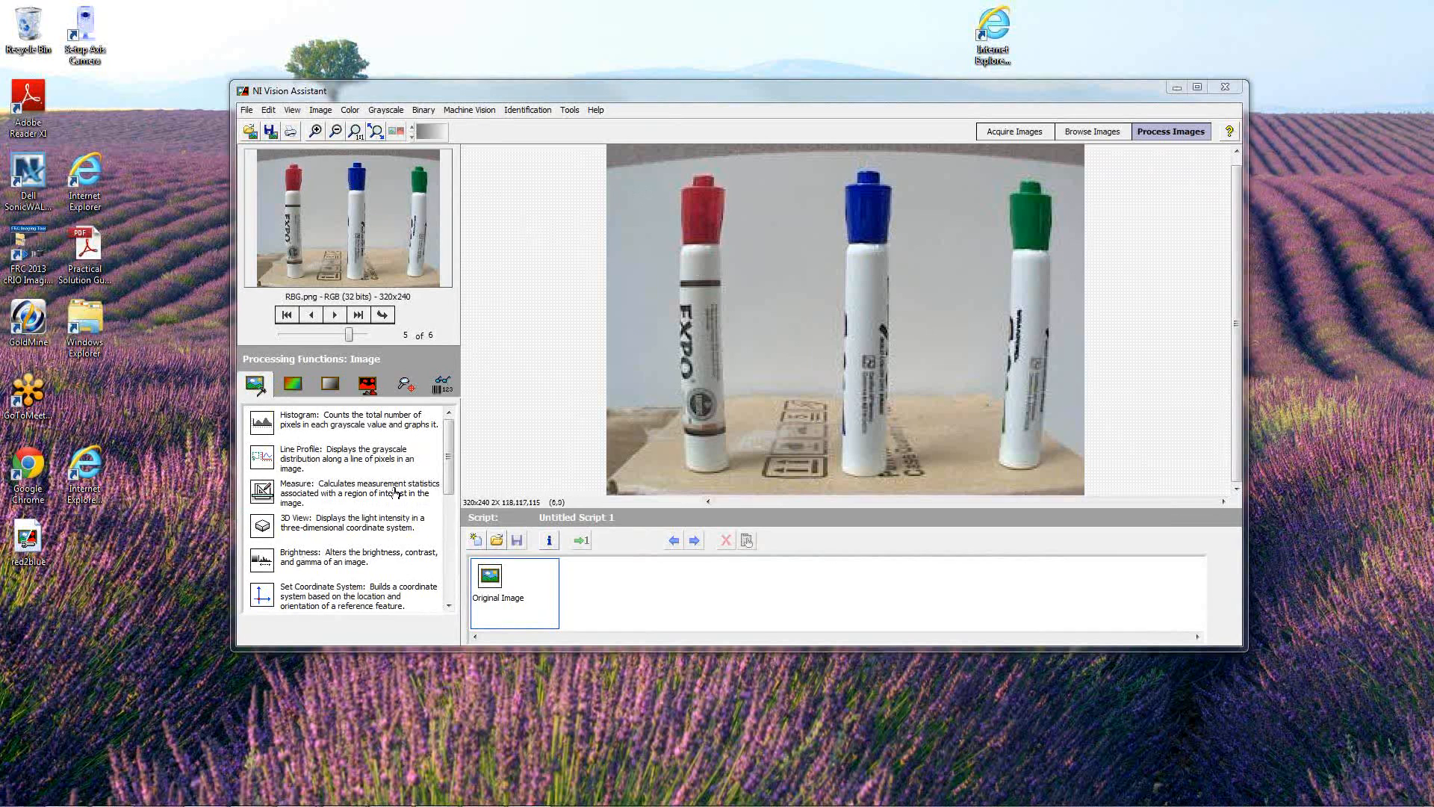
# Browse the Image, Color and Binary processing function palettes
pyautogui.scroll(-3)
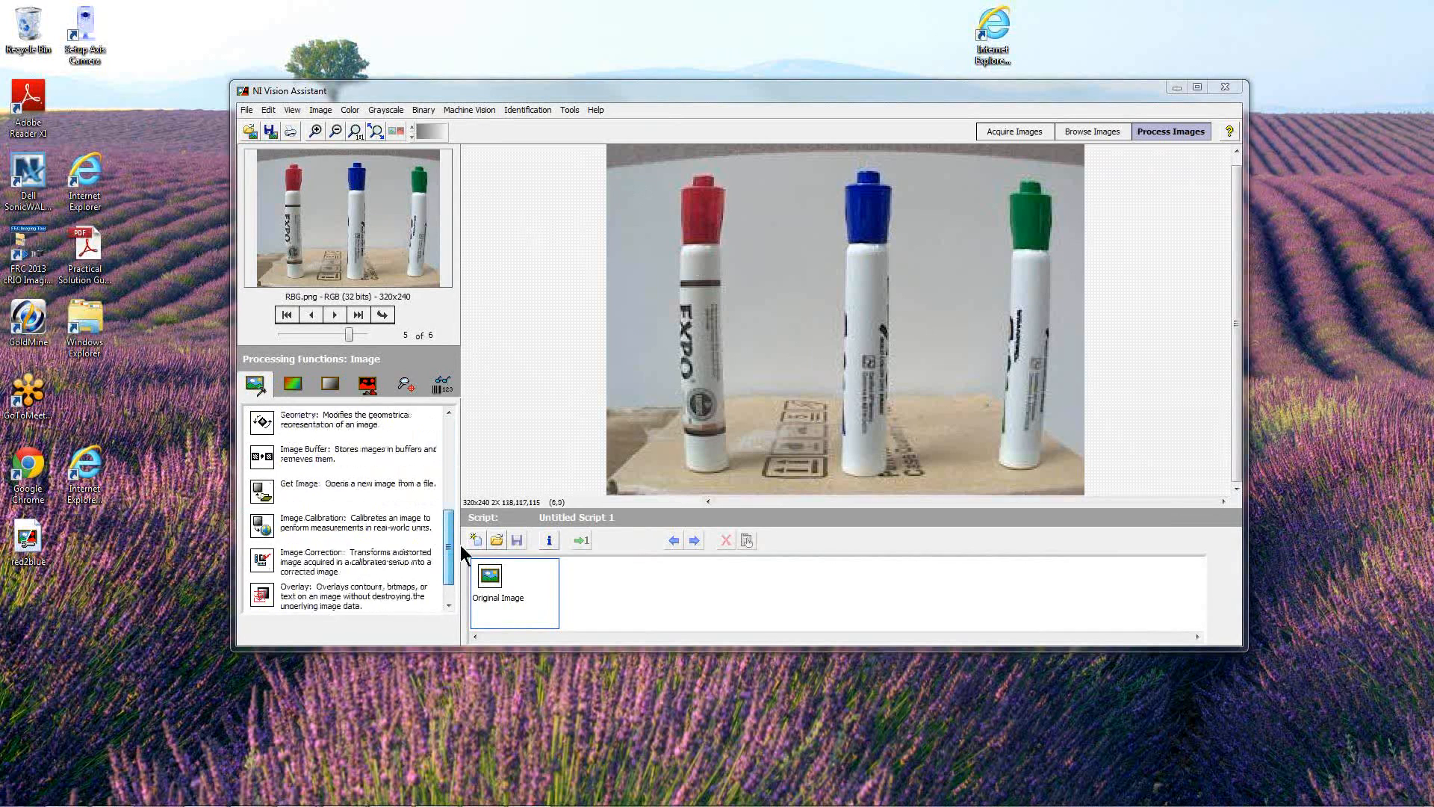
pyautogui.scroll(-3)
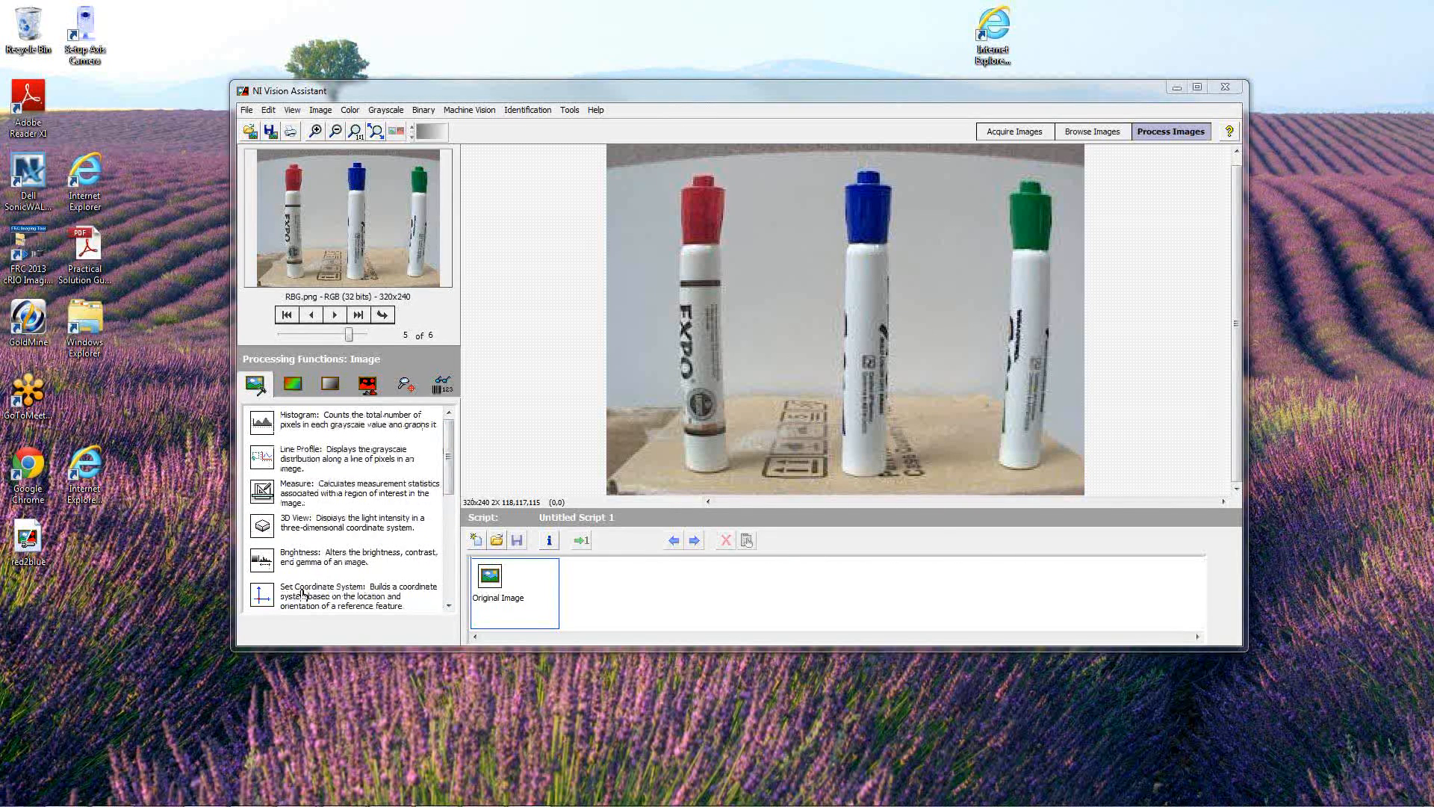
pyautogui.scroll(-3)
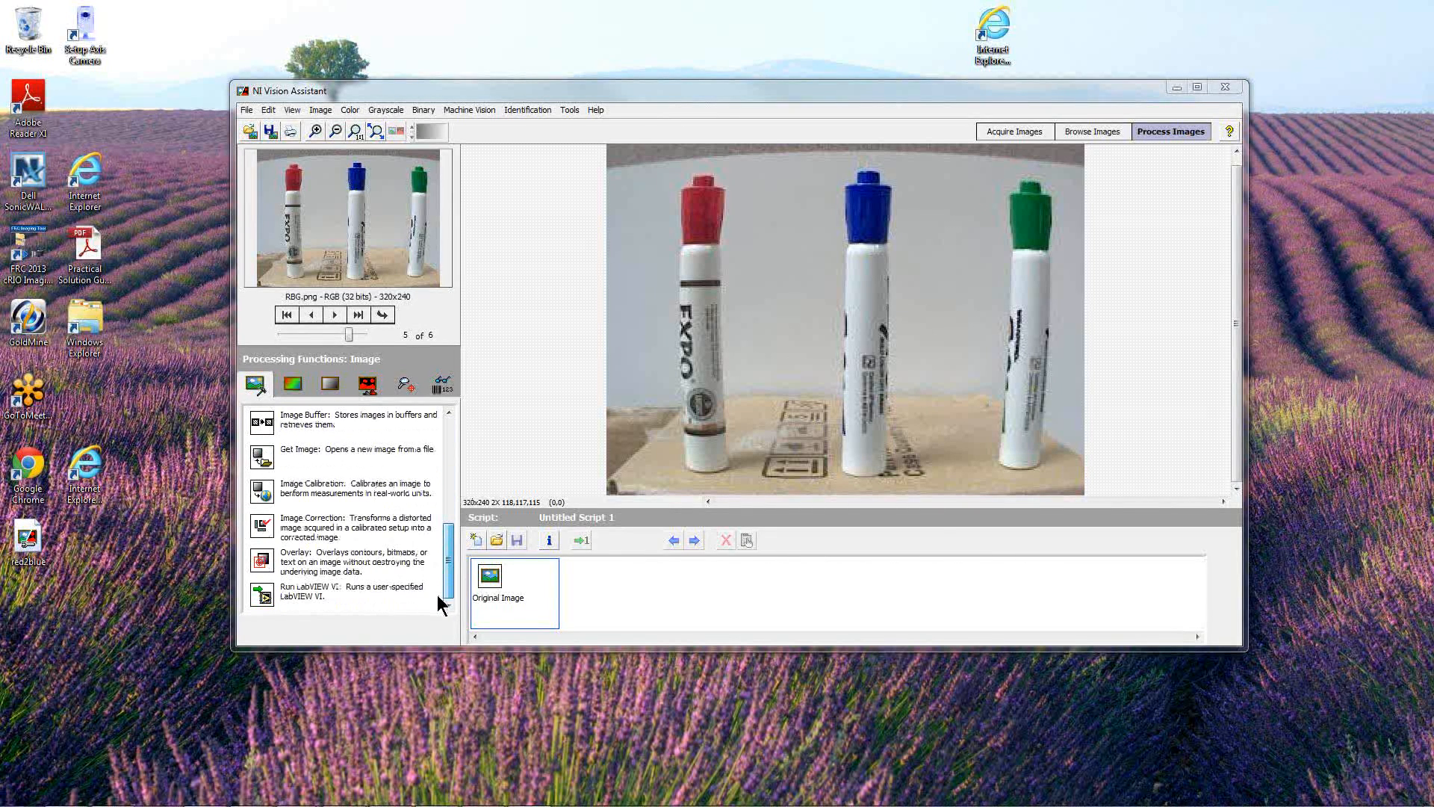
pyautogui.click(293, 384)
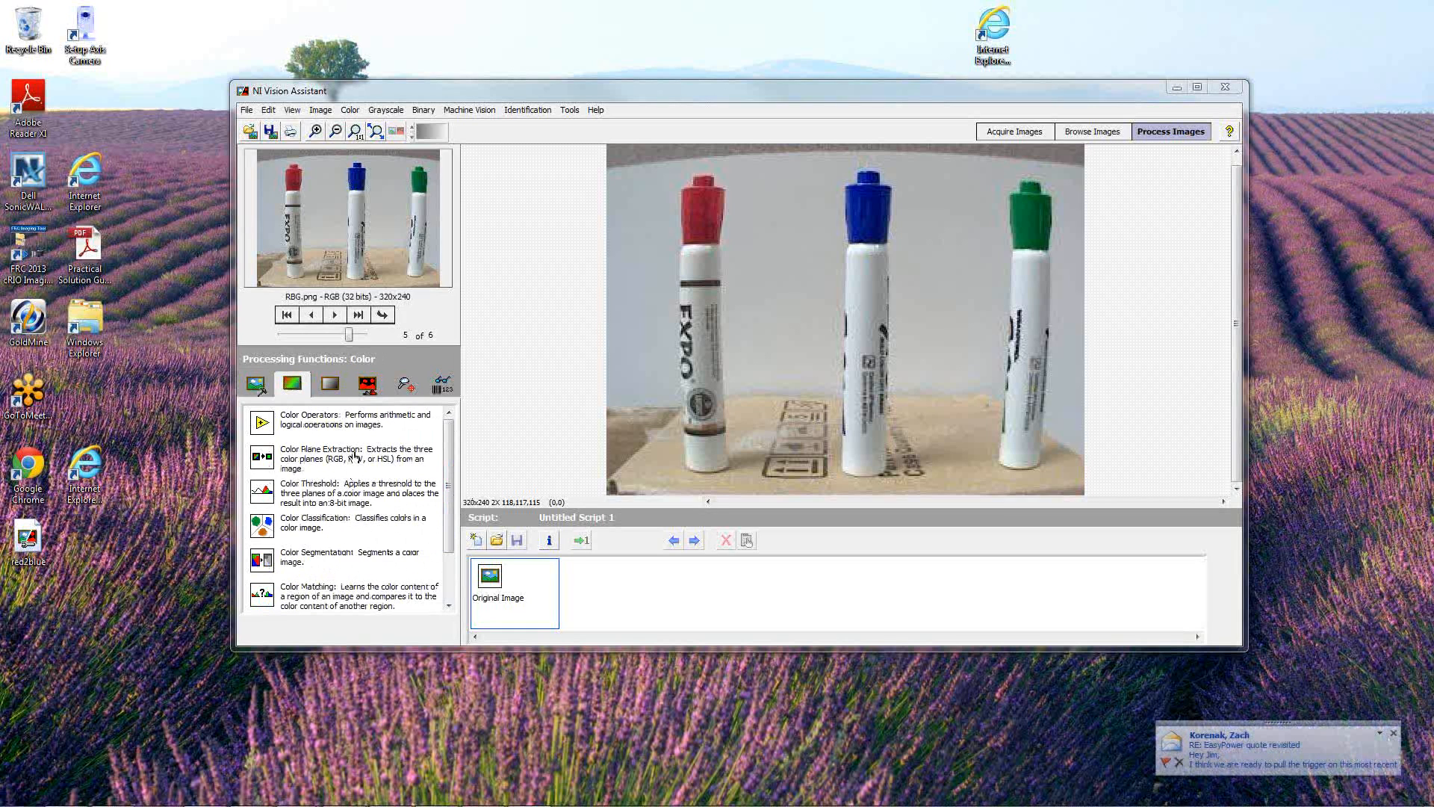
pyautogui.moveTo(329, 384)
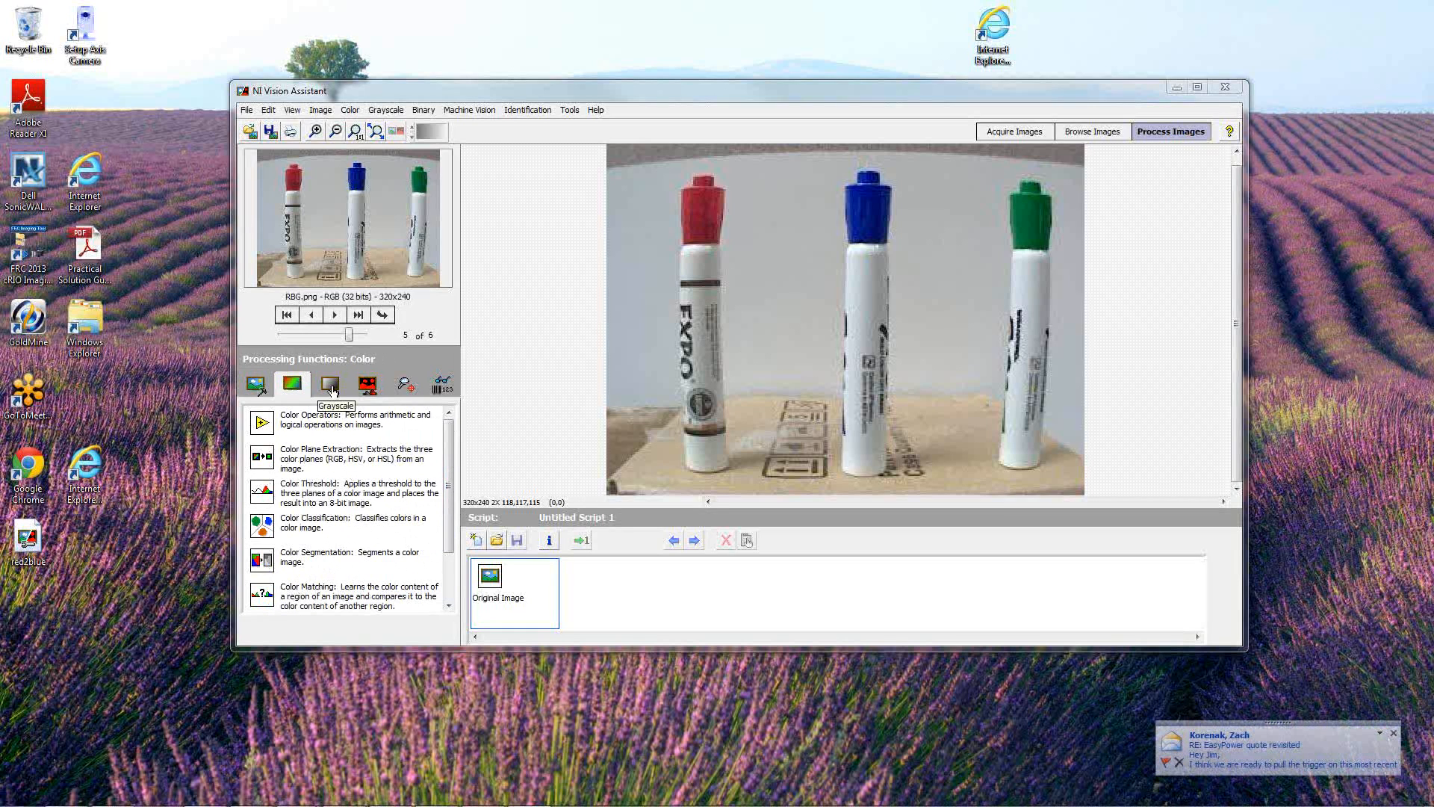
pyautogui.click(367, 383)
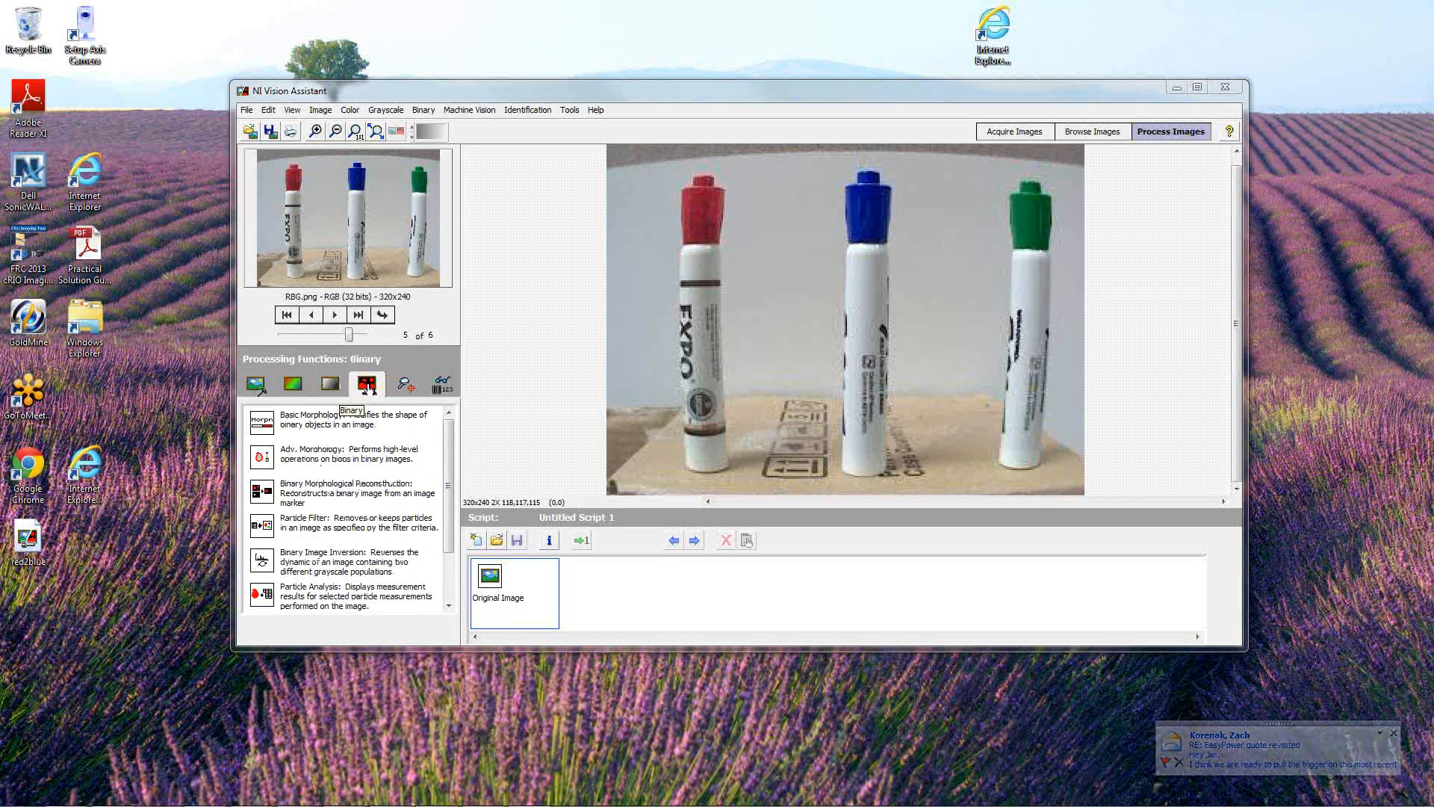
pyautogui.click(256, 384)
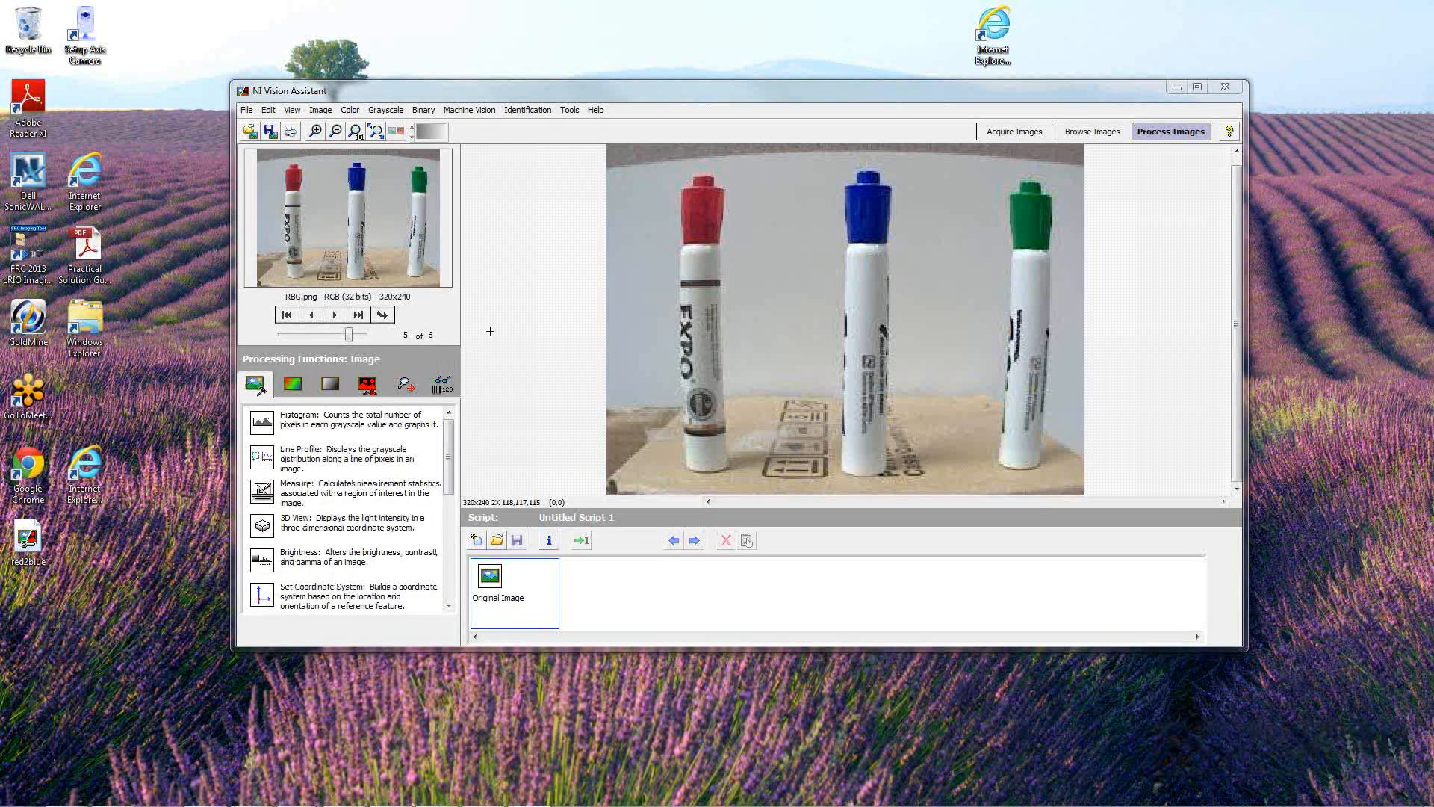
pyautogui.moveTo(710, 258)
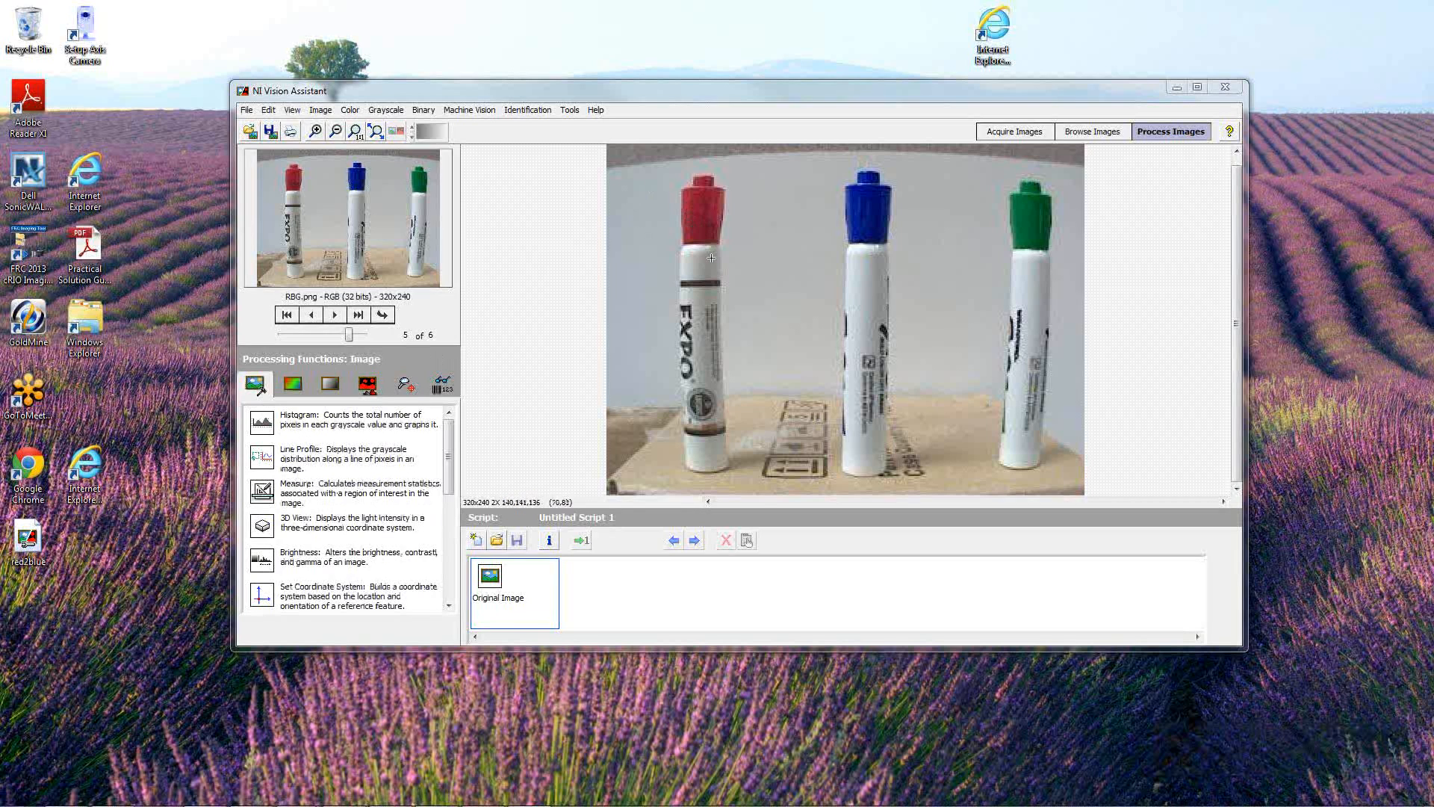
pyautogui.moveTo(1047, 245)
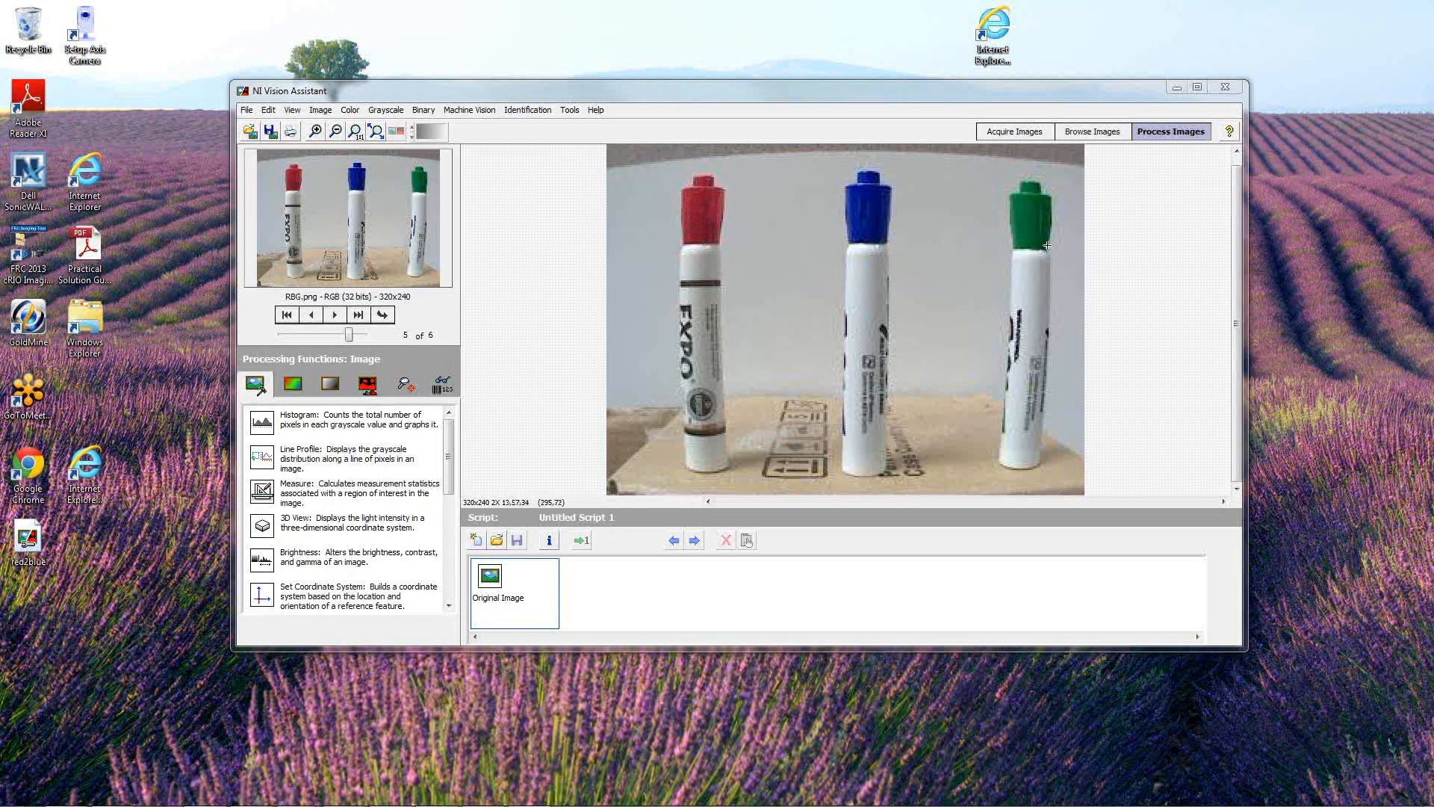
pyautogui.moveTo(999, 263)
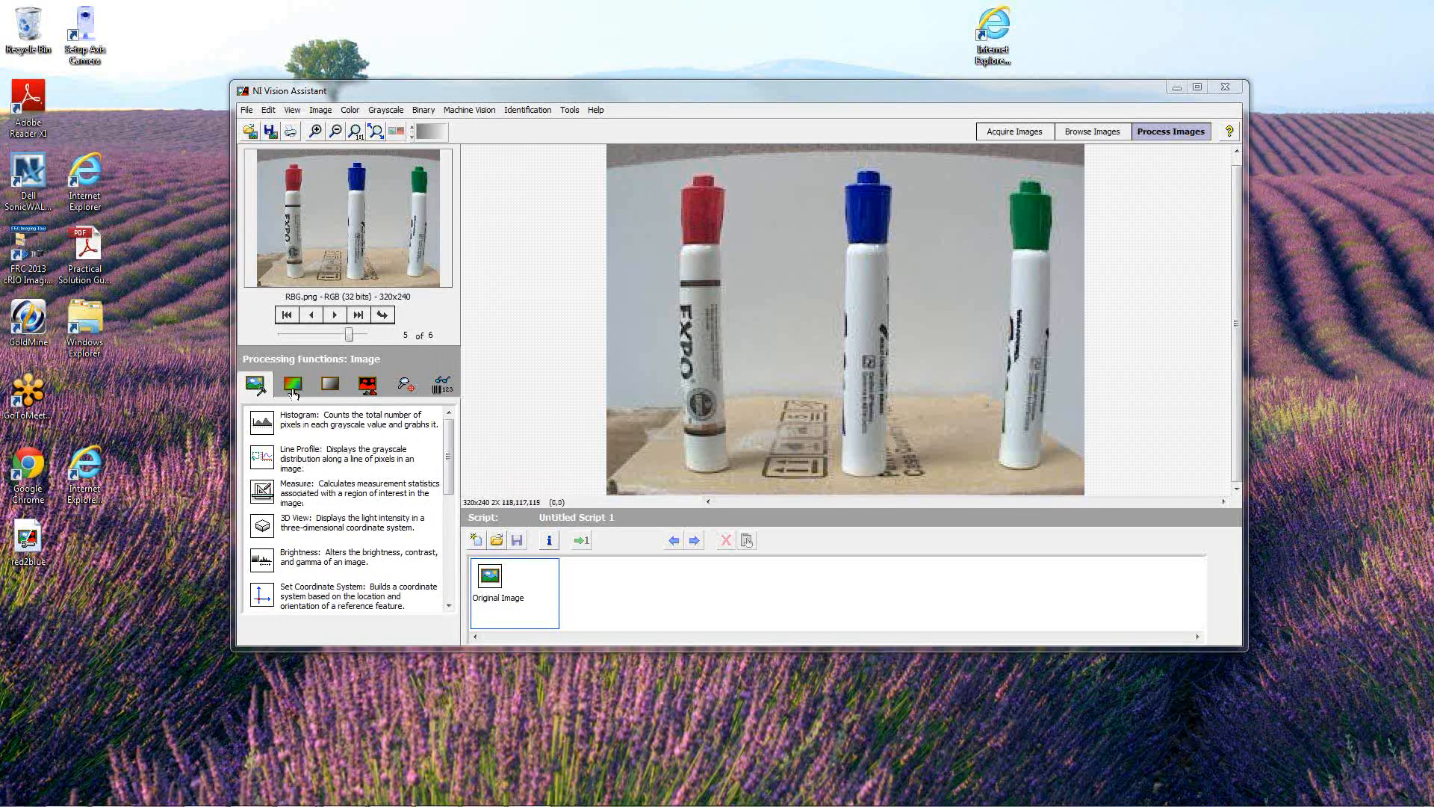
# Return to the Color functions and choose Color Pattern Matching on the RBG image
pyautogui.scroll(-3)
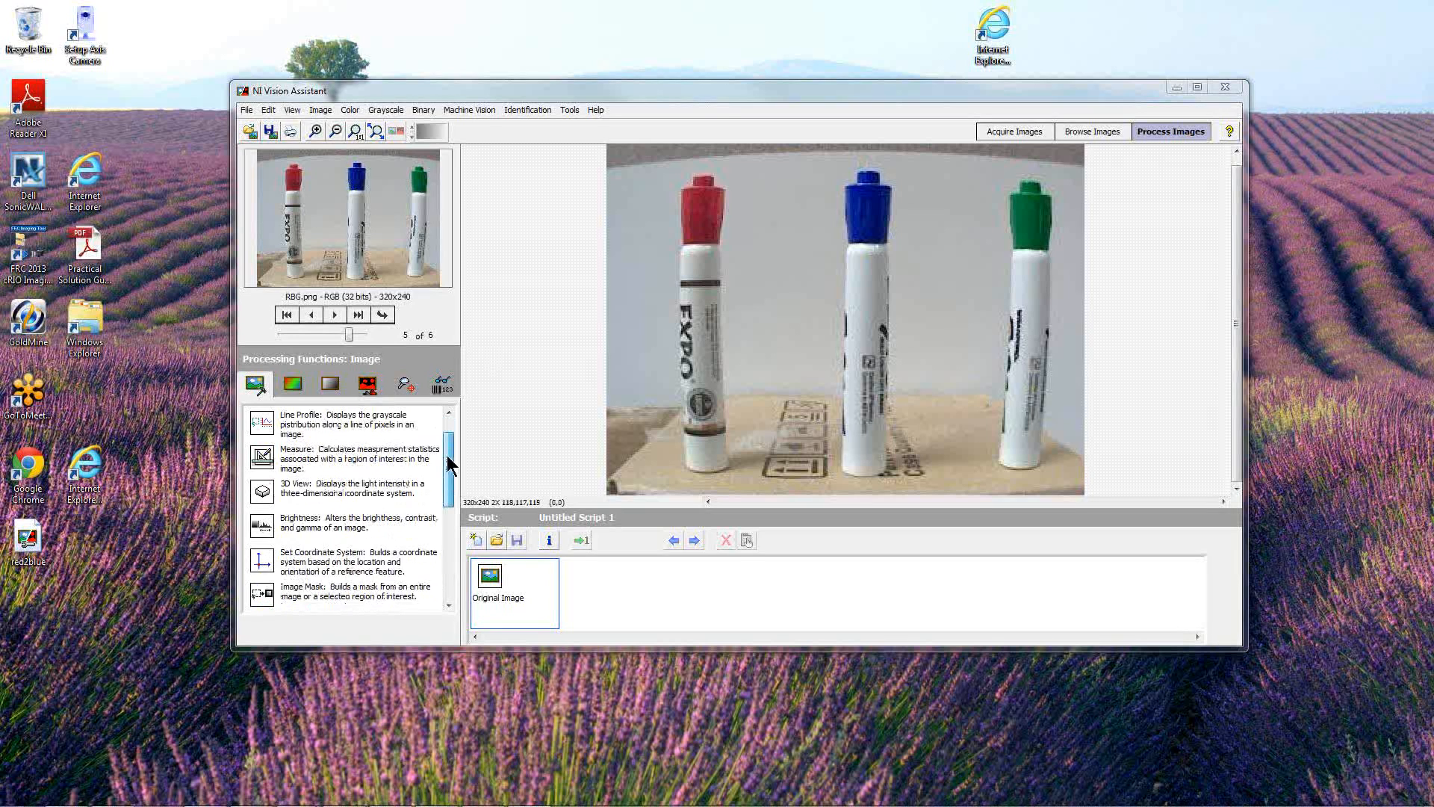
pyautogui.scroll(3)
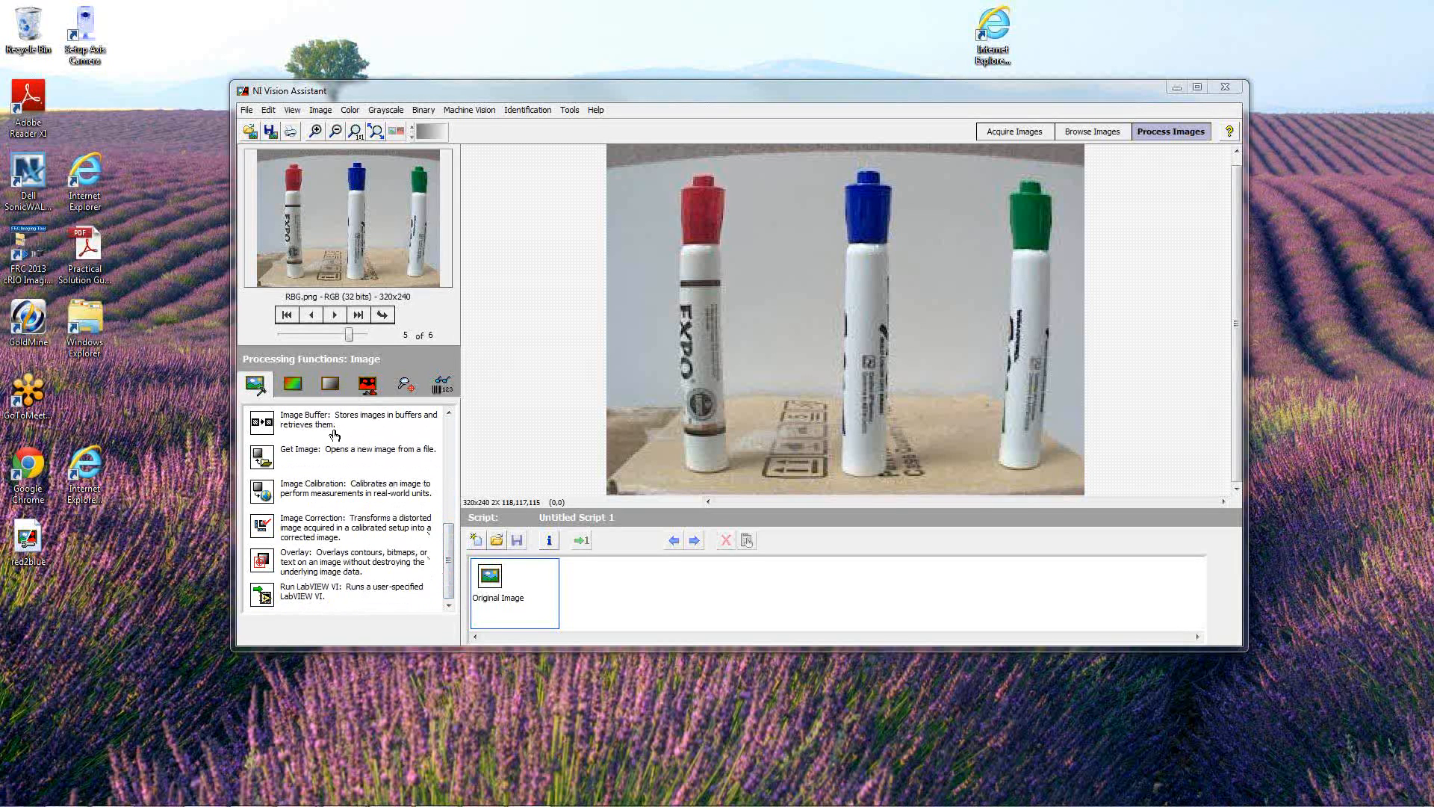
pyautogui.click(291, 384)
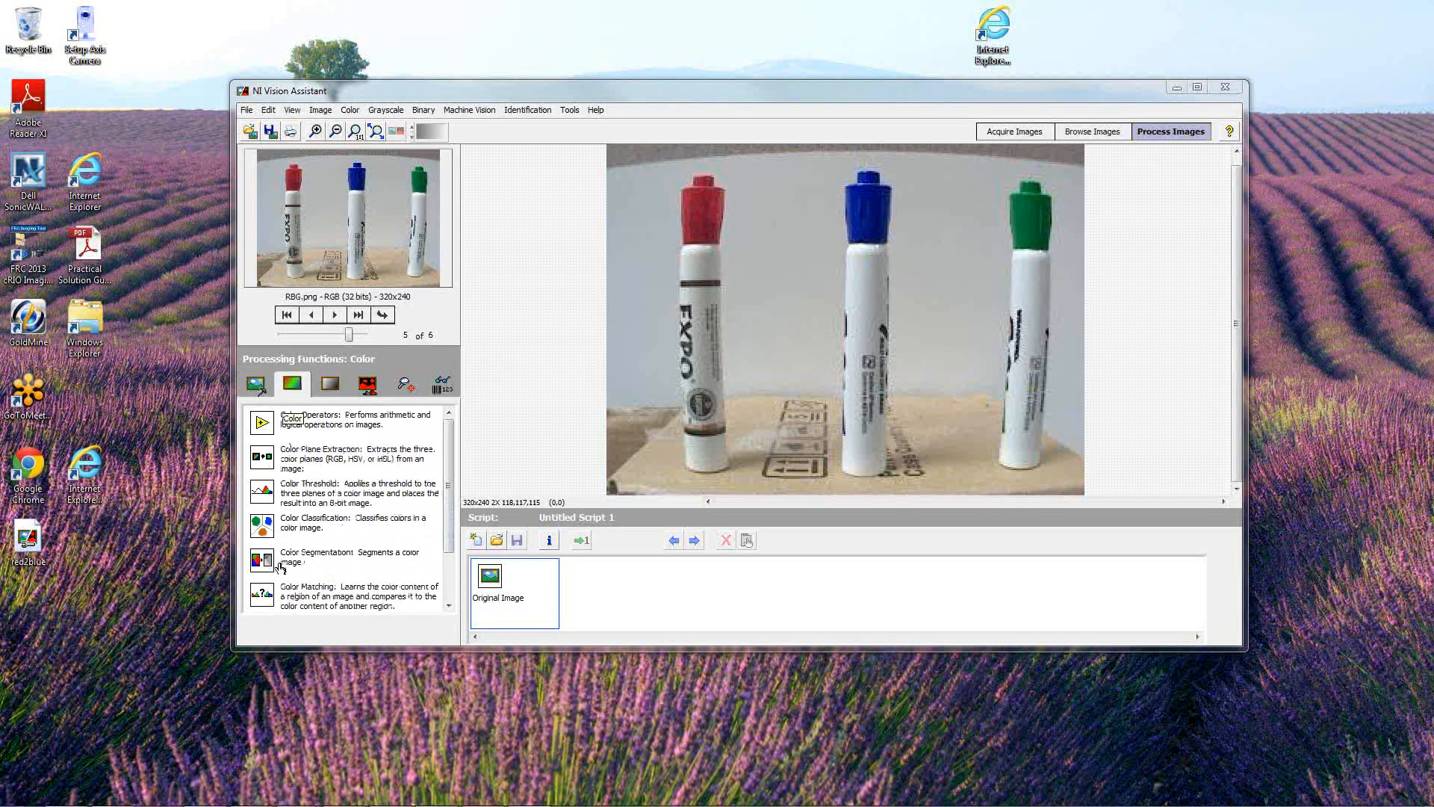
pyautogui.scroll(-3)
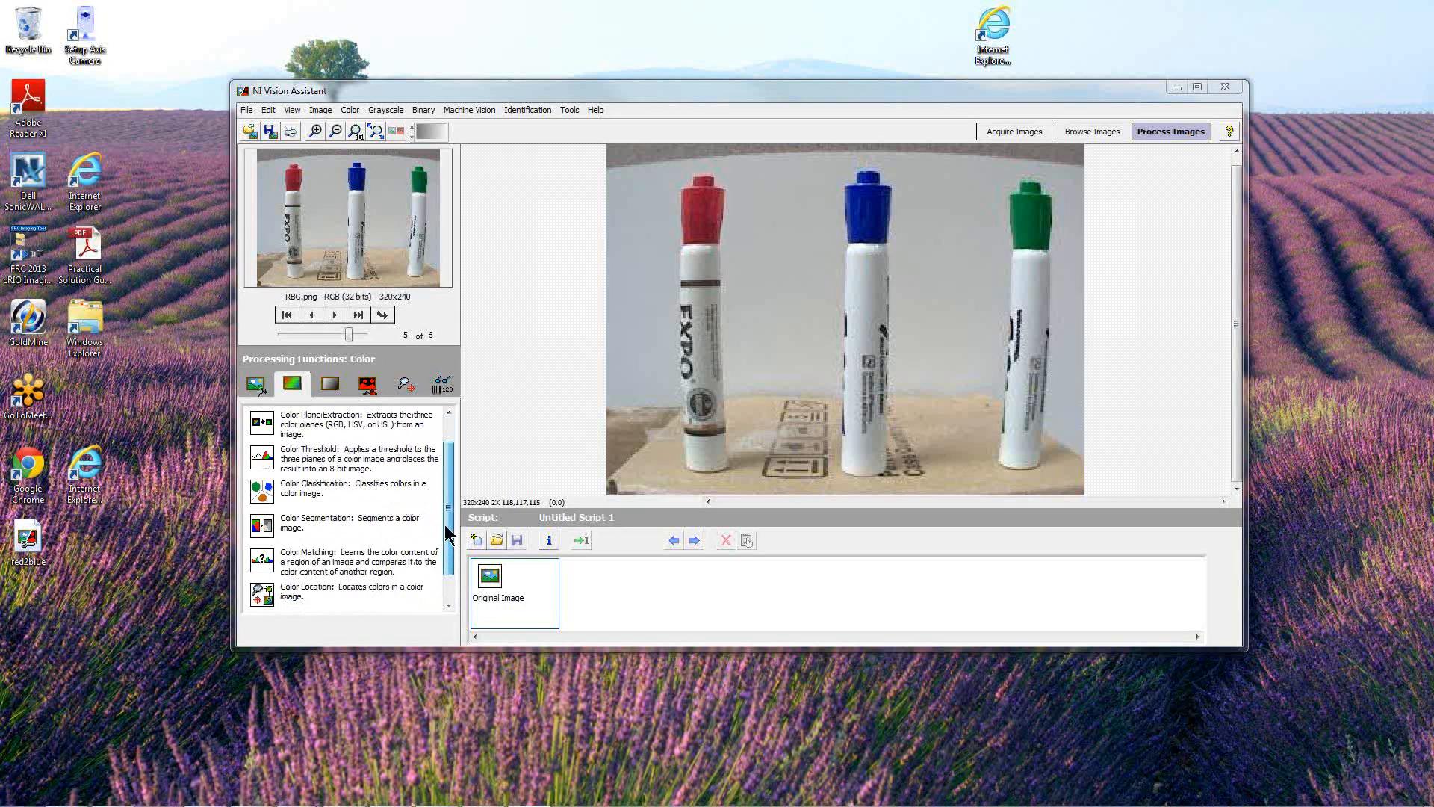
pyautogui.scroll(-3)
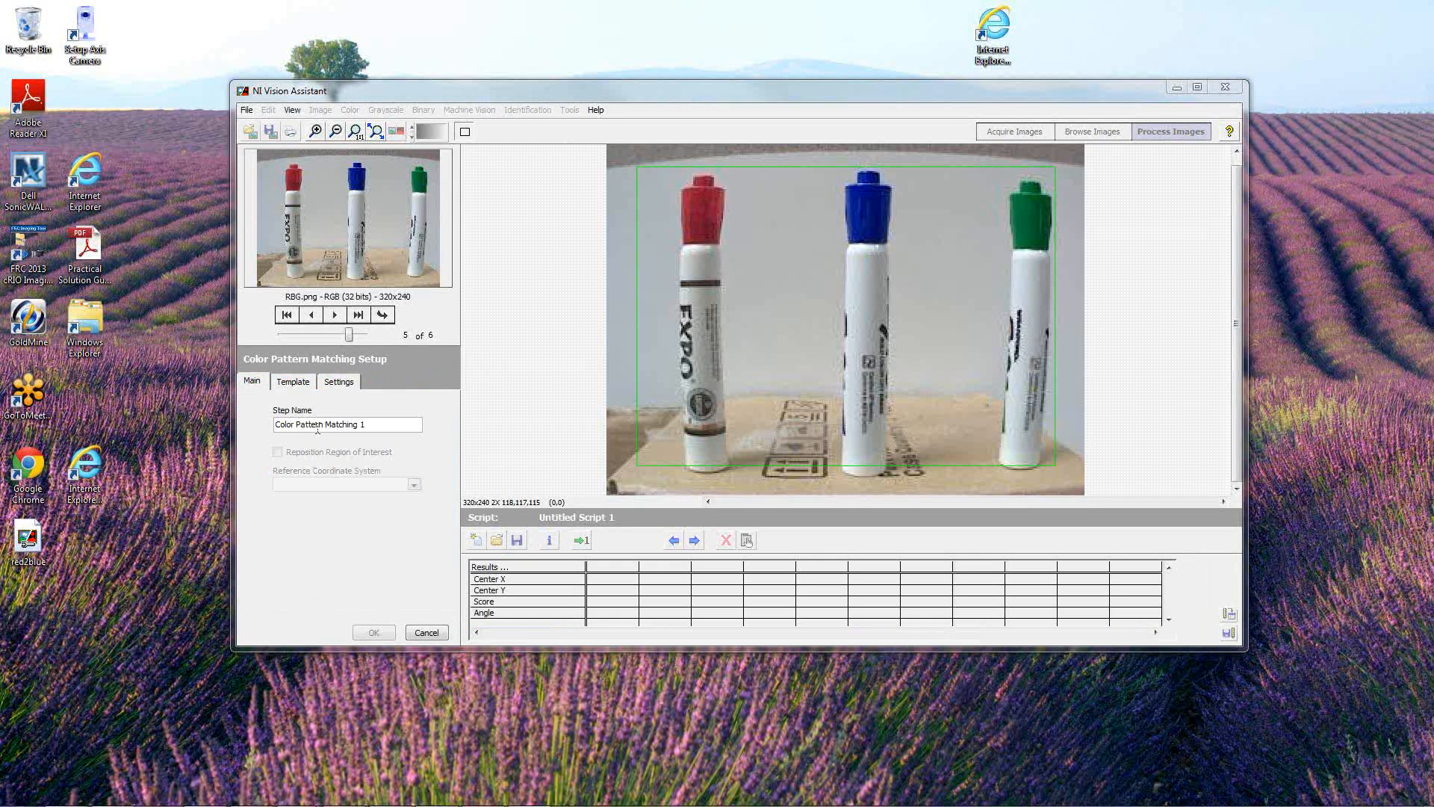
# Create a template boxed around the blue marker cap and save it as bluecap
pyautogui.click(293, 380)
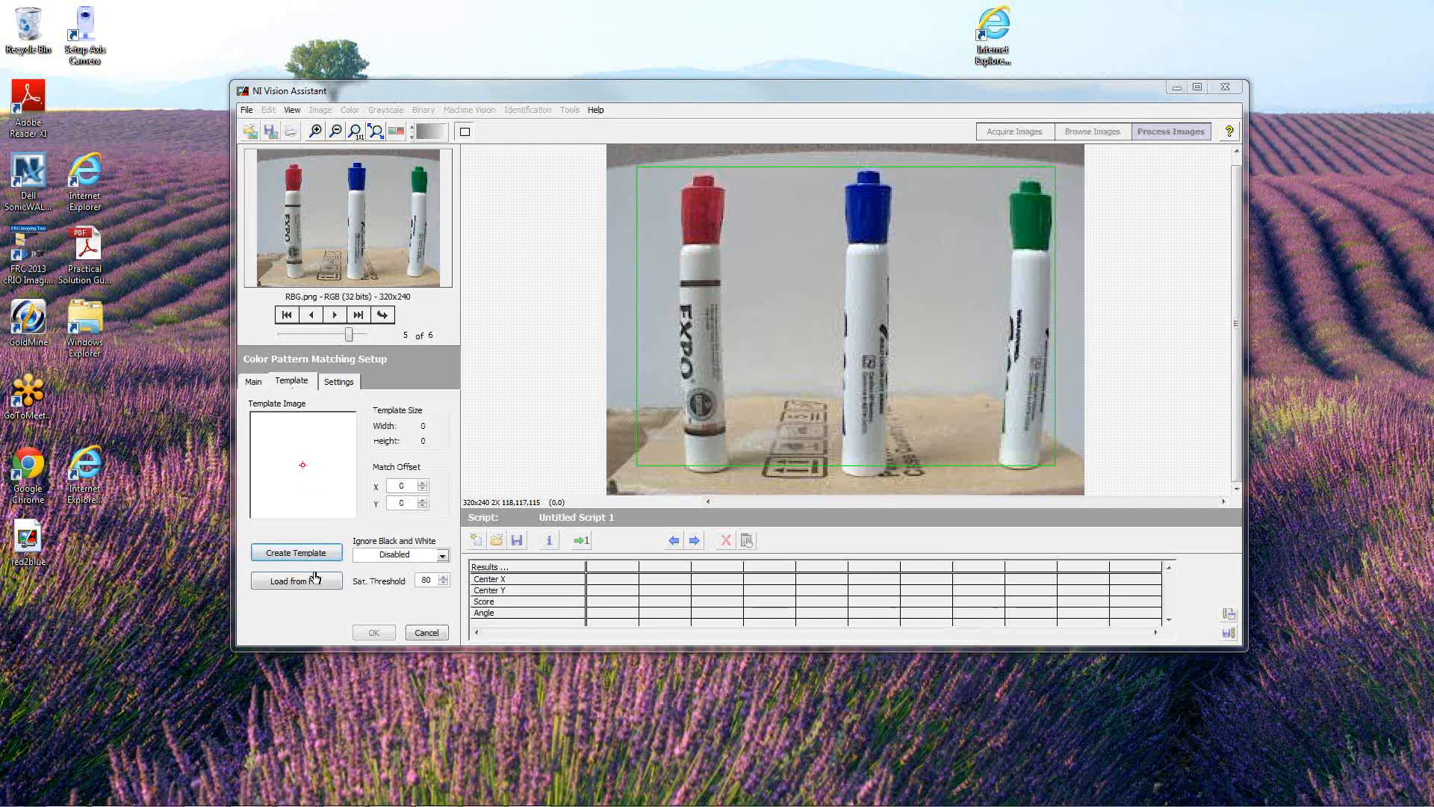
pyautogui.moveTo(890, 297)
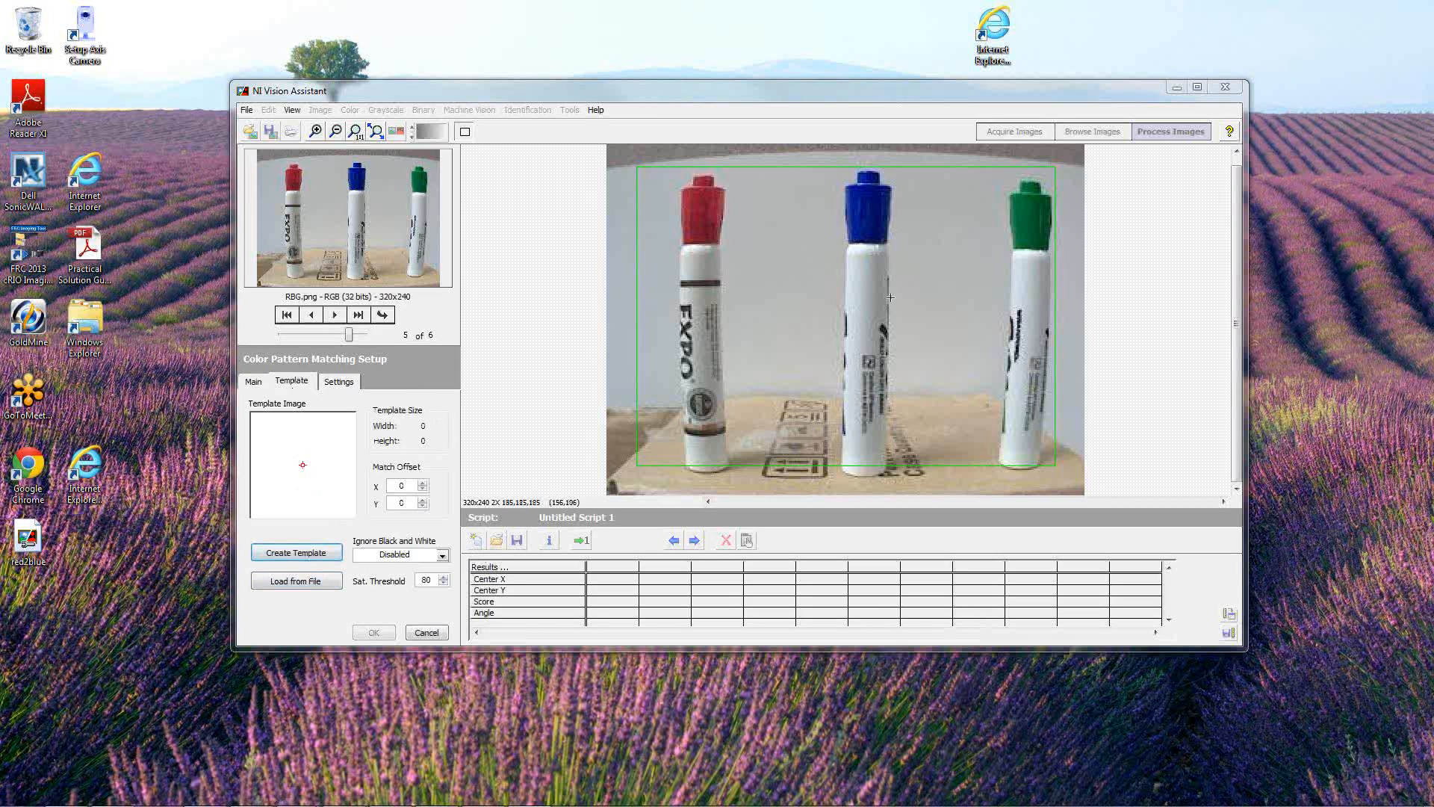
pyautogui.moveTo(294, 523)
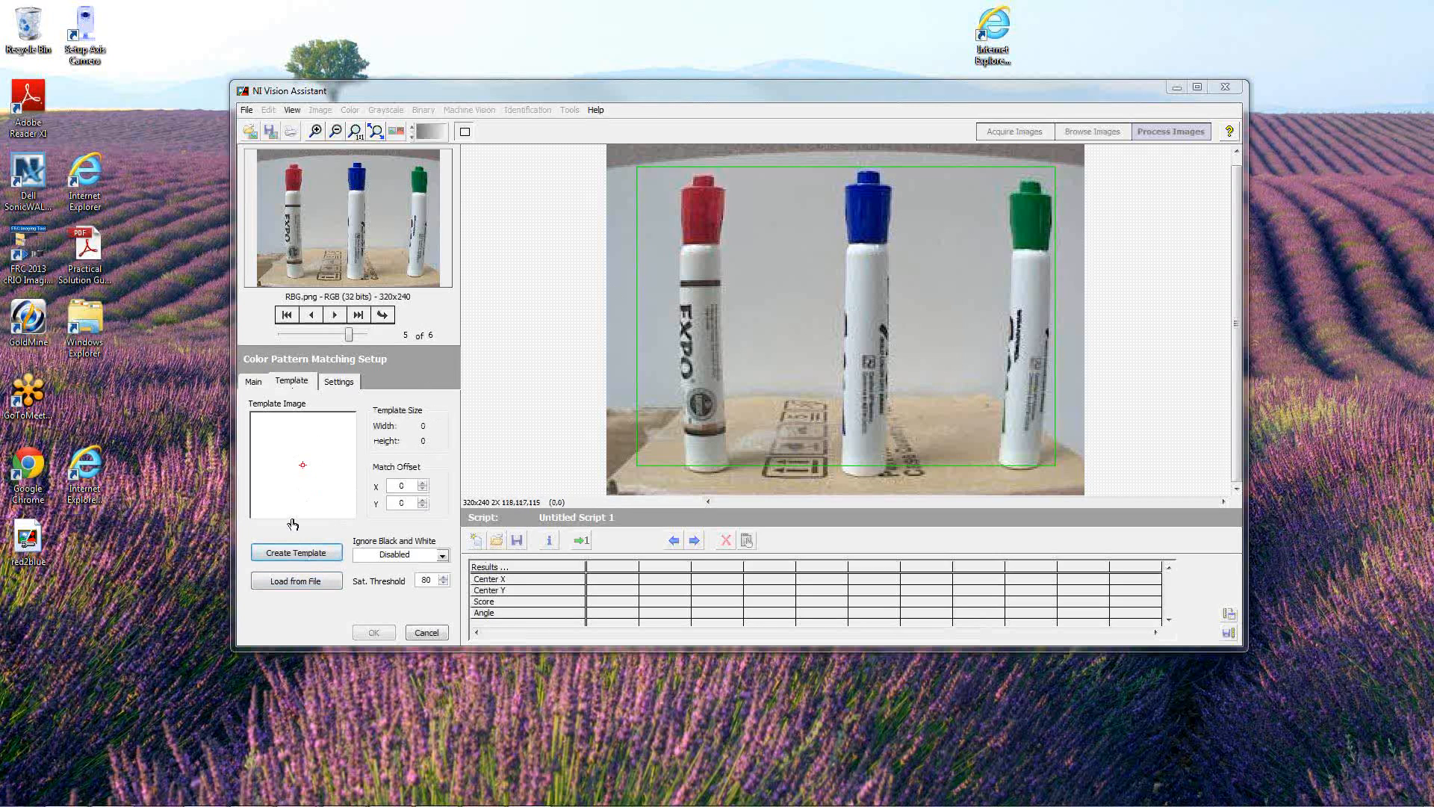
pyautogui.click(296, 552)
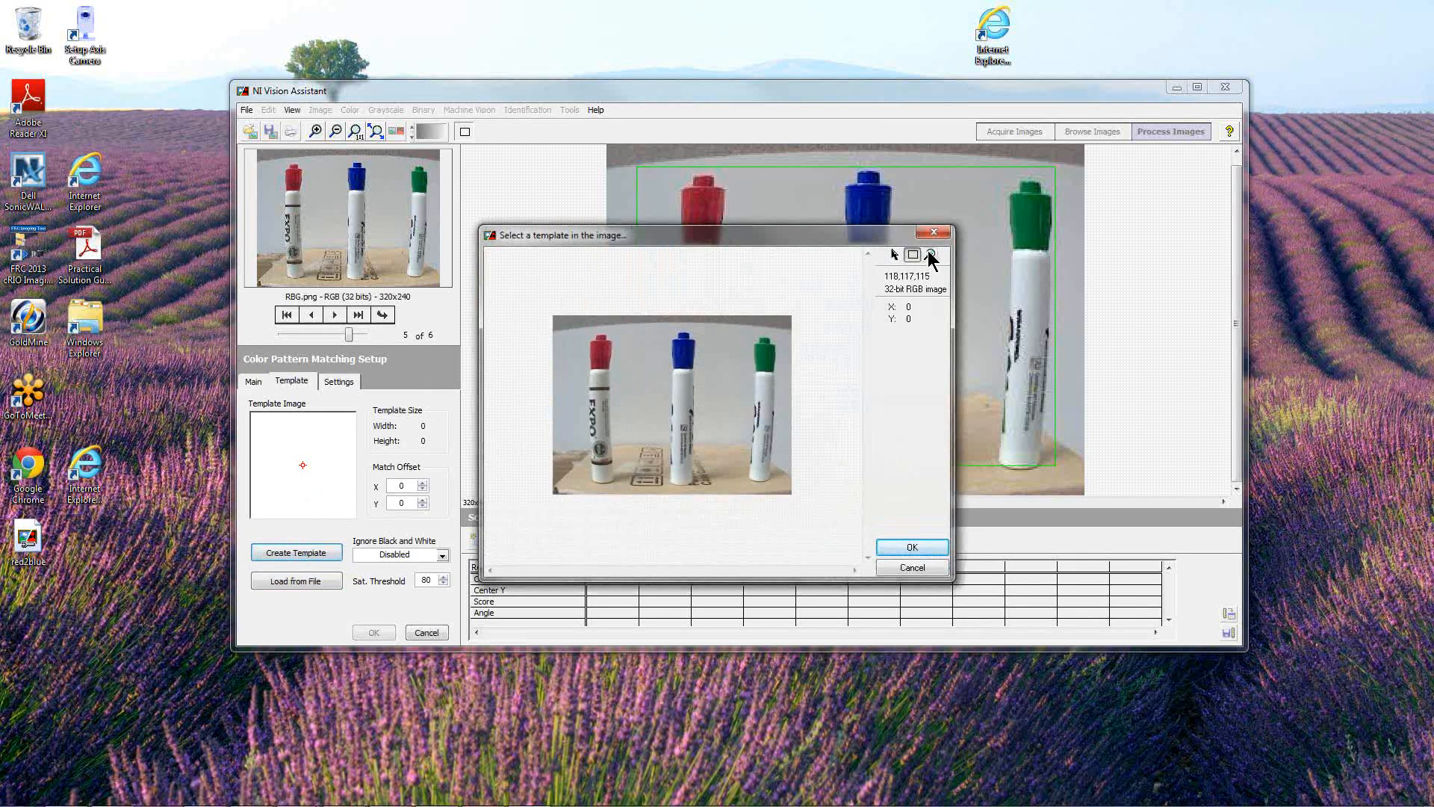
pyautogui.click(929, 253)
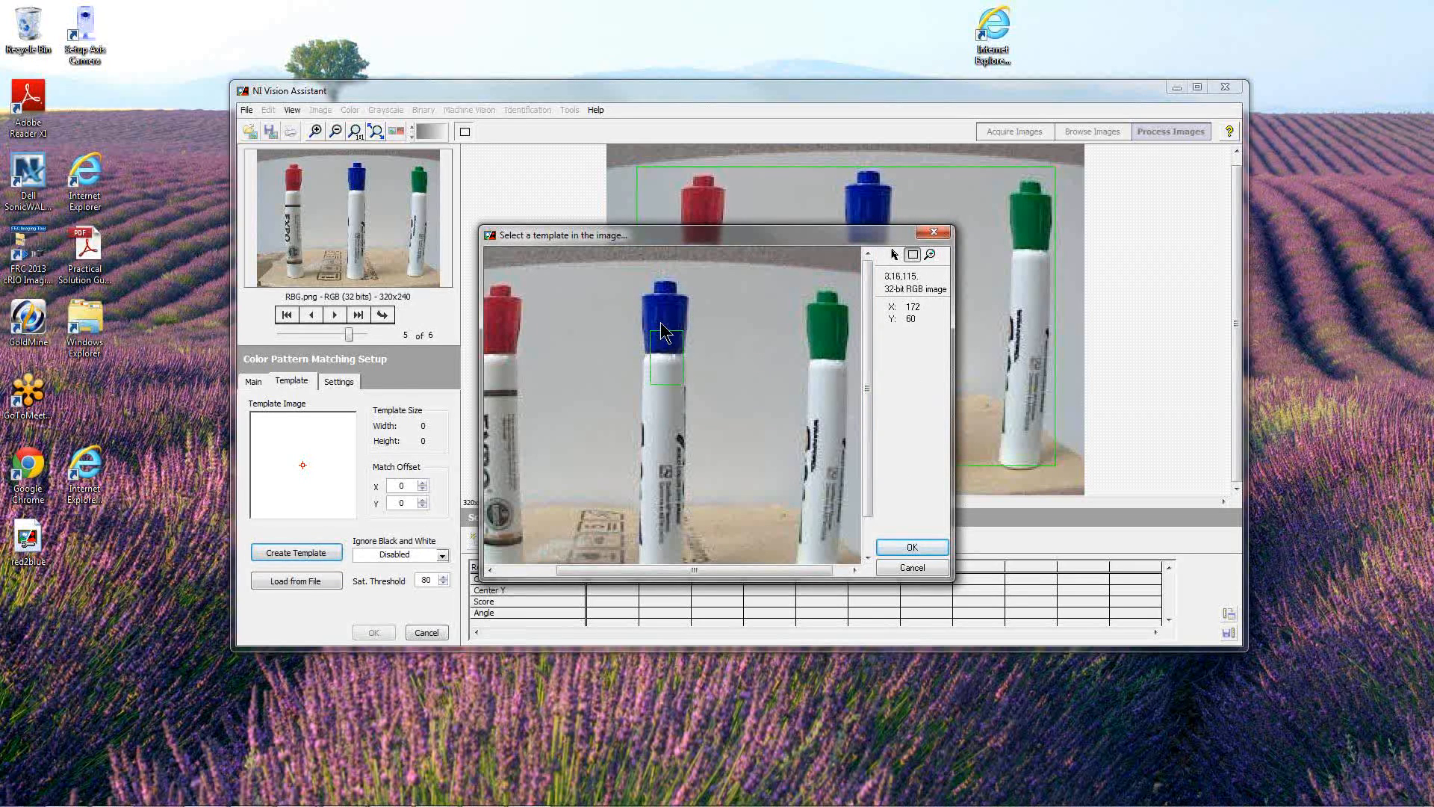
pyautogui.moveTo(629, 302)
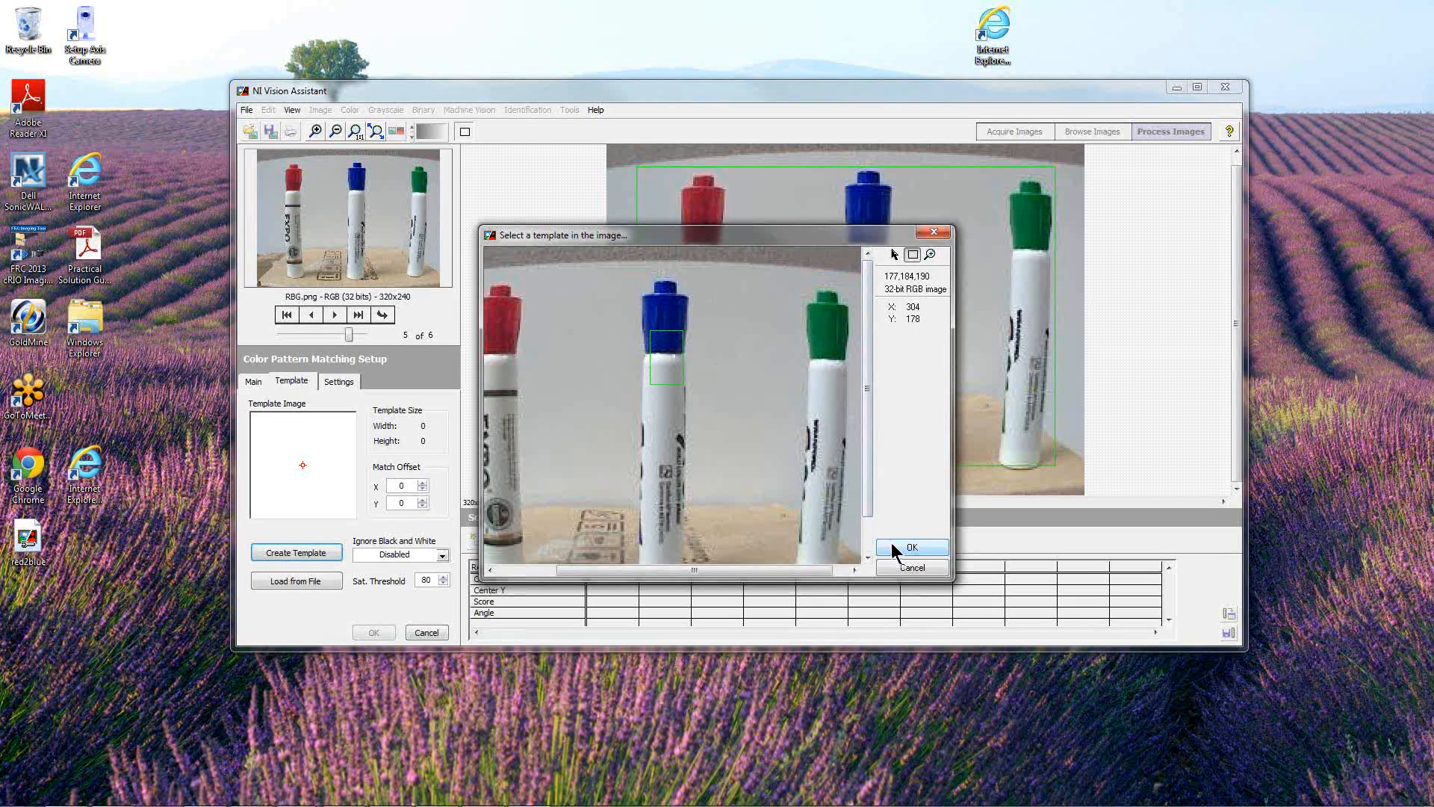
pyautogui.click(910, 547)
pyautogui.write('r')
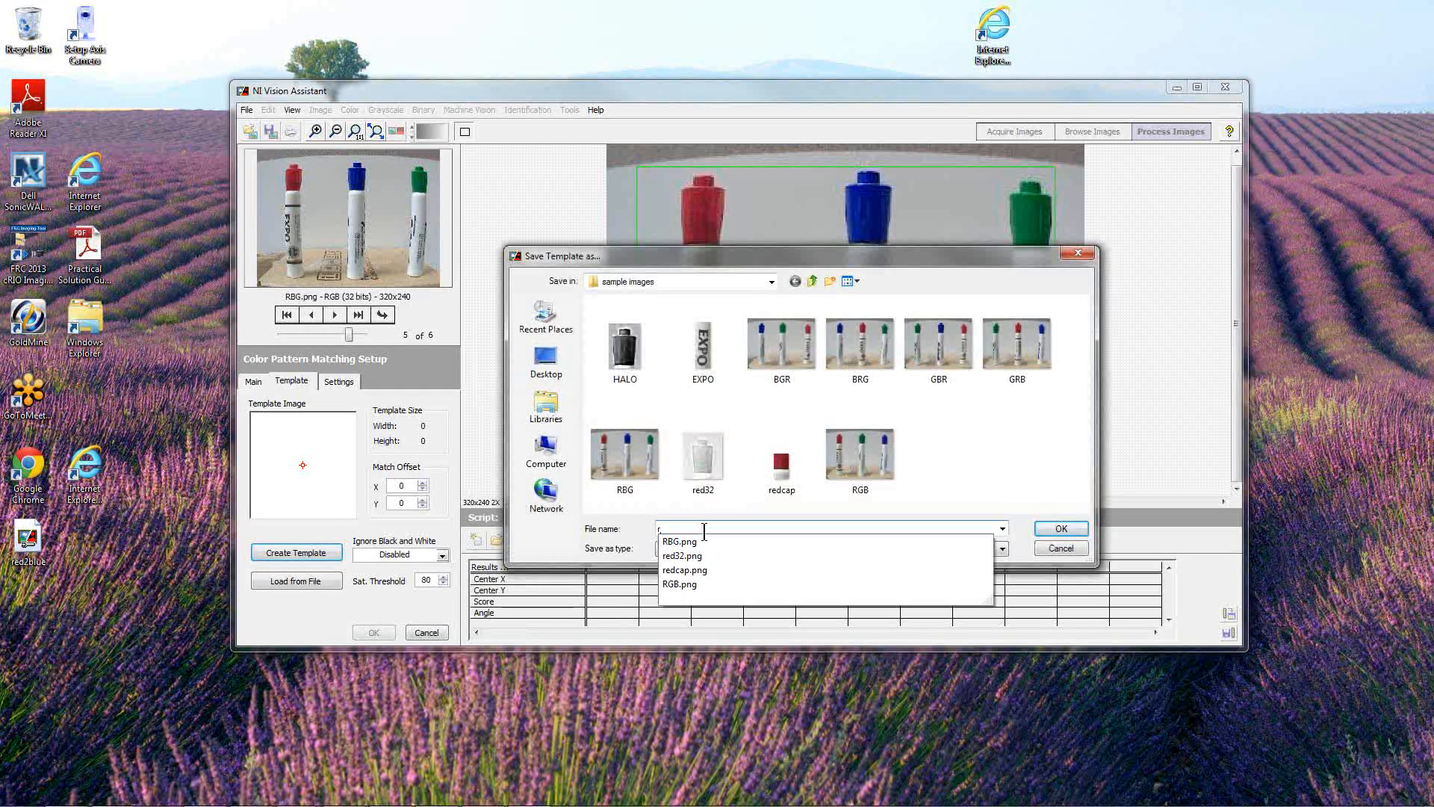
pyautogui.write('blue')
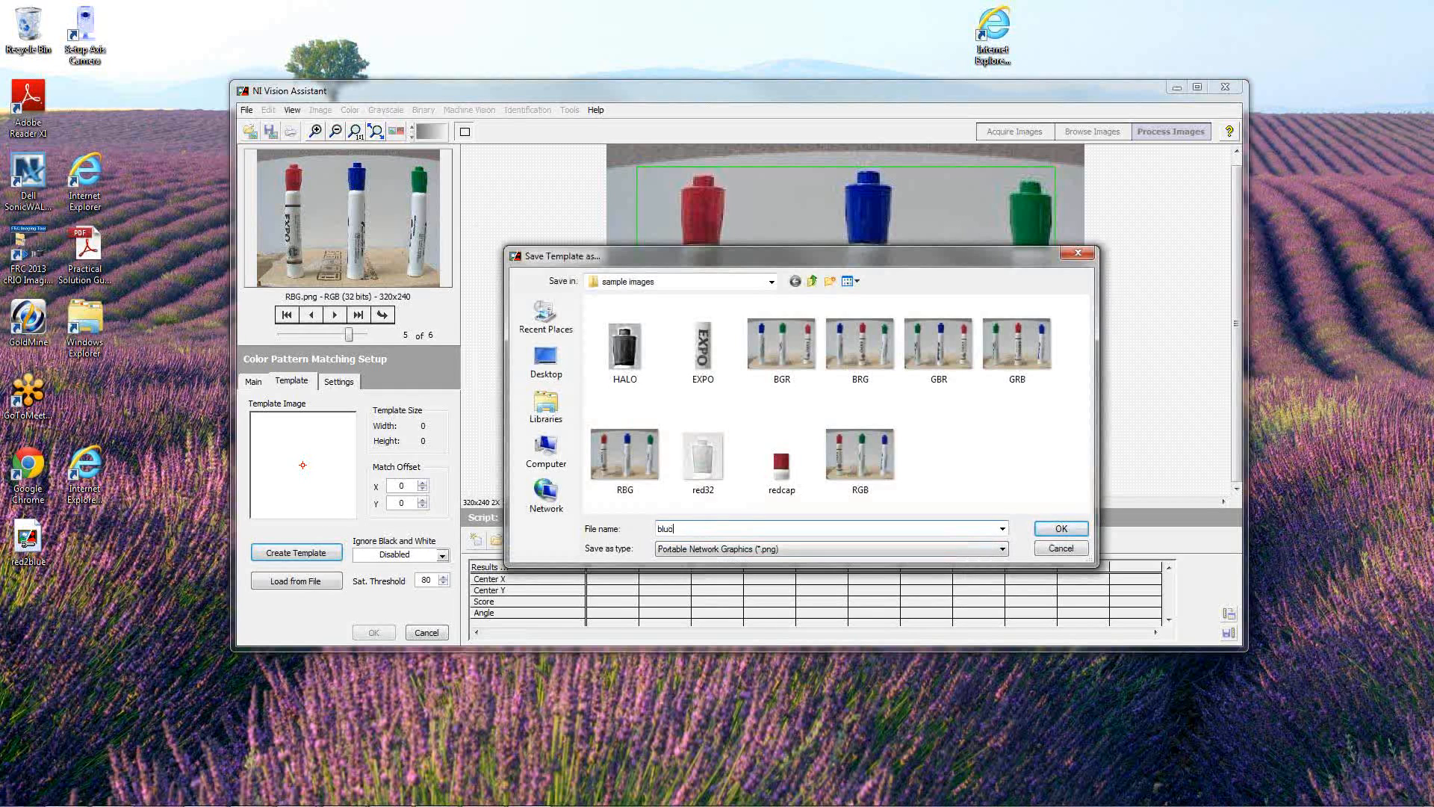
pyautogui.write('cap')
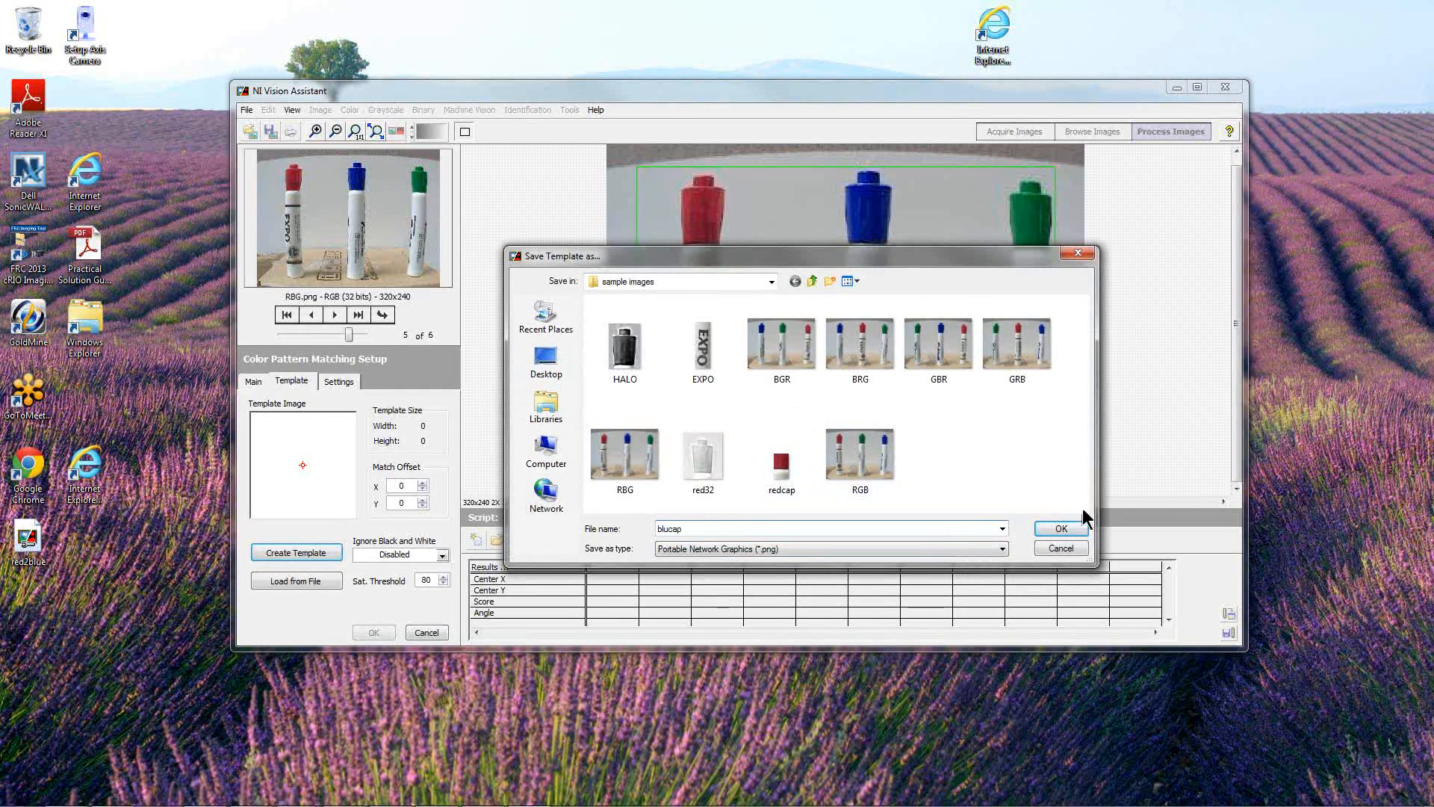
pyautogui.click(1061, 528)
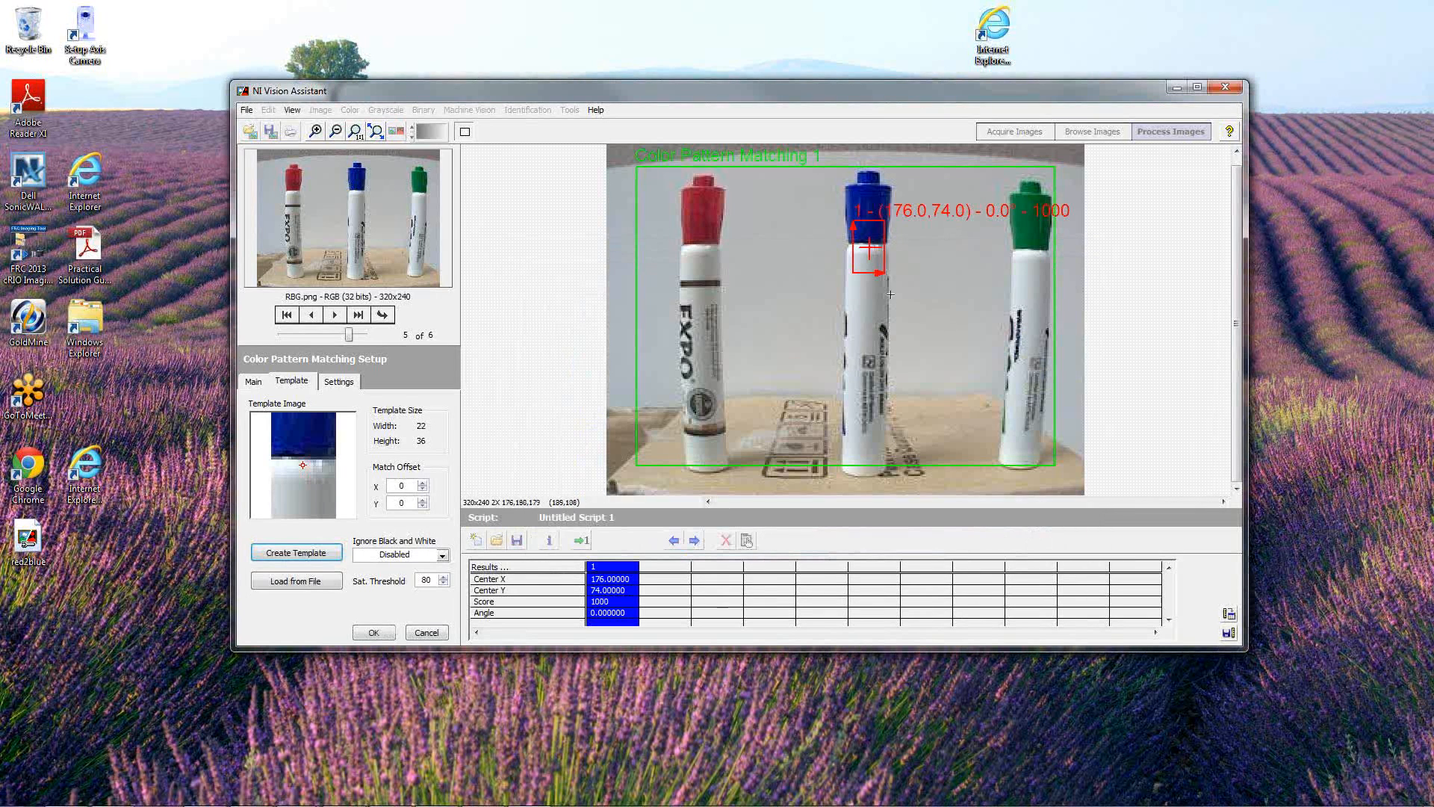
pyautogui.moveTo(740, 483)
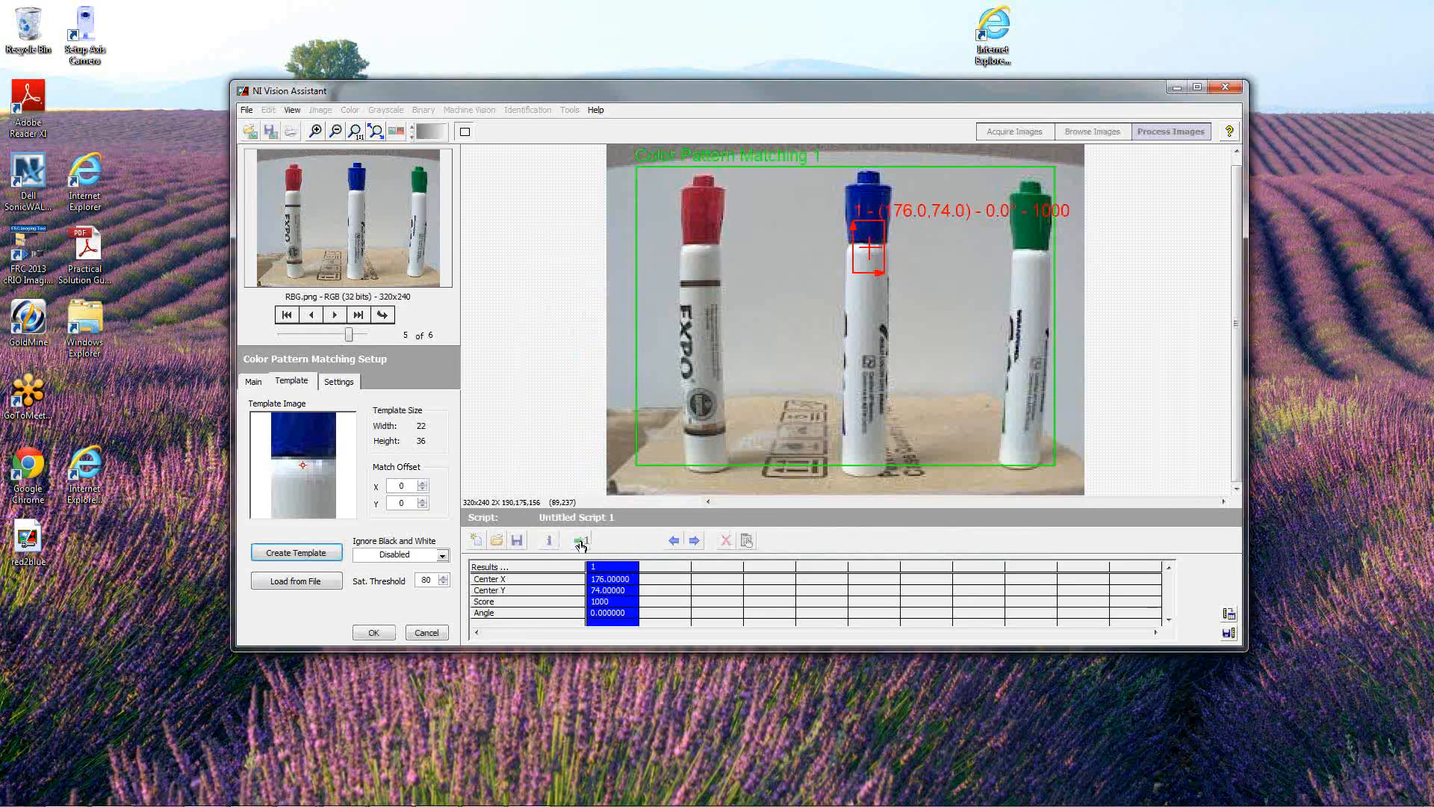
pyautogui.moveTo(578, 545)
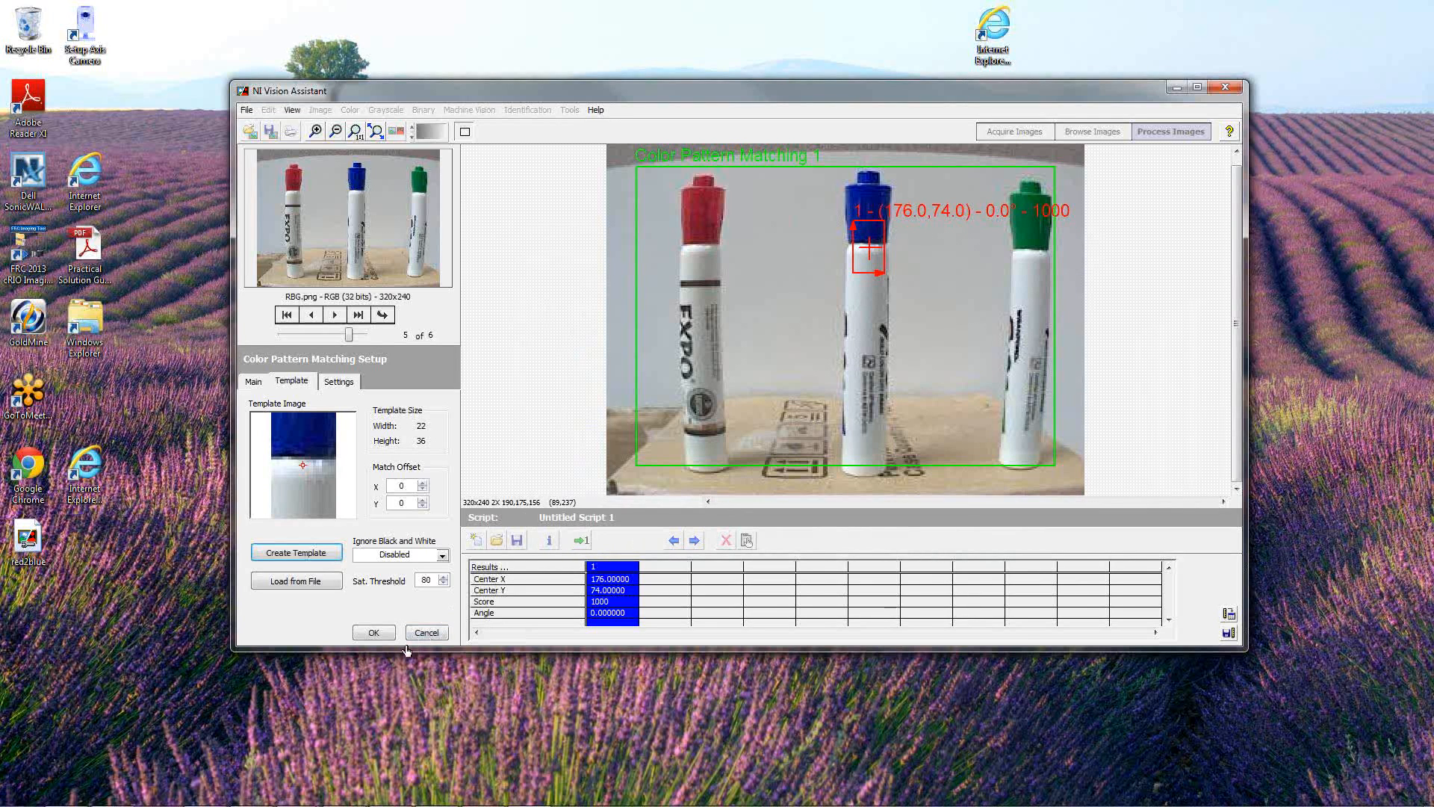
pyautogui.moveTo(365, 471)
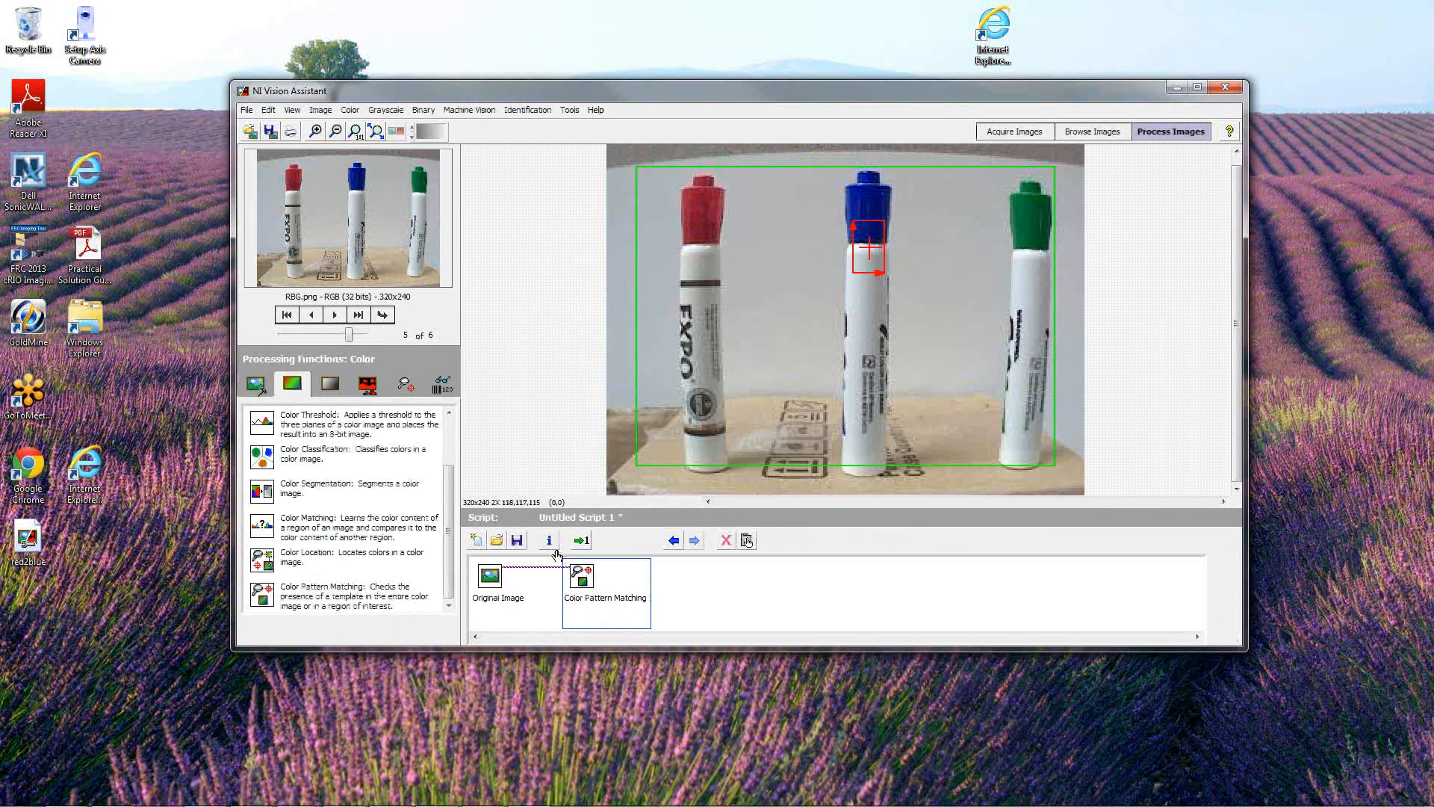
# Reopen Color Pattern Matching 1 and verify the blue cap matches on each sample image
pyautogui.doubleClick(606, 578)
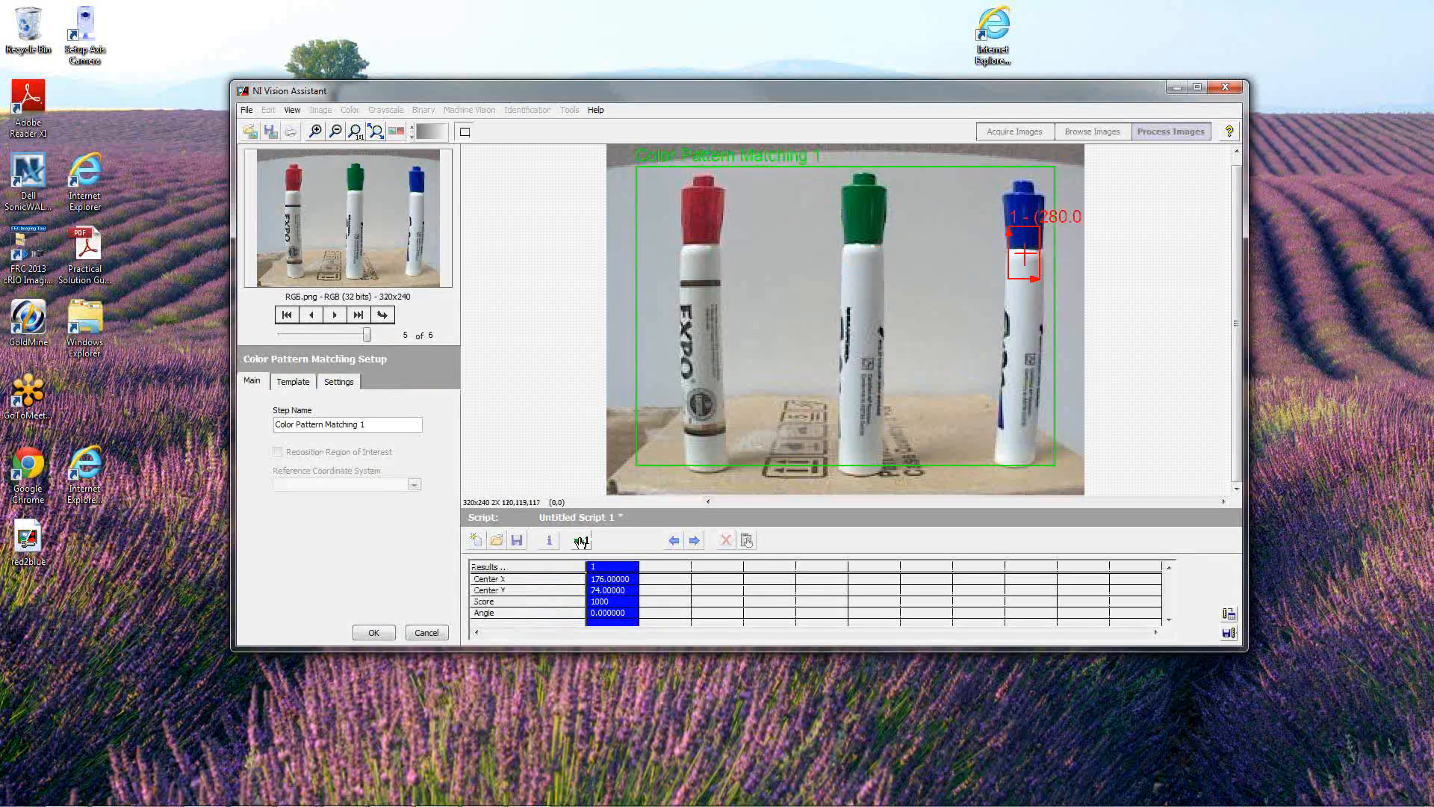
pyautogui.click(333, 314)
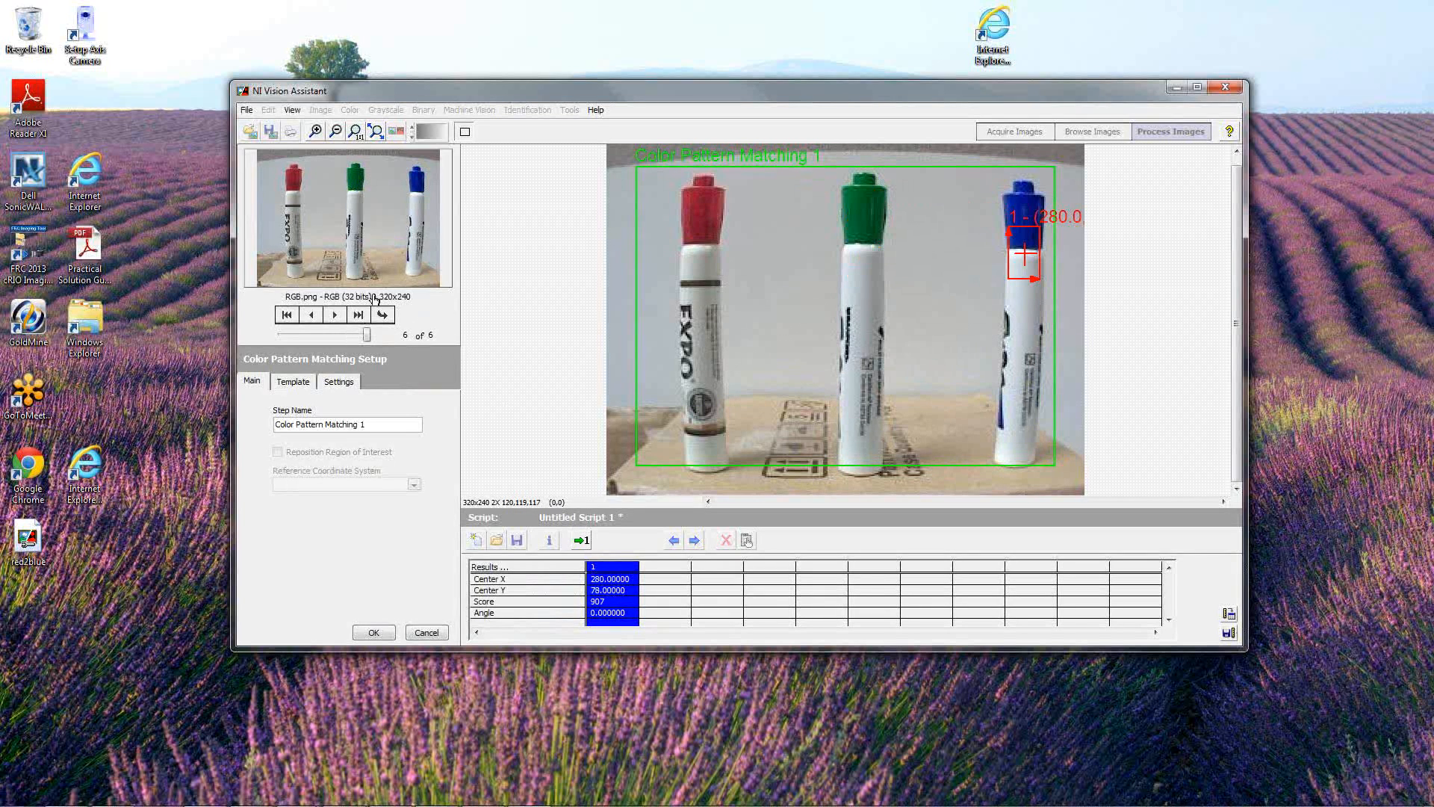
pyautogui.moveTo(884, 289)
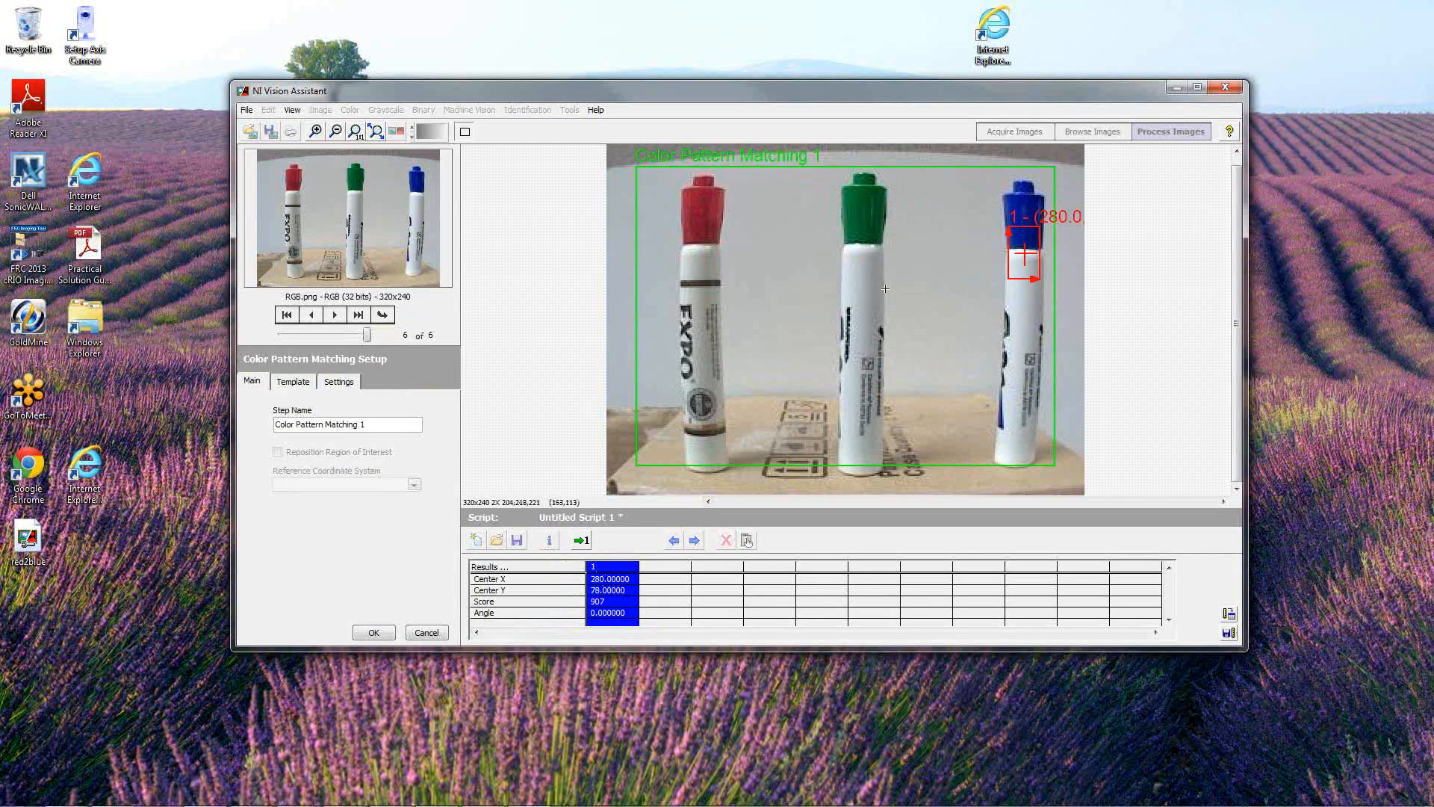
pyautogui.moveTo(614, 506)
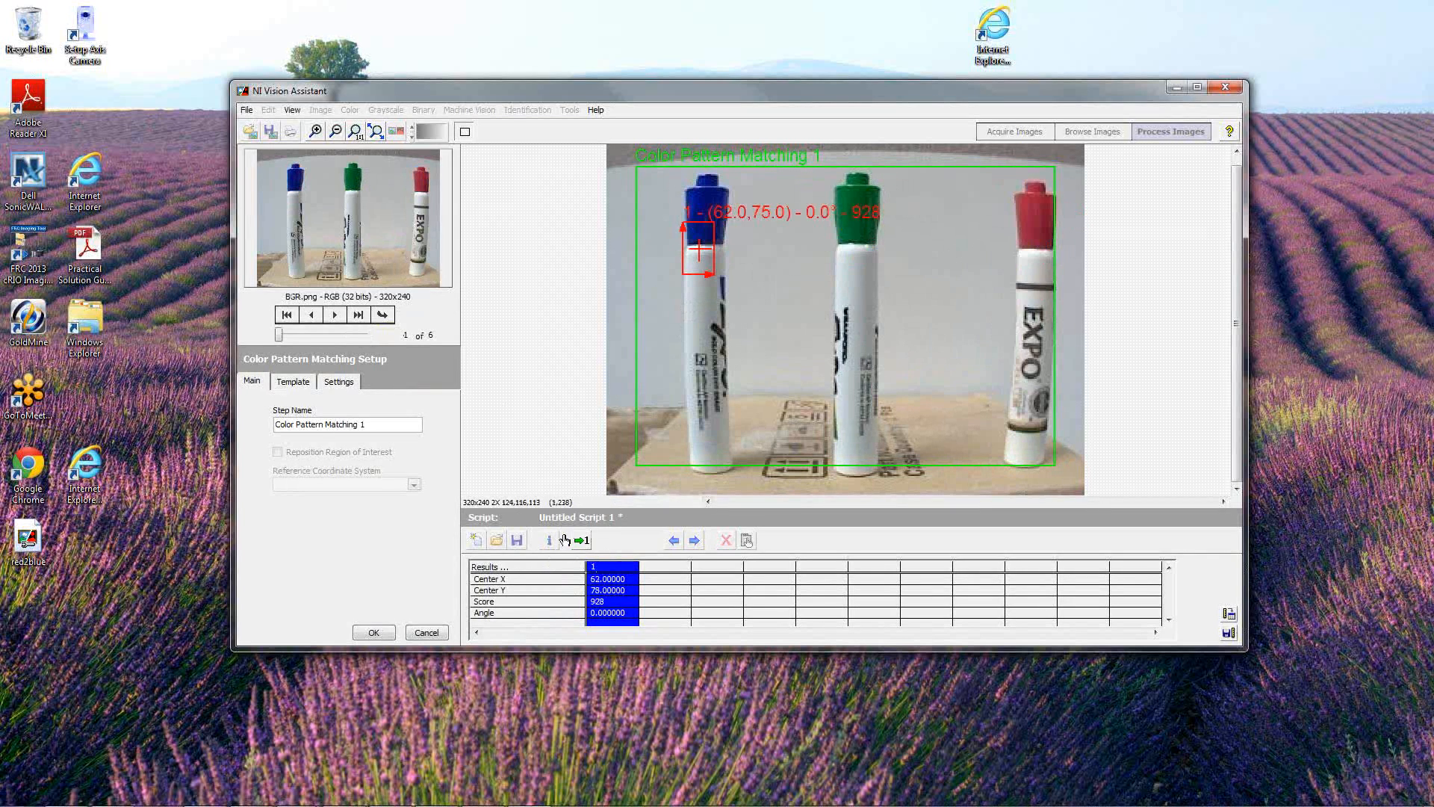
pyautogui.click(333, 314)
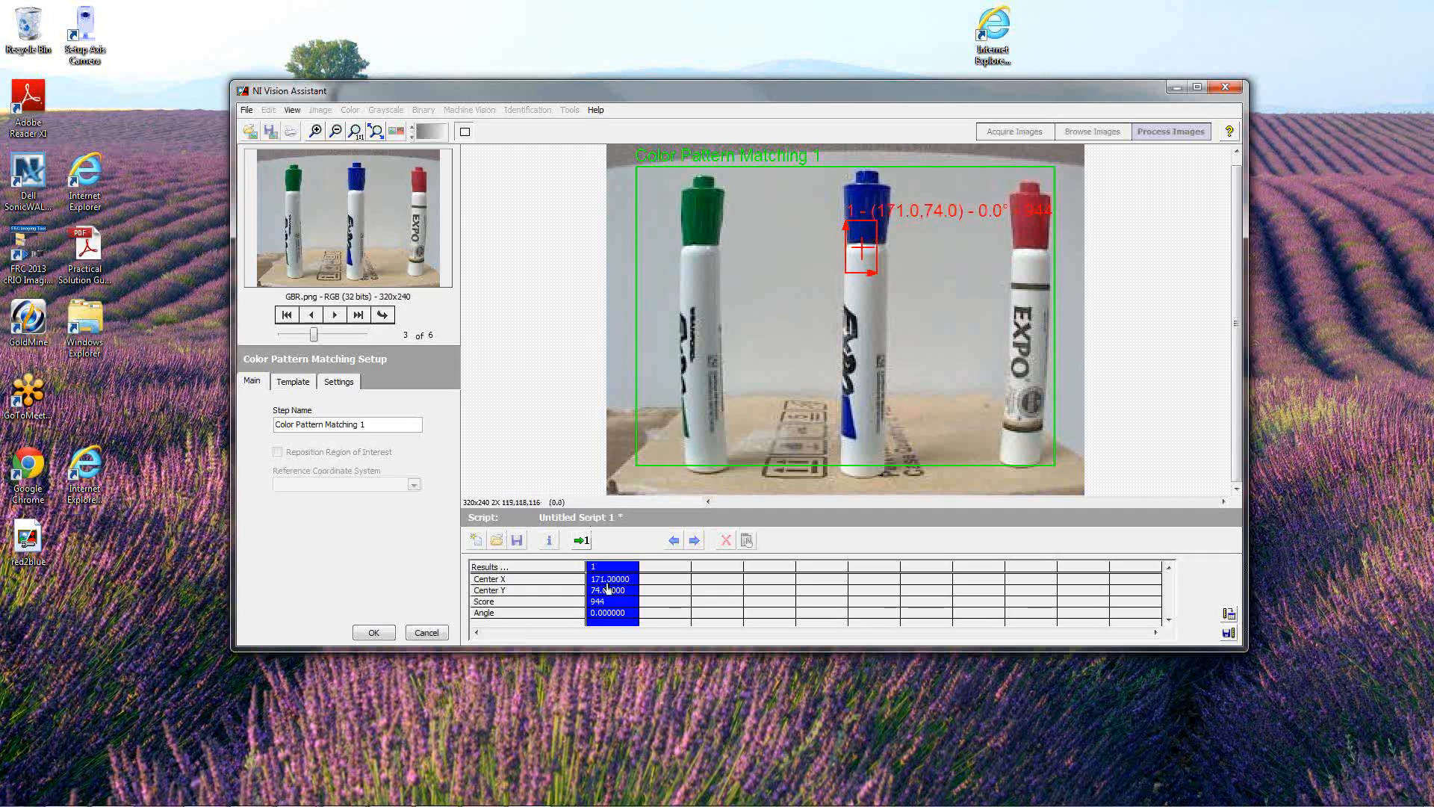
pyautogui.click(611, 606)
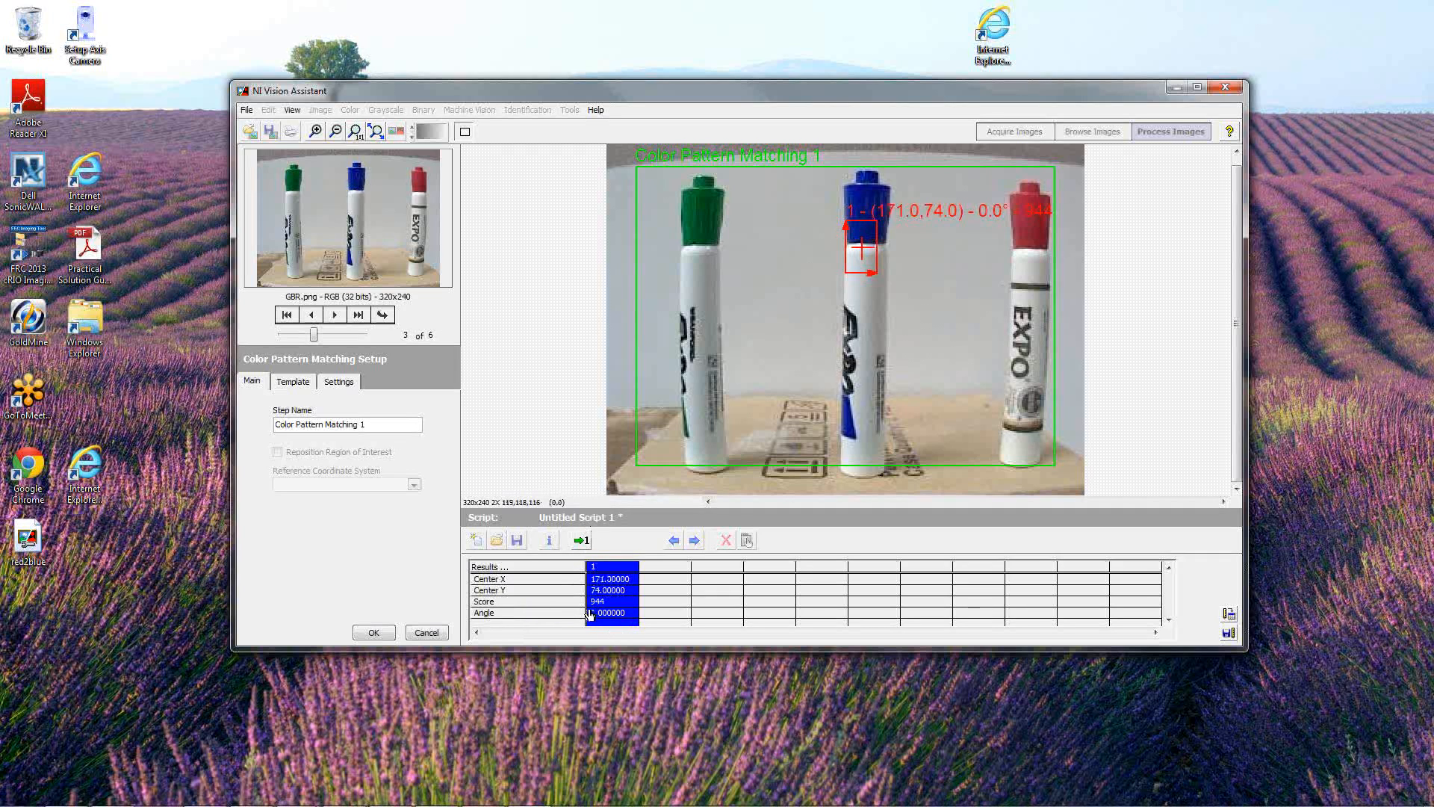
pyautogui.moveTo(822, 263)
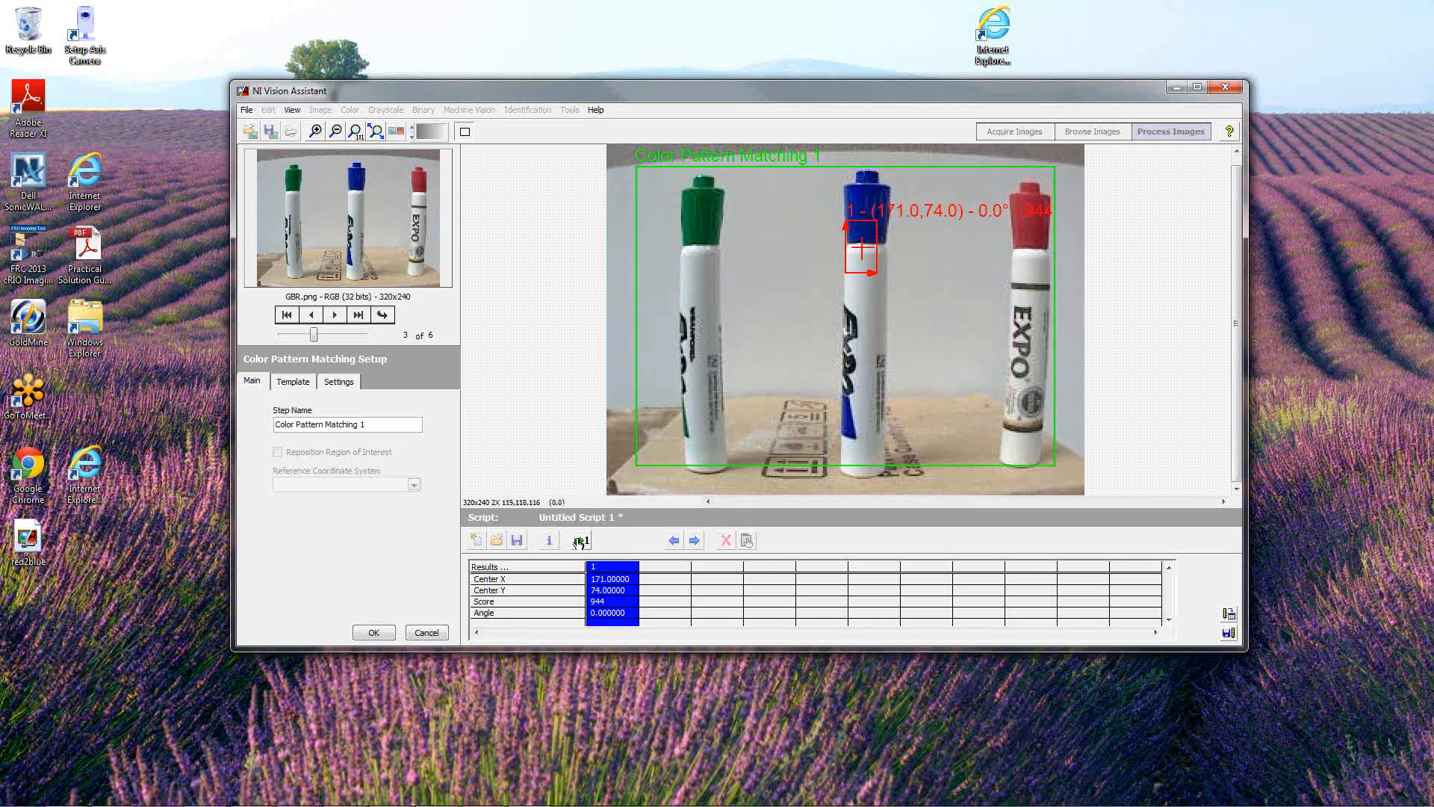
pyautogui.click(333, 313)
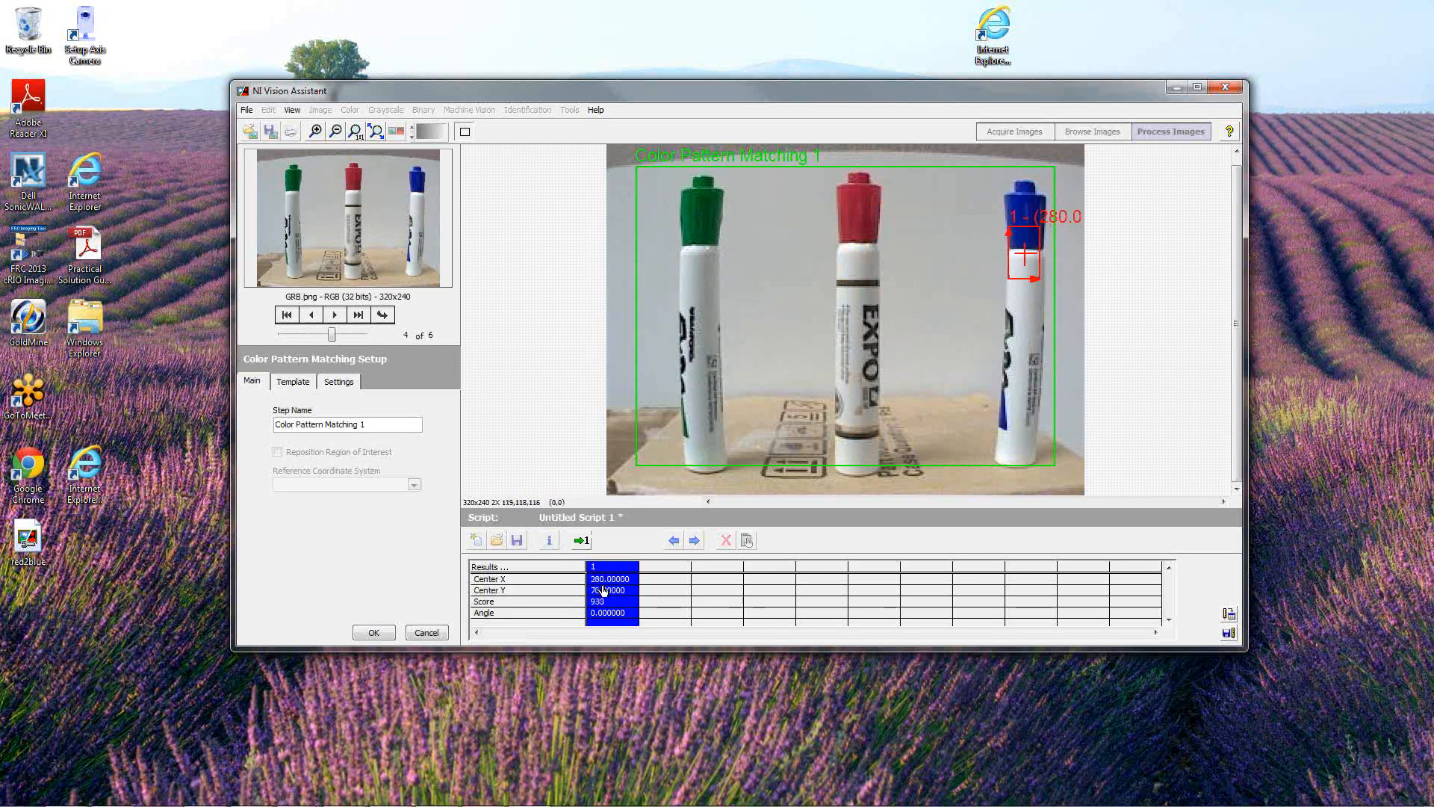
pyautogui.click(579, 539)
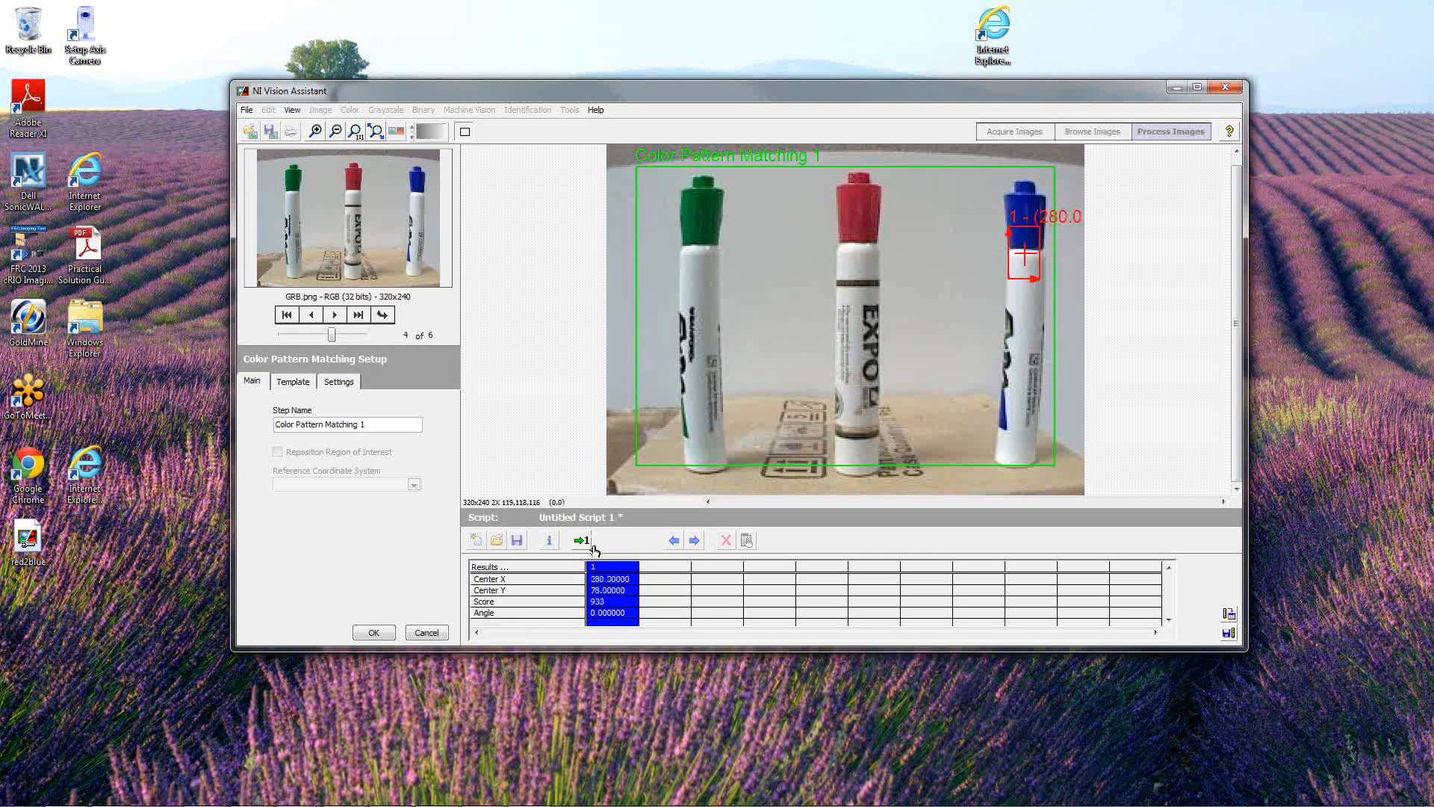
pyautogui.click(337, 381)
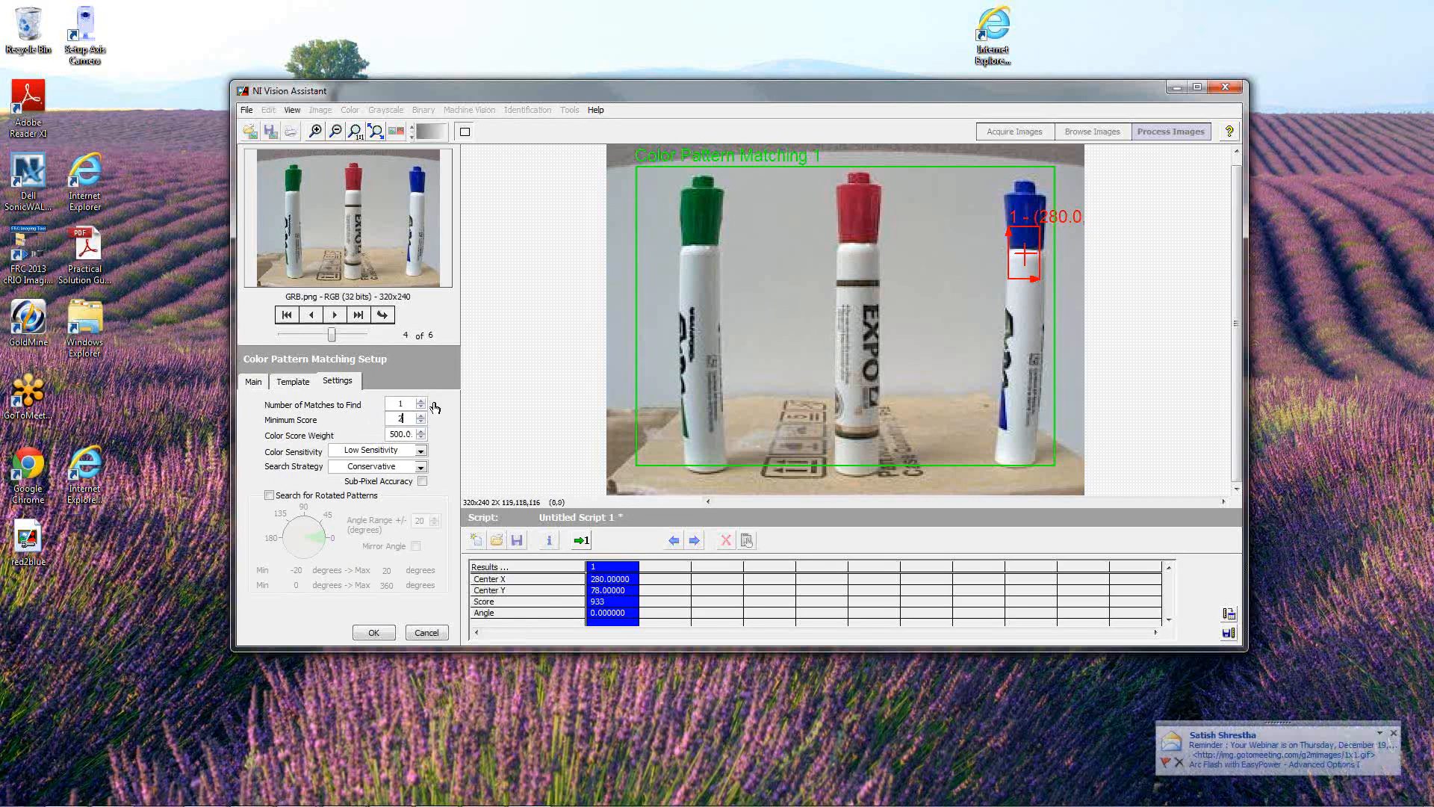
# Set the blue-cap Minimum Score to 800 and rerun the match on the first images (score 928)
pyautogui.click(421, 417)
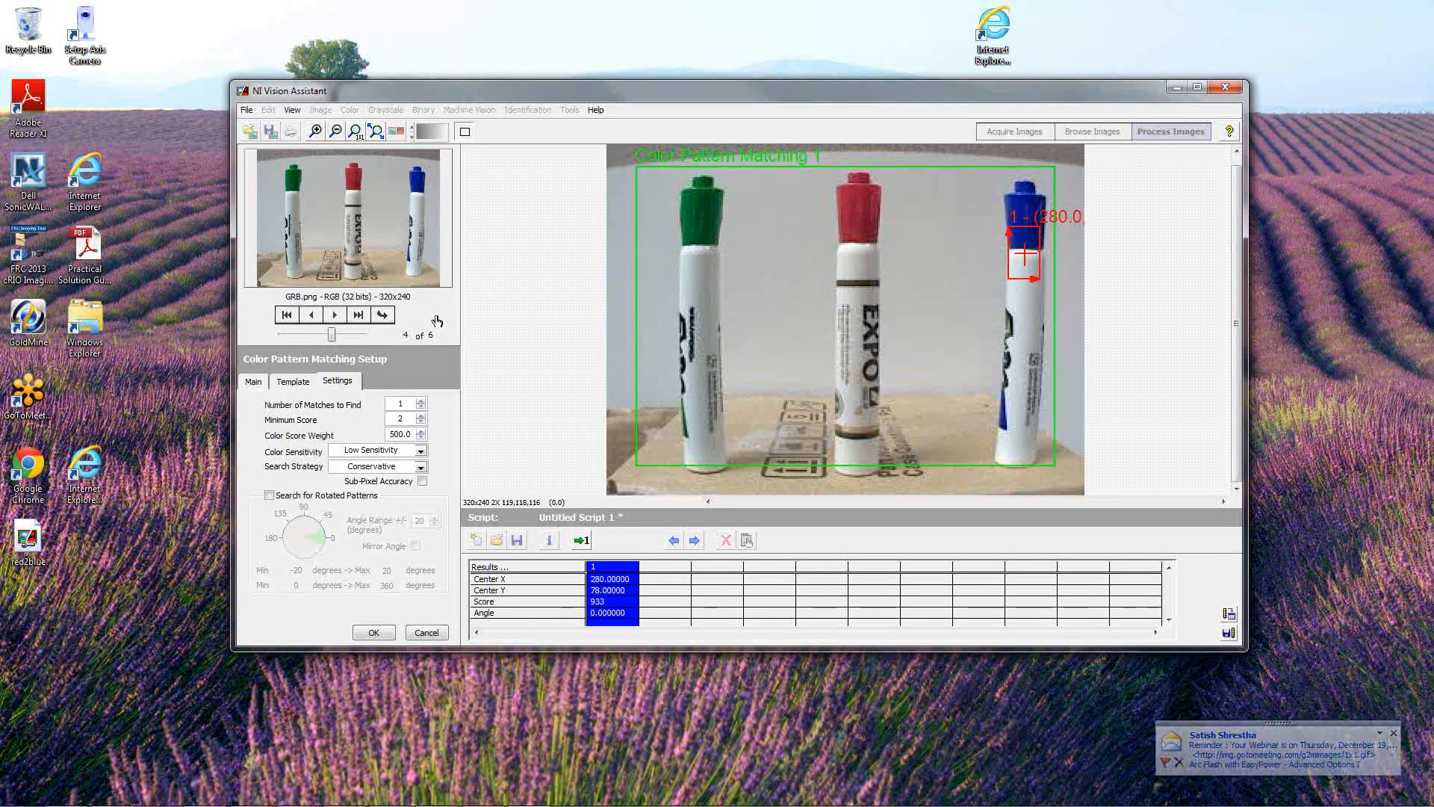
pyautogui.click(357, 314)
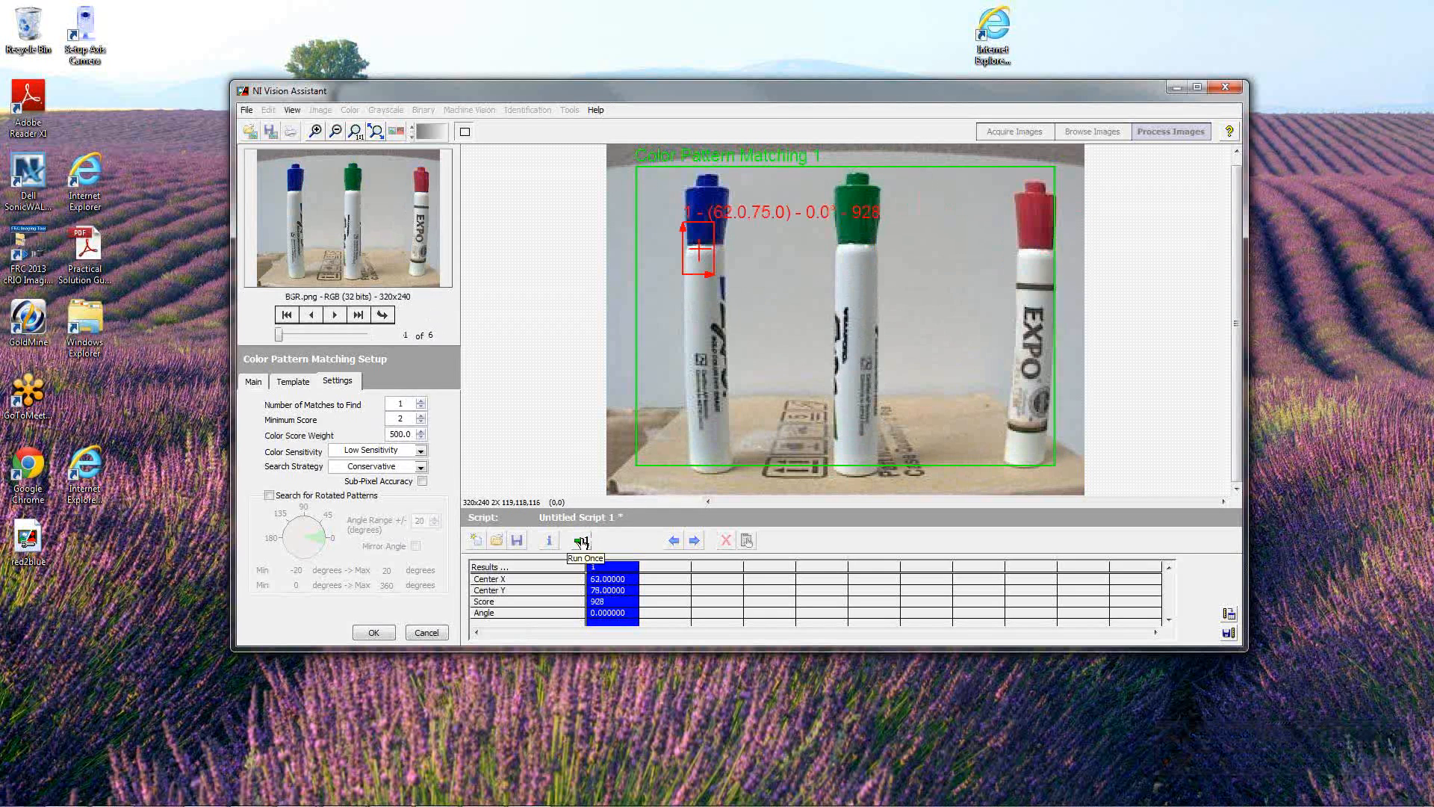
pyautogui.click(357, 314)
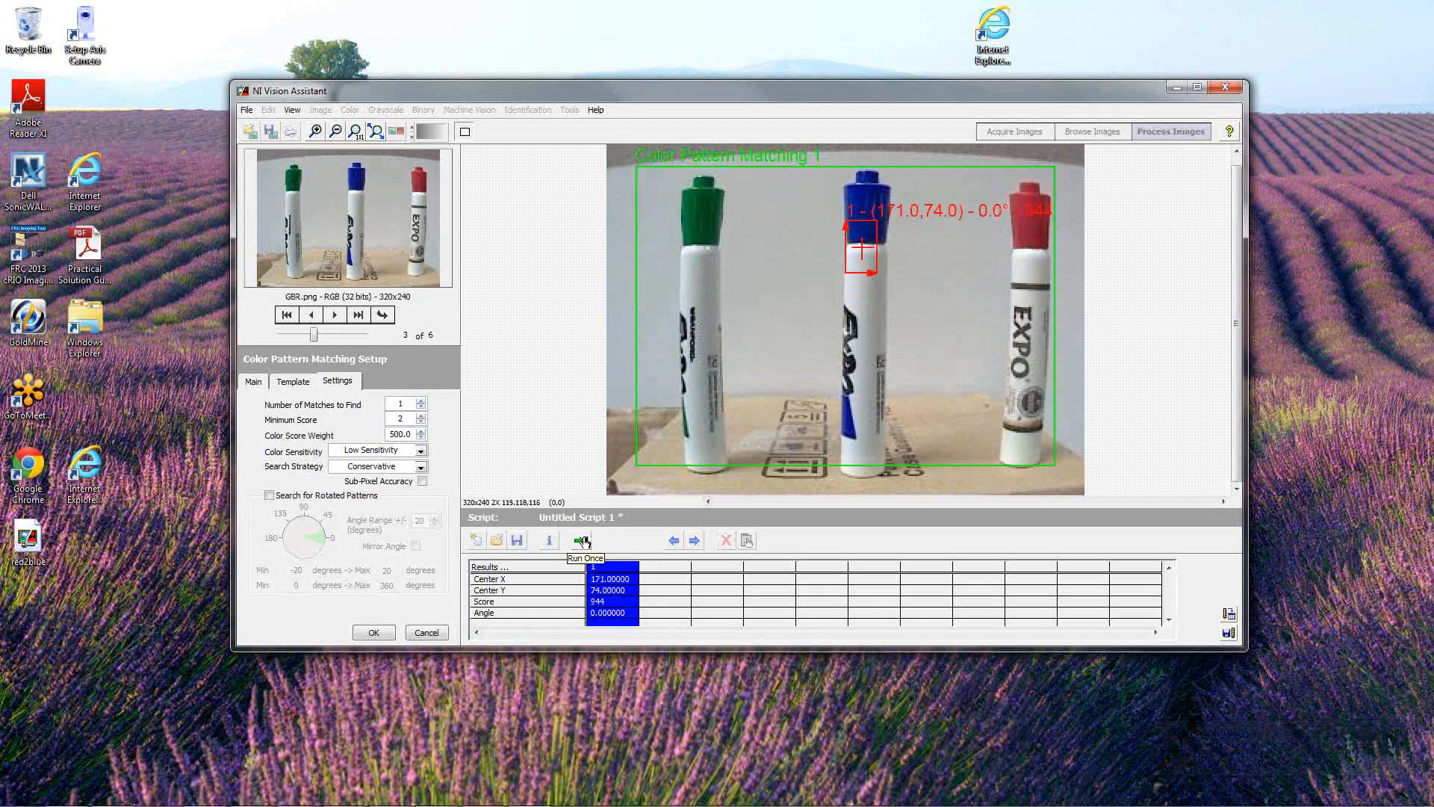
pyautogui.click(357, 314)
pyautogui.write('800')
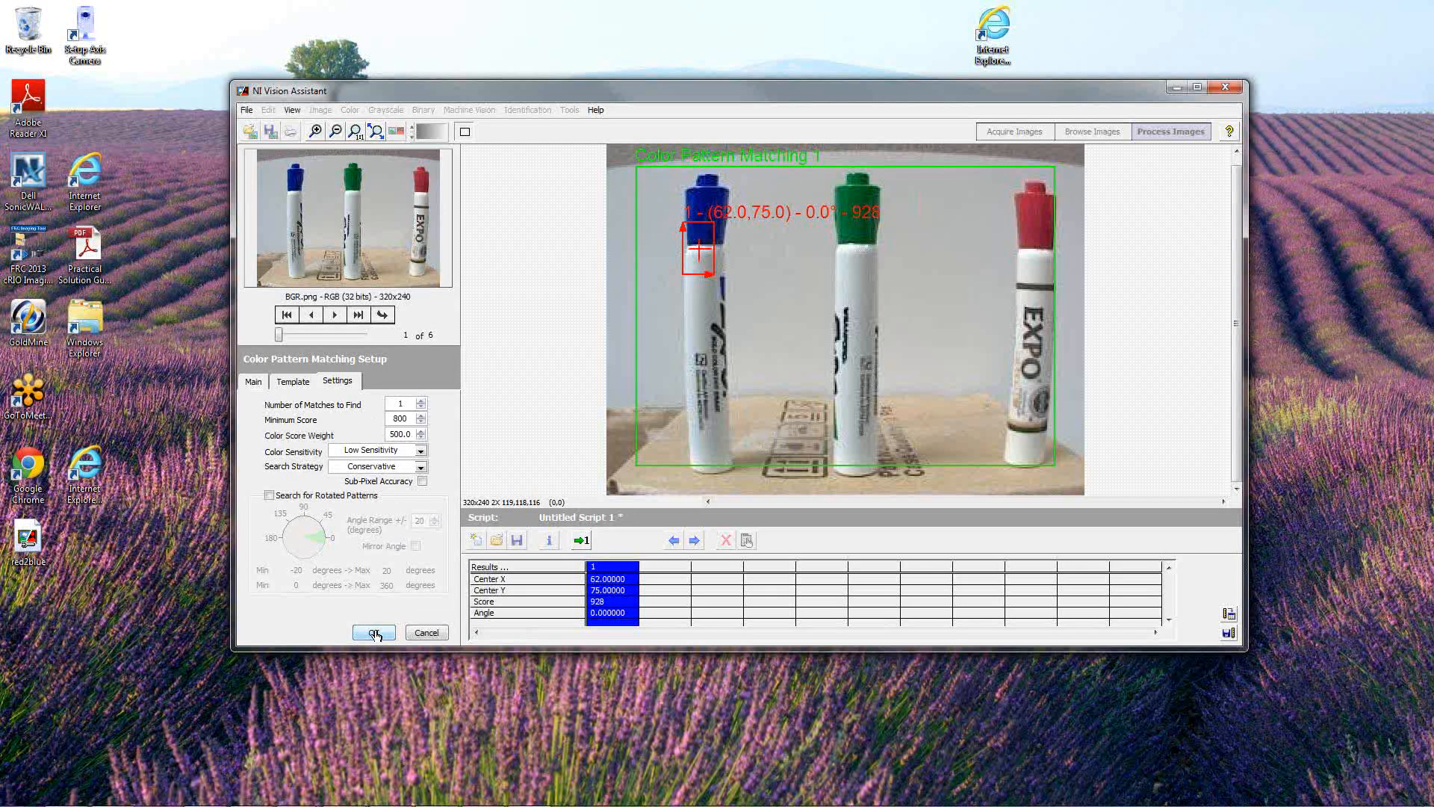
# Accept the blue-cap matching step so it appears in the script
pyautogui.click(372, 632)
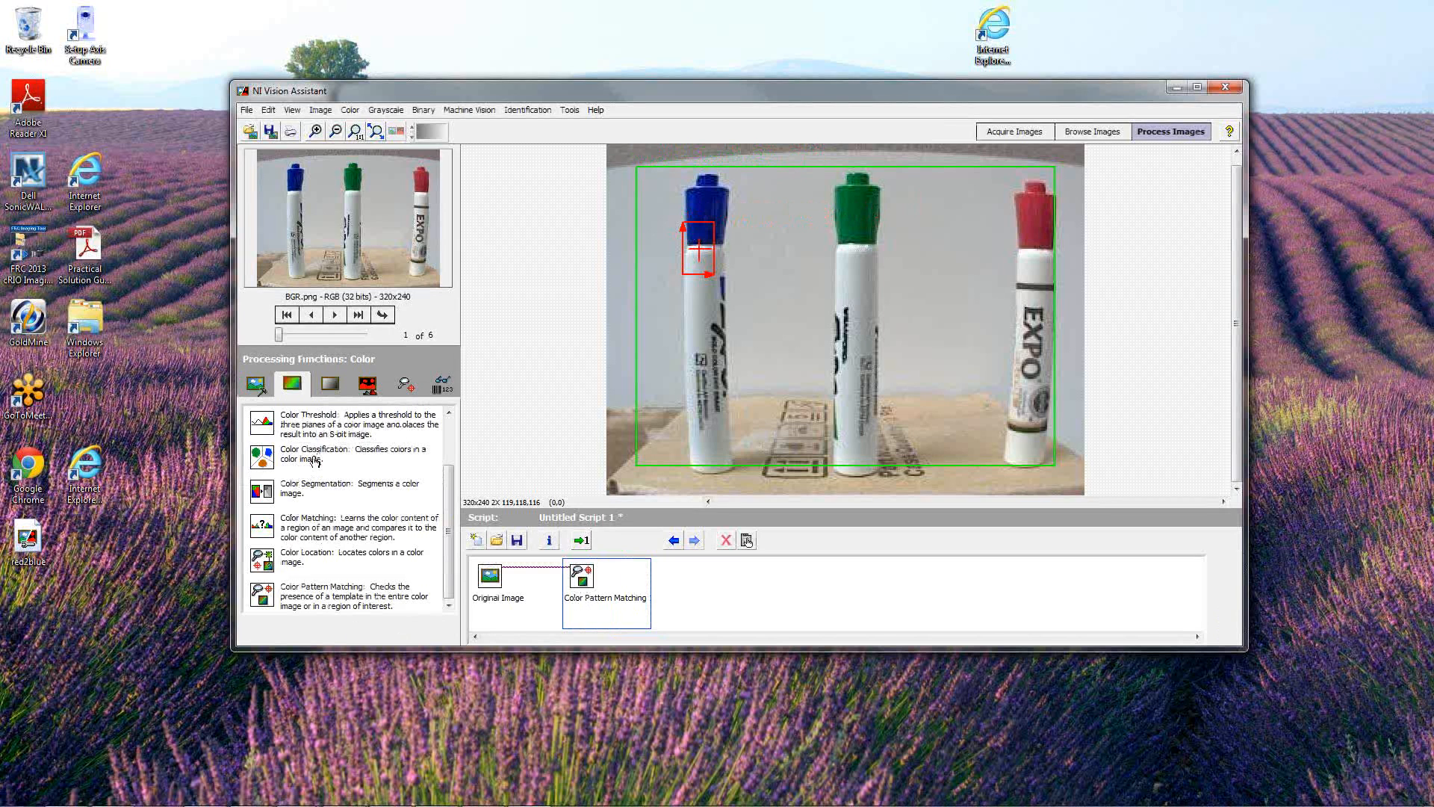
pyautogui.moveTo(402, 577)
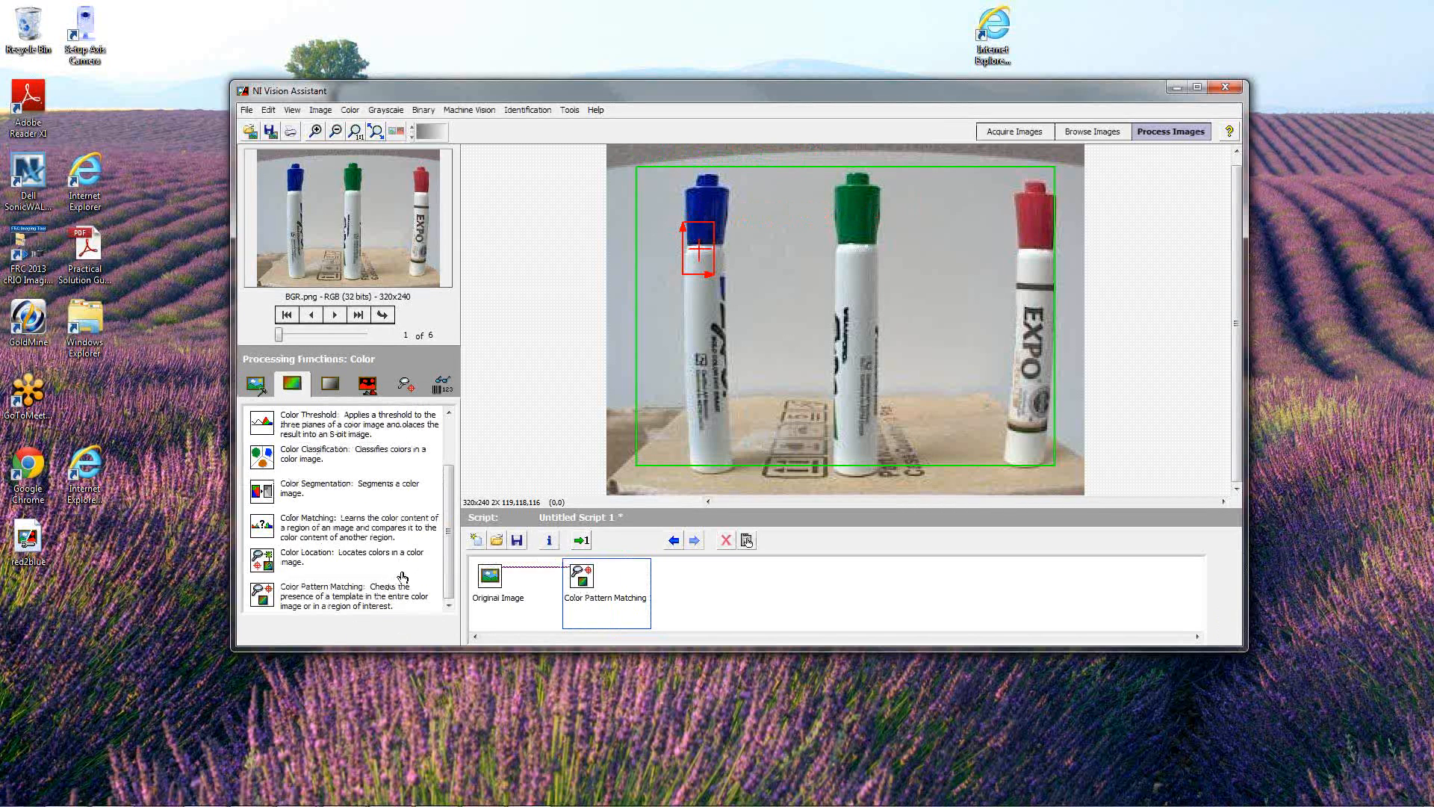
pyautogui.moveTo(315, 581)
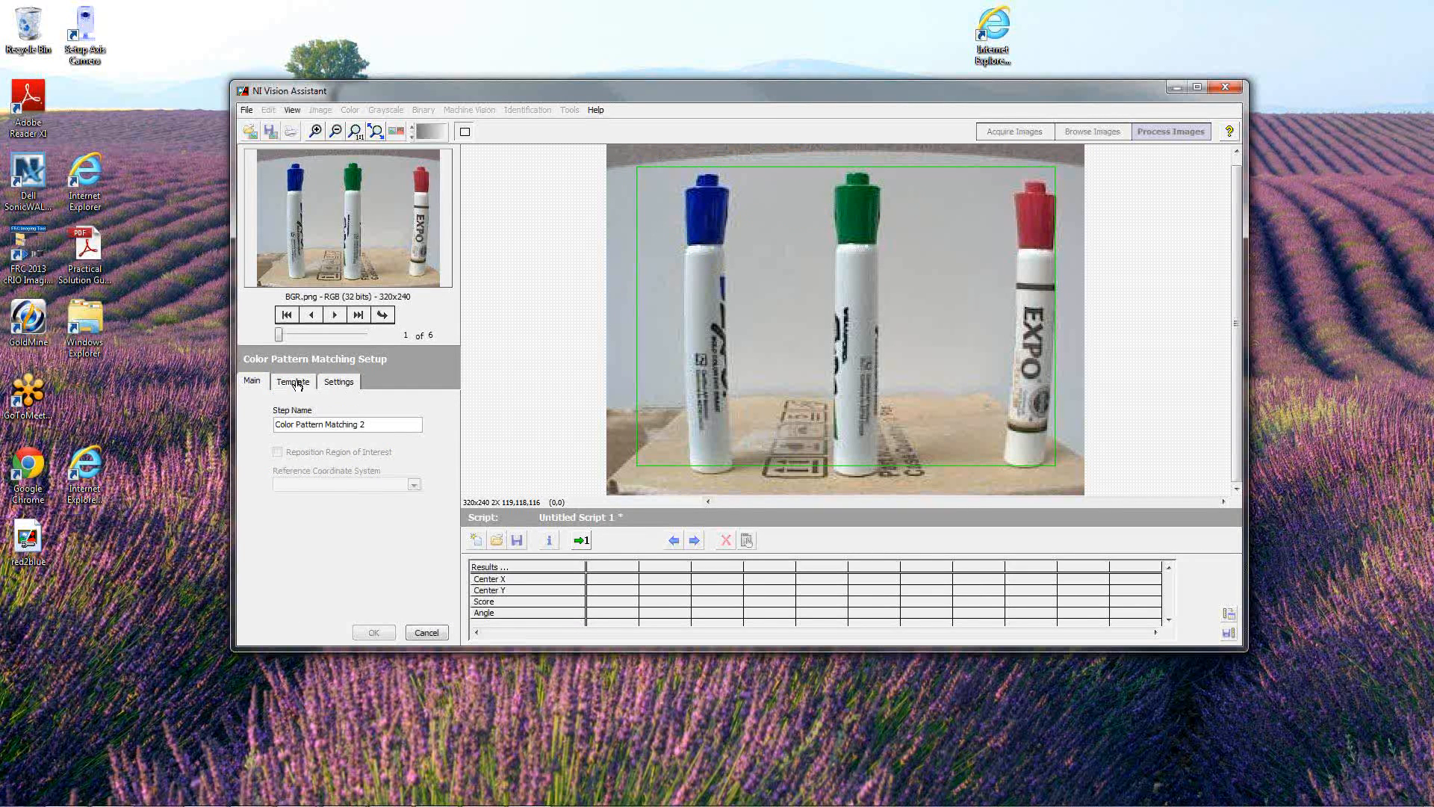
# Create a second matching template boxed around the green cap and save it as grencap
pyautogui.click(291, 381)
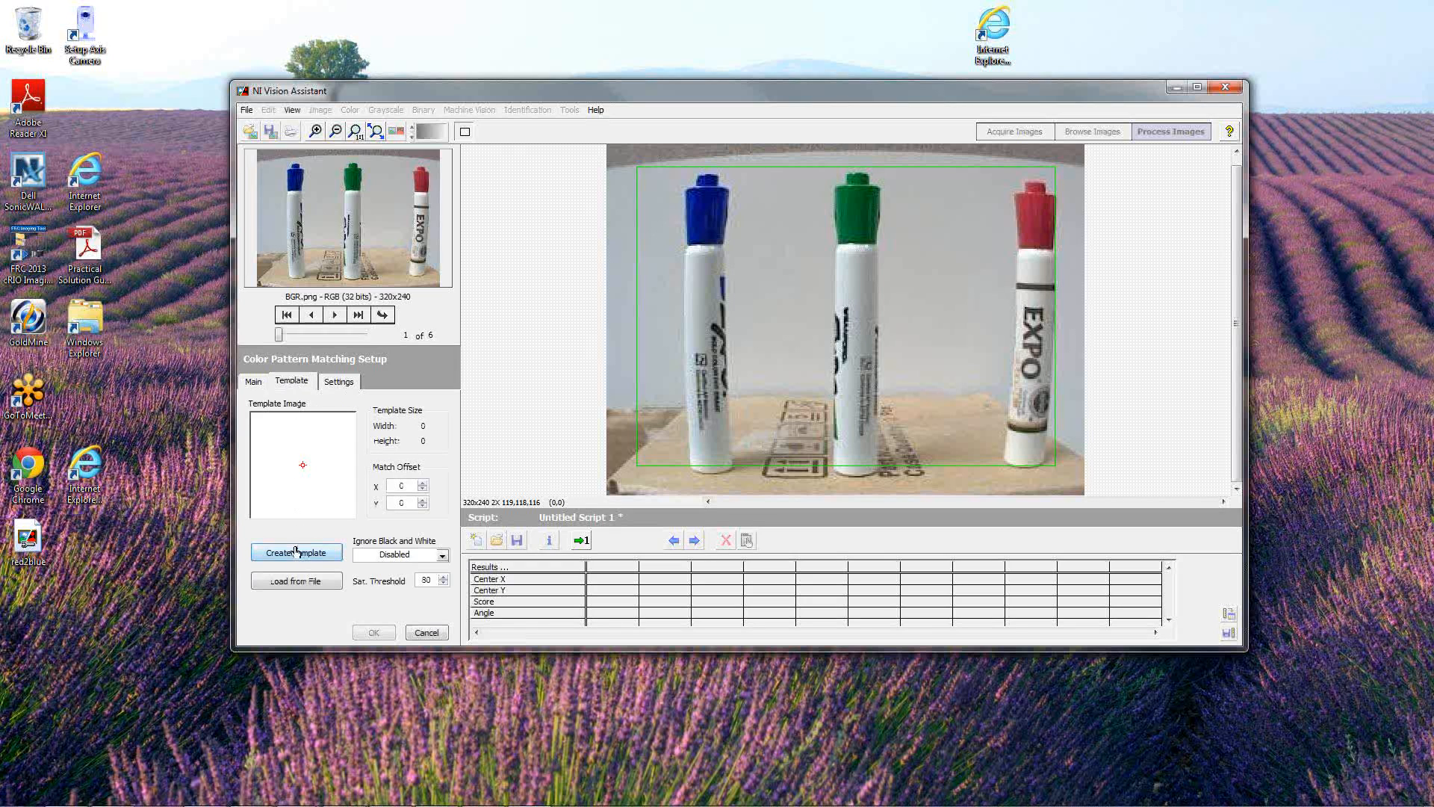
pyautogui.click(295, 551)
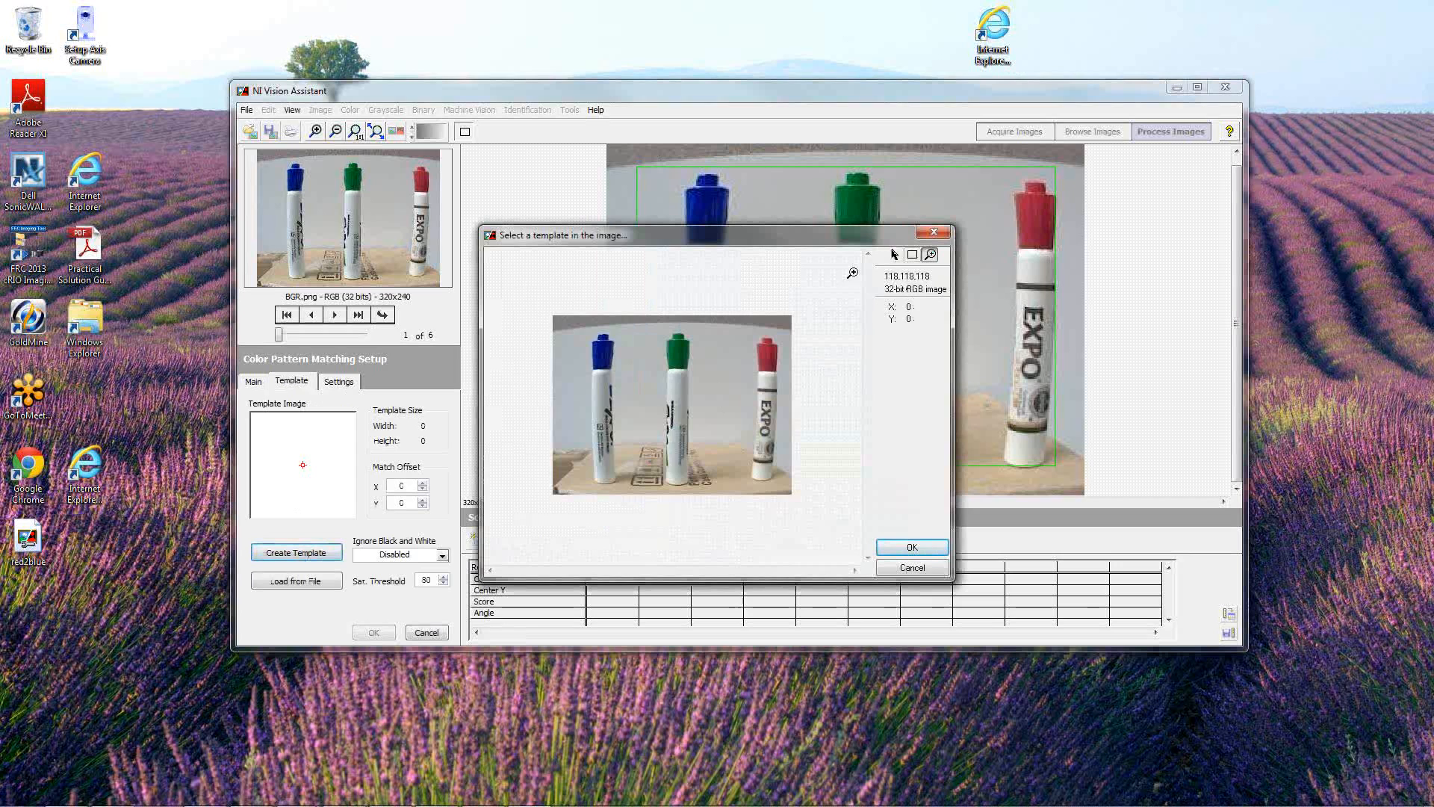
pyautogui.click(931, 254)
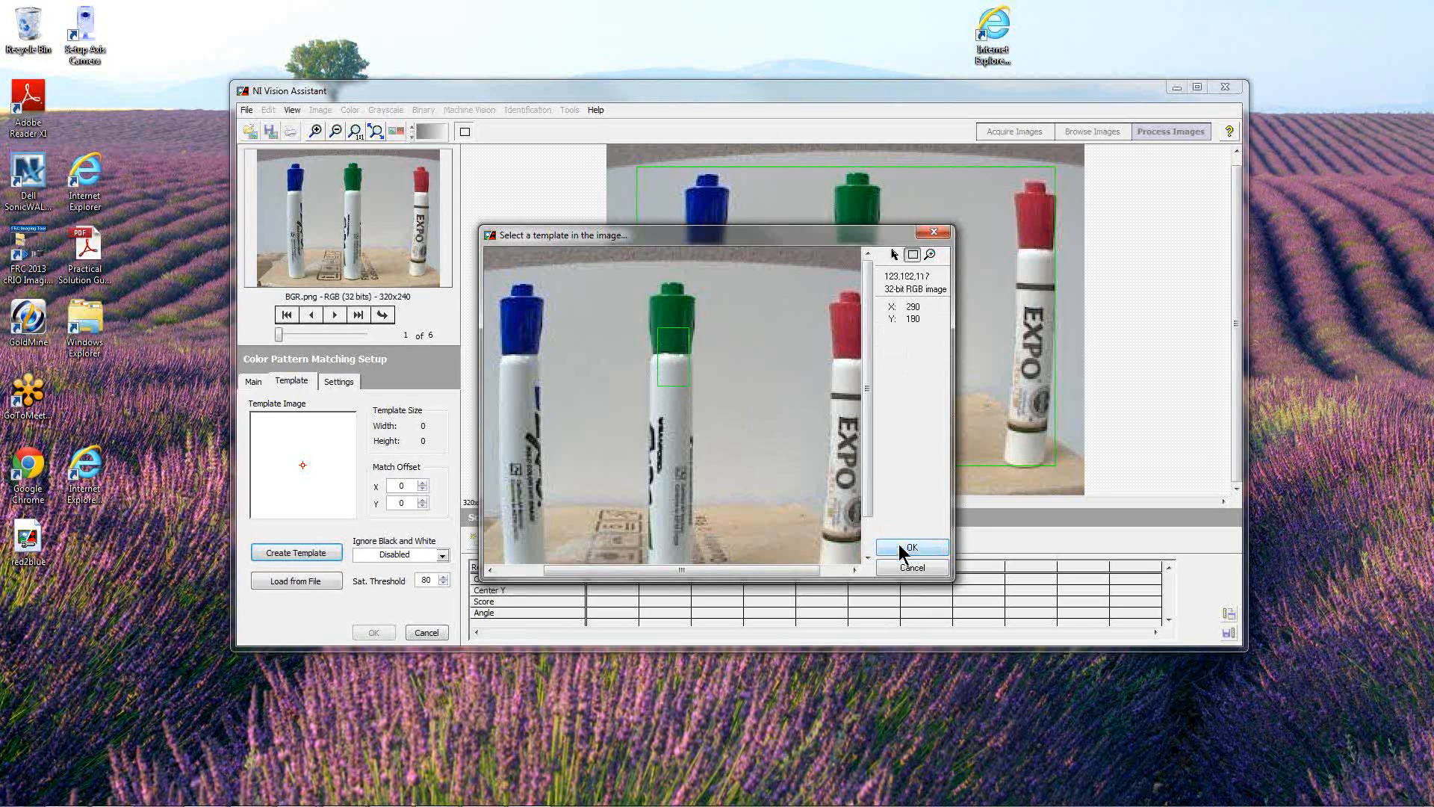
pyautogui.click(911, 547)
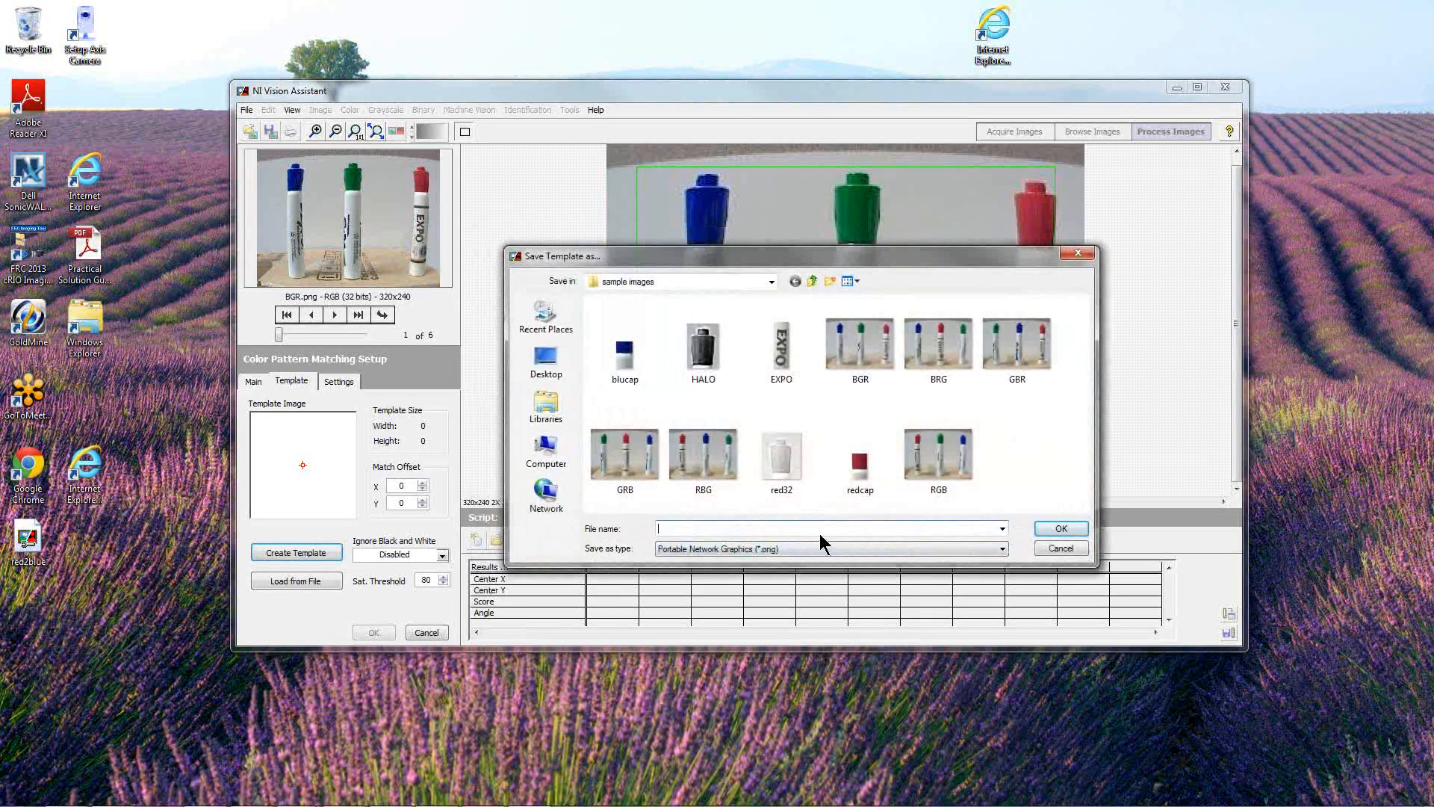
pyautogui.write('grb')
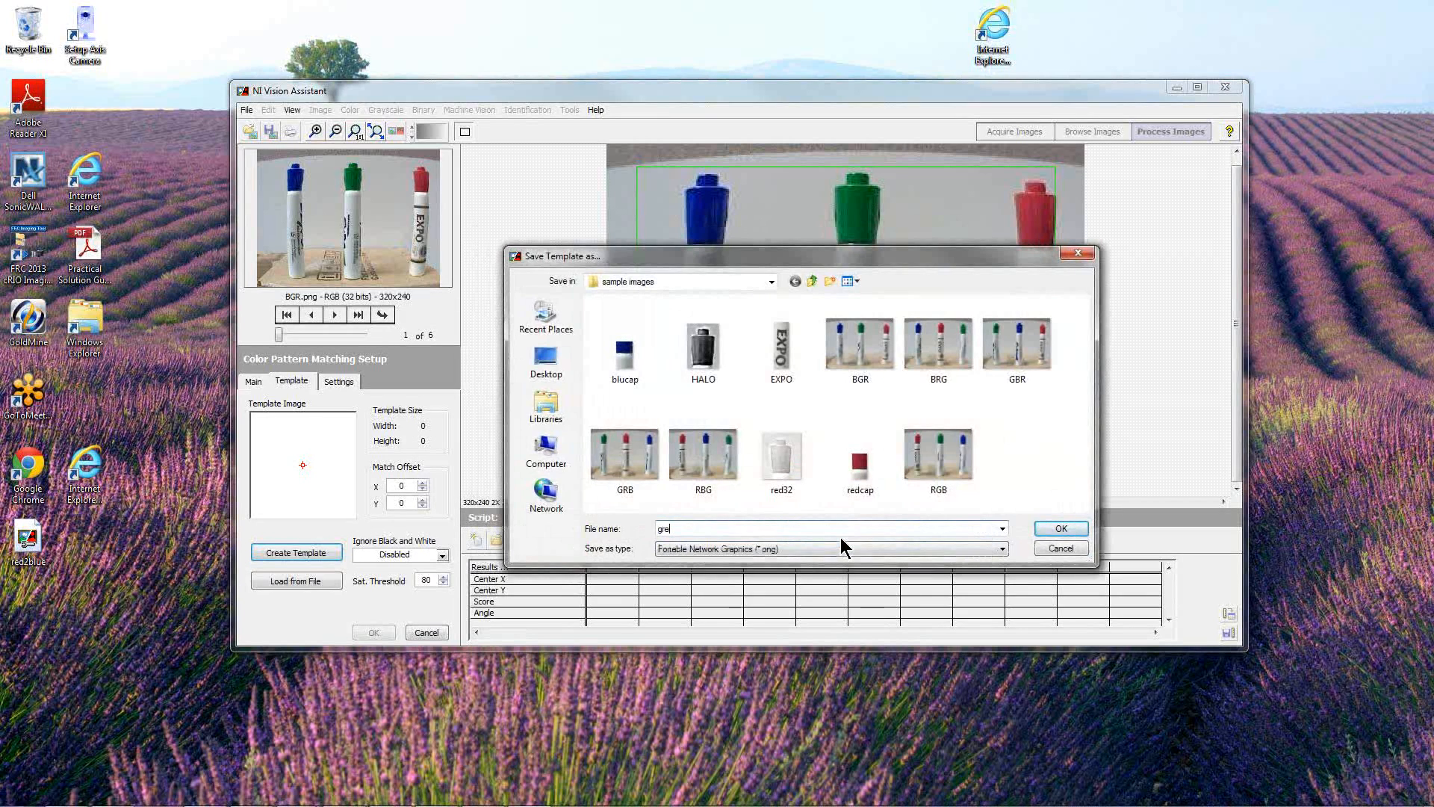
pyautogui.write('ncap')
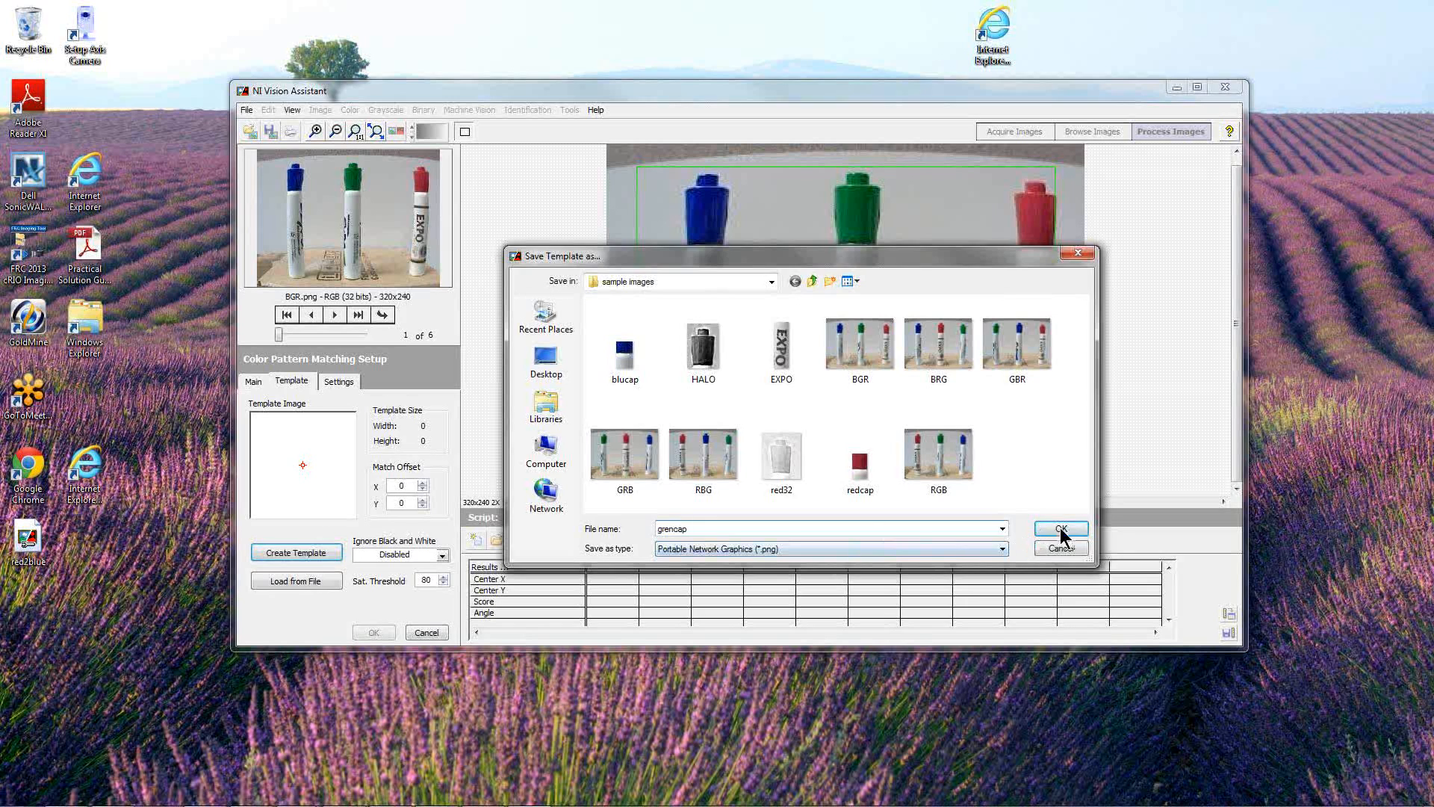
pyautogui.click(1057, 528)
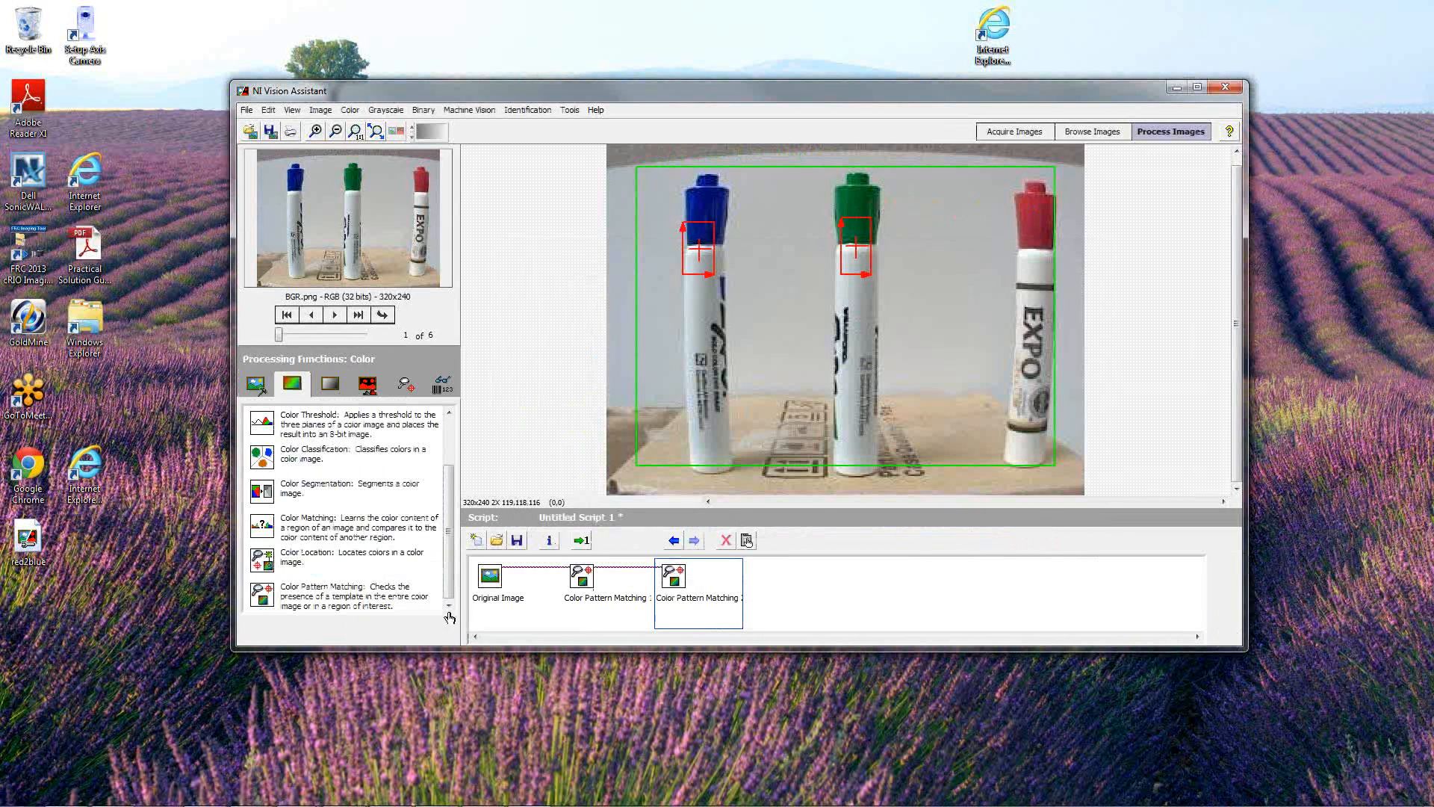
# Reopen Color Pattern Matching 2 and test the green-cap match across the sample images
pyautogui.doubleClick(697, 584)
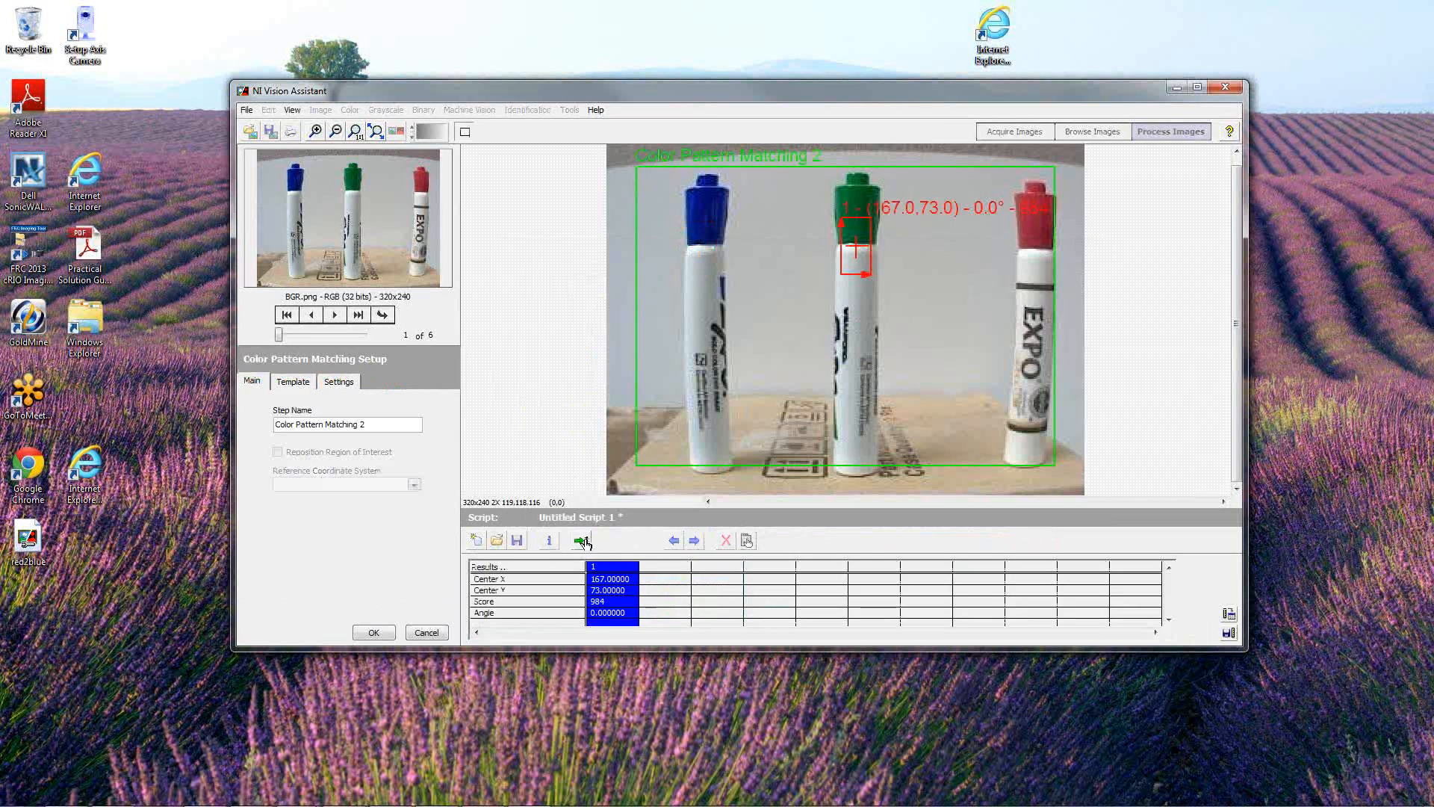
pyautogui.click(579, 540)
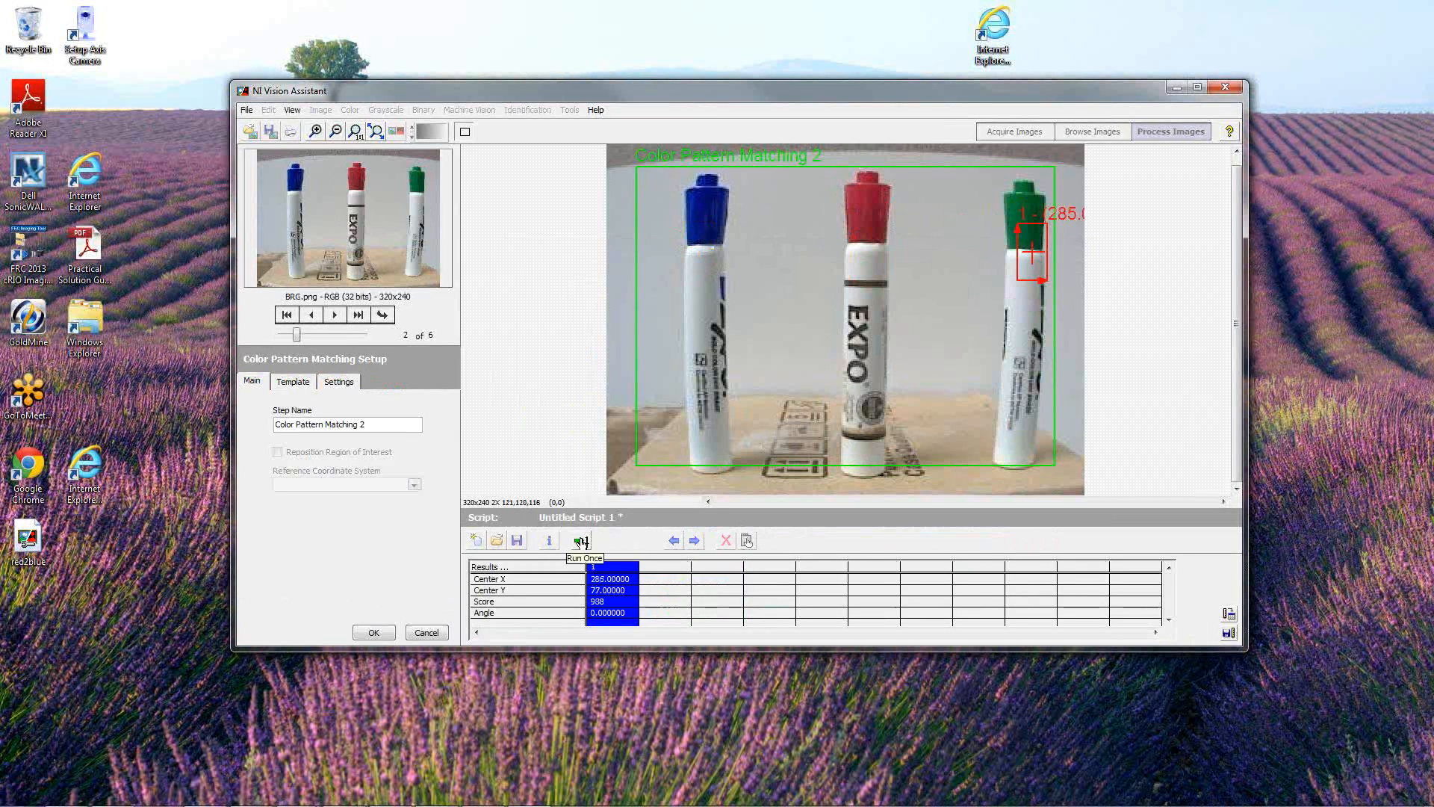
pyautogui.click(333, 314)
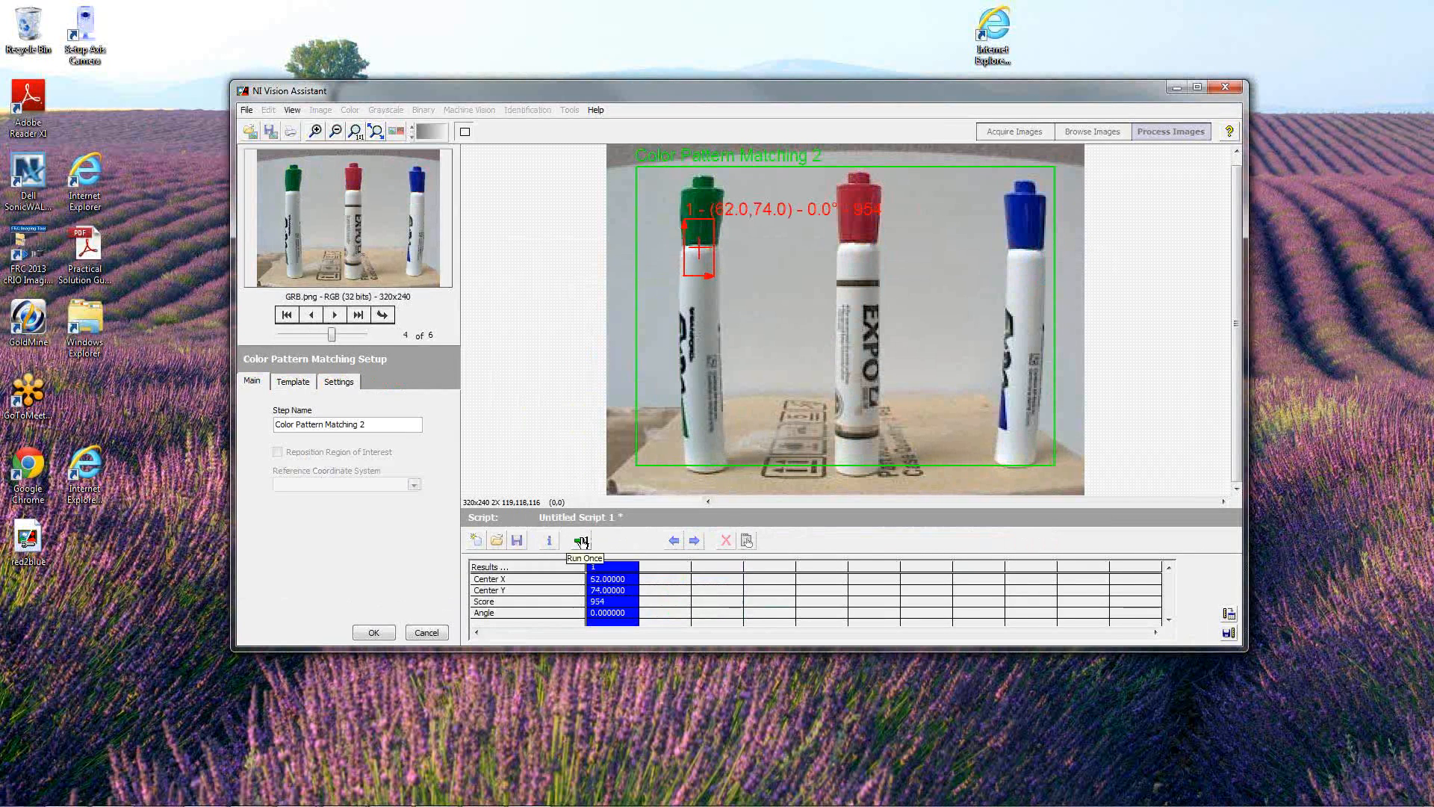
pyautogui.click(357, 314)
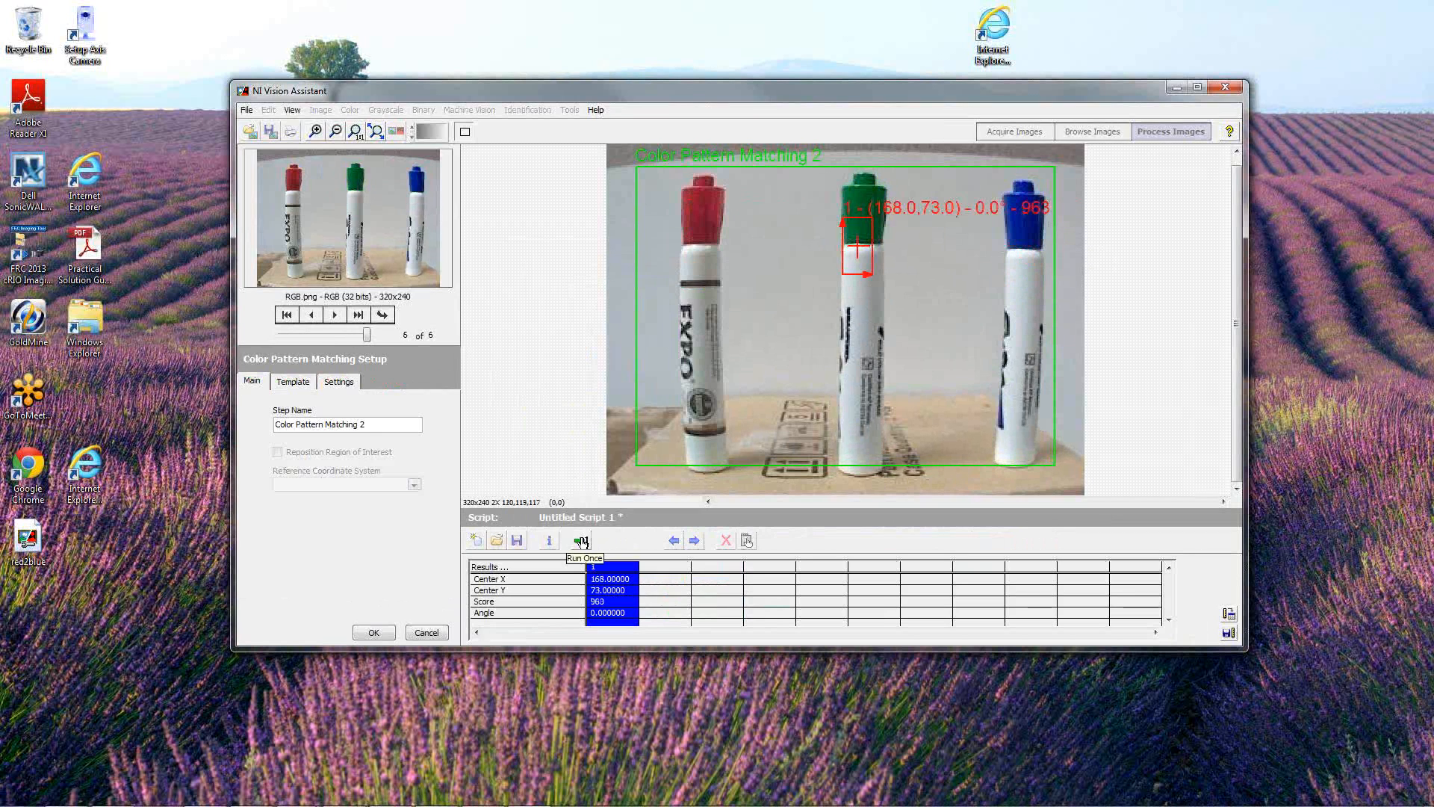
pyautogui.click(310, 314)
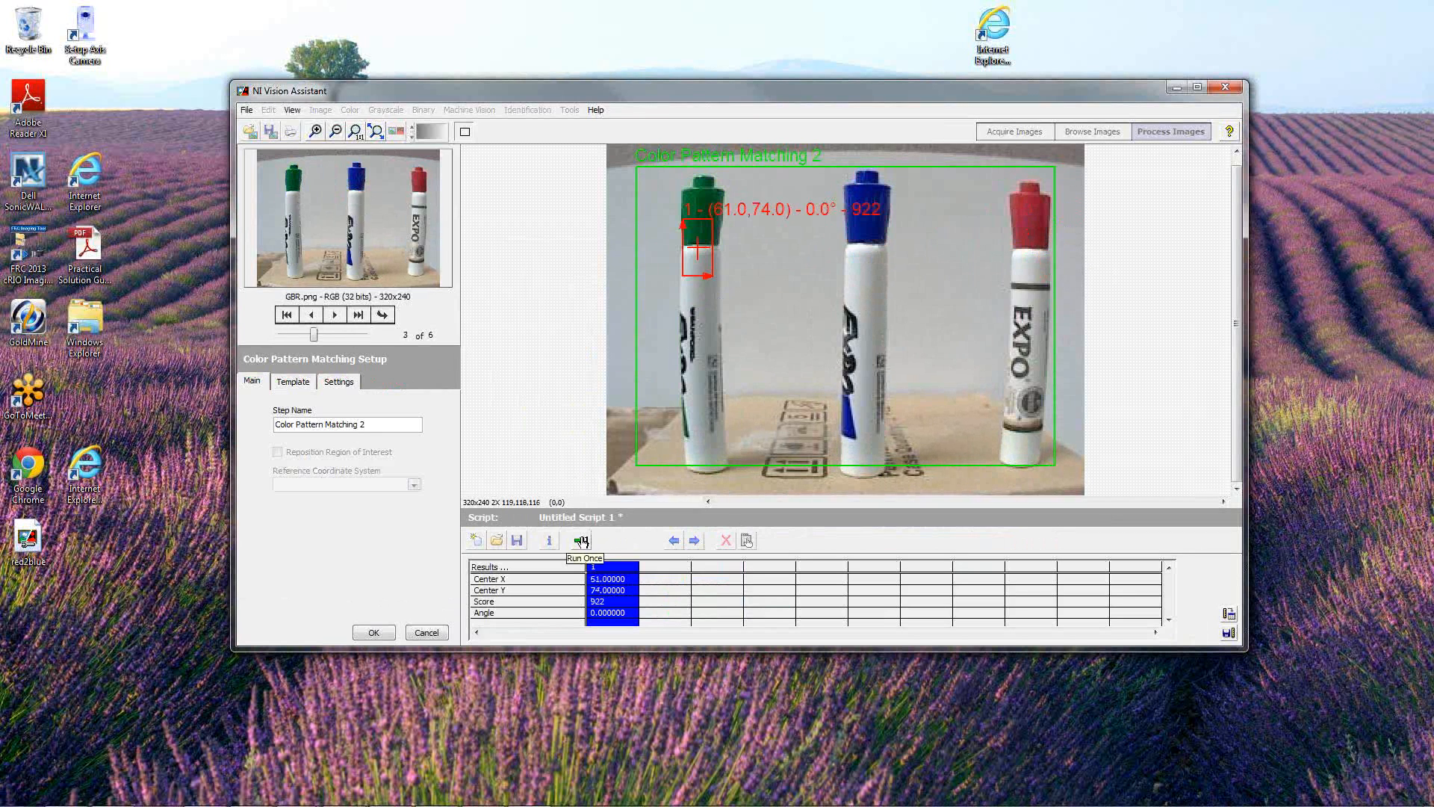
pyautogui.click(334, 313)
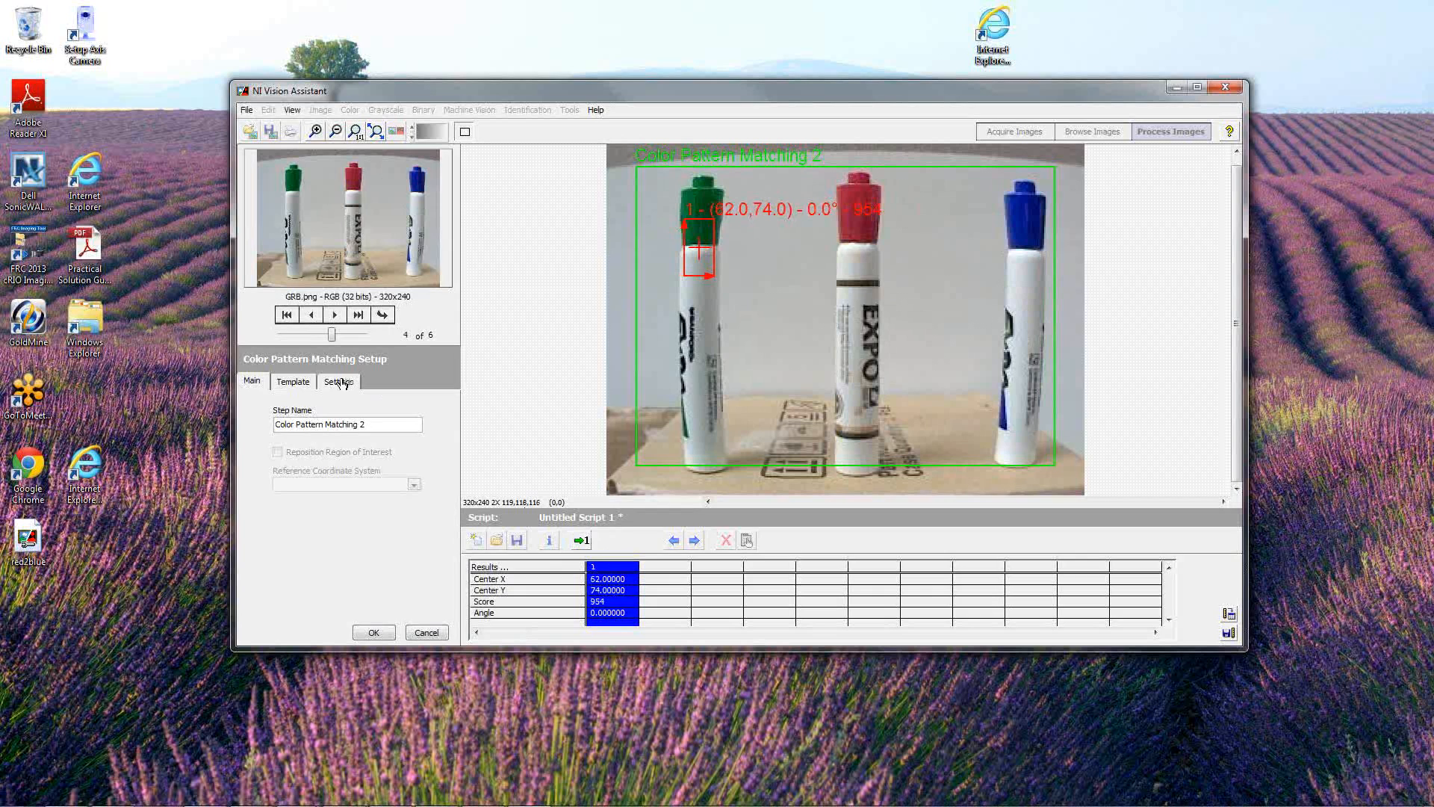
# Review the Settings tab's minimum score while retesting on further images
pyautogui.click(336, 381)
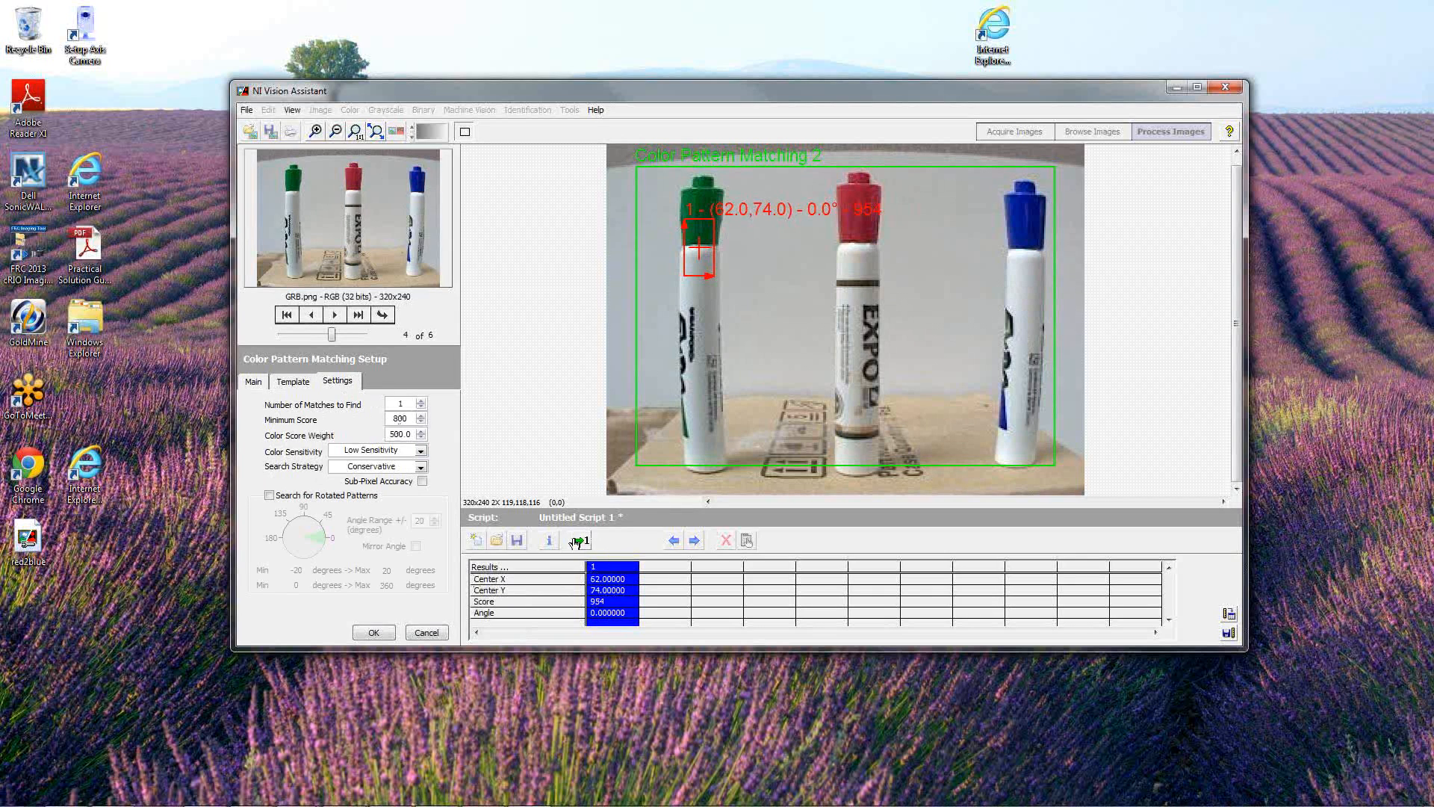
pyautogui.click(356, 314)
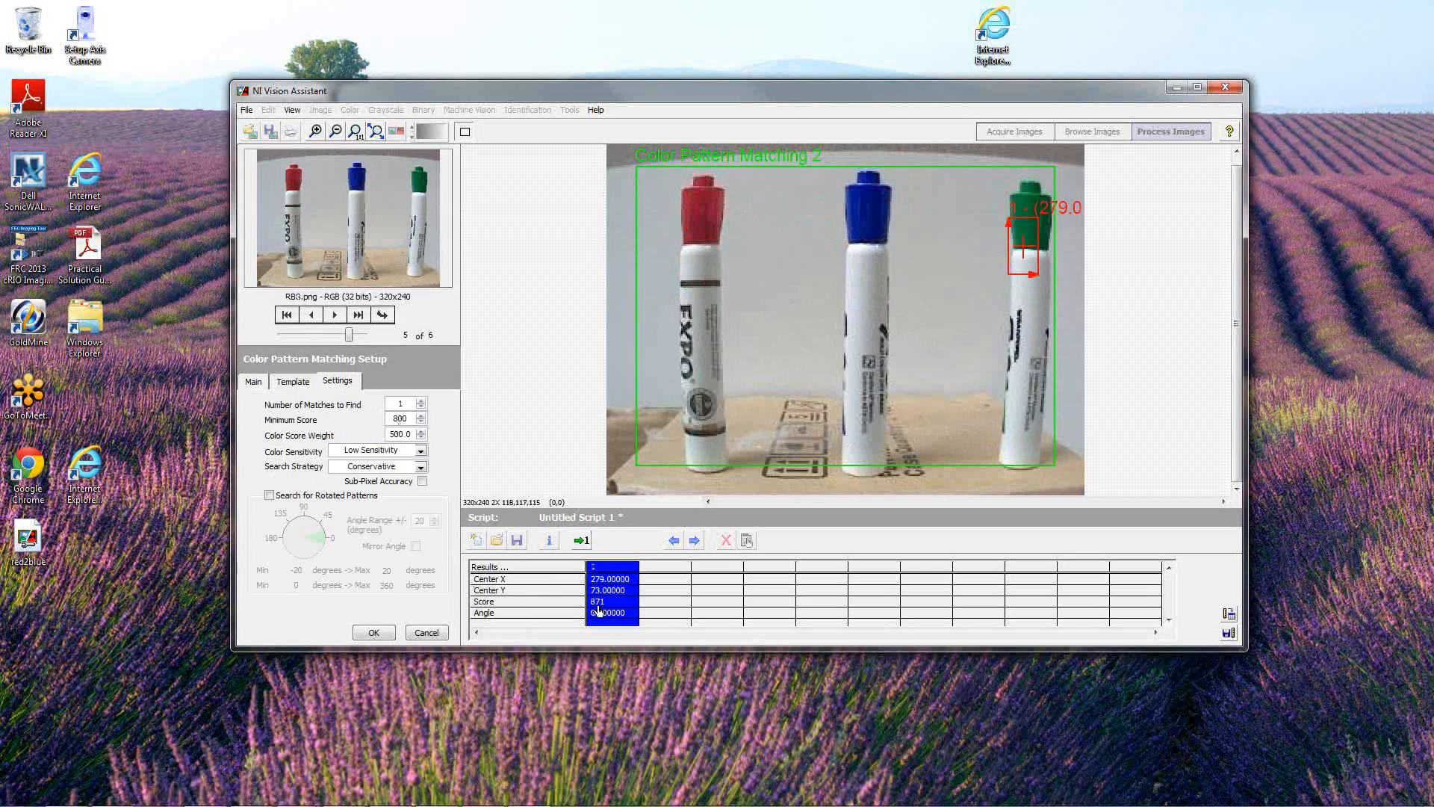
pyautogui.click(580, 539)
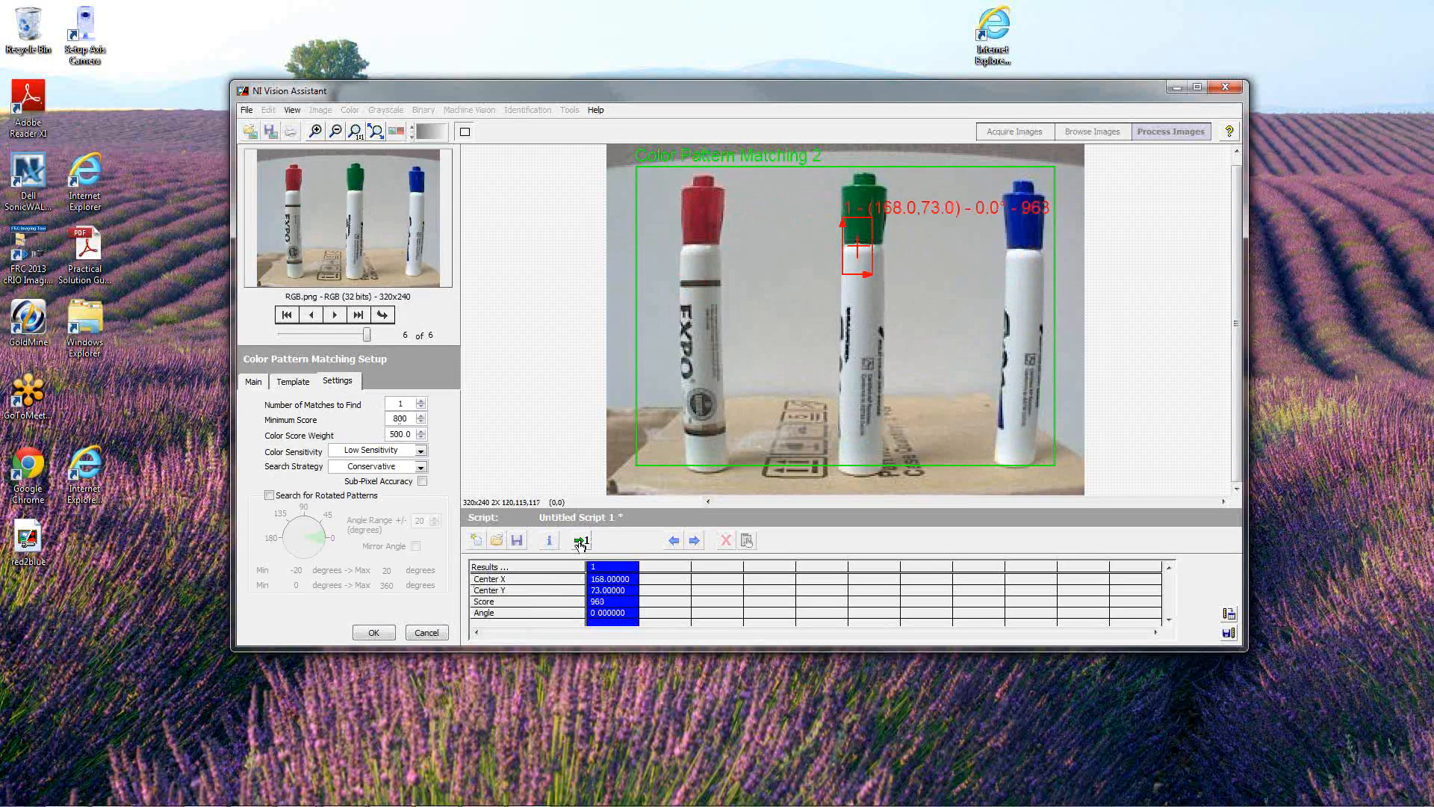
pyautogui.moveTo(580, 539)
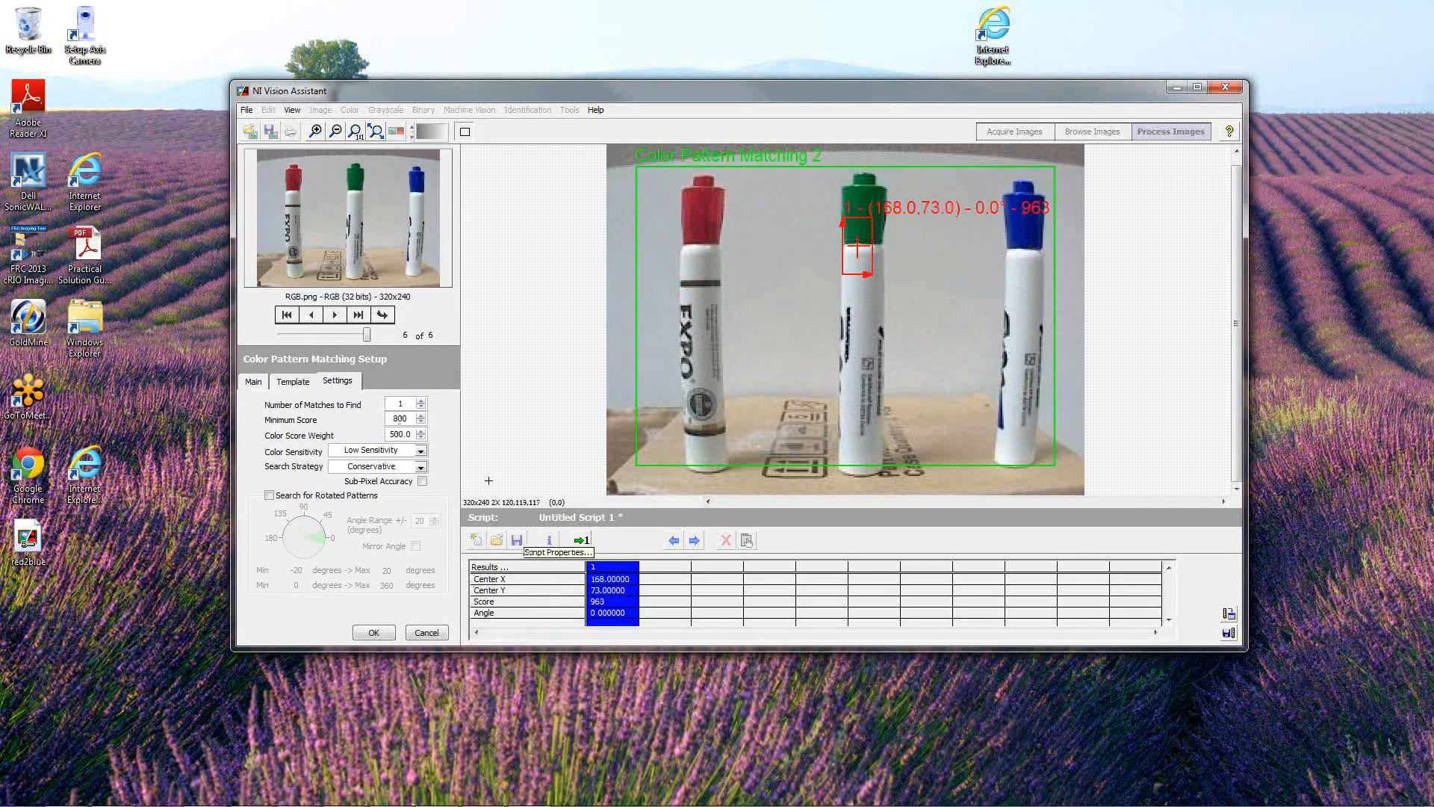
pyautogui.tripleClick(399, 418)
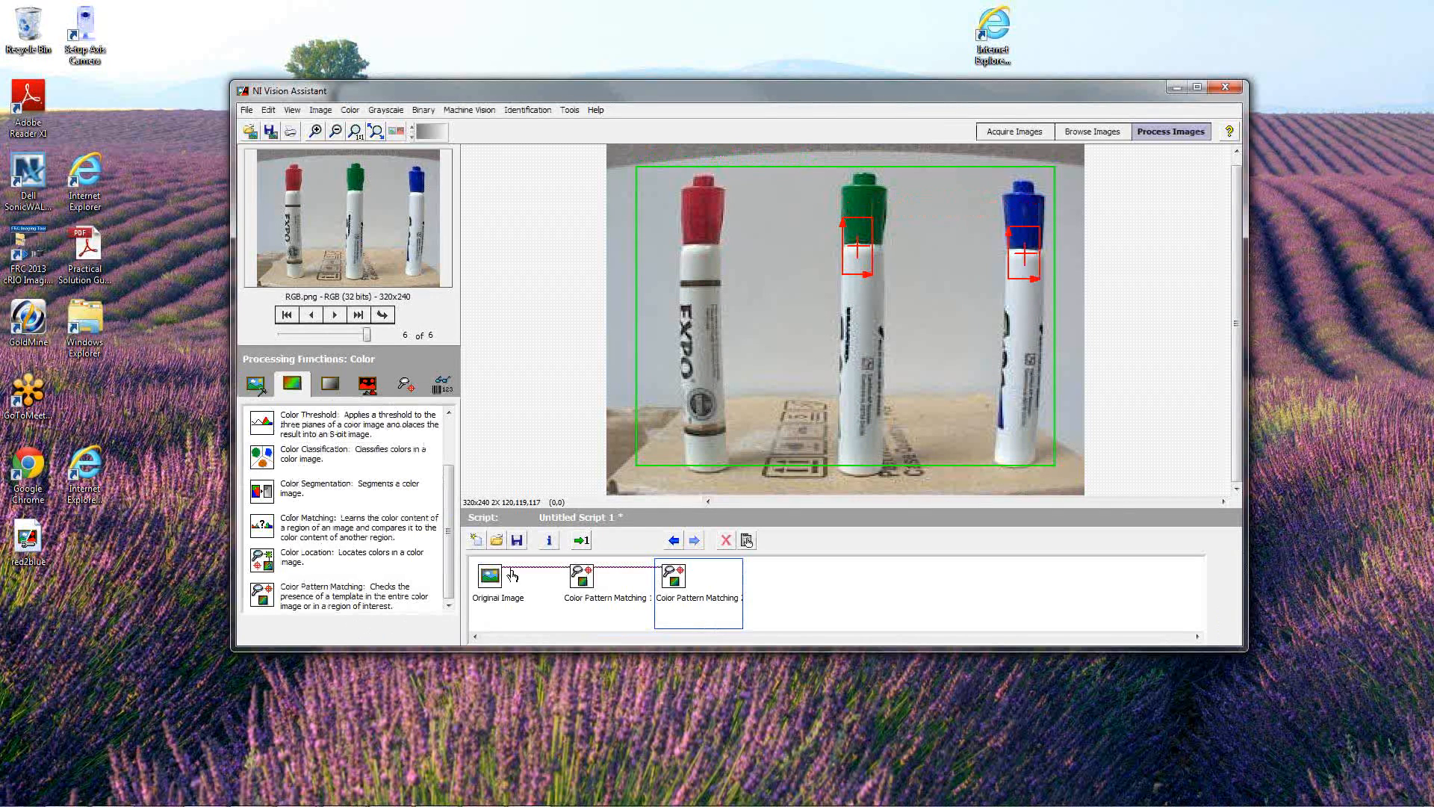
# Reopen Color Pattern Matching 2, check it on image 1 of 6, and confirm
pyautogui.doubleClick(697, 591)
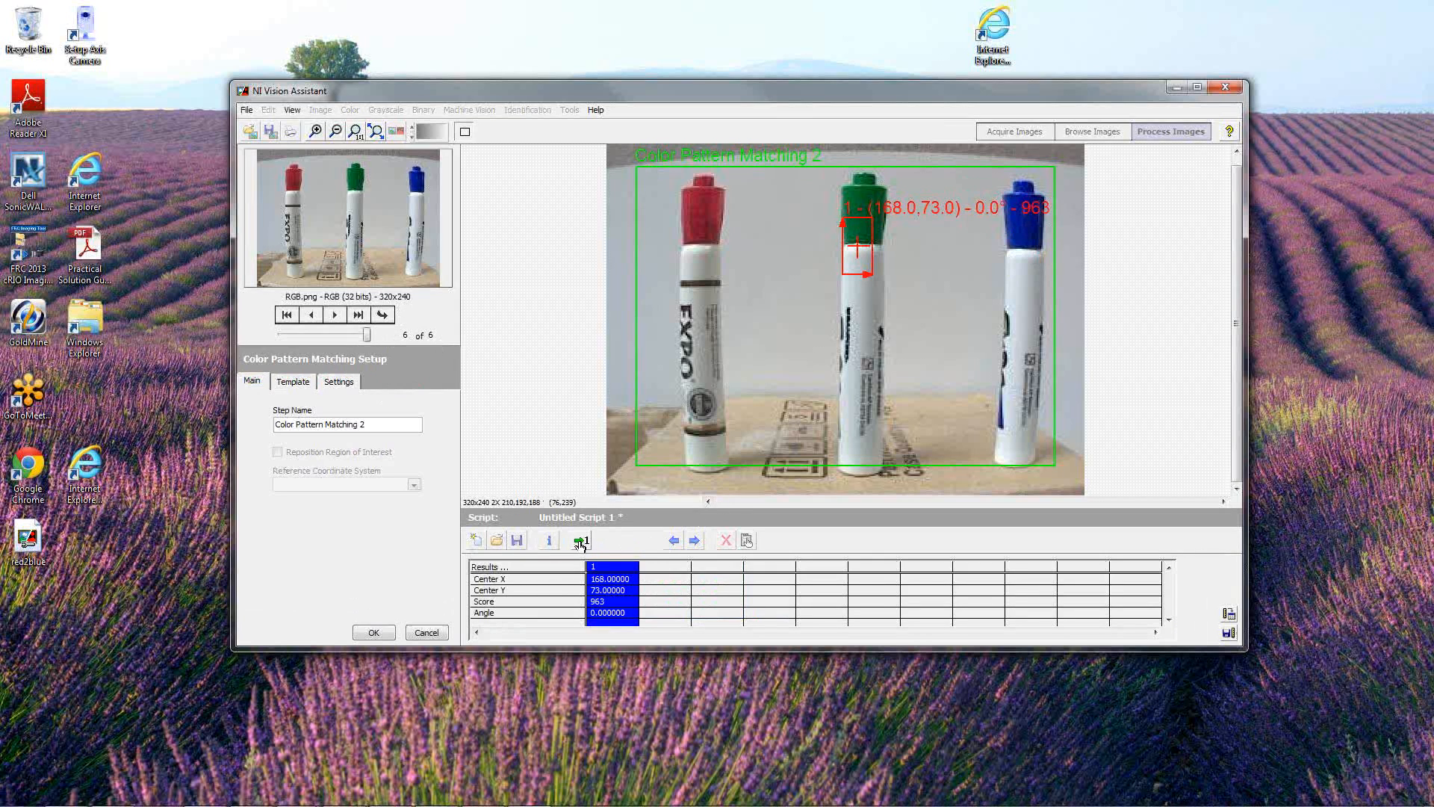
pyautogui.click(579, 540)
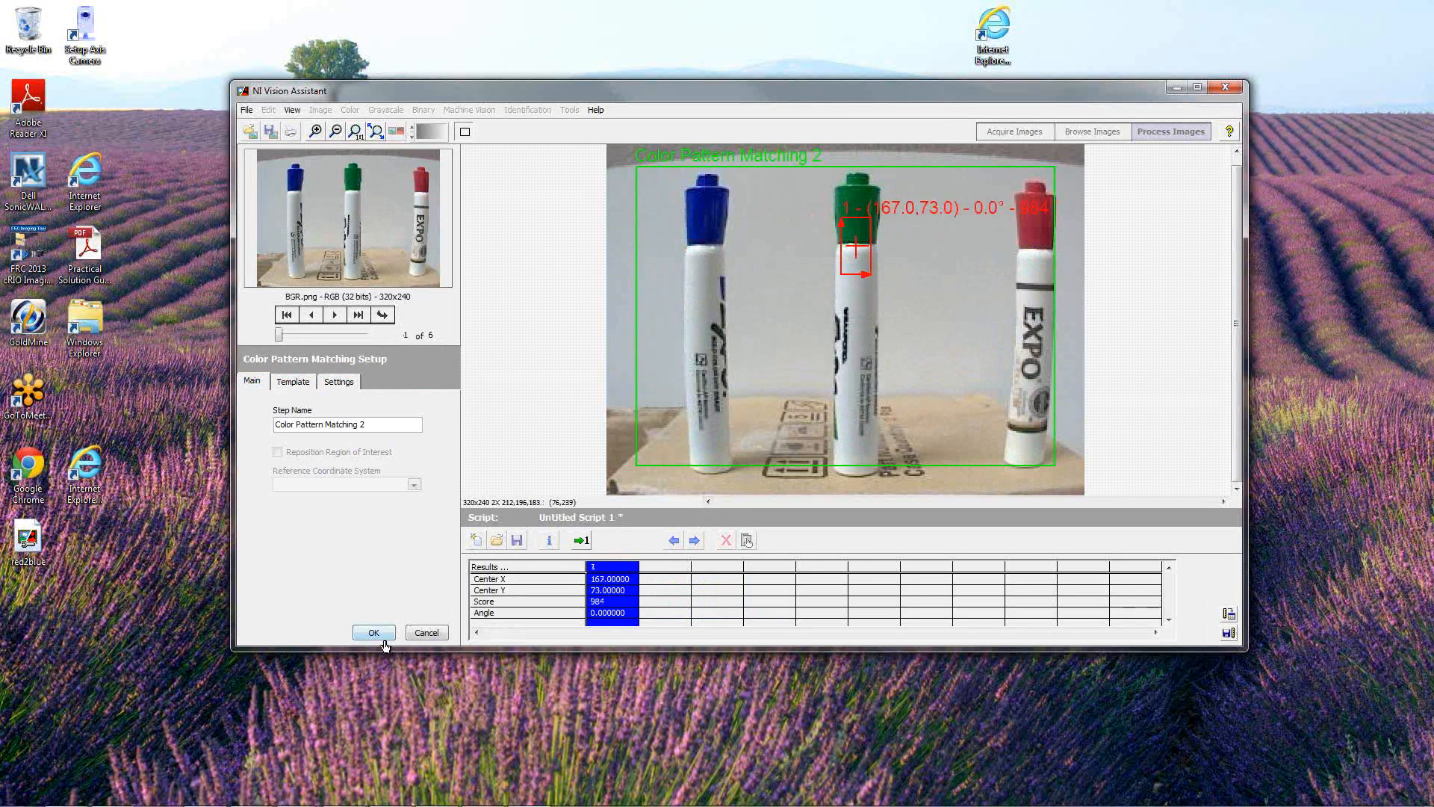
pyautogui.click(372, 630)
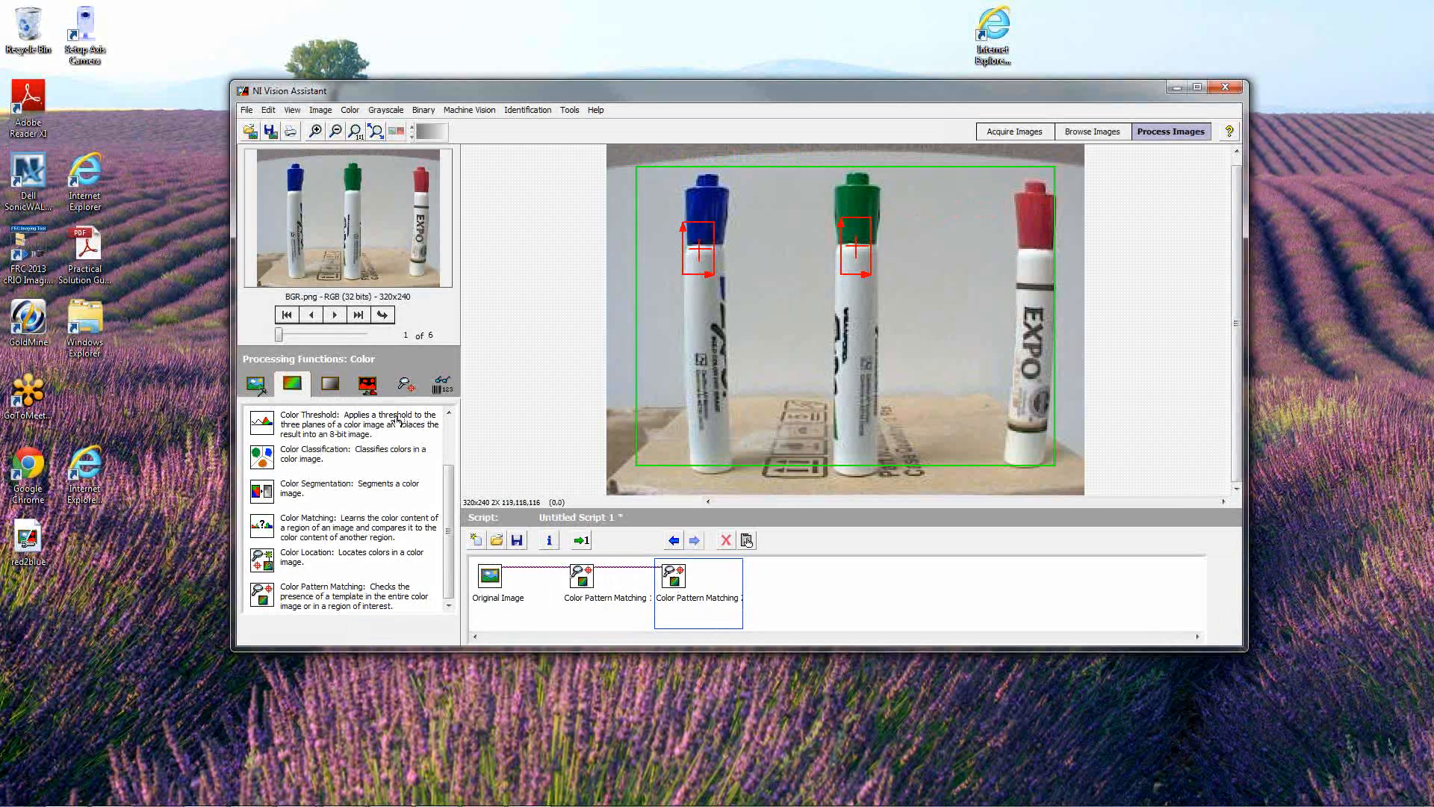
# Add a Caliper step measuring between the two color-match points, about 105 pixels
pyautogui.click(367, 384)
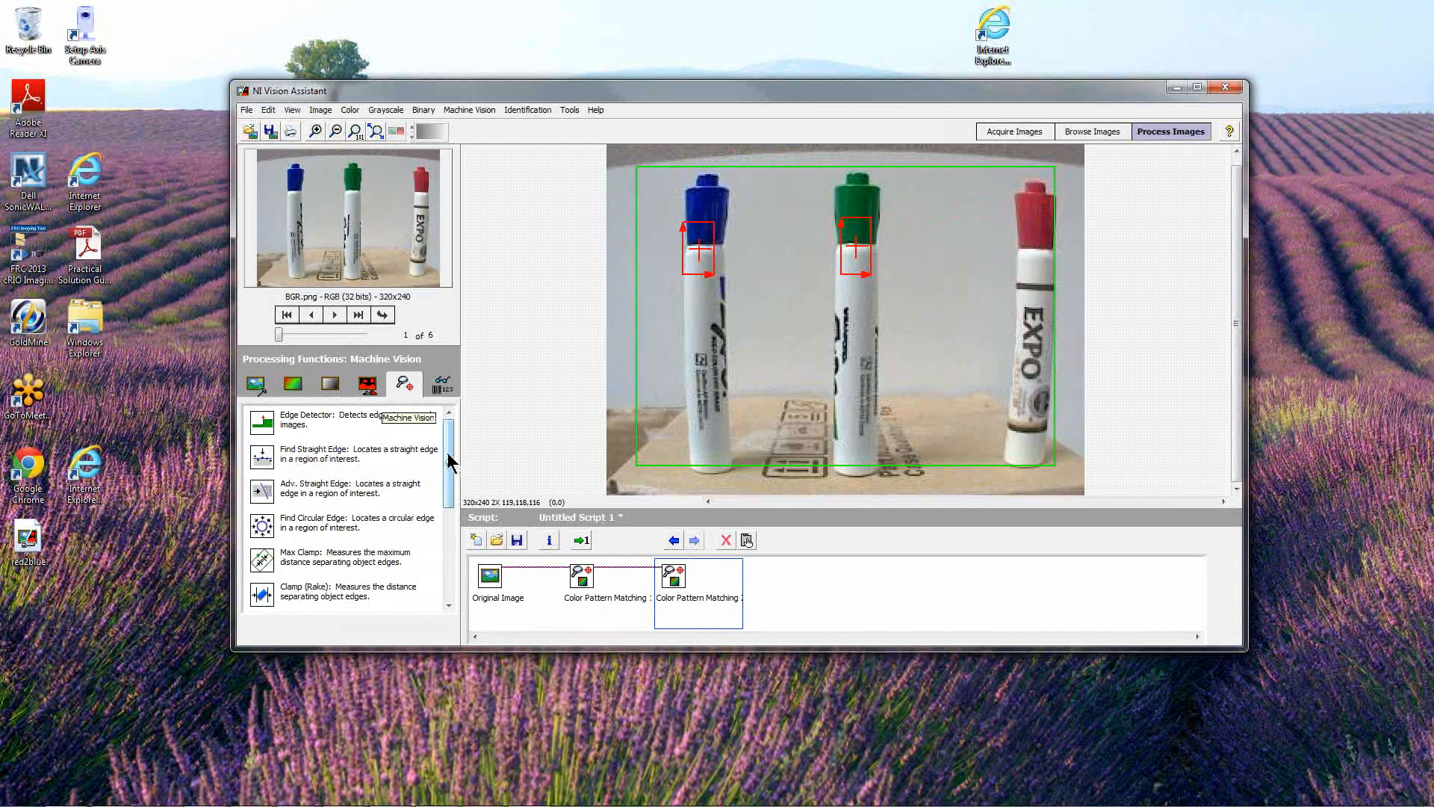
pyautogui.scroll(-3)
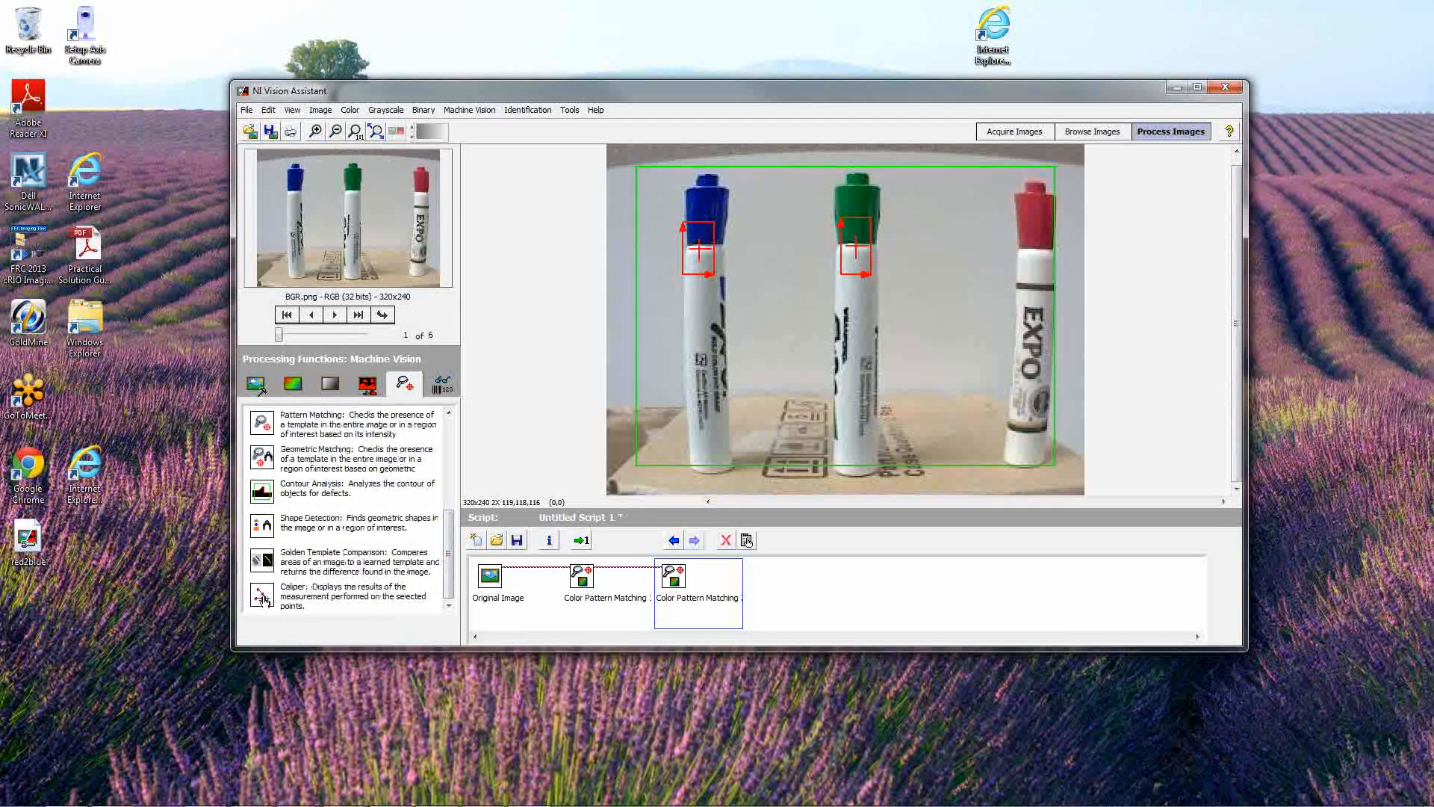
pyautogui.click(260, 591)
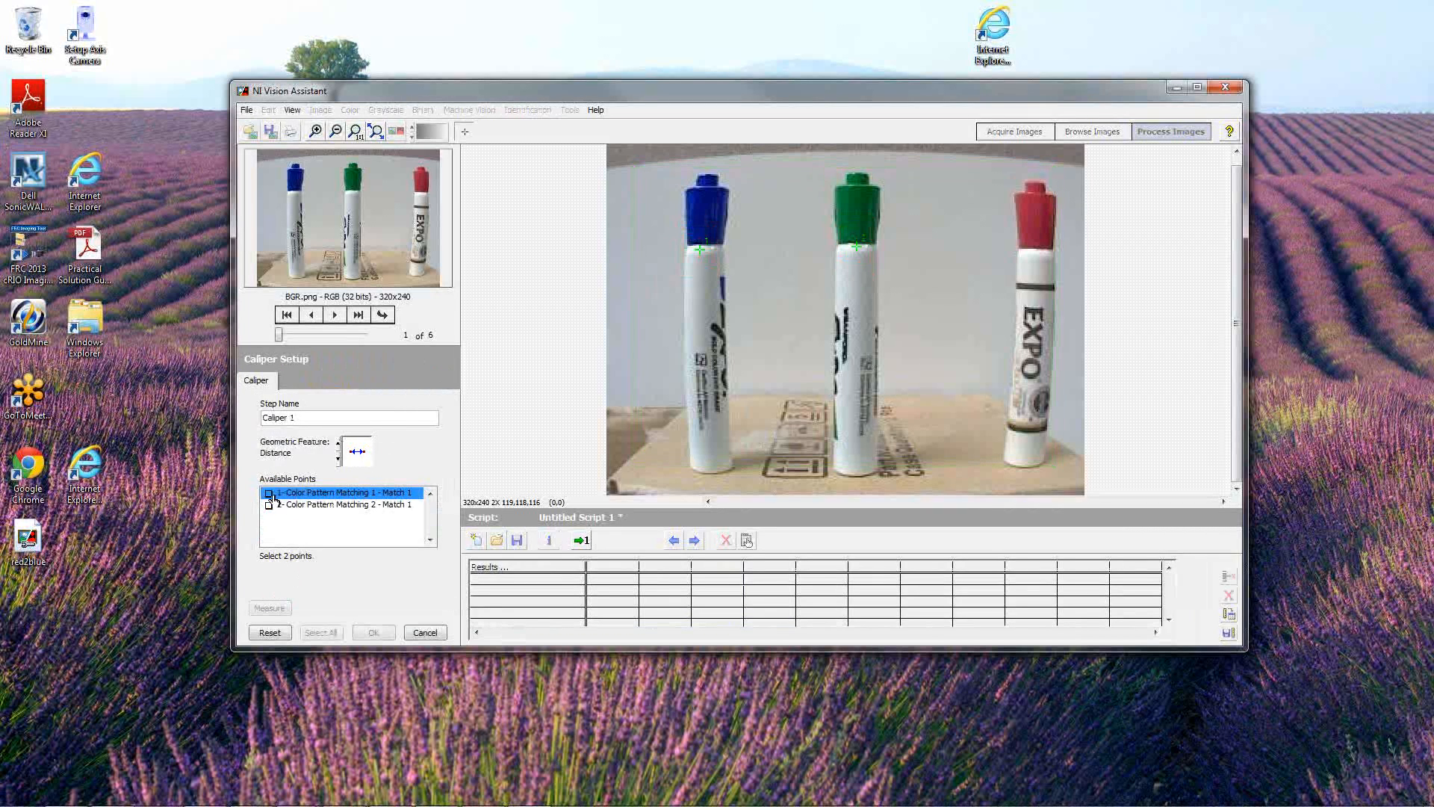
pyautogui.click(267, 491)
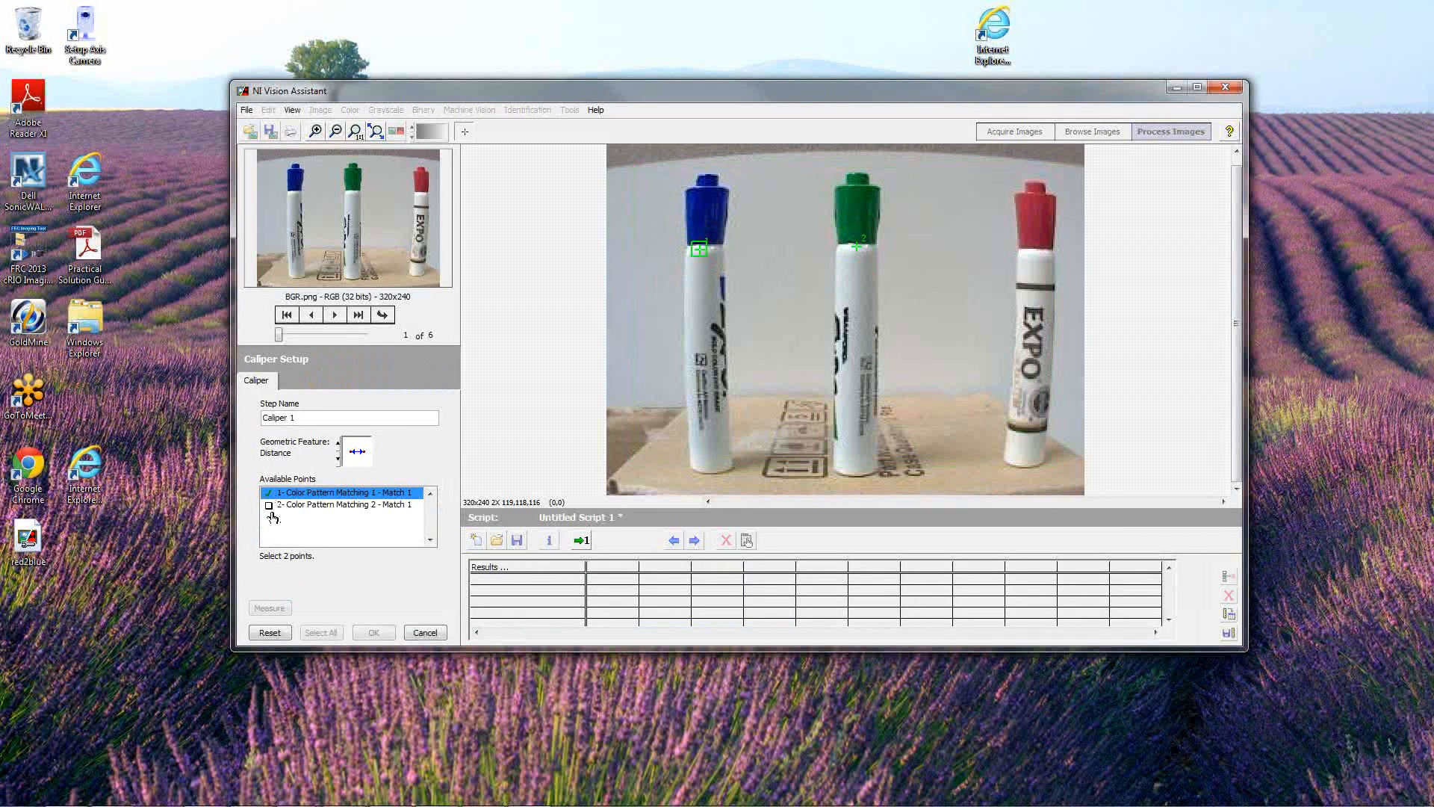
pyautogui.click(340, 504)
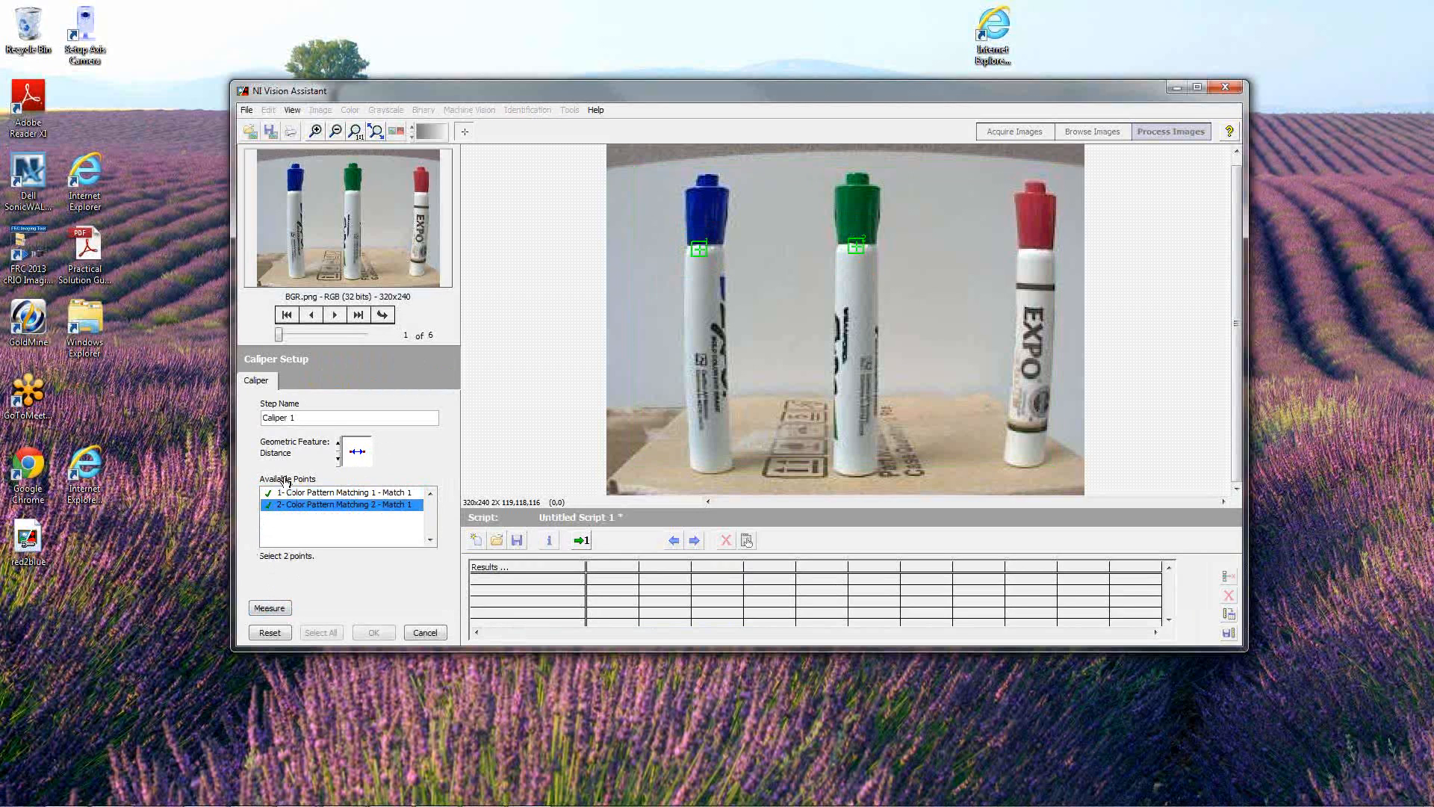
pyautogui.click(269, 608)
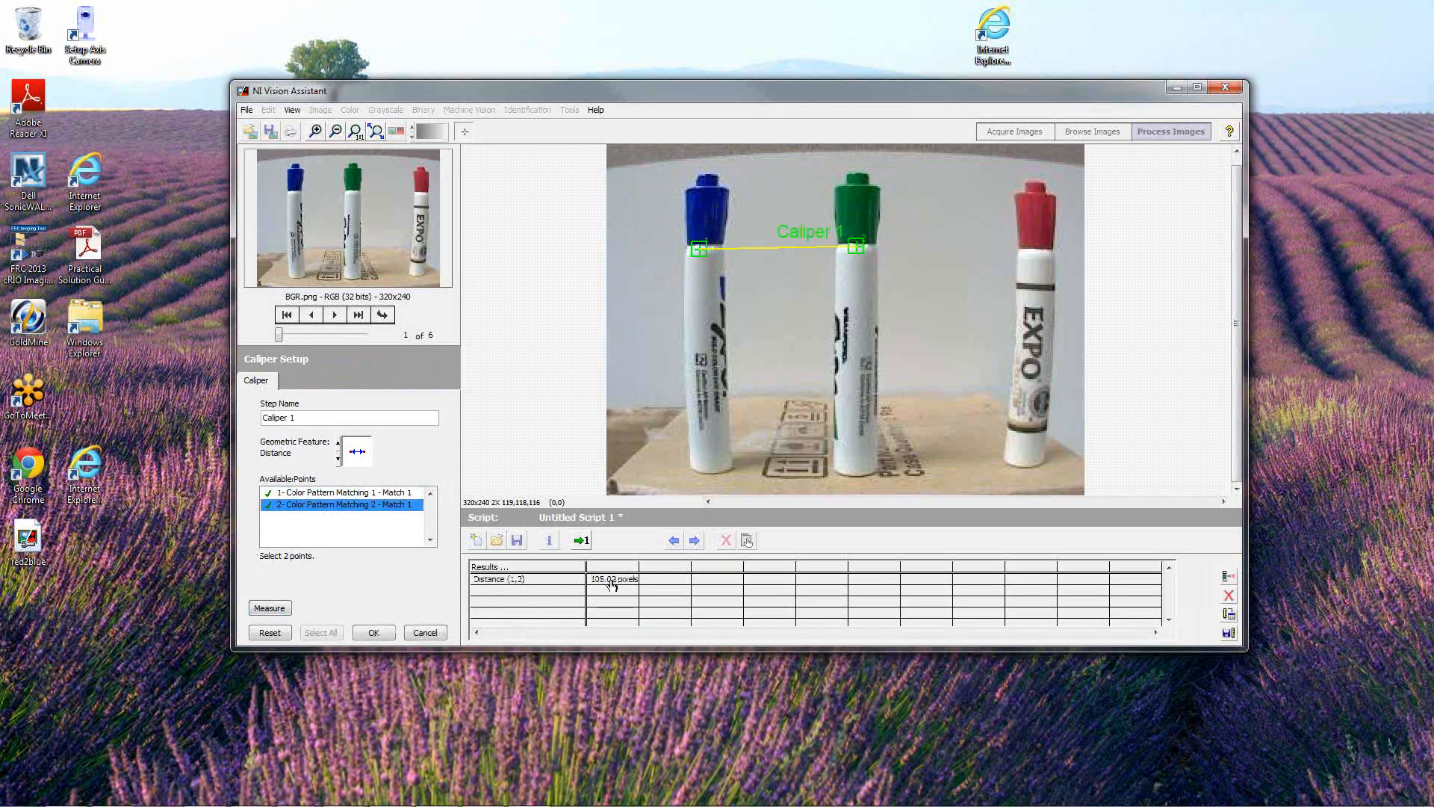
pyautogui.moveTo(813, 242)
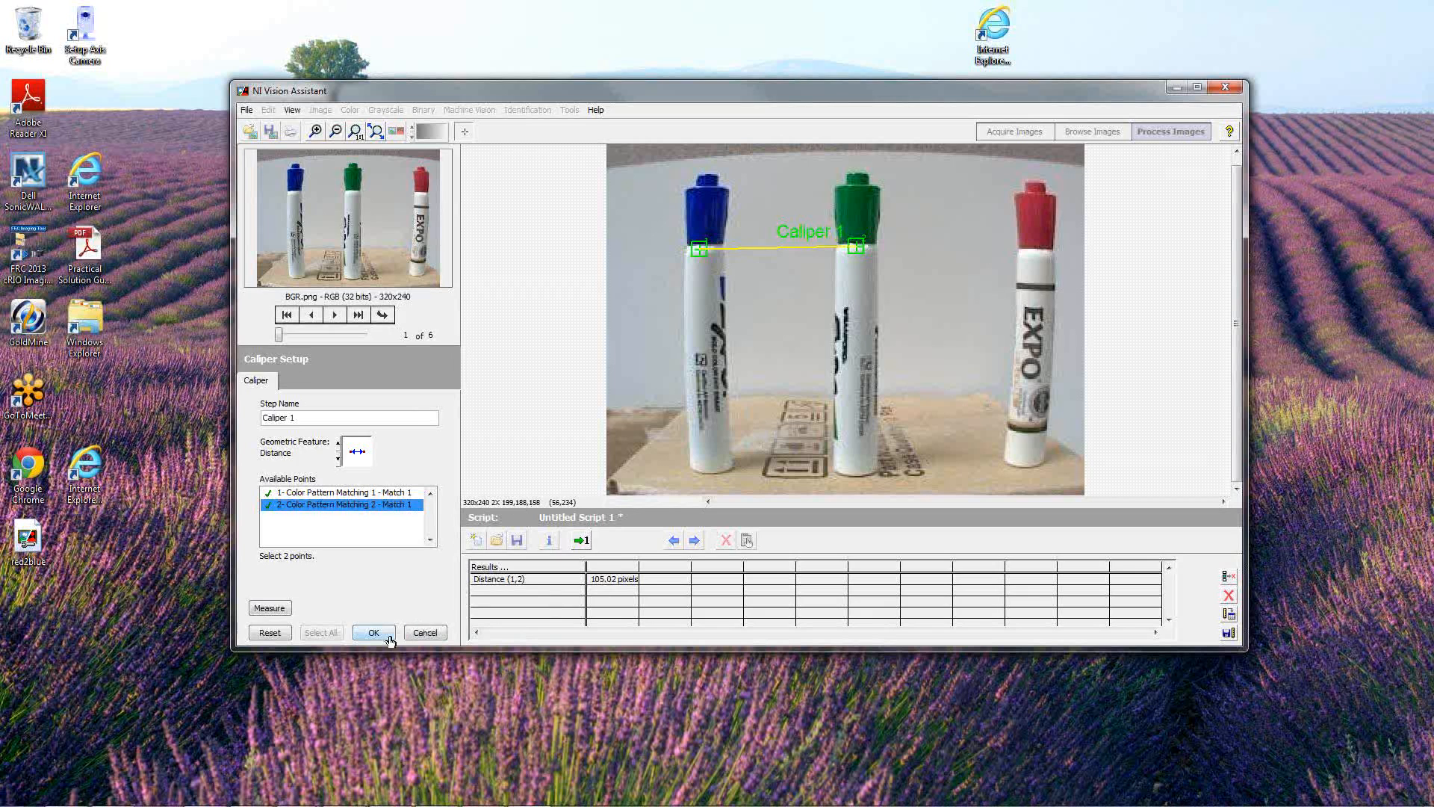
# Verify the cap-to-cap distance on other sample images and add Caliper 1 to the script
pyautogui.click(373, 631)
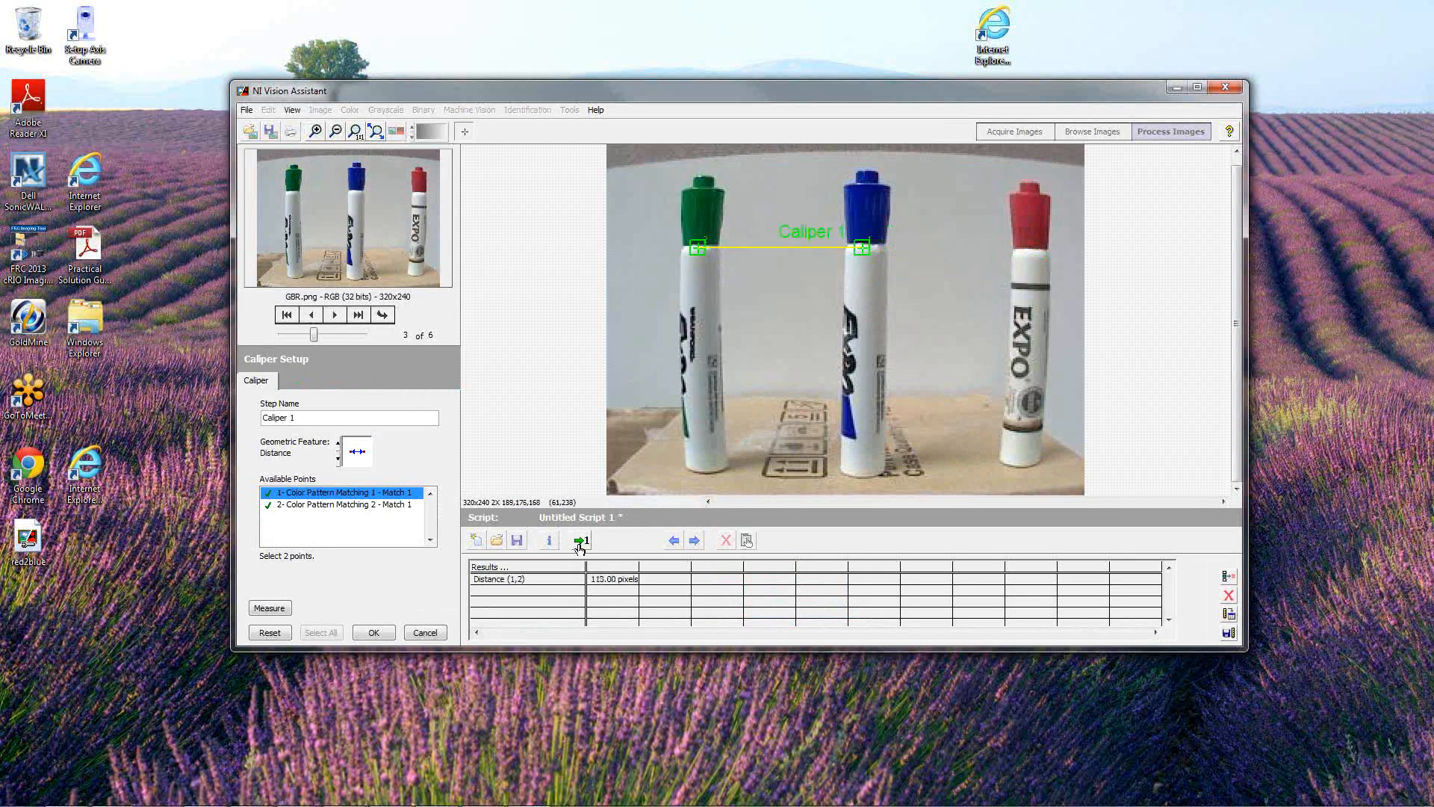
pyautogui.click(580, 539)
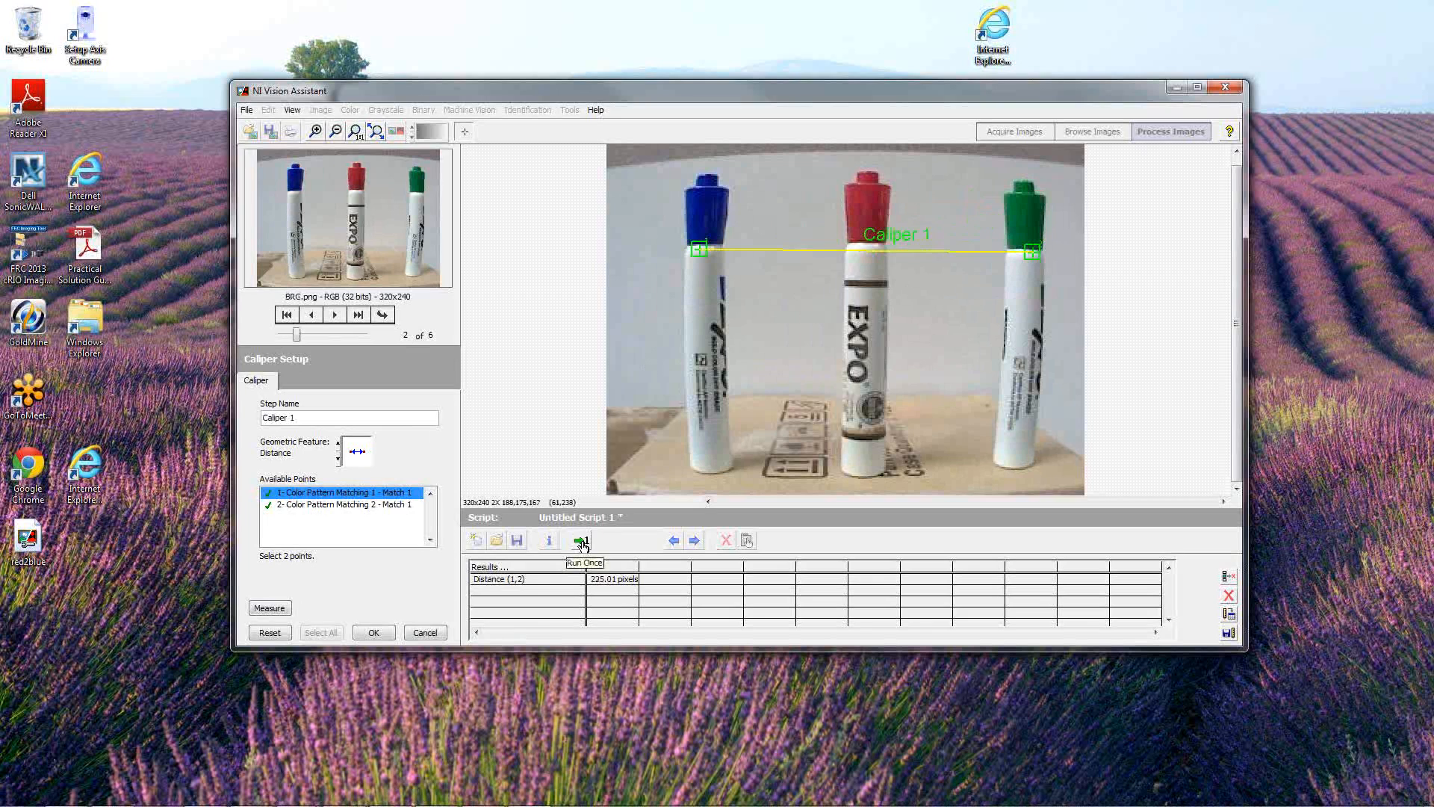
pyautogui.click(333, 314)
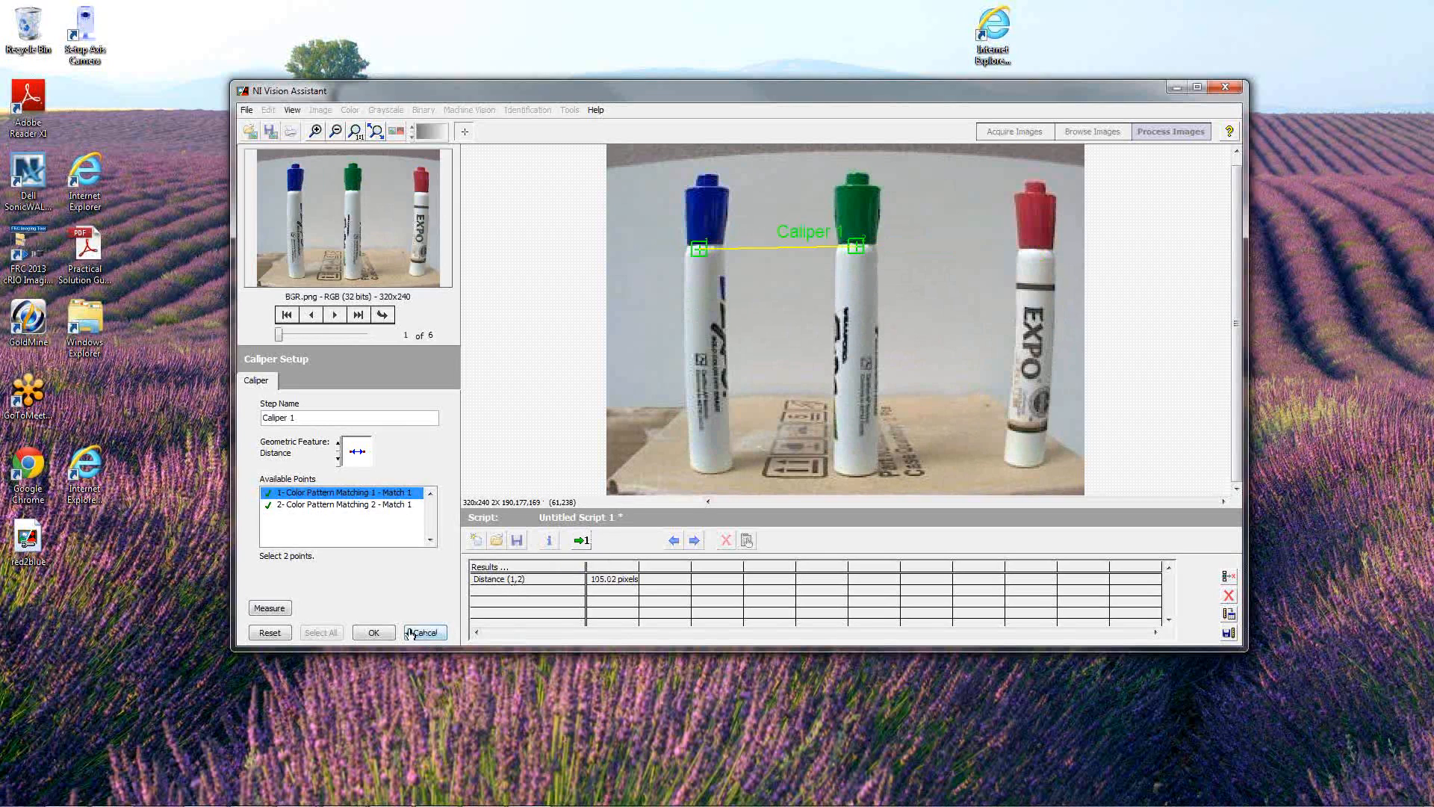
pyautogui.click(334, 315)
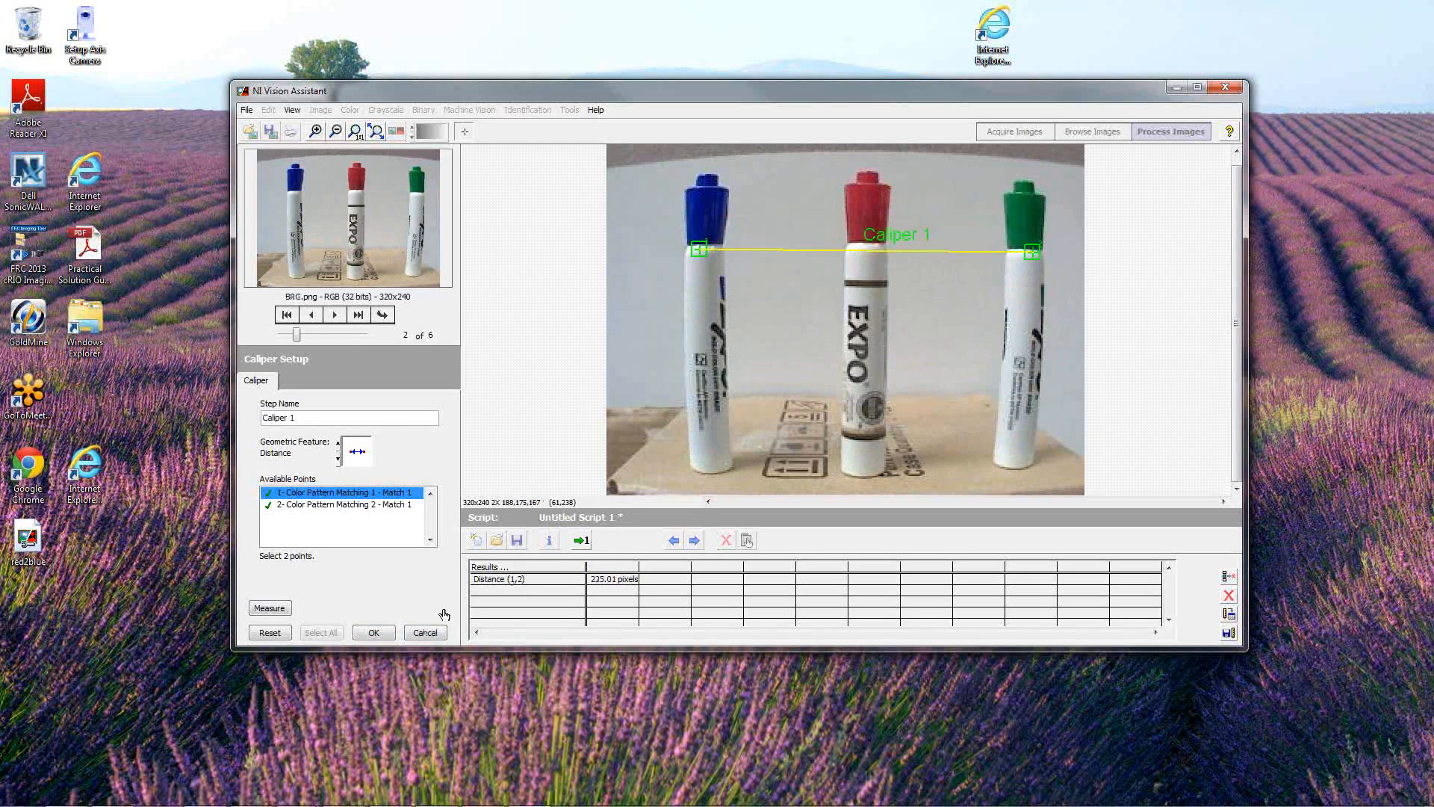
pyautogui.click(372, 631)
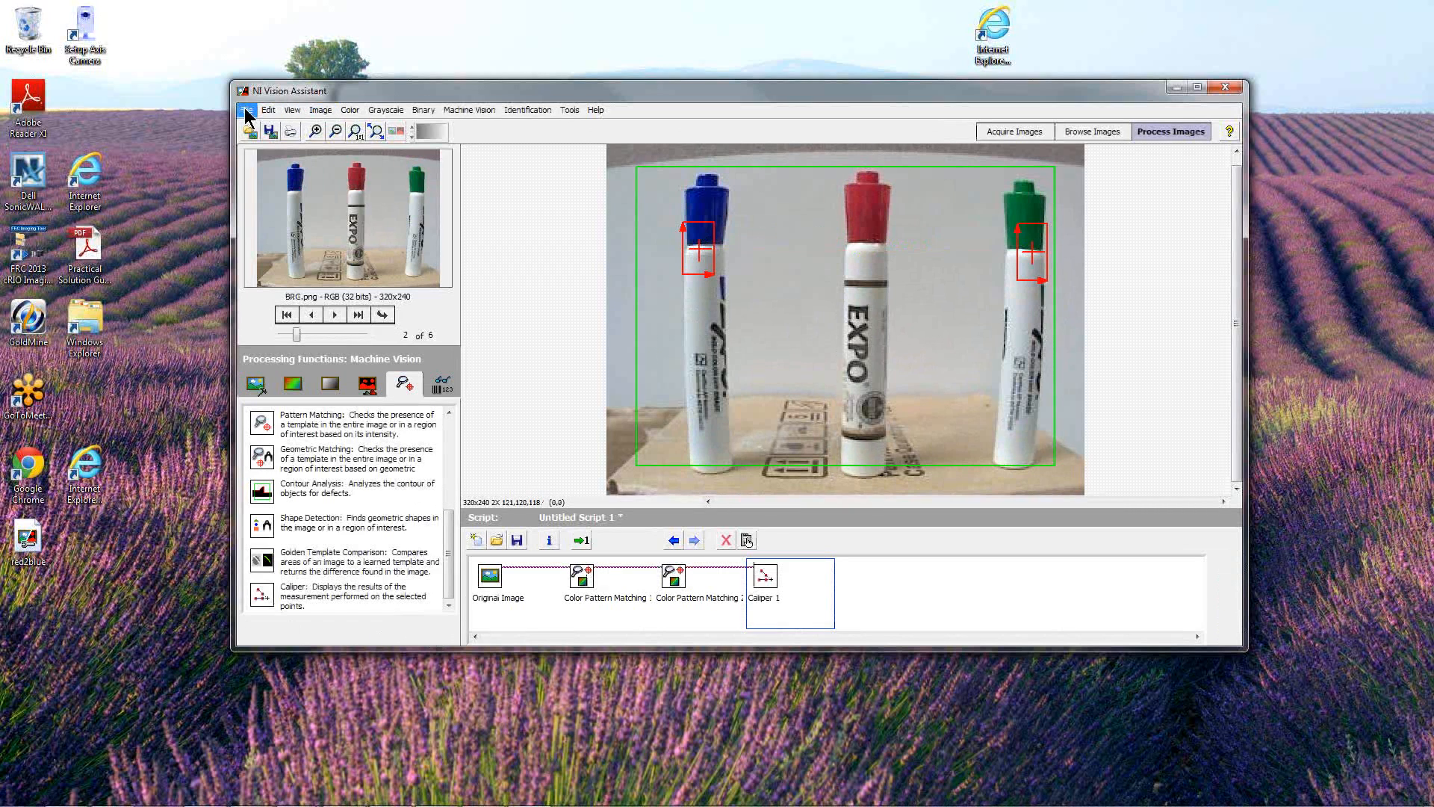
# Save the script as b2g.vascr in the sample images folder
pyautogui.click(246, 109)
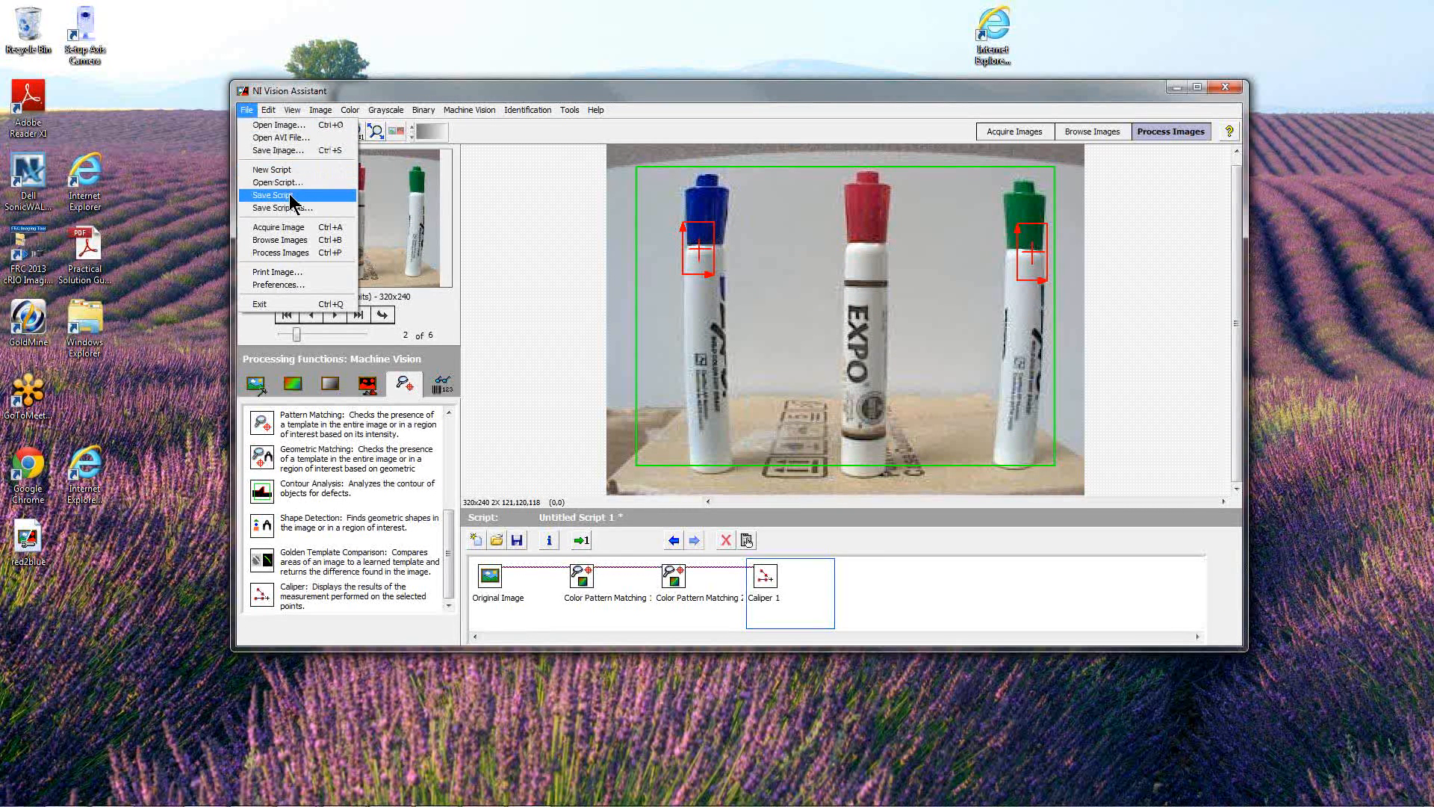
pyautogui.click(274, 208)
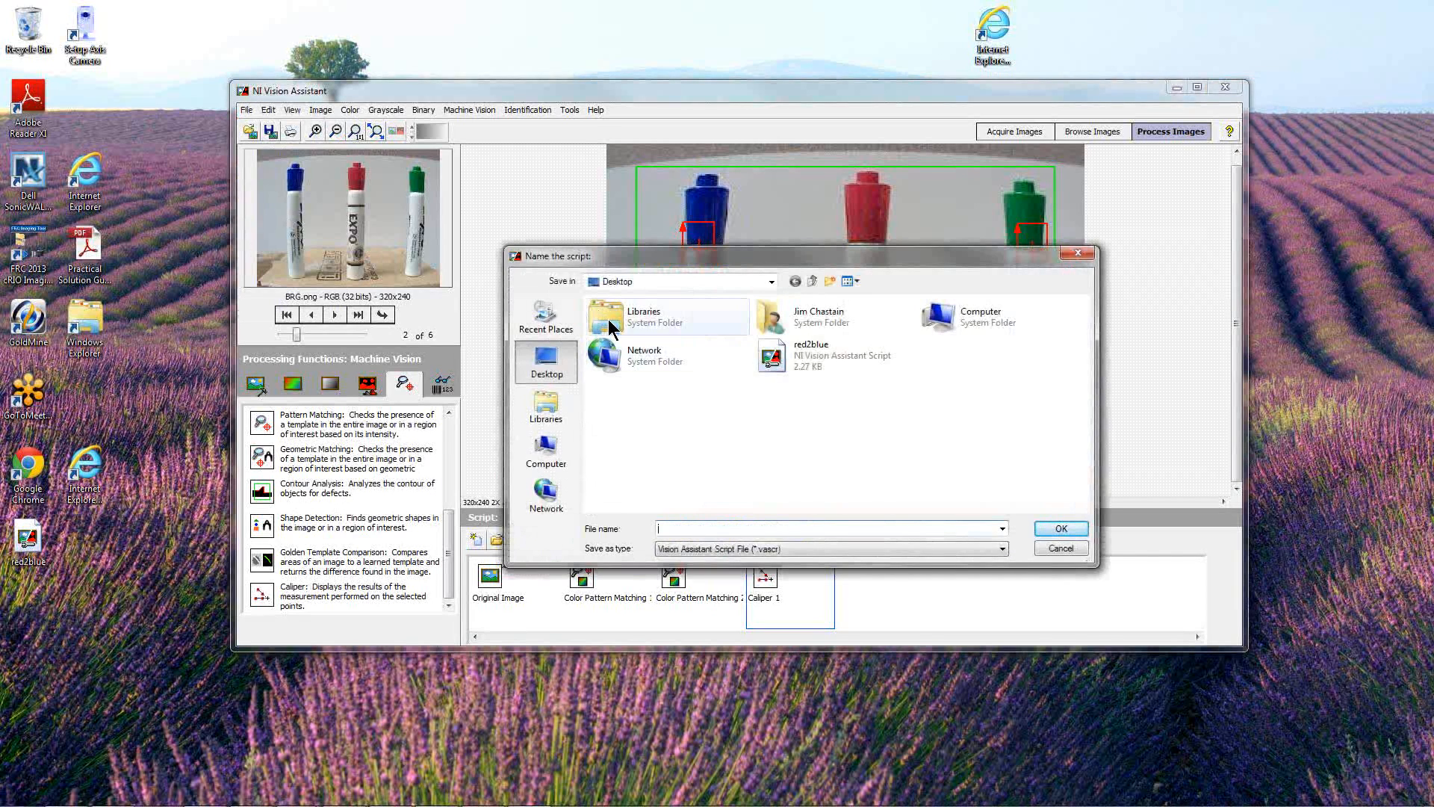
pyautogui.click(1059, 547)
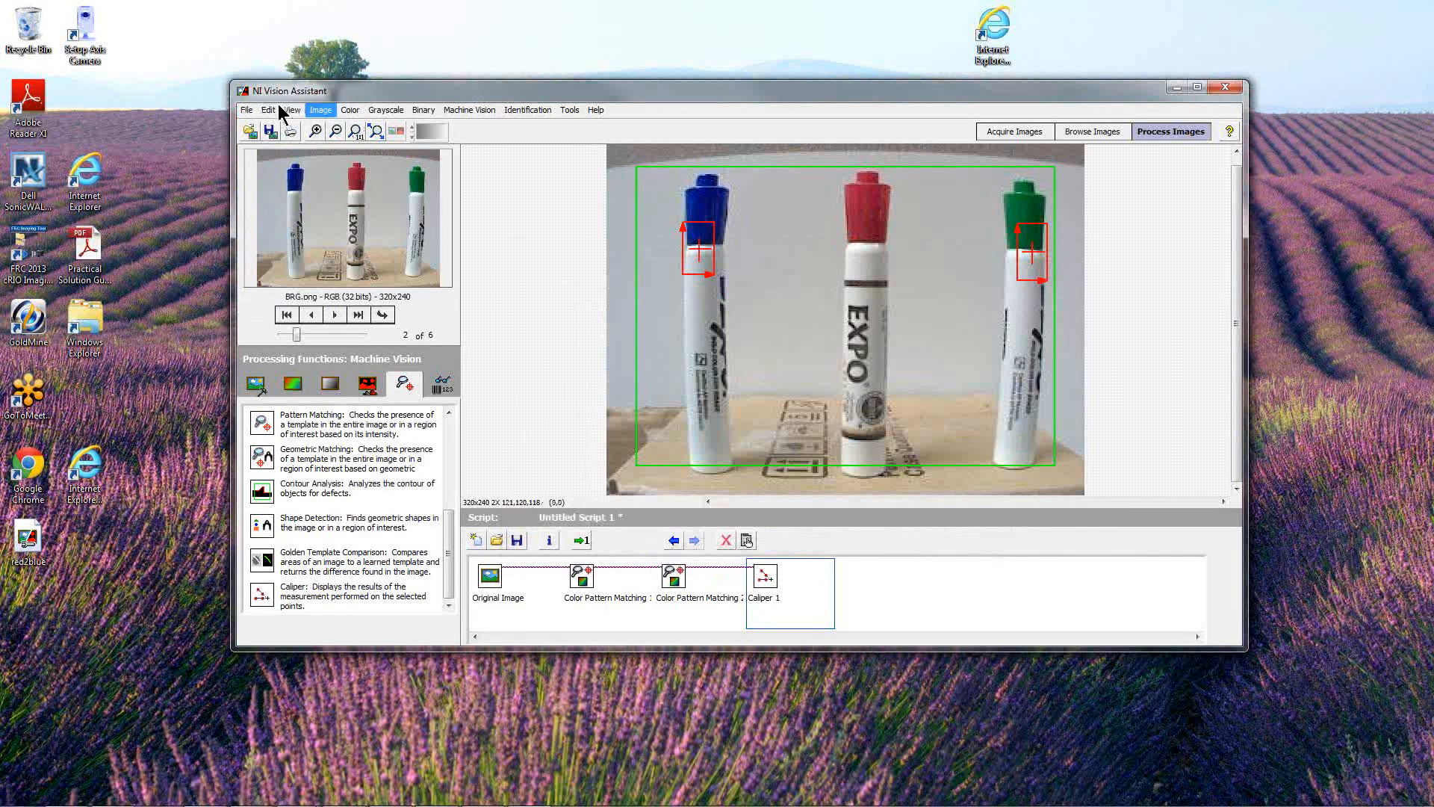
pyautogui.click(247, 109)
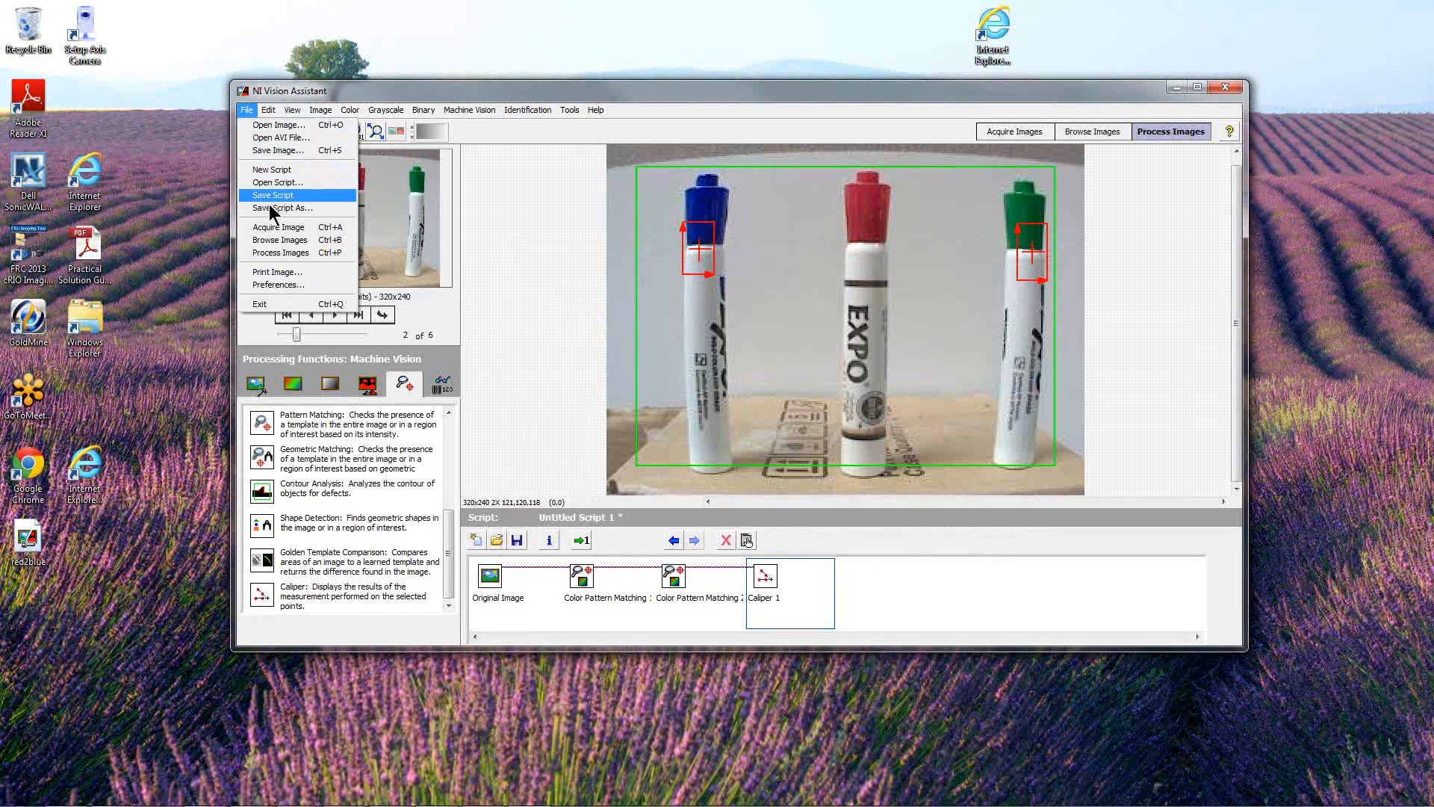
pyautogui.click(279, 208)
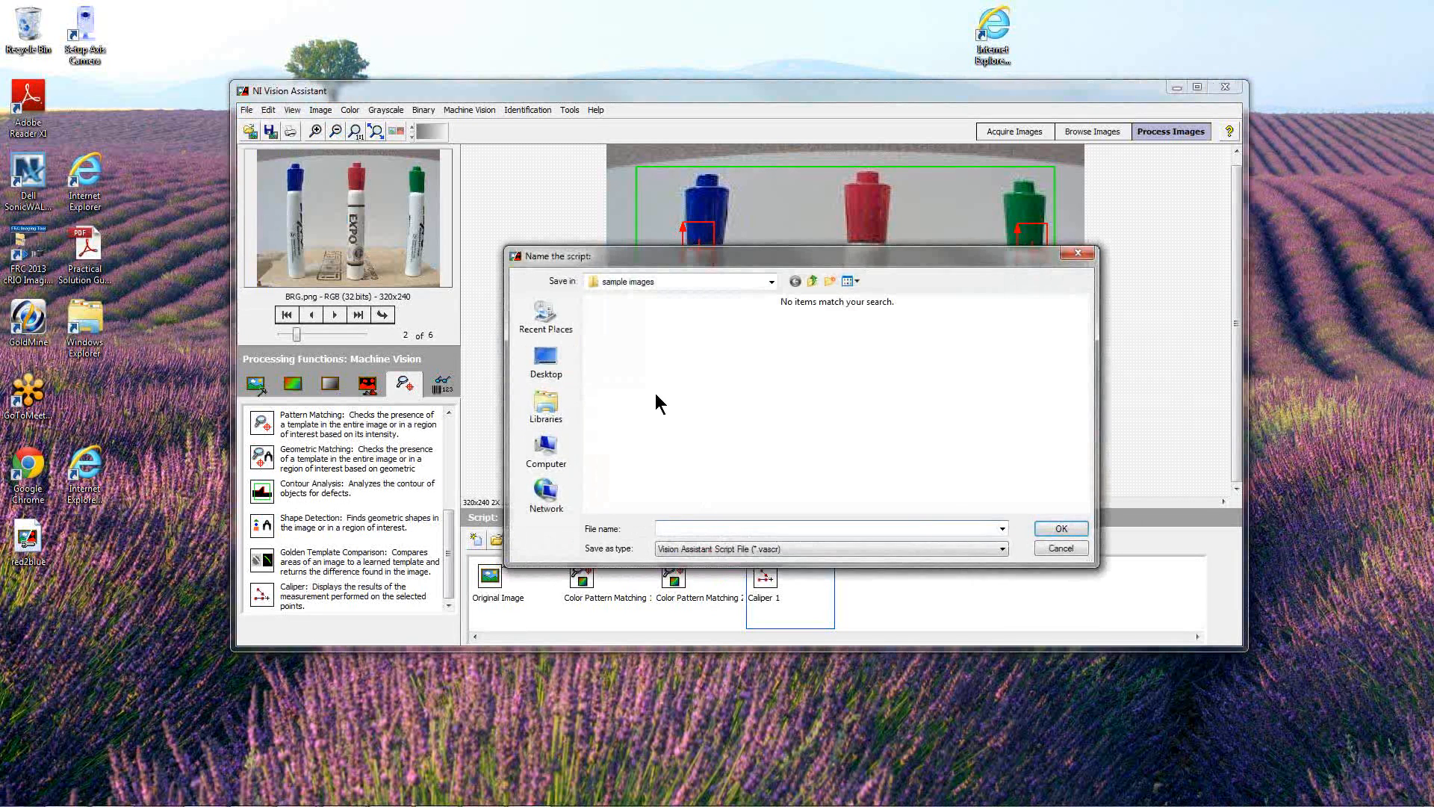
pyautogui.moveTo(813, 506)
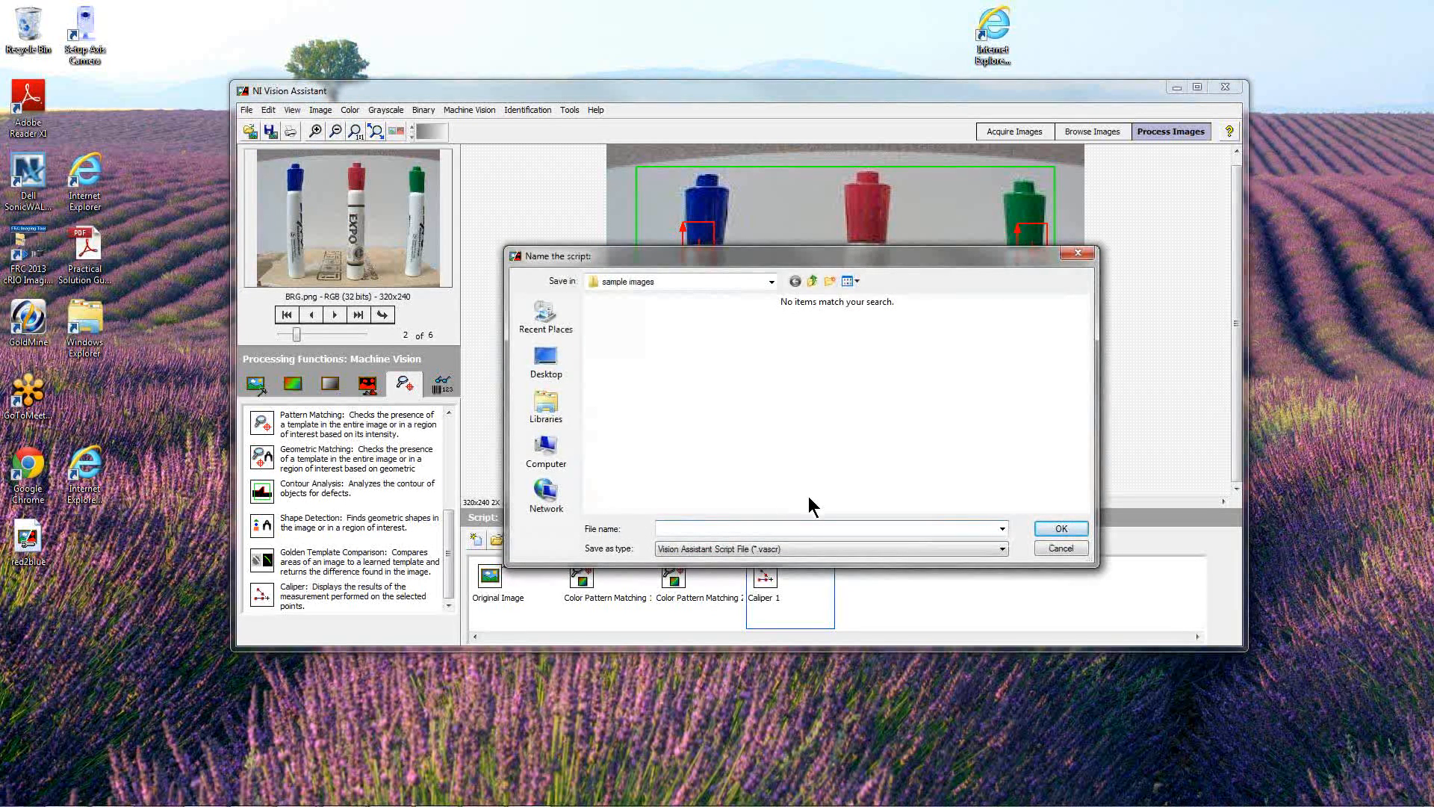
pyautogui.write('b2')
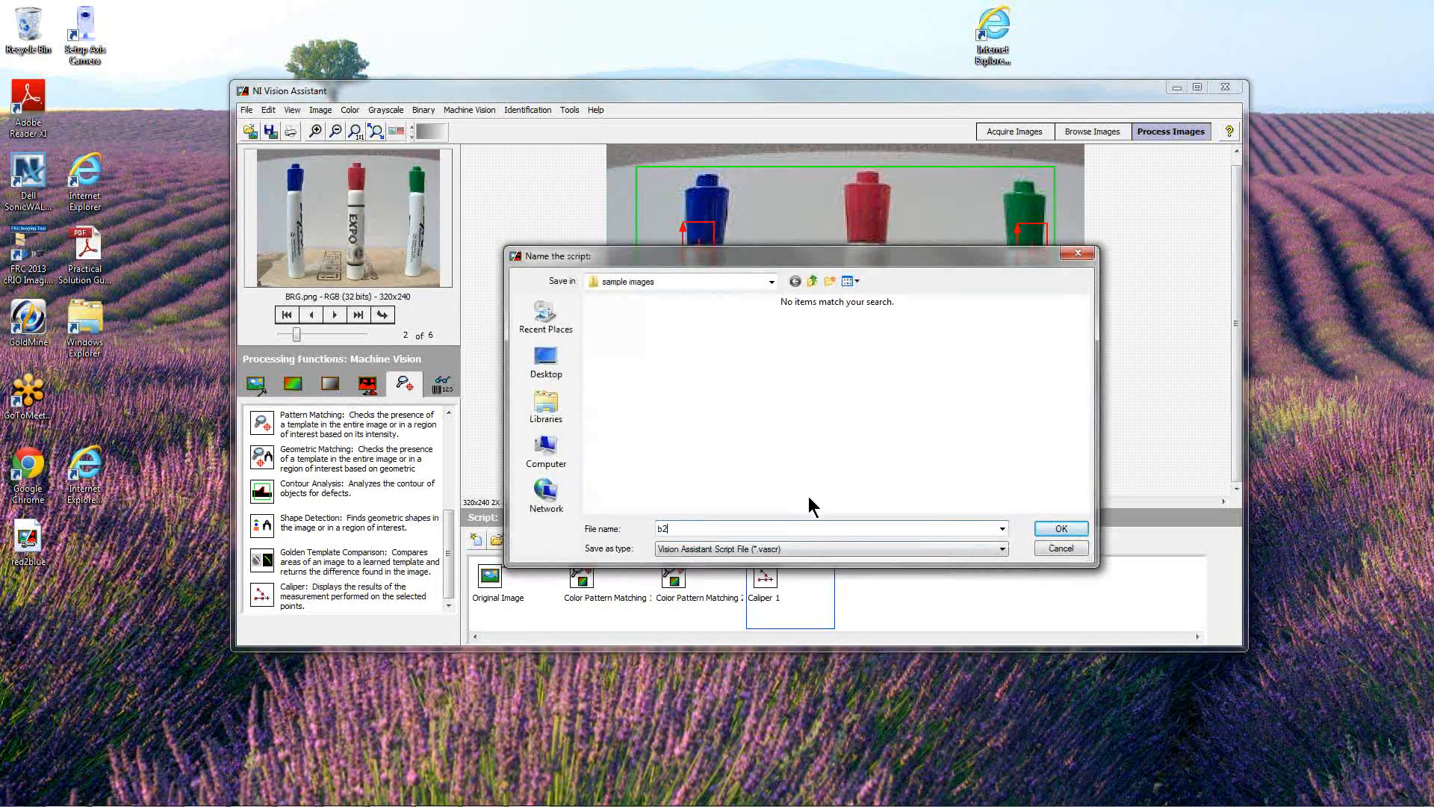
pyautogui.write('g')
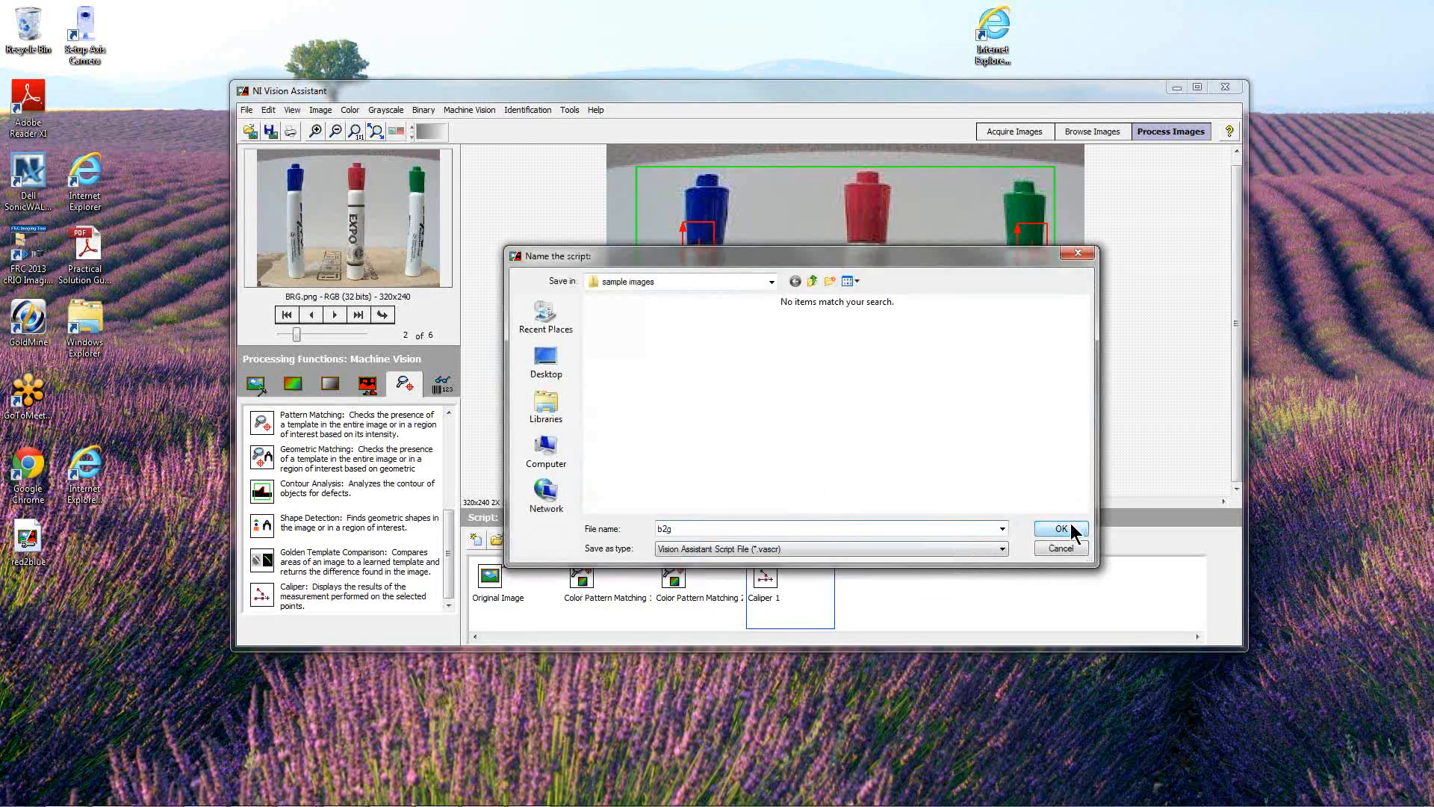
pyautogui.click(1060, 529)
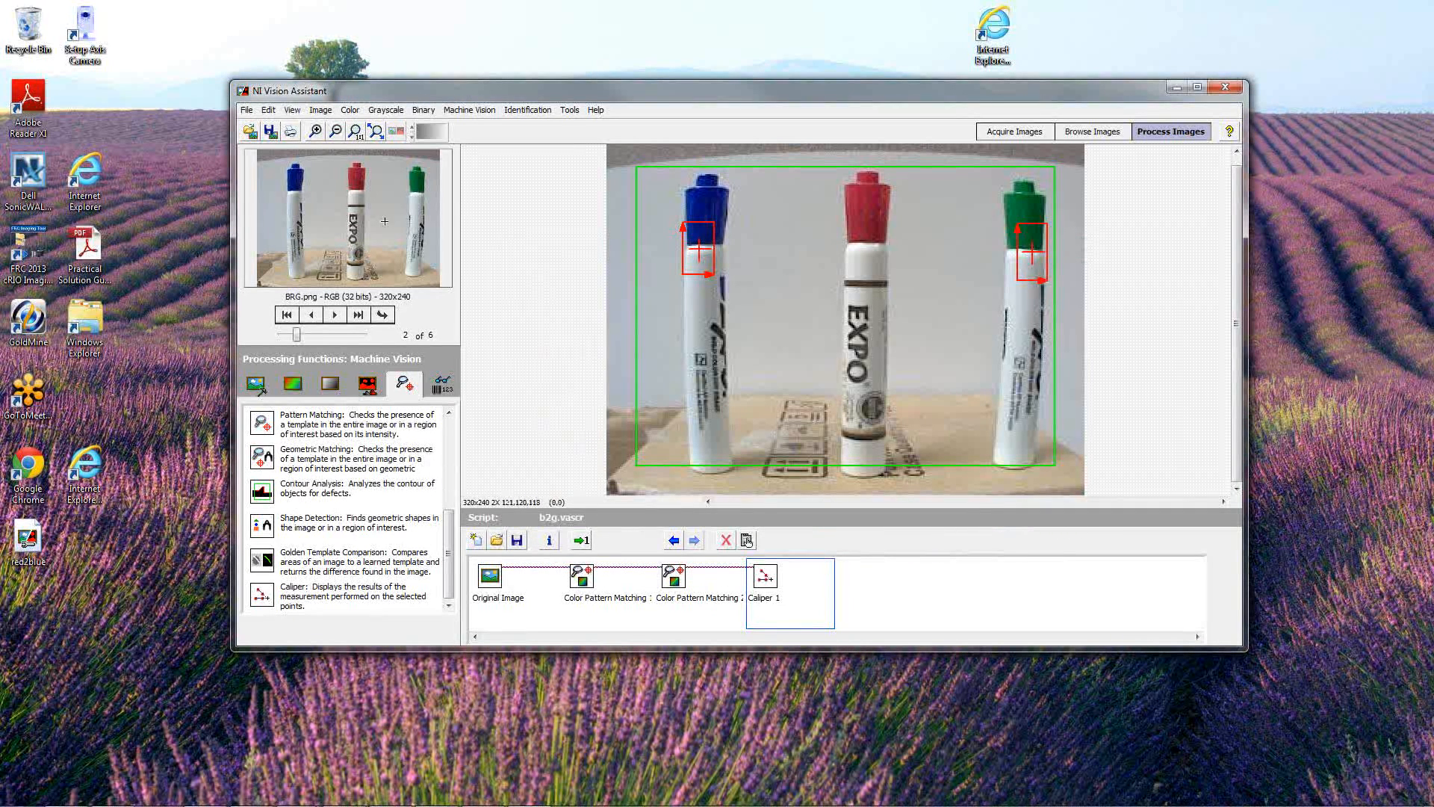
pyautogui.click(247, 109)
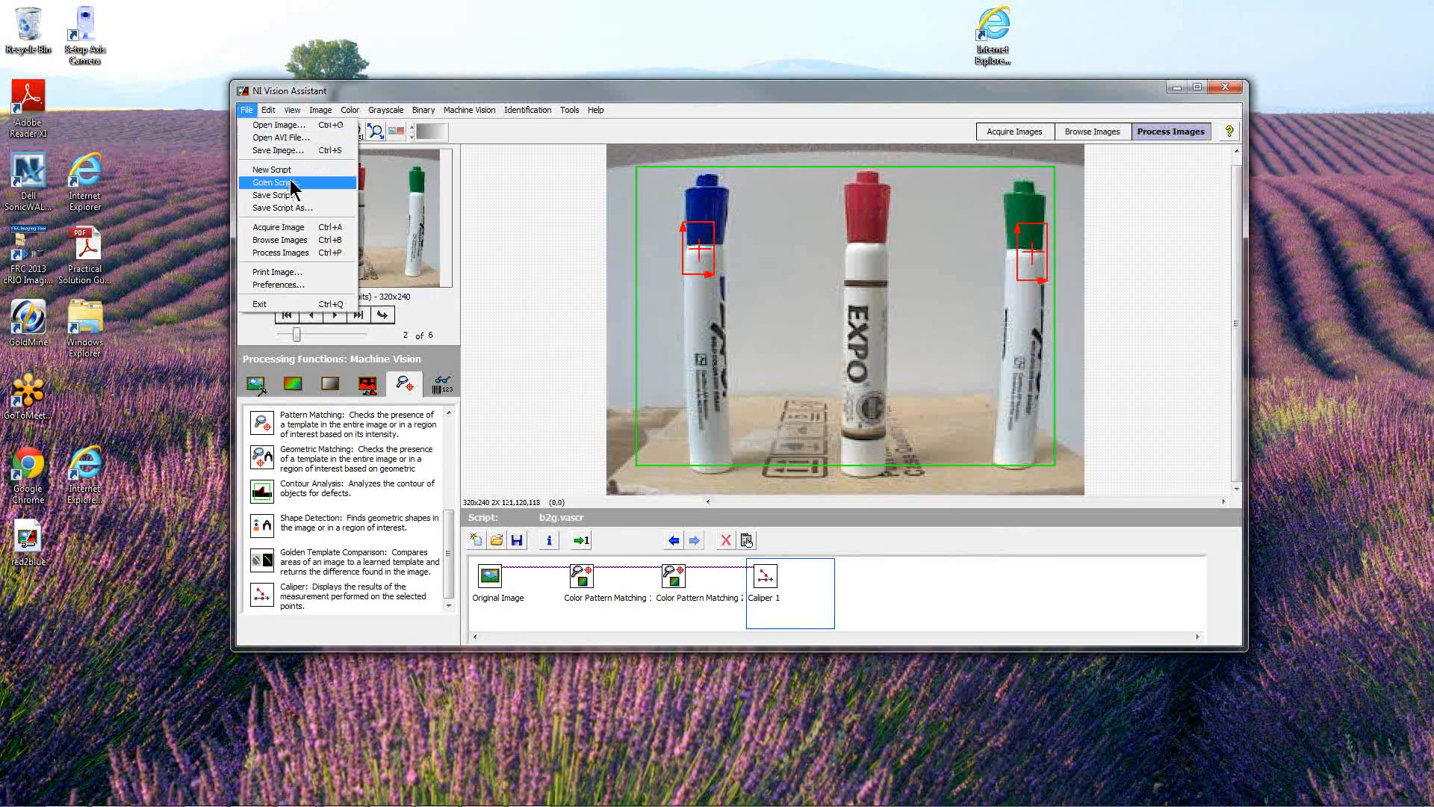
# Start a new empty script, Untitled Script 2, holding only the original image
pyautogui.click(270, 169)
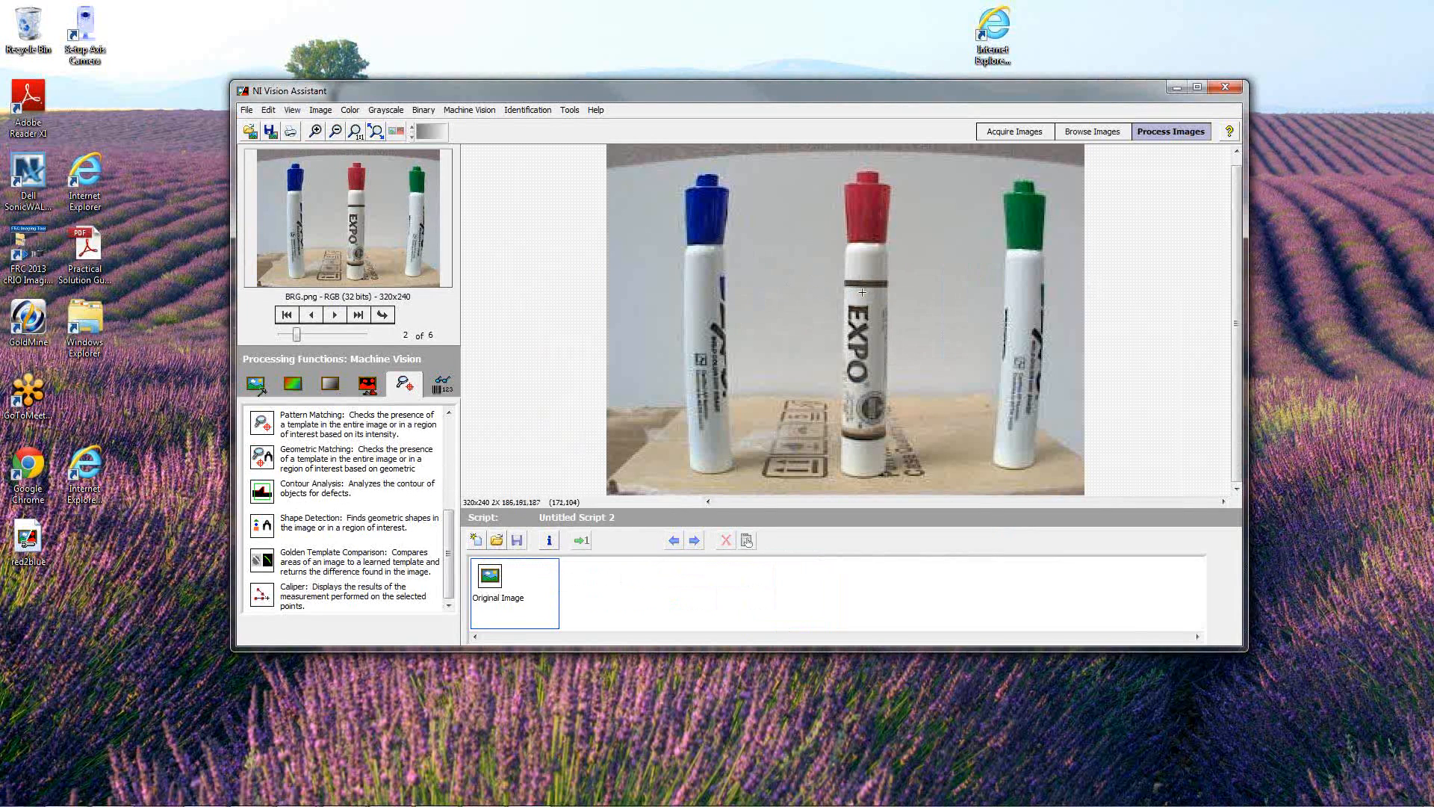
pyautogui.moveTo(439, 487)
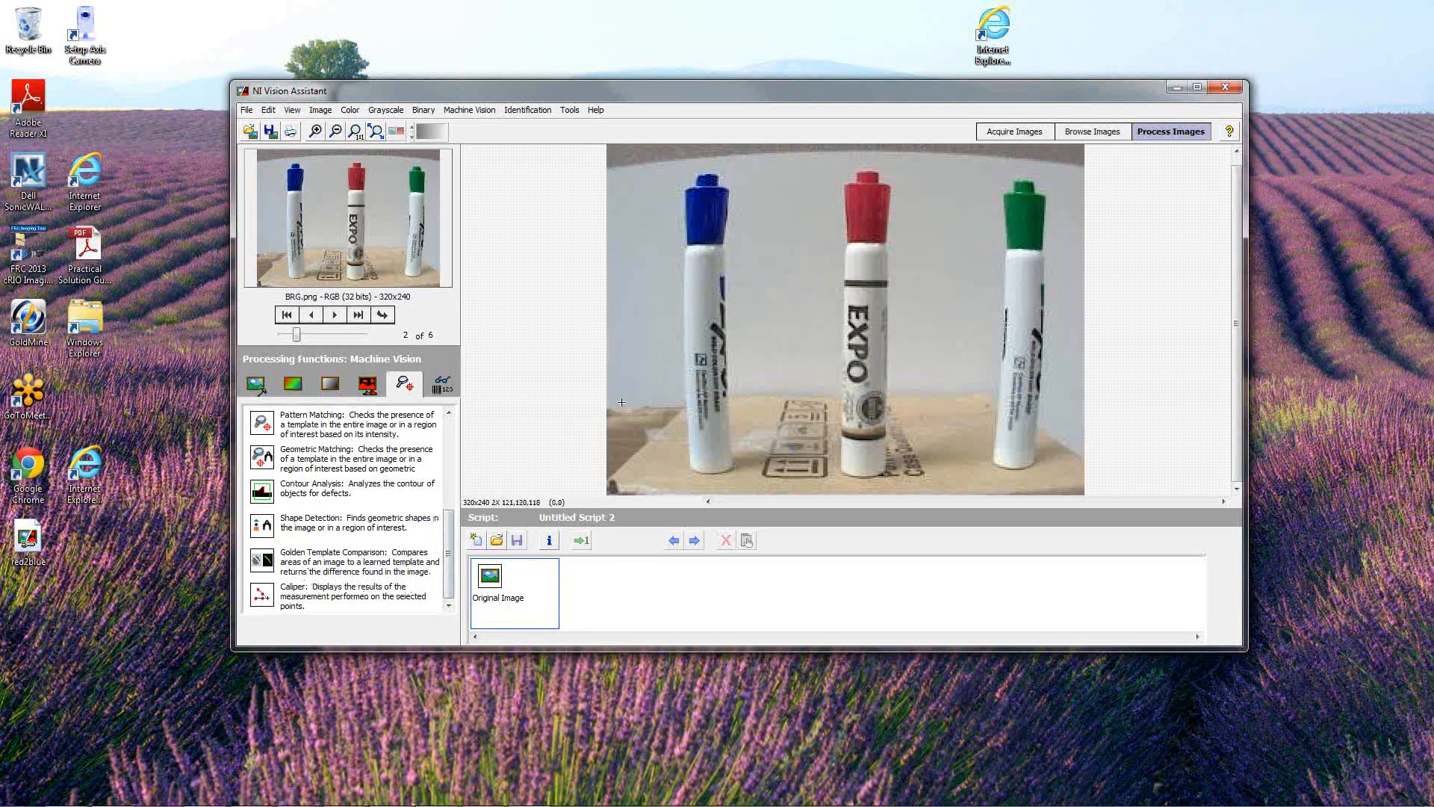
pyautogui.moveTo(438, 472)
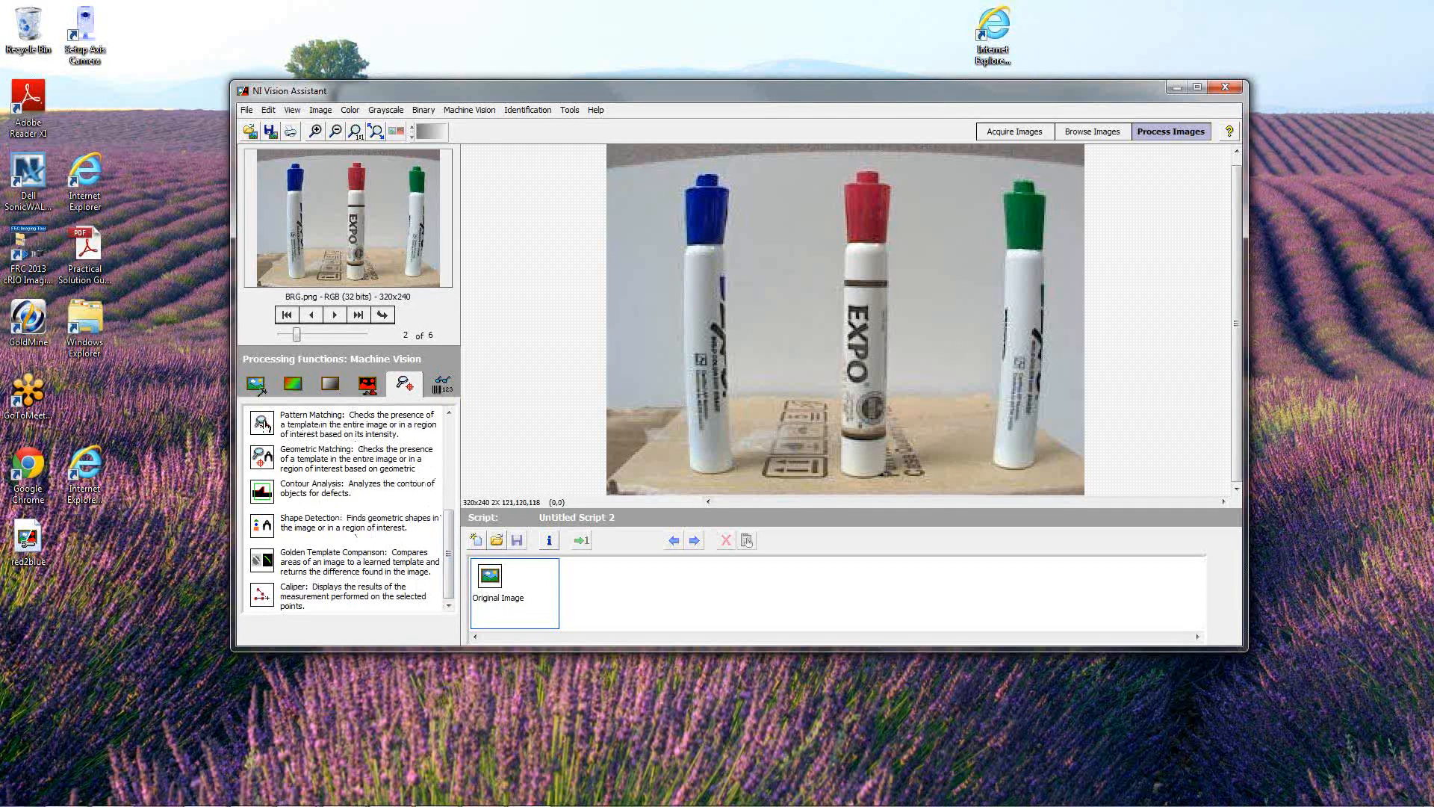
pyautogui.moveTo(307, 440)
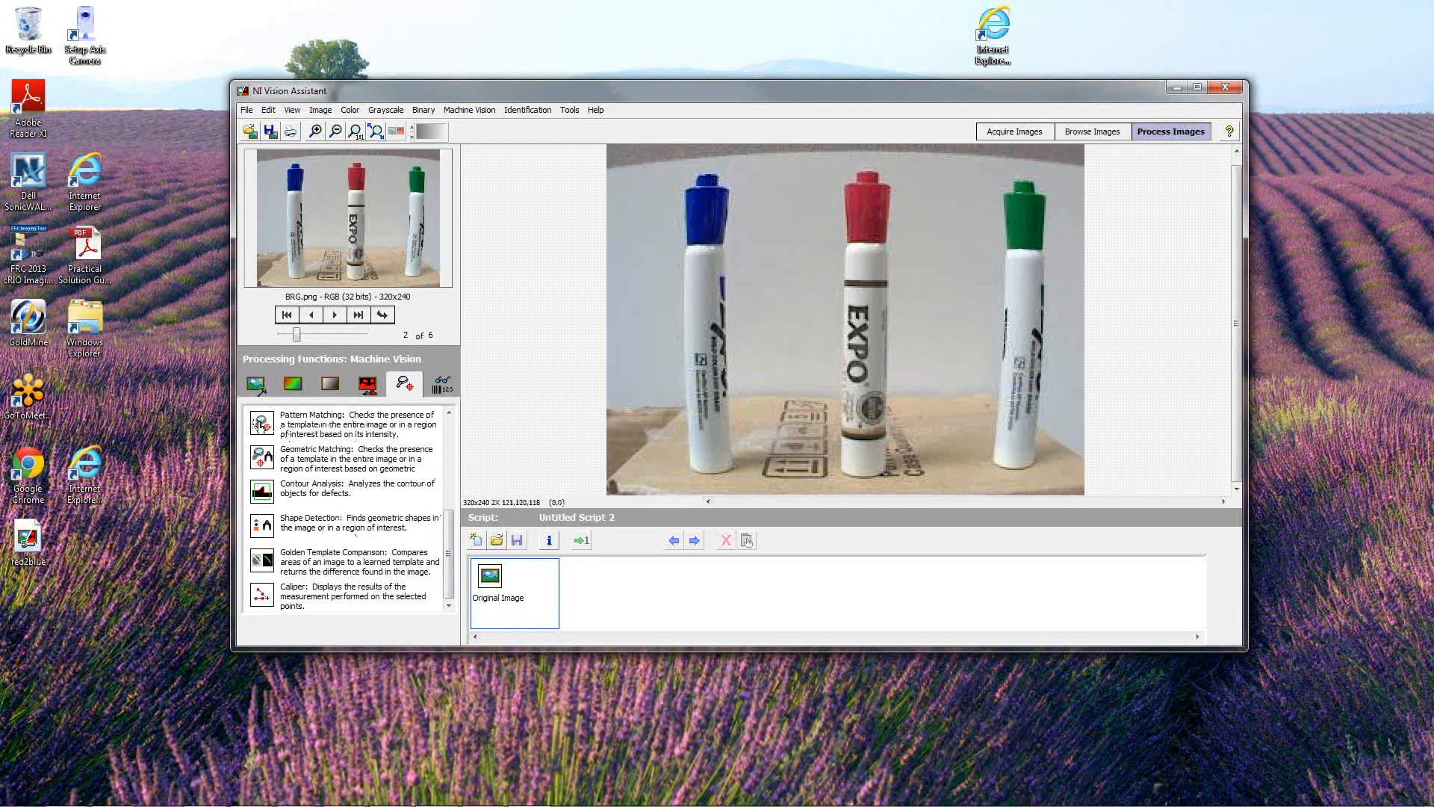
# Try Pattern Matching on the RGB image and dismiss the Invalid Image Type warning
pyautogui.click(260, 421)
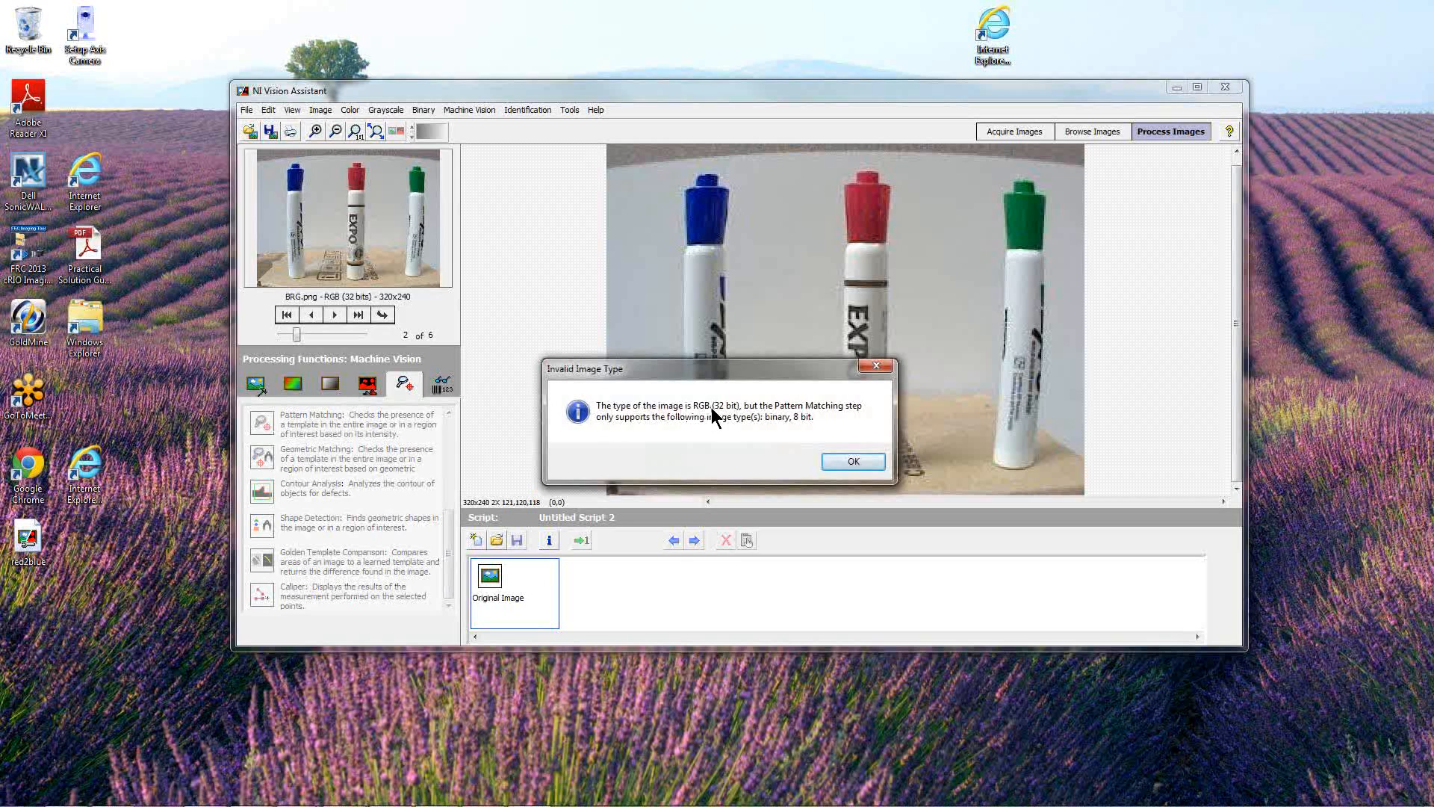
pyautogui.moveTo(737, 433)
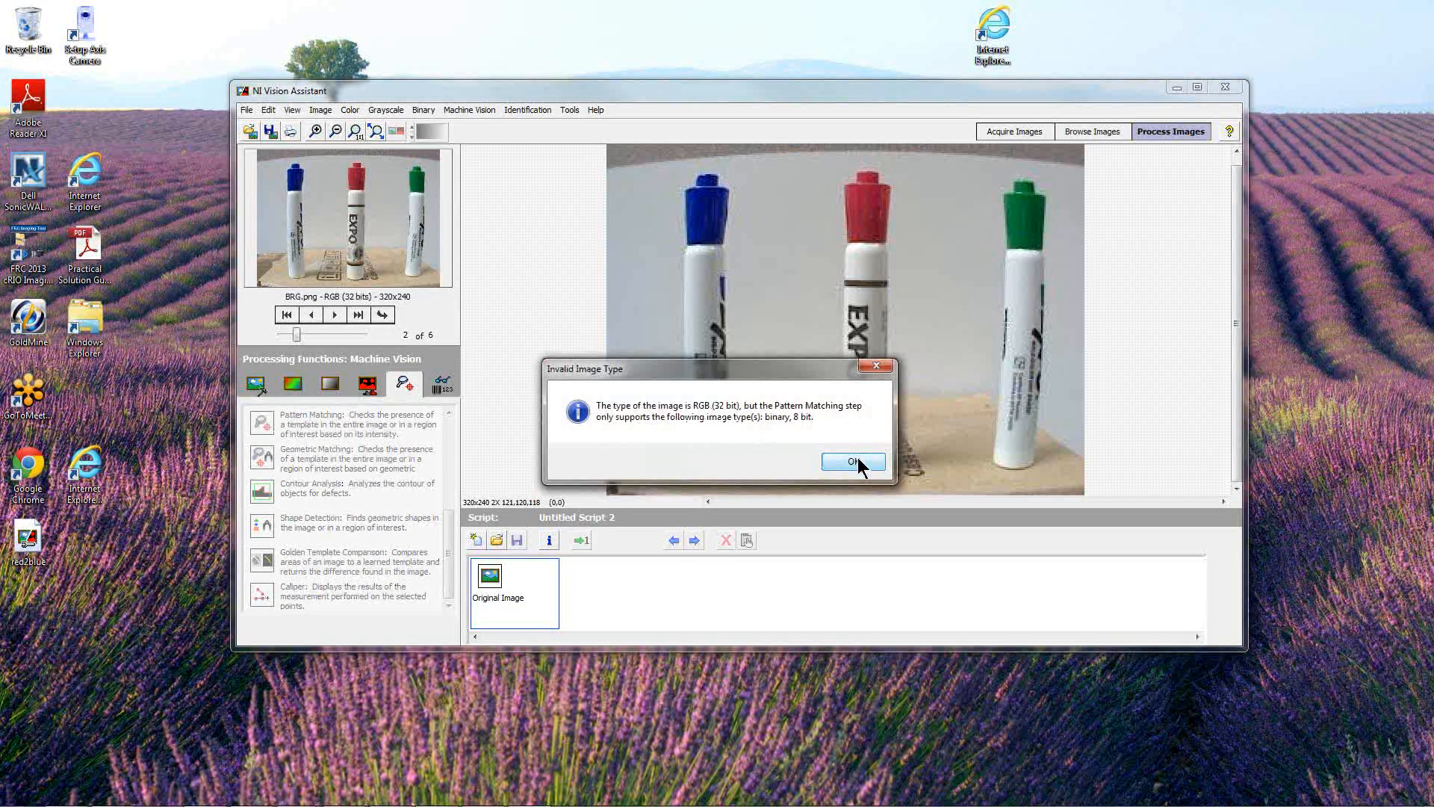
pyautogui.click(850, 461)
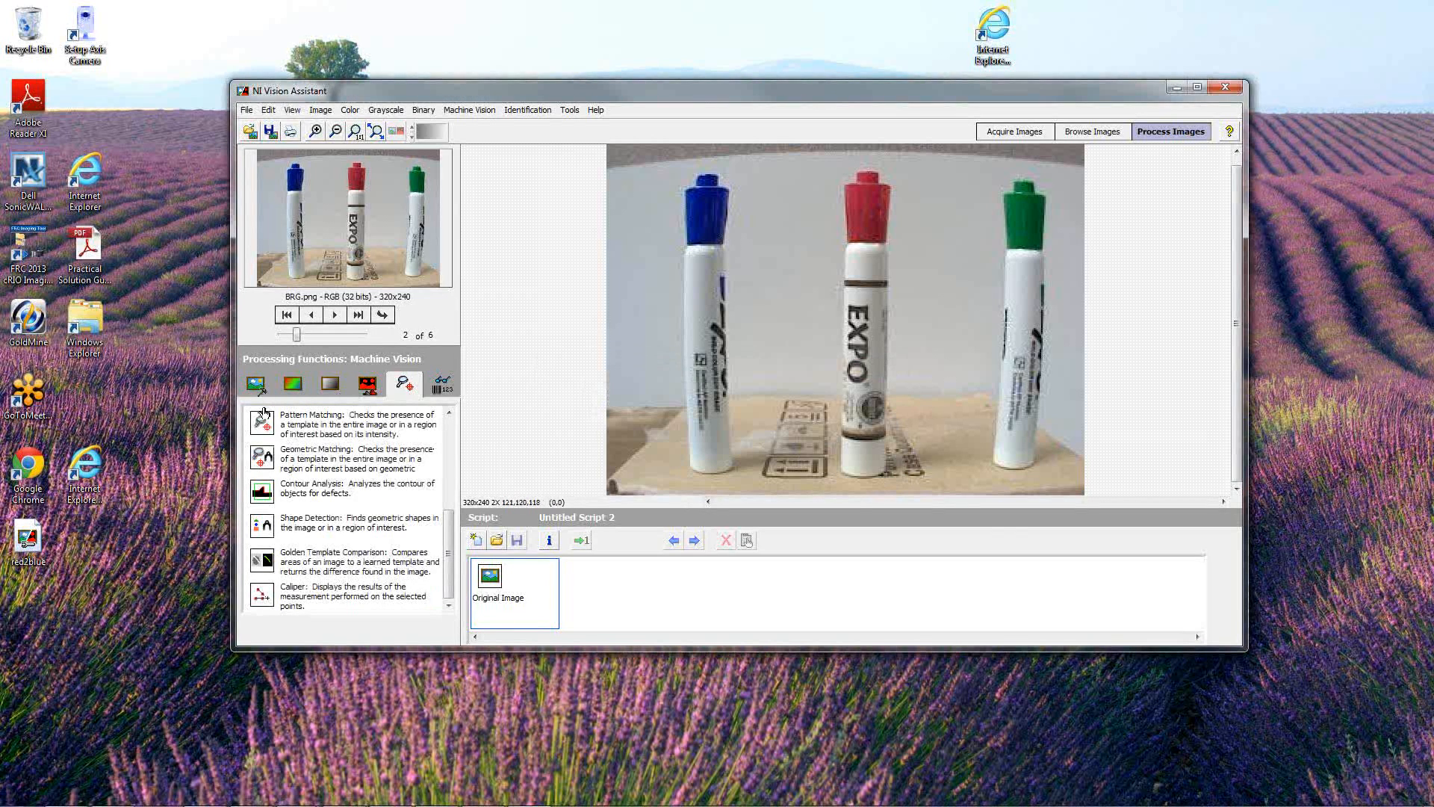
pyautogui.click(257, 383)
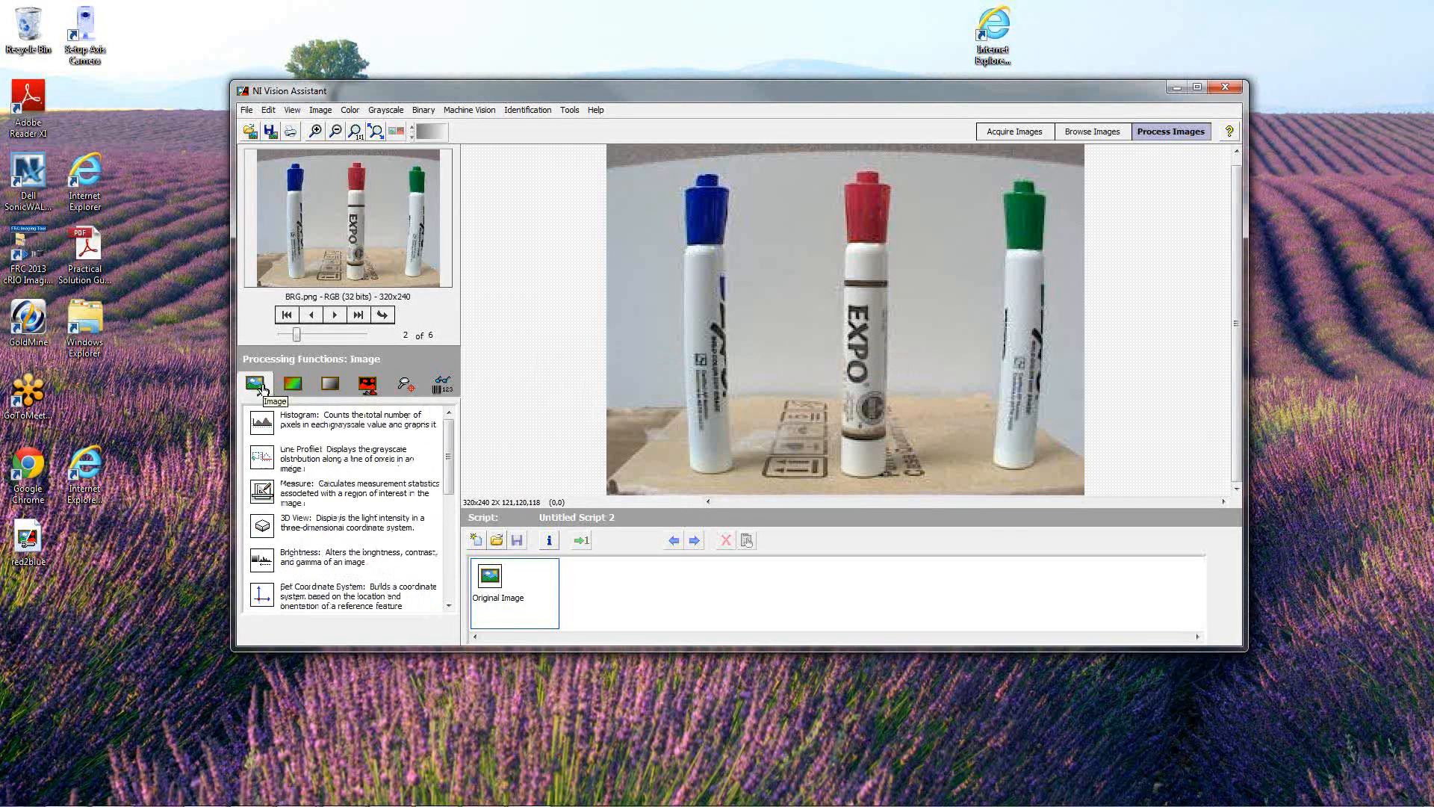
pyautogui.moveTo(380, 384)
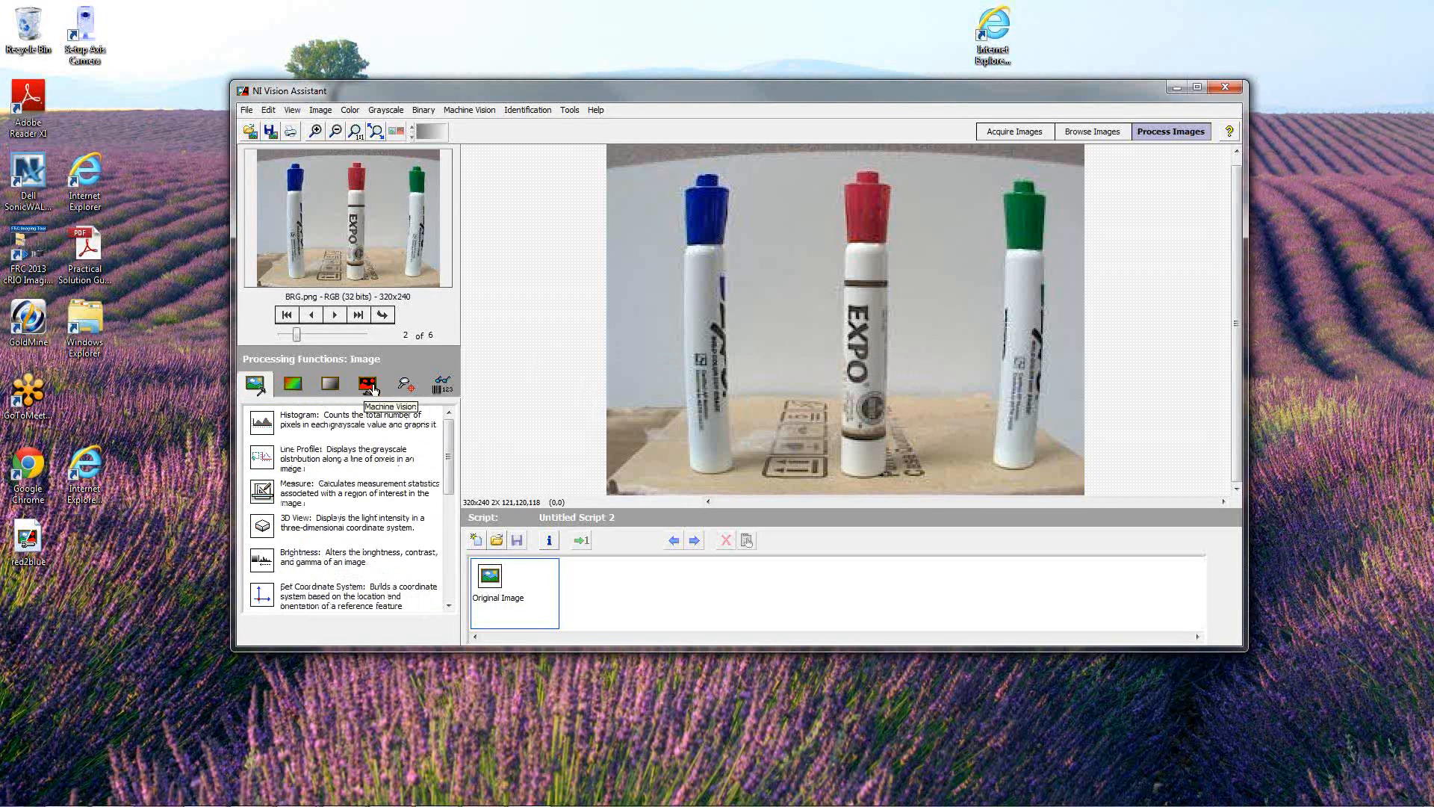
pyautogui.moveTo(292, 384)
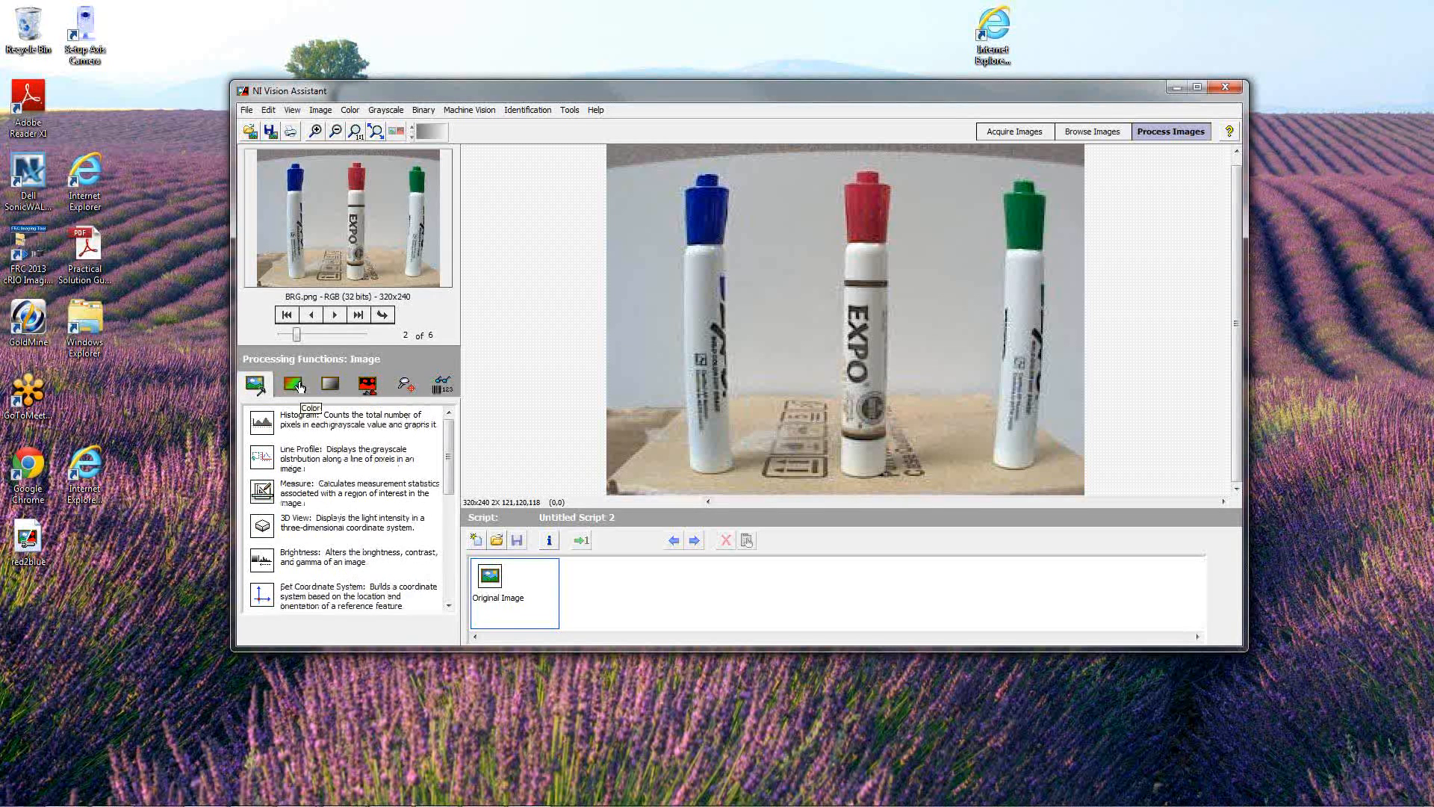
# Add a Color Plane Extraction step using RGB - Red Plane after previewing the other planes
pyautogui.click(293, 383)
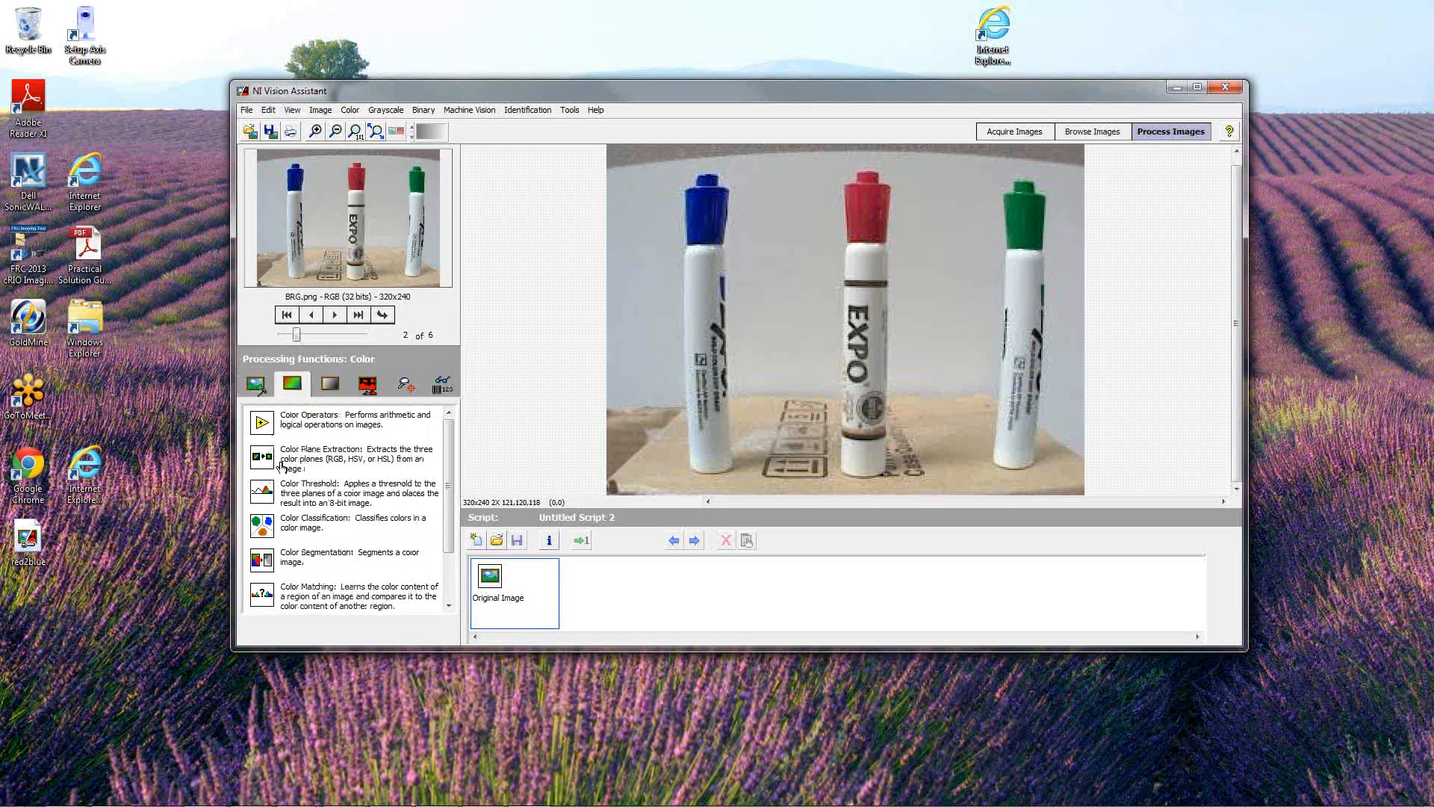
pyautogui.moveTo(275, 426)
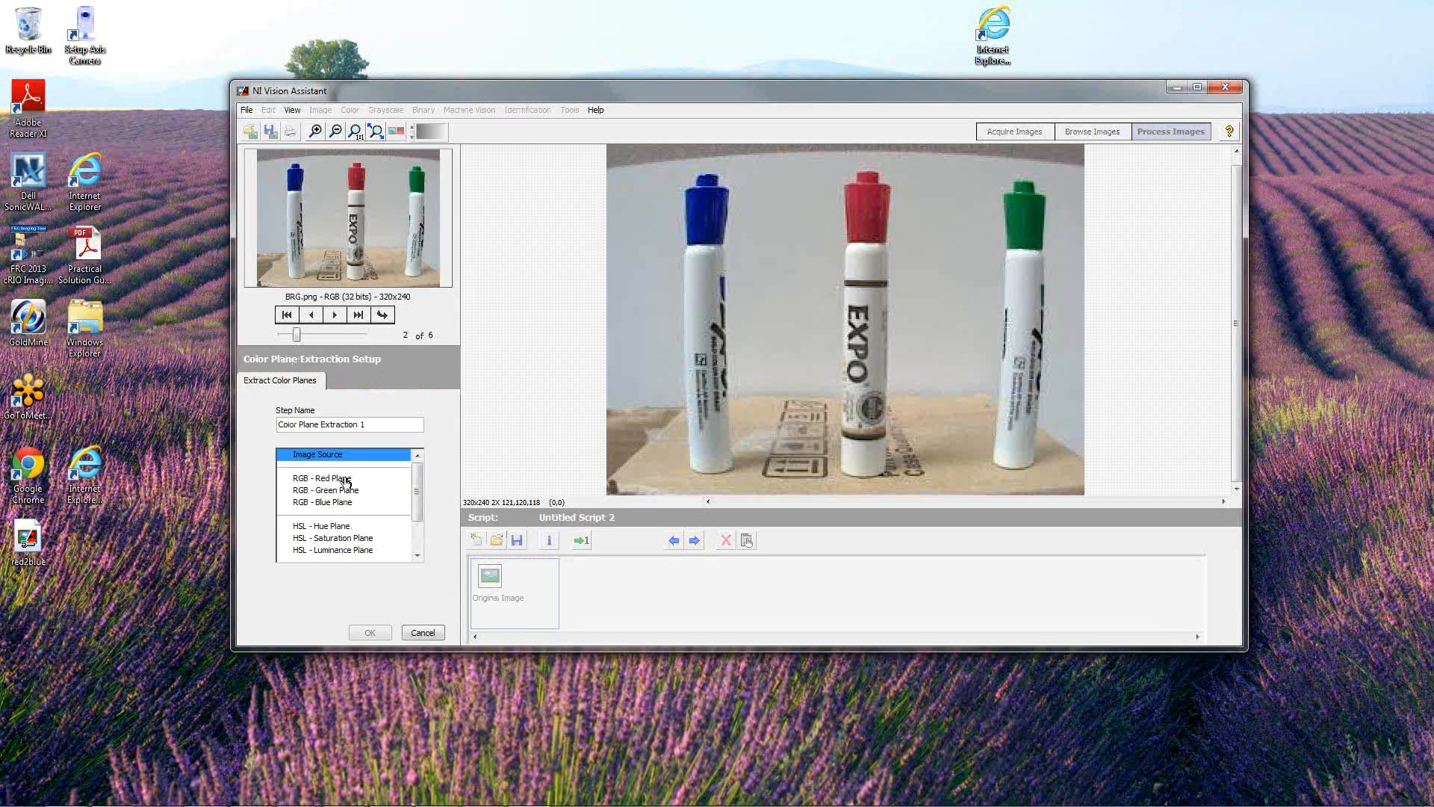
pyautogui.click(322, 478)
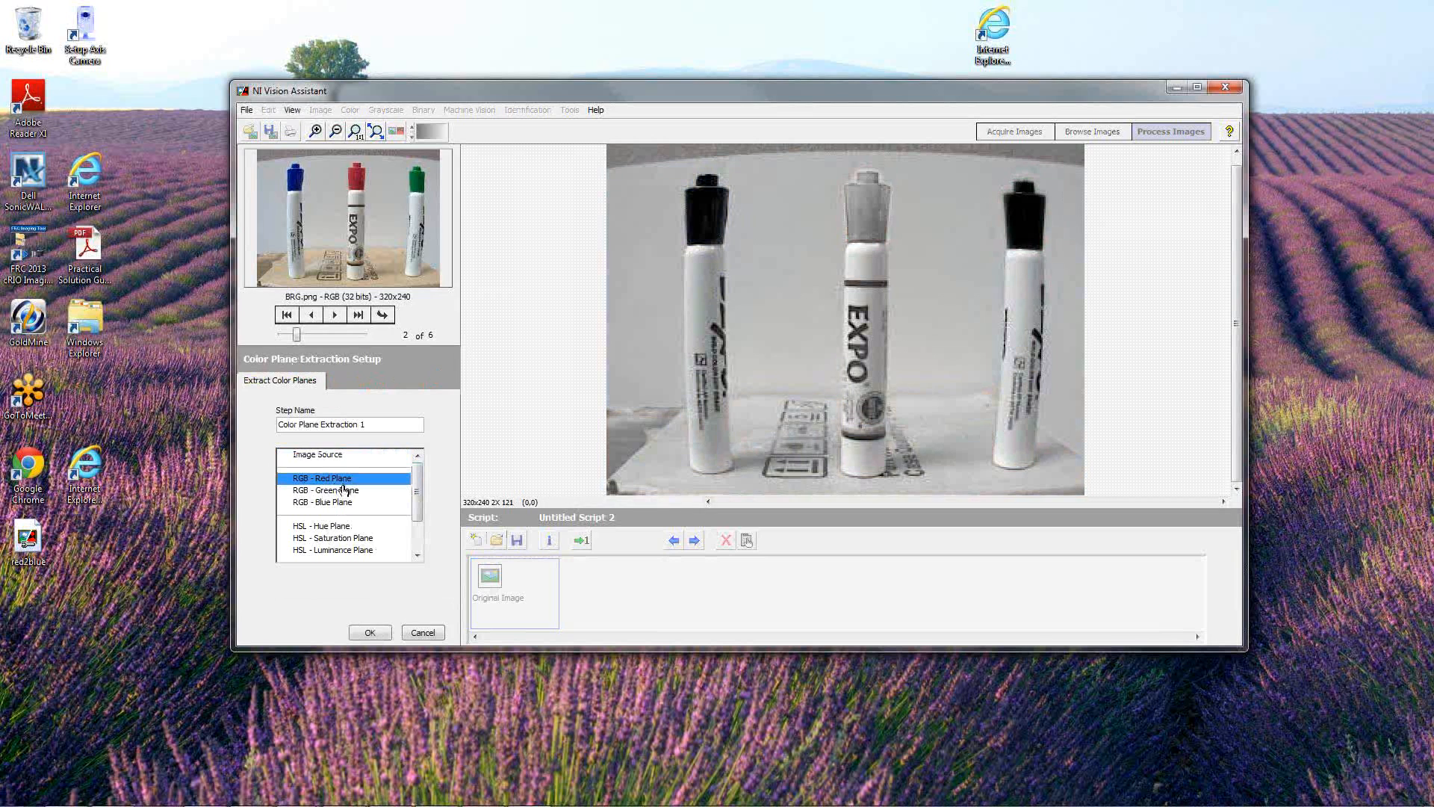
pyautogui.click(323, 502)
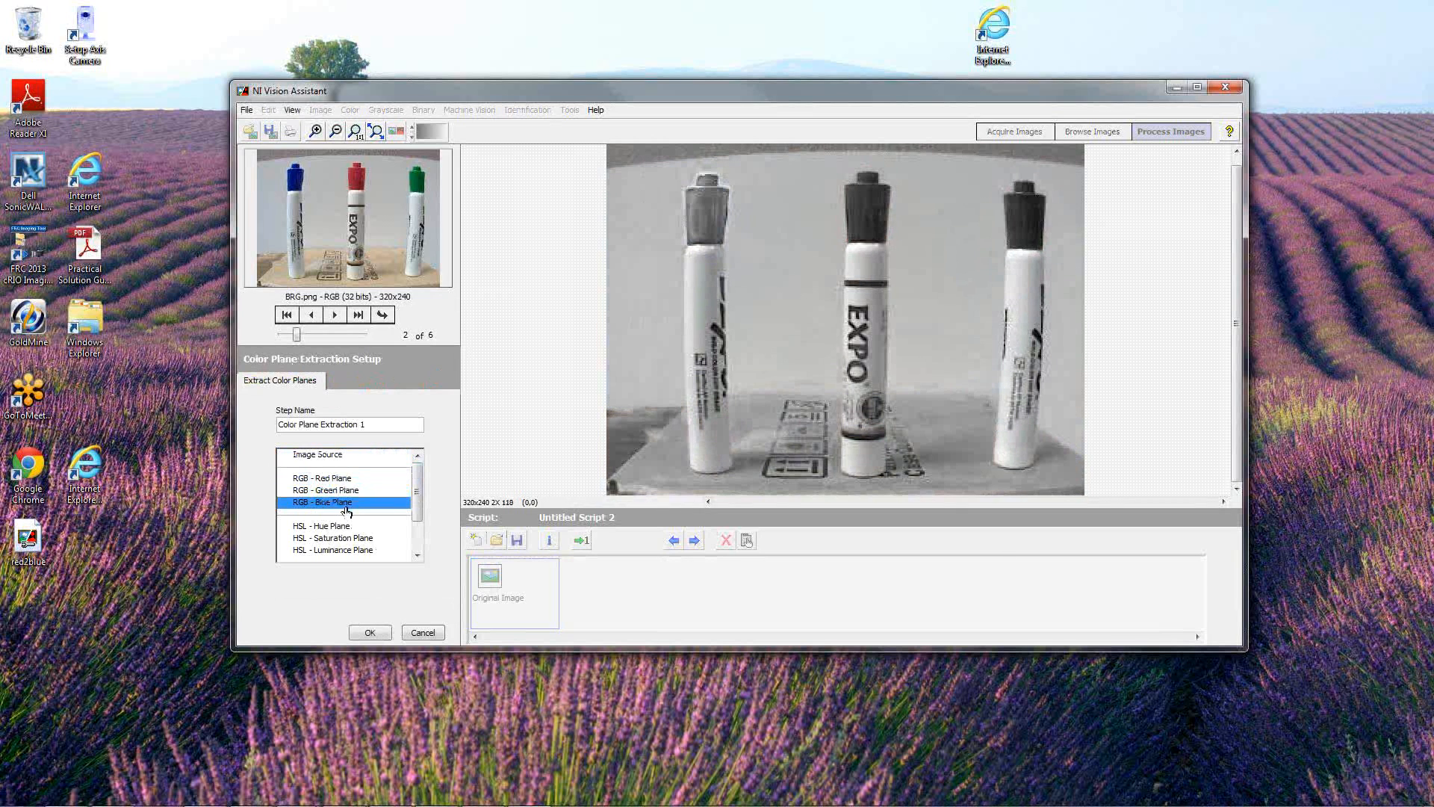
pyautogui.click(333, 538)
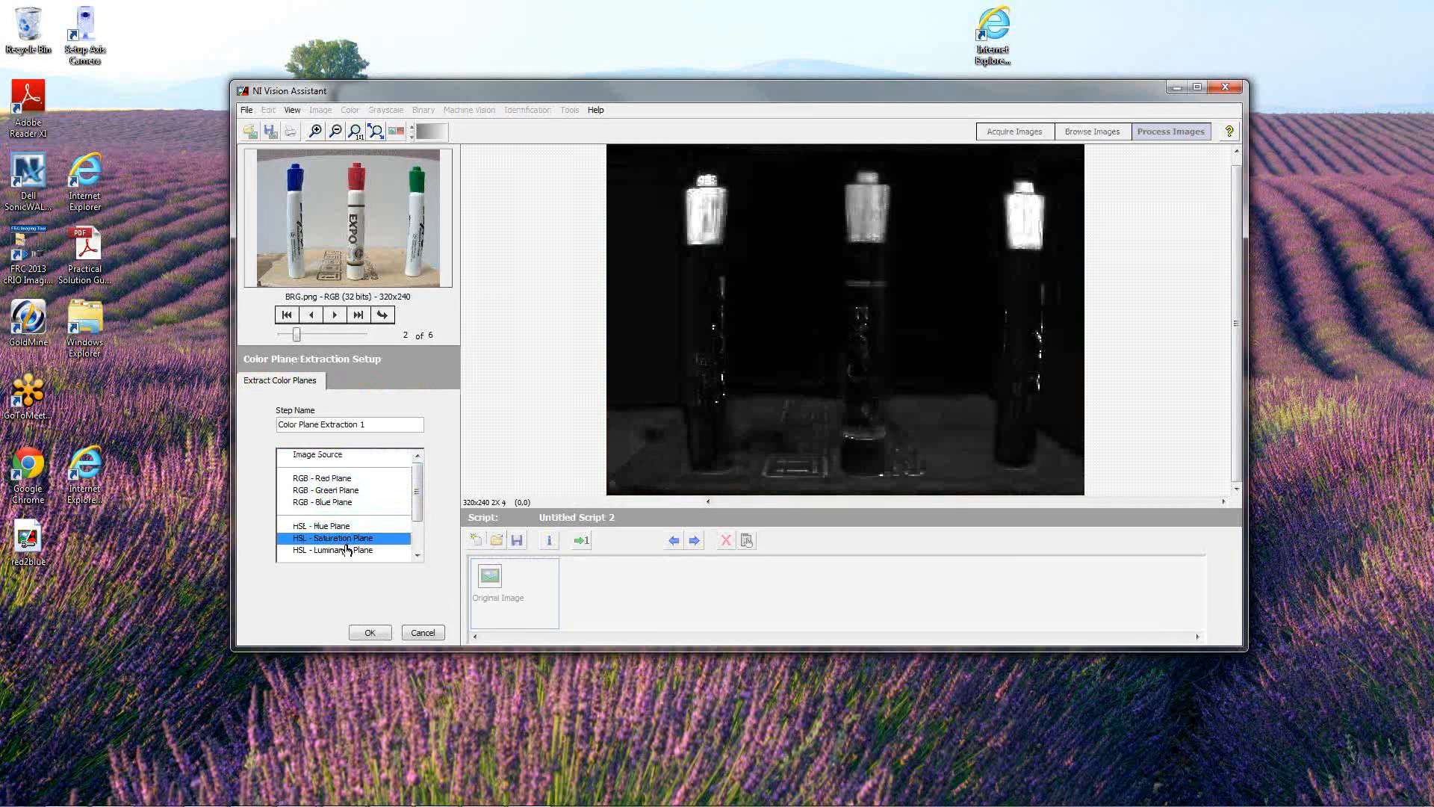
pyautogui.click(331, 549)
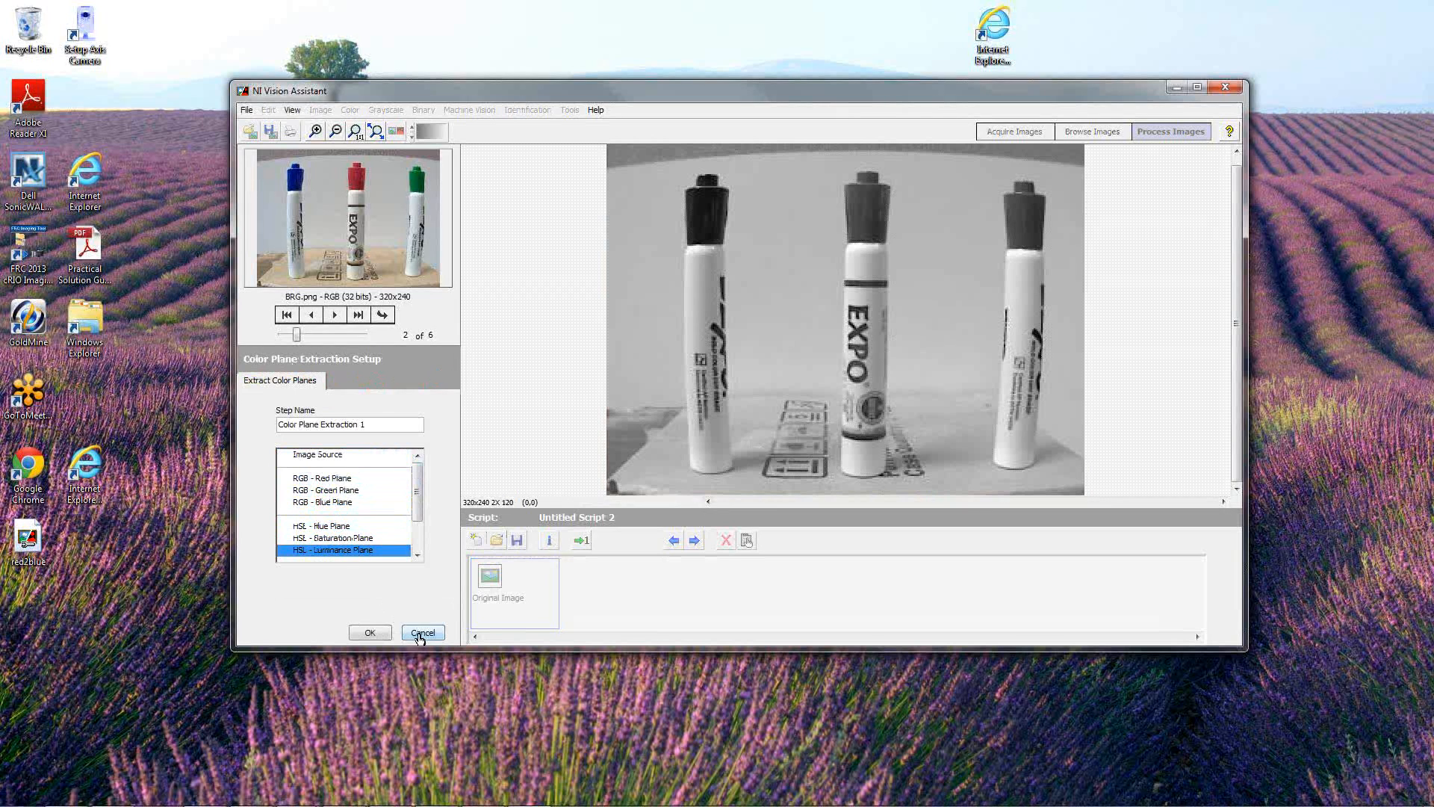
pyautogui.click(332, 478)
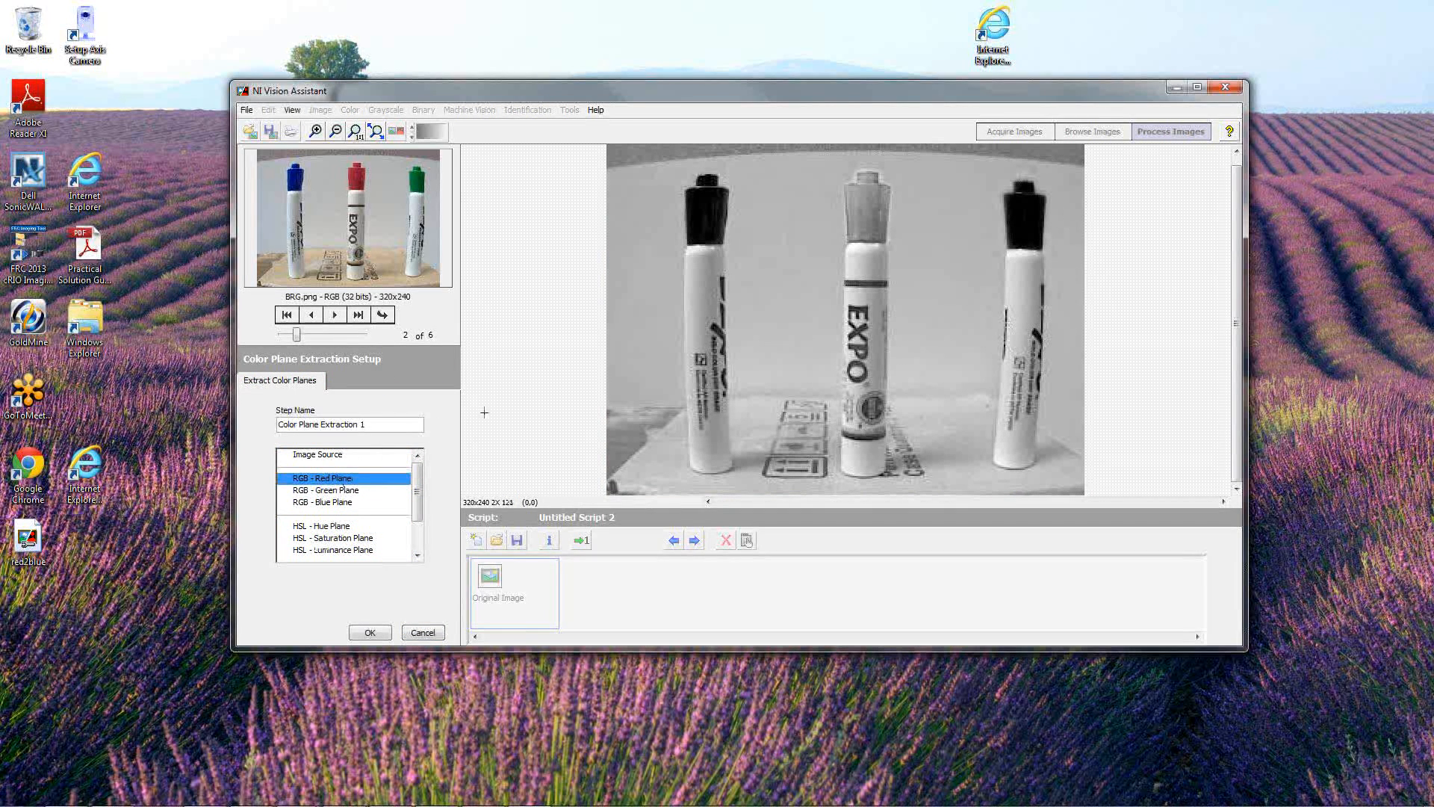
pyautogui.moveTo(957, 273)
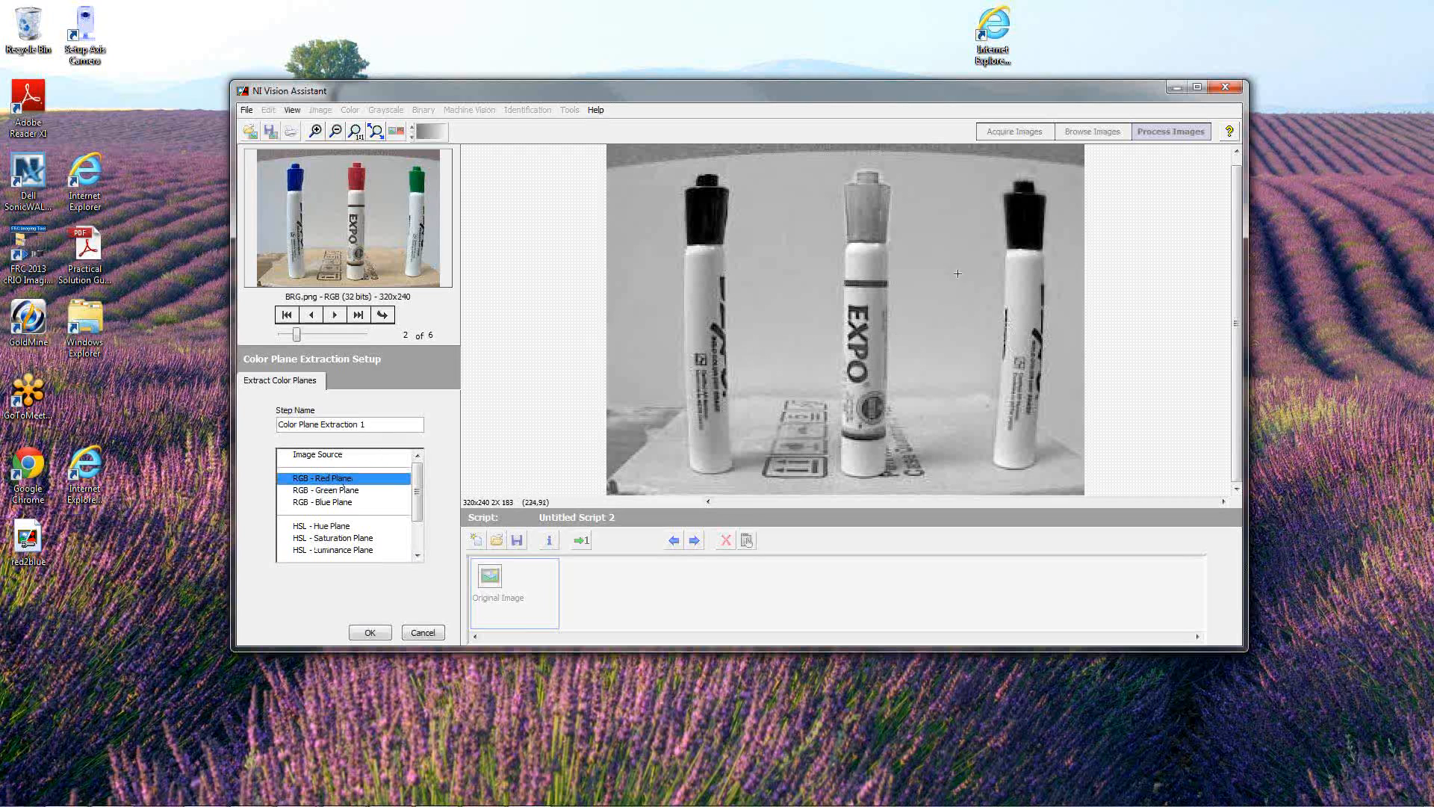
pyautogui.moveTo(374, 591)
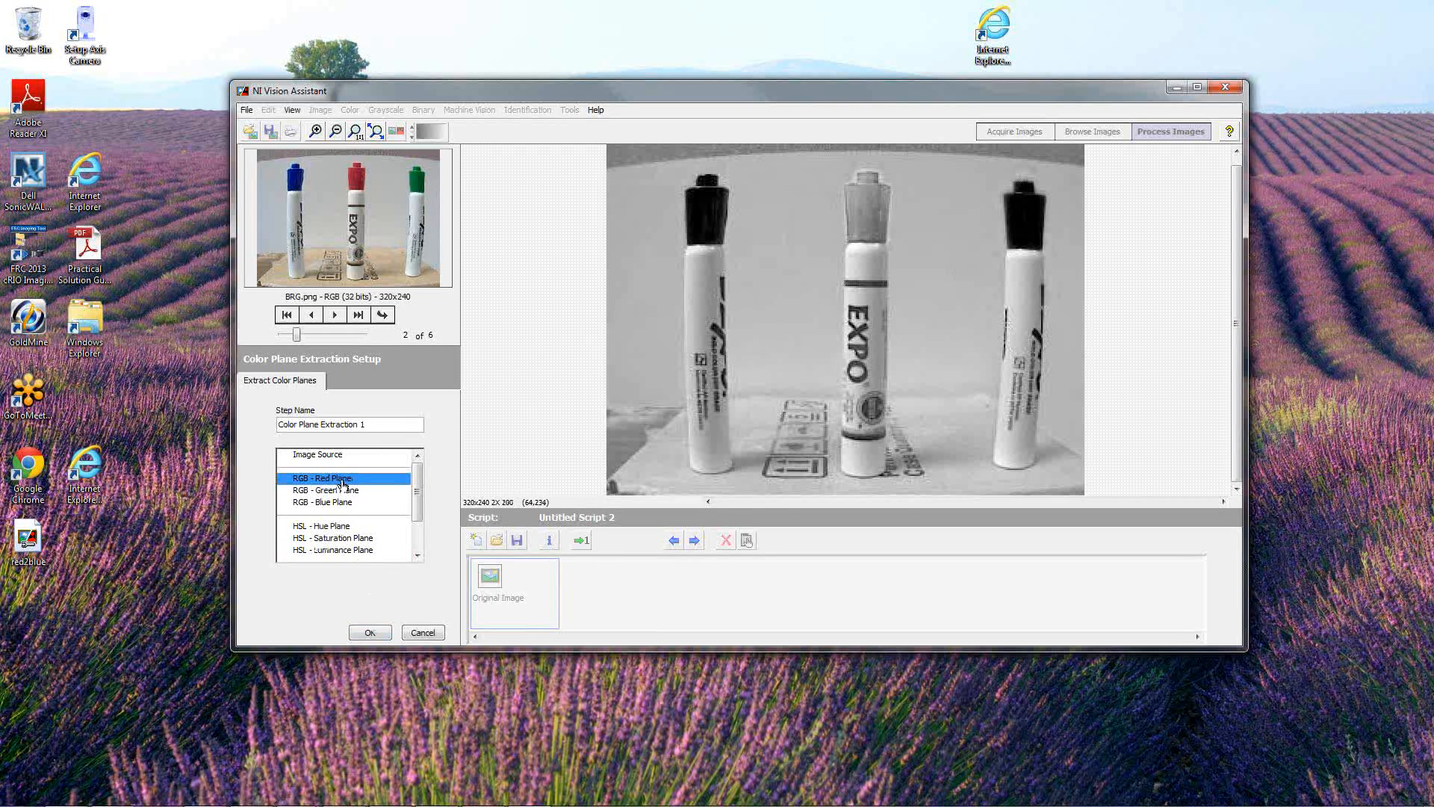
pyautogui.click(369, 632)
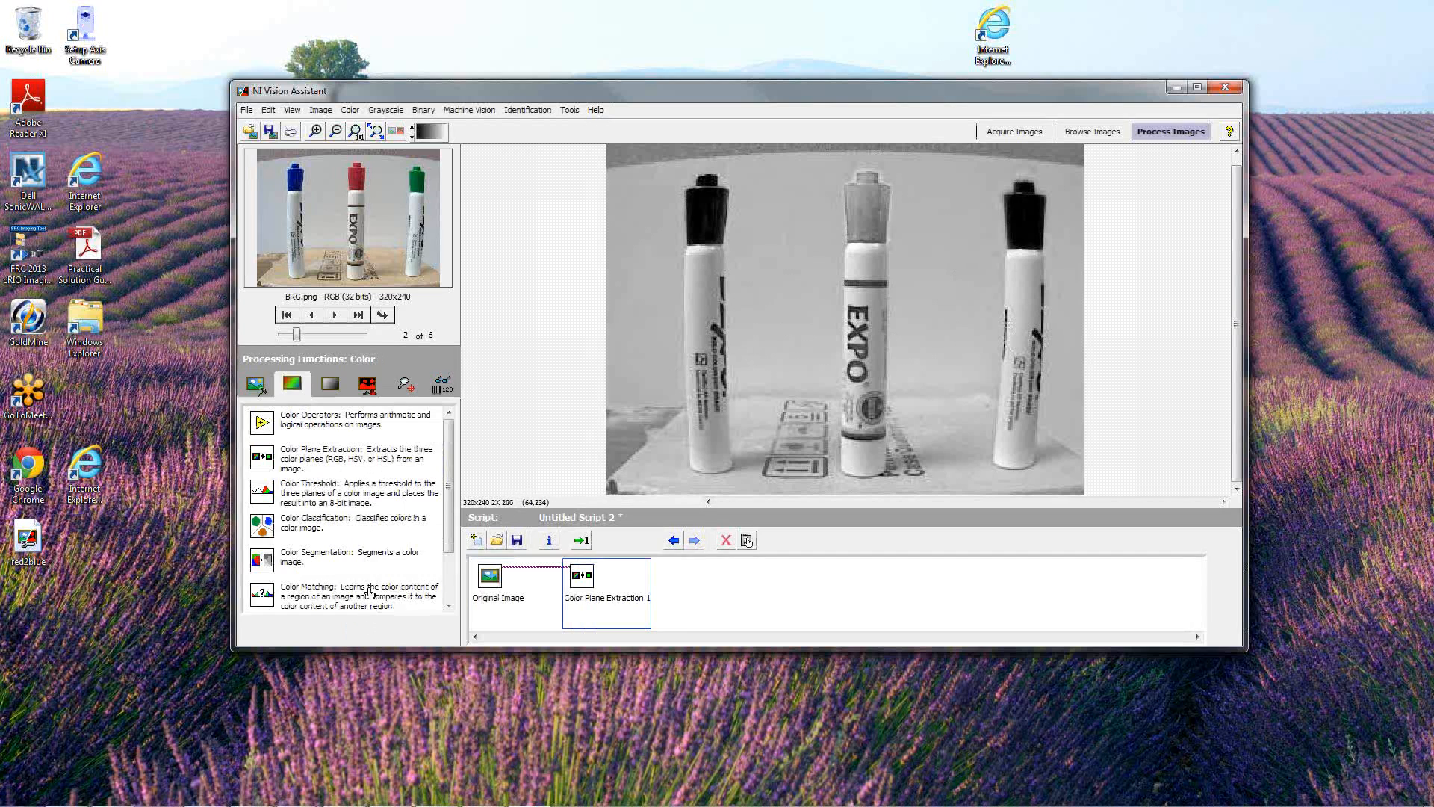
pyautogui.click(402, 383)
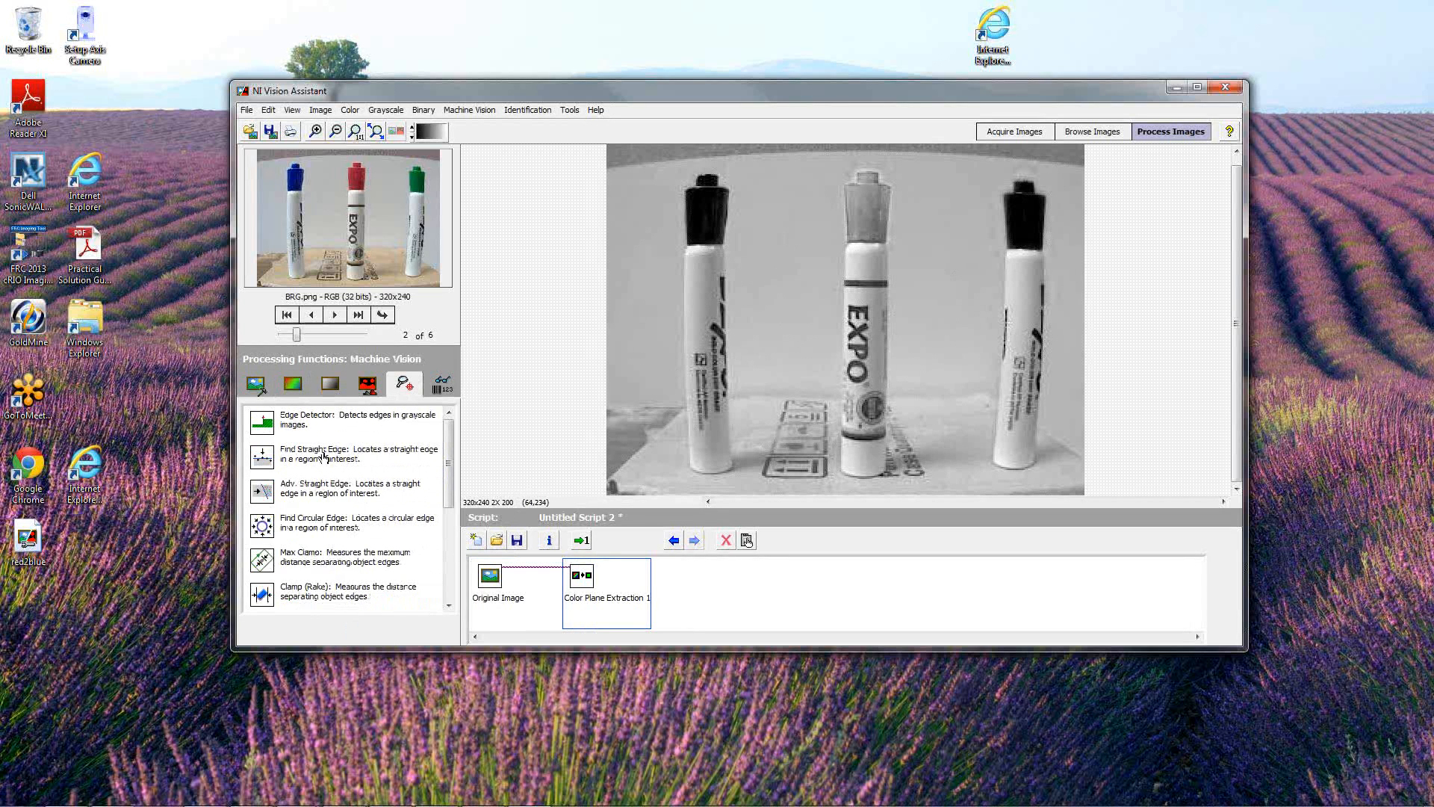
pyautogui.moveTo(448, 479)
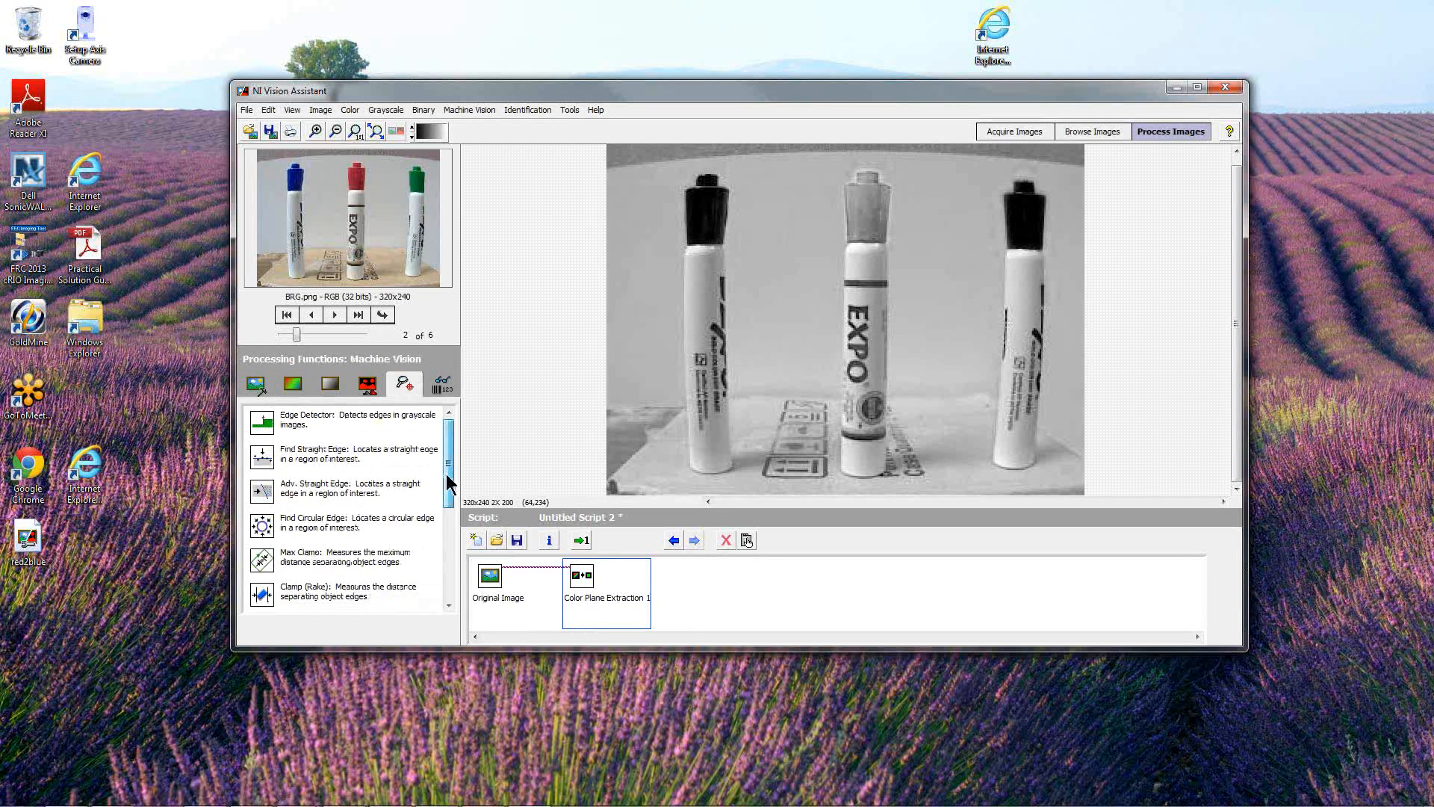
# Add a Pattern Matching step and start a new template in the Template Editor
pyautogui.scroll(-3)
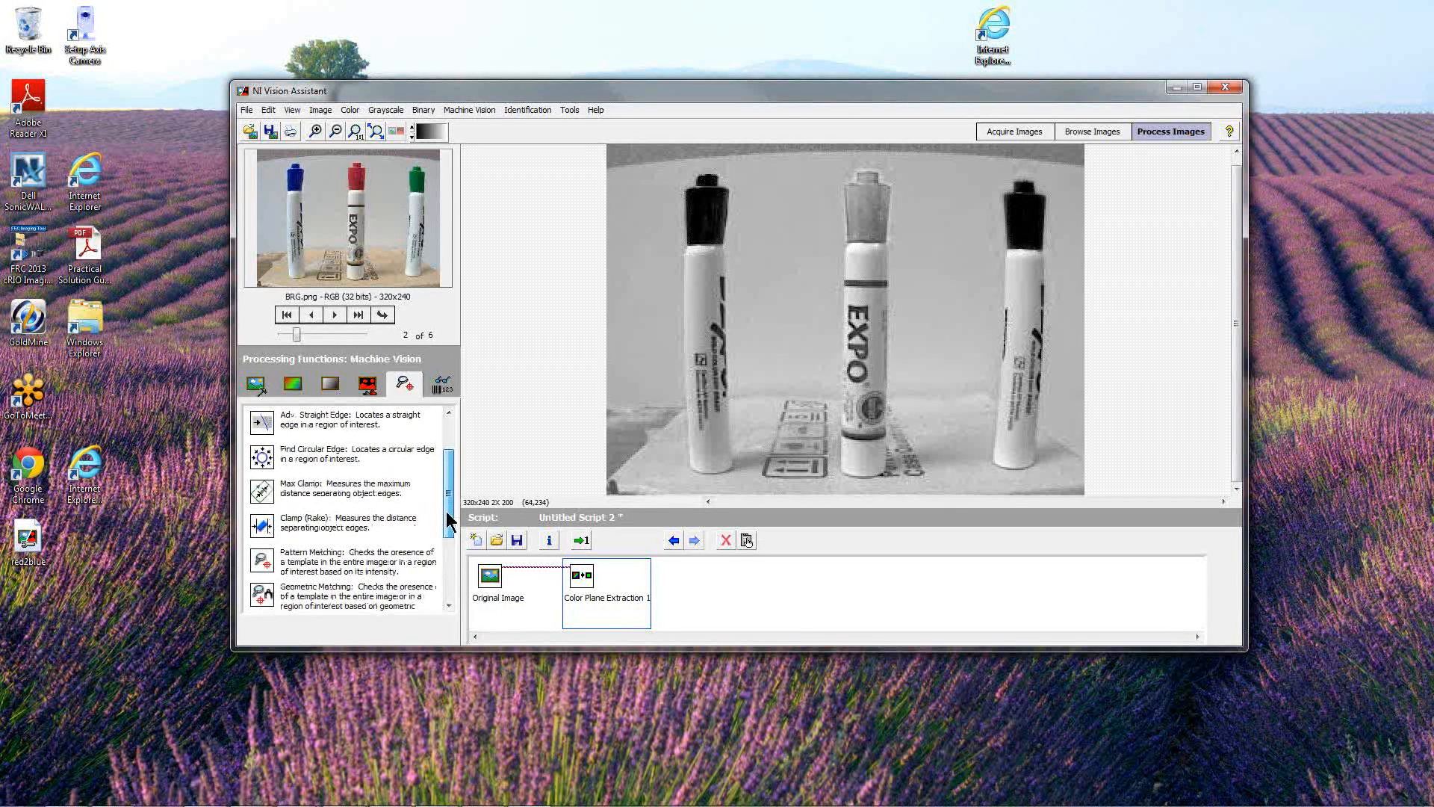
pyautogui.scroll(-3)
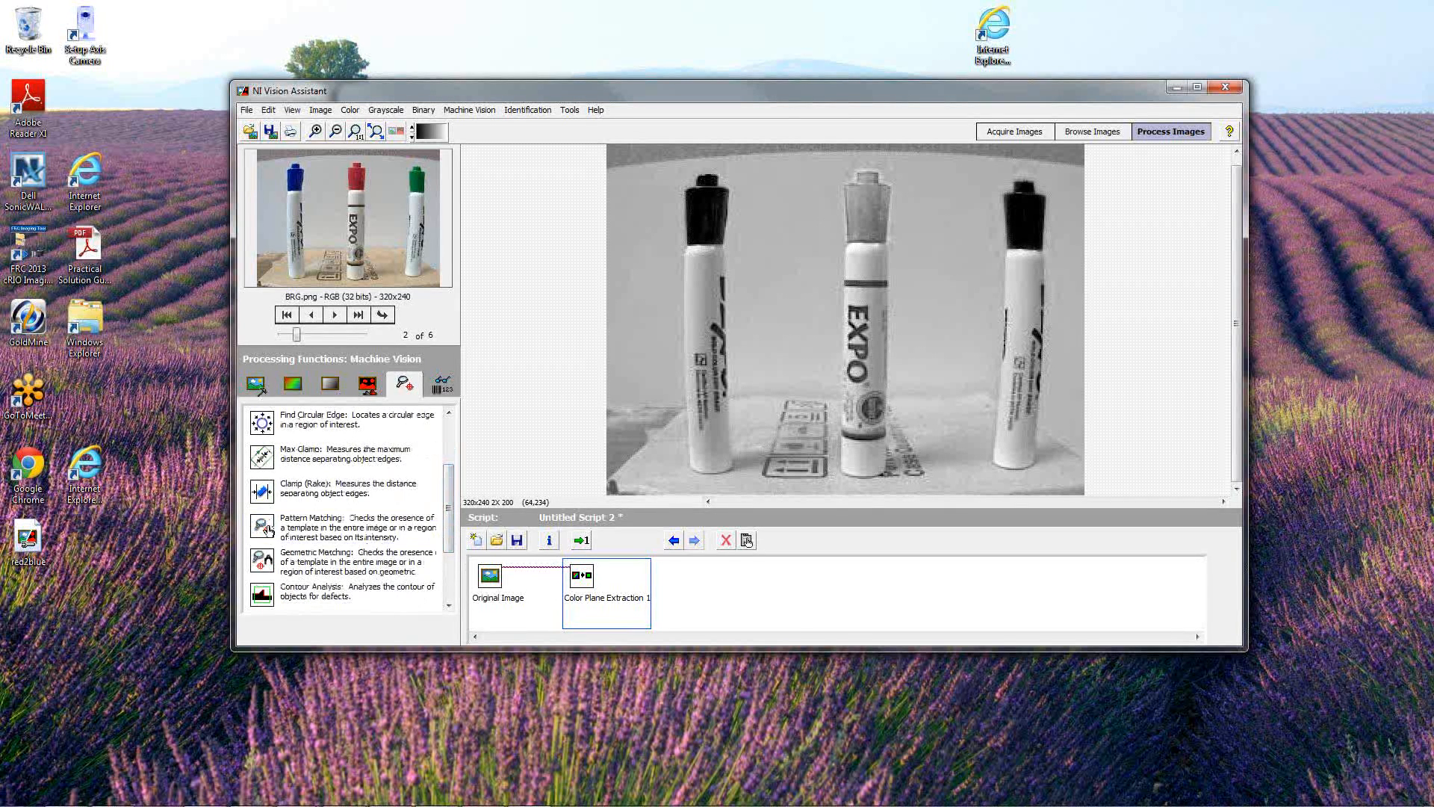
pyautogui.click(262, 524)
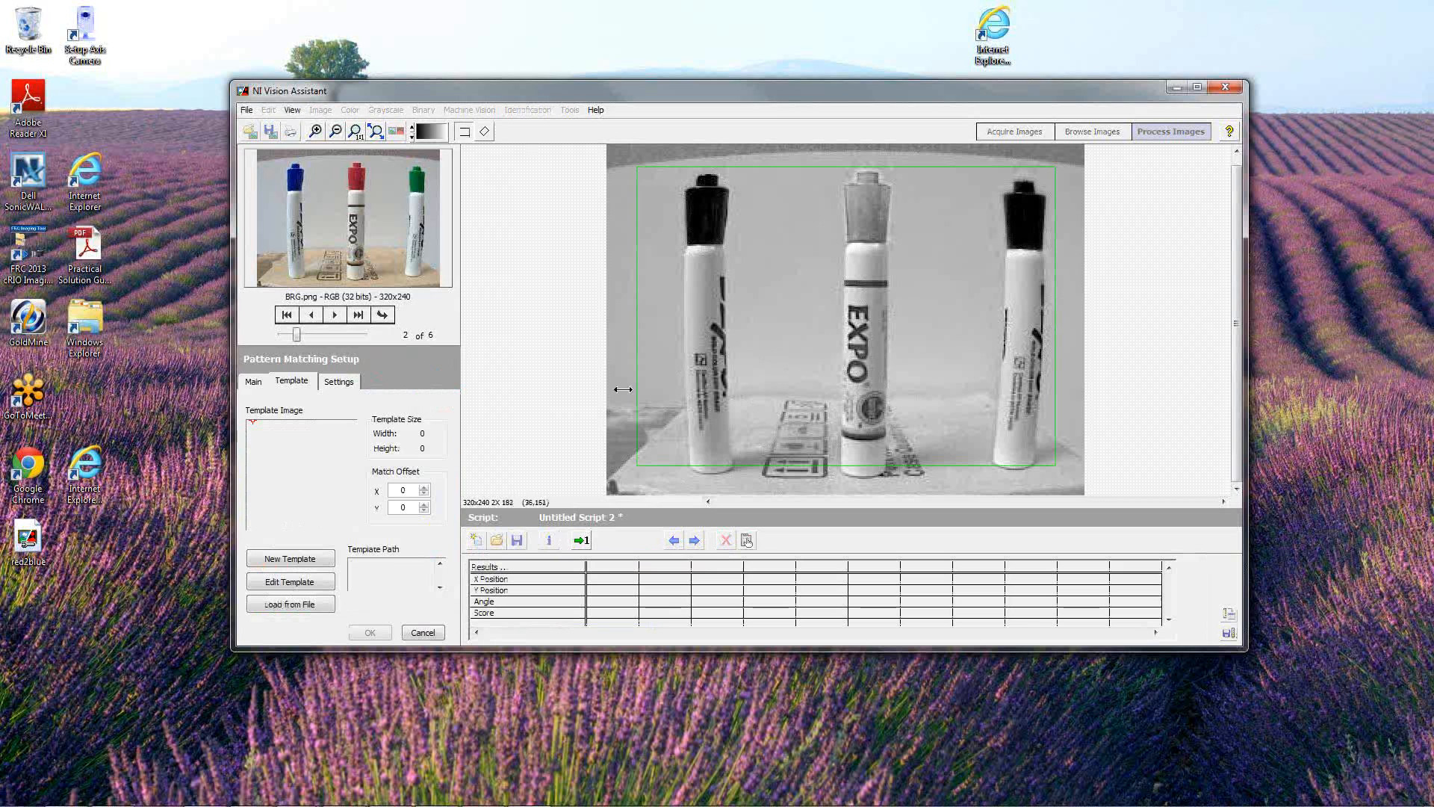
pyautogui.moveTo(924, 282)
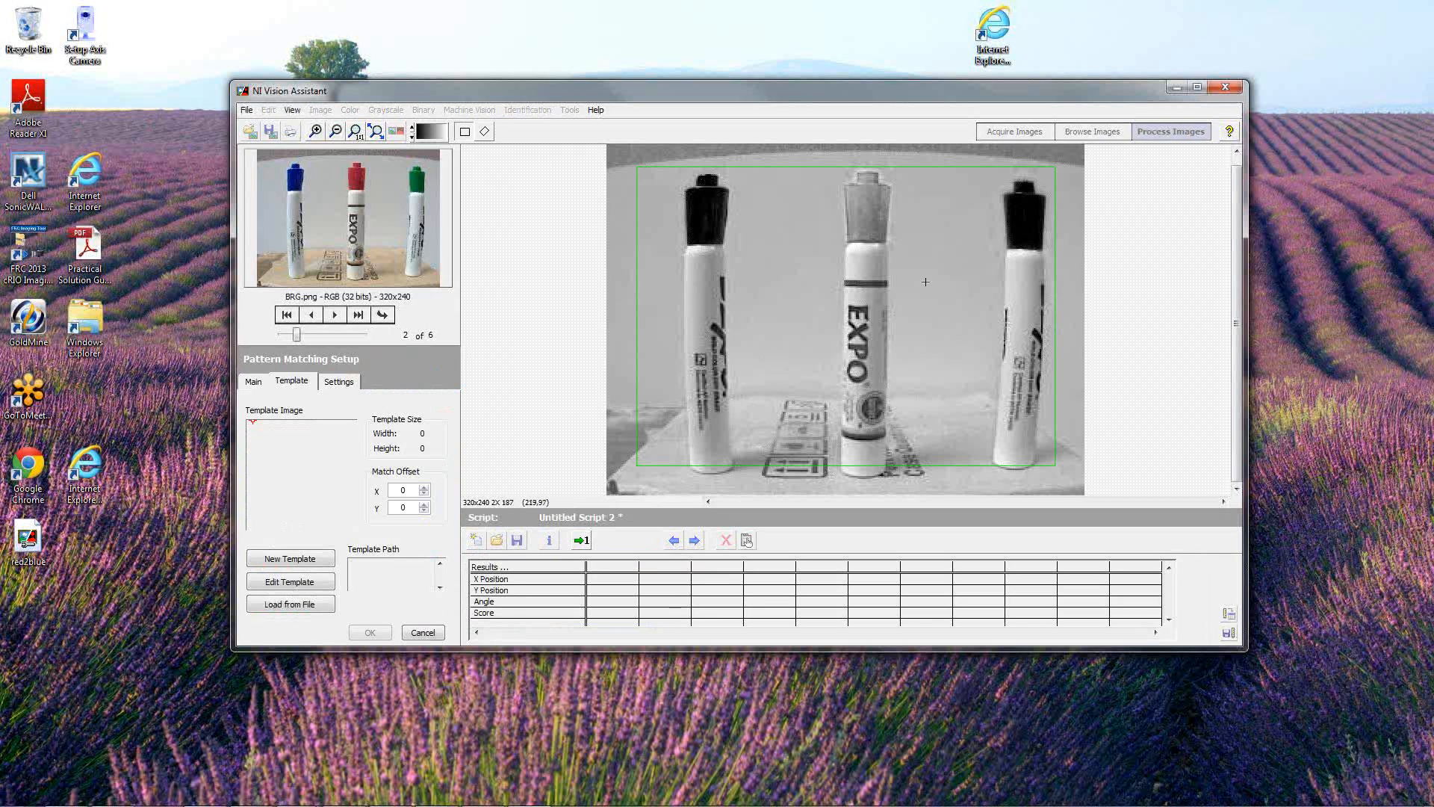
pyautogui.moveTo(865, 257)
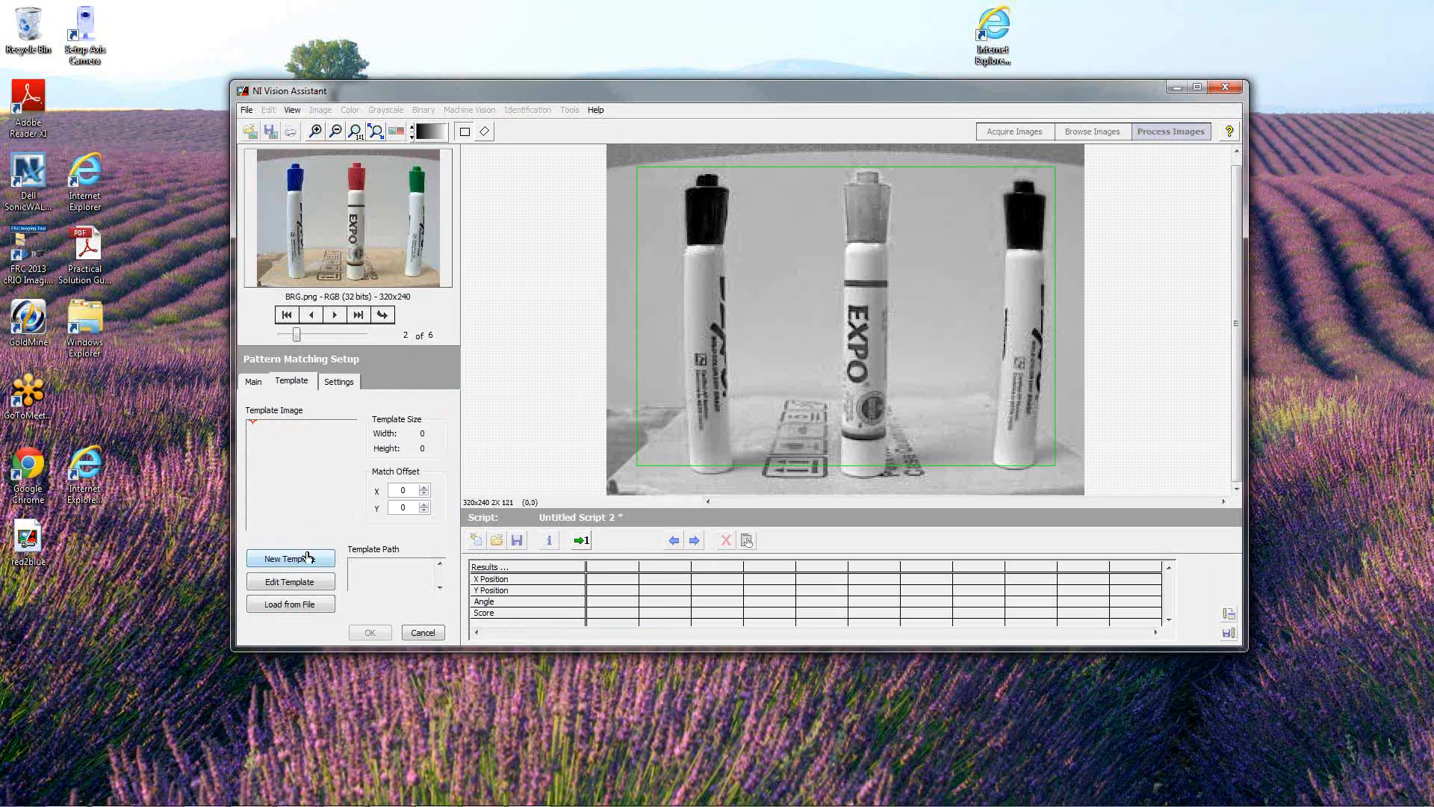
pyautogui.click(289, 557)
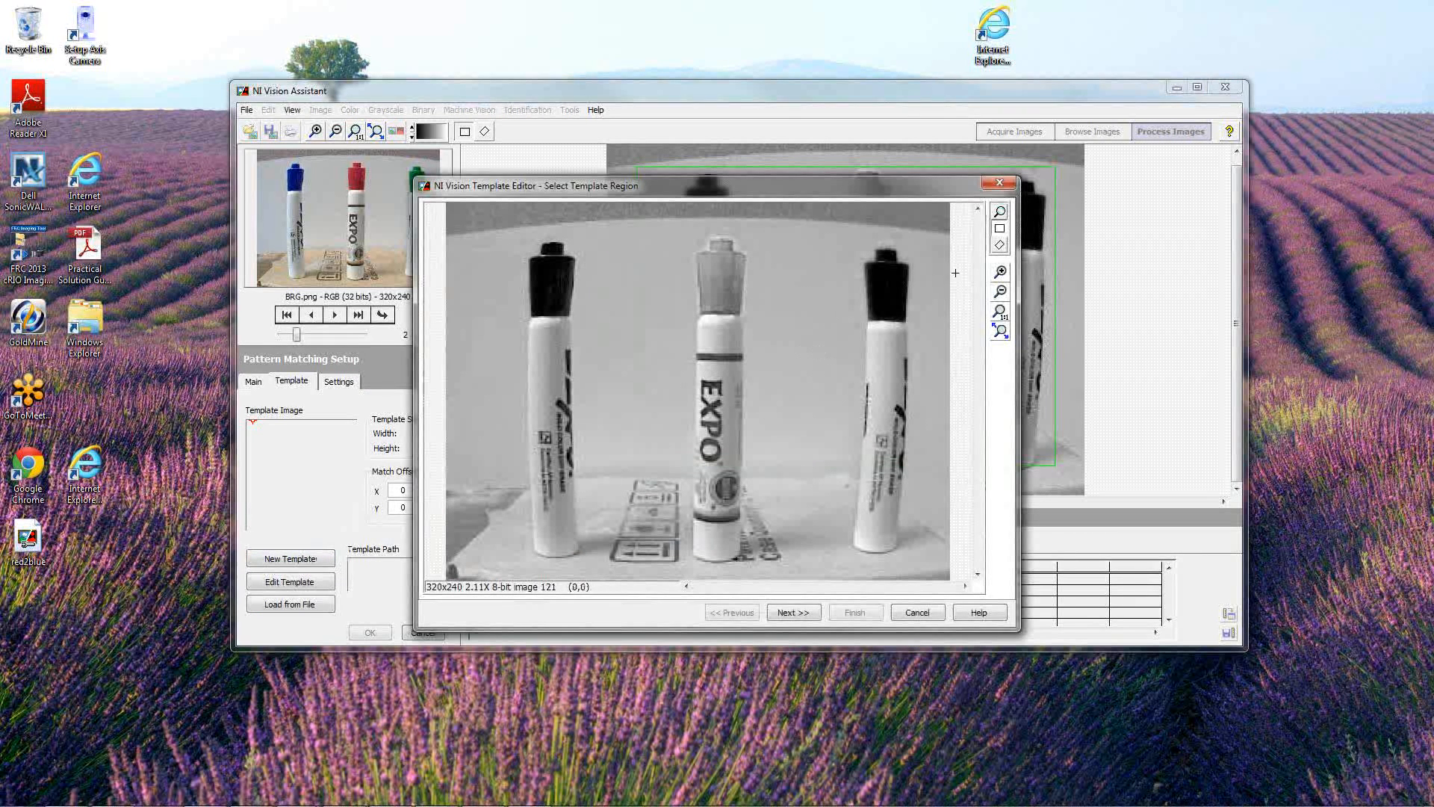
pyautogui.moveTo(693, 369)
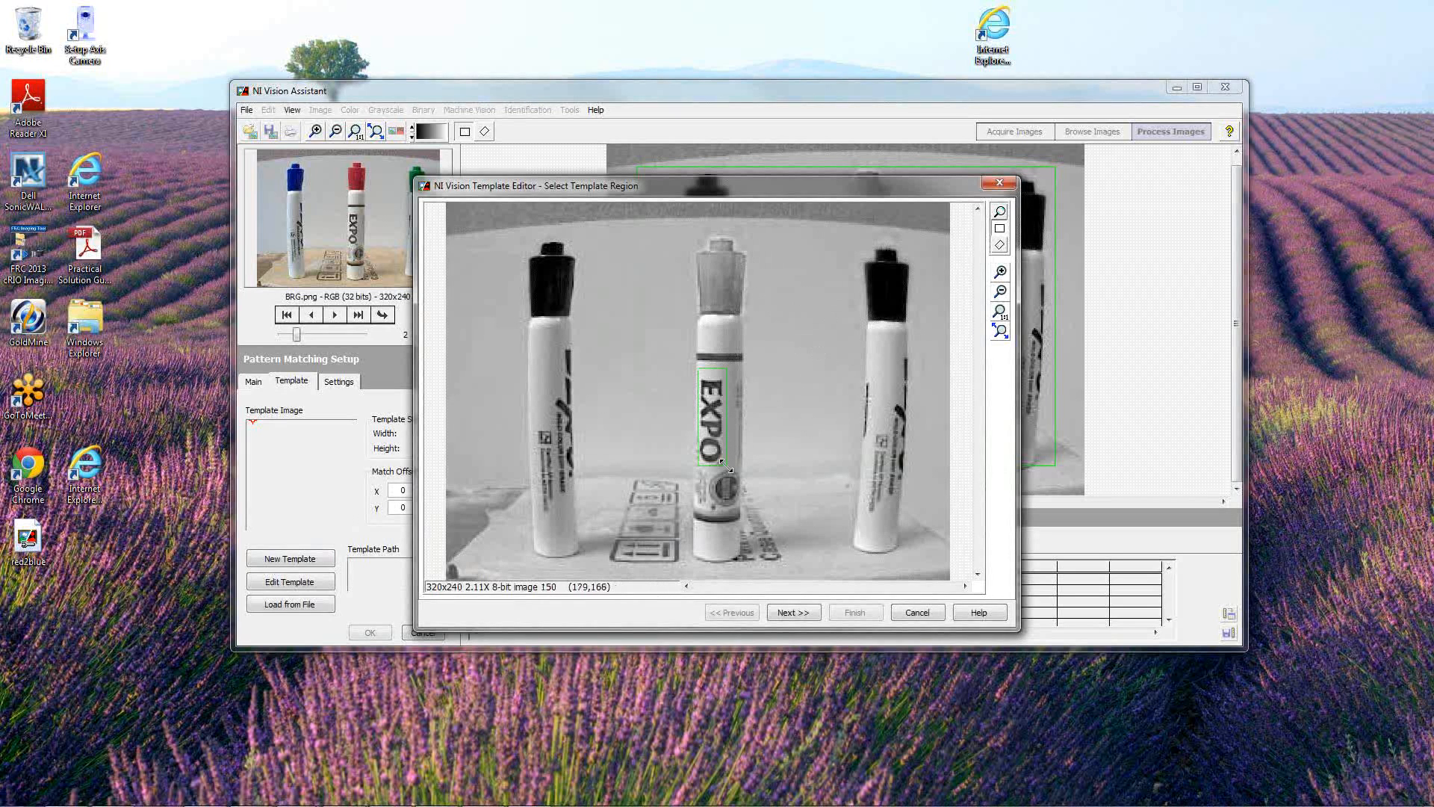
# Define the EXPO lettering as the template, save it as EXPO.png replacing the old file, and confirm Pattern Matching 1
pyautogui.click(792, 612)
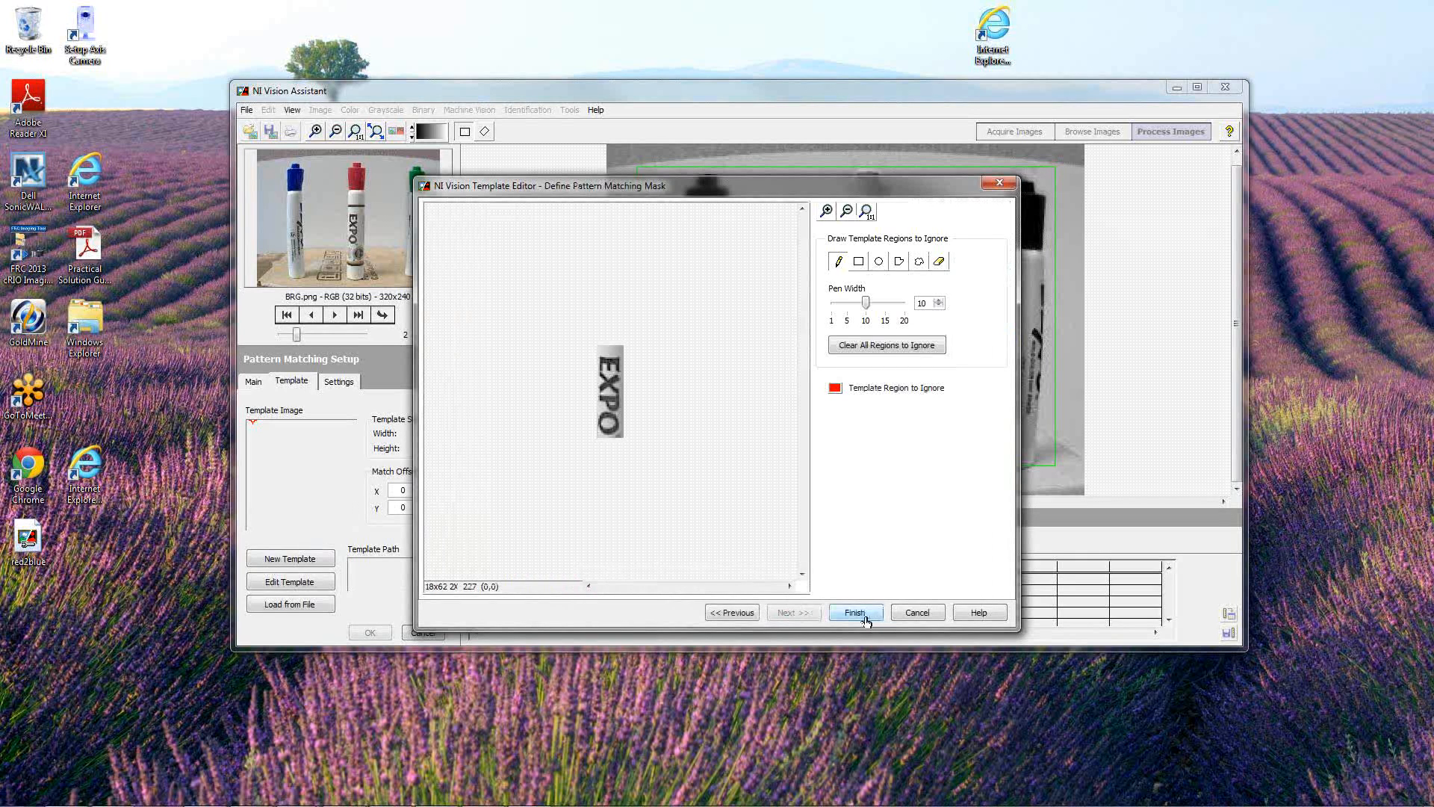
pyautogui.click(854, 612)
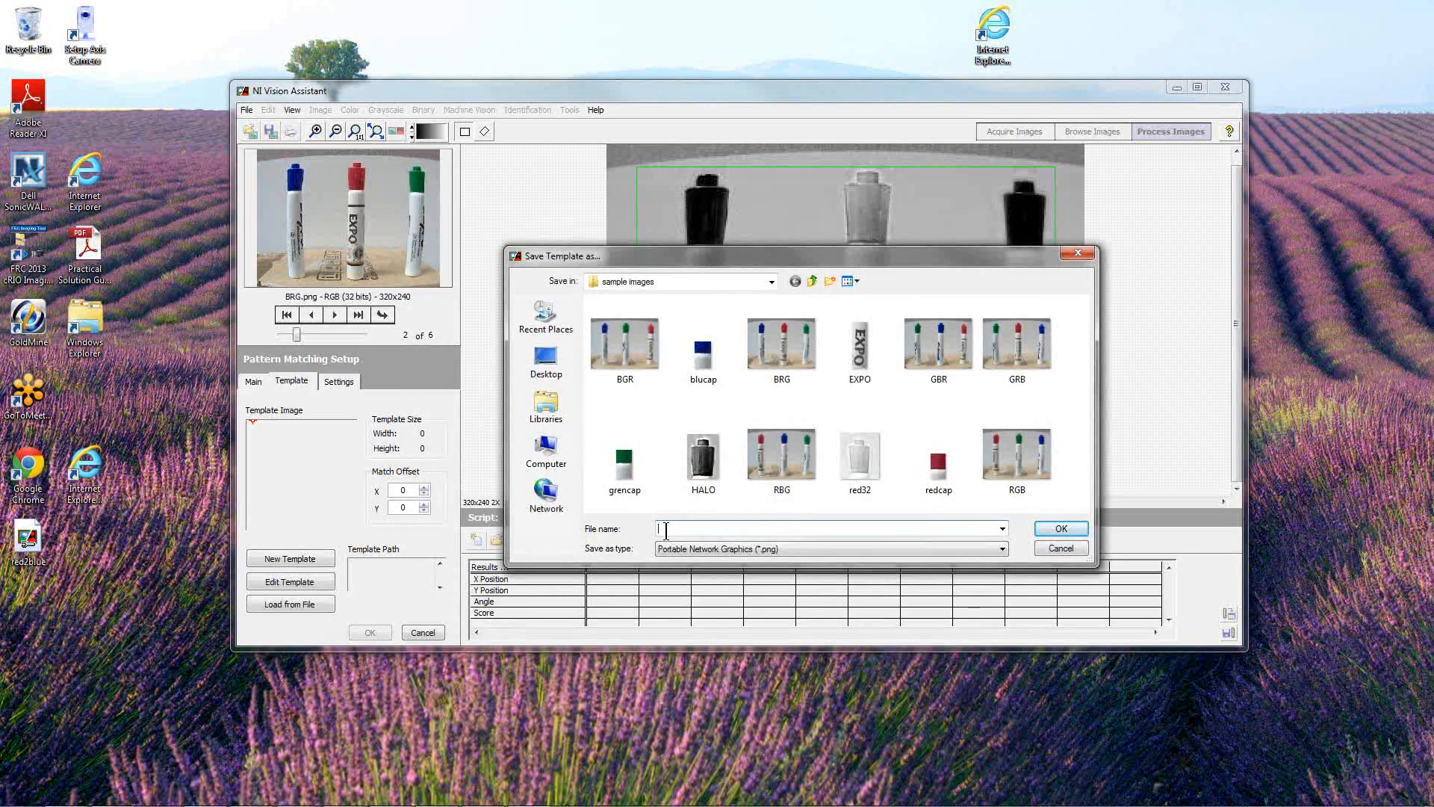
pyautogui.write('expo')
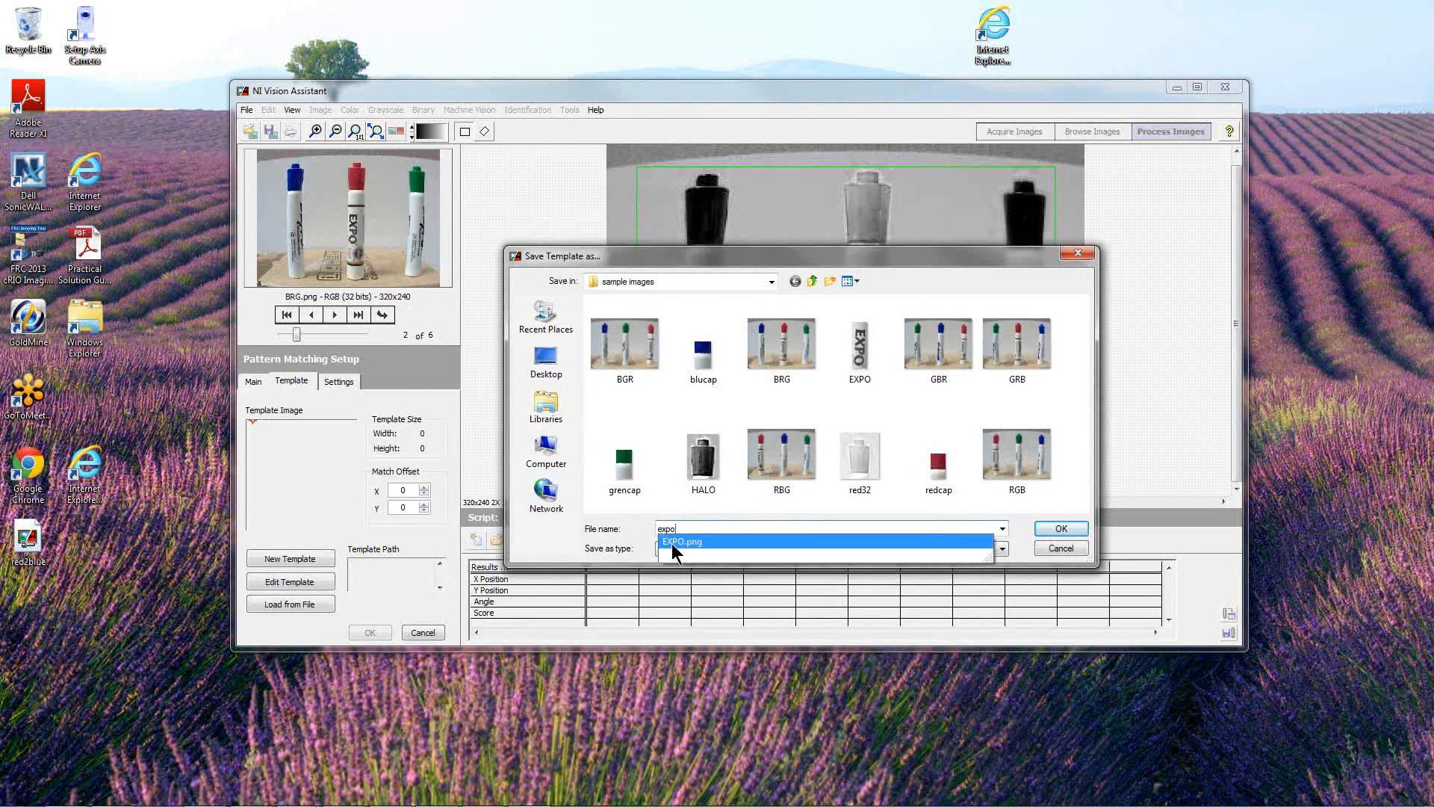
pyautogui.click(1059, 528)
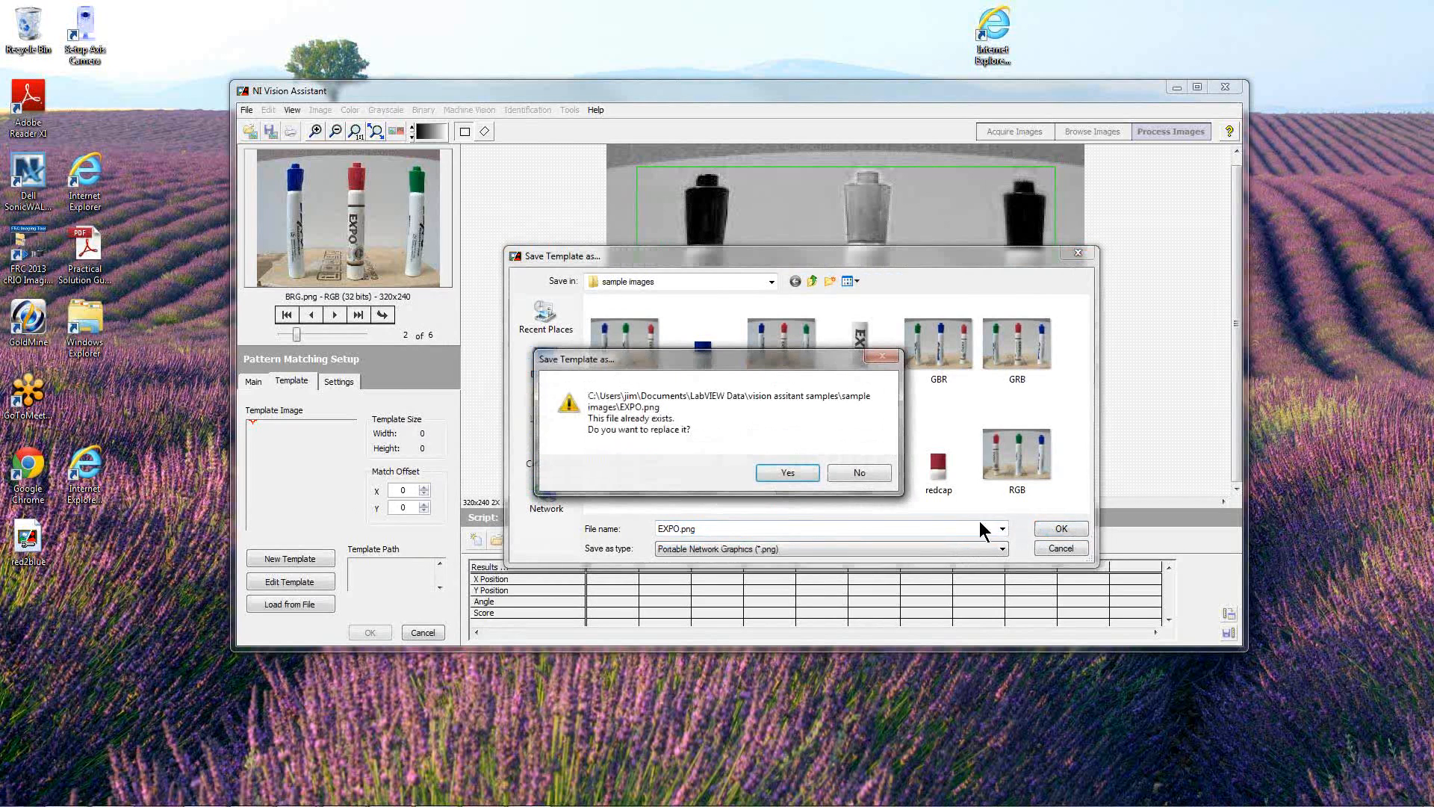
pyautogui.click(784, 472)
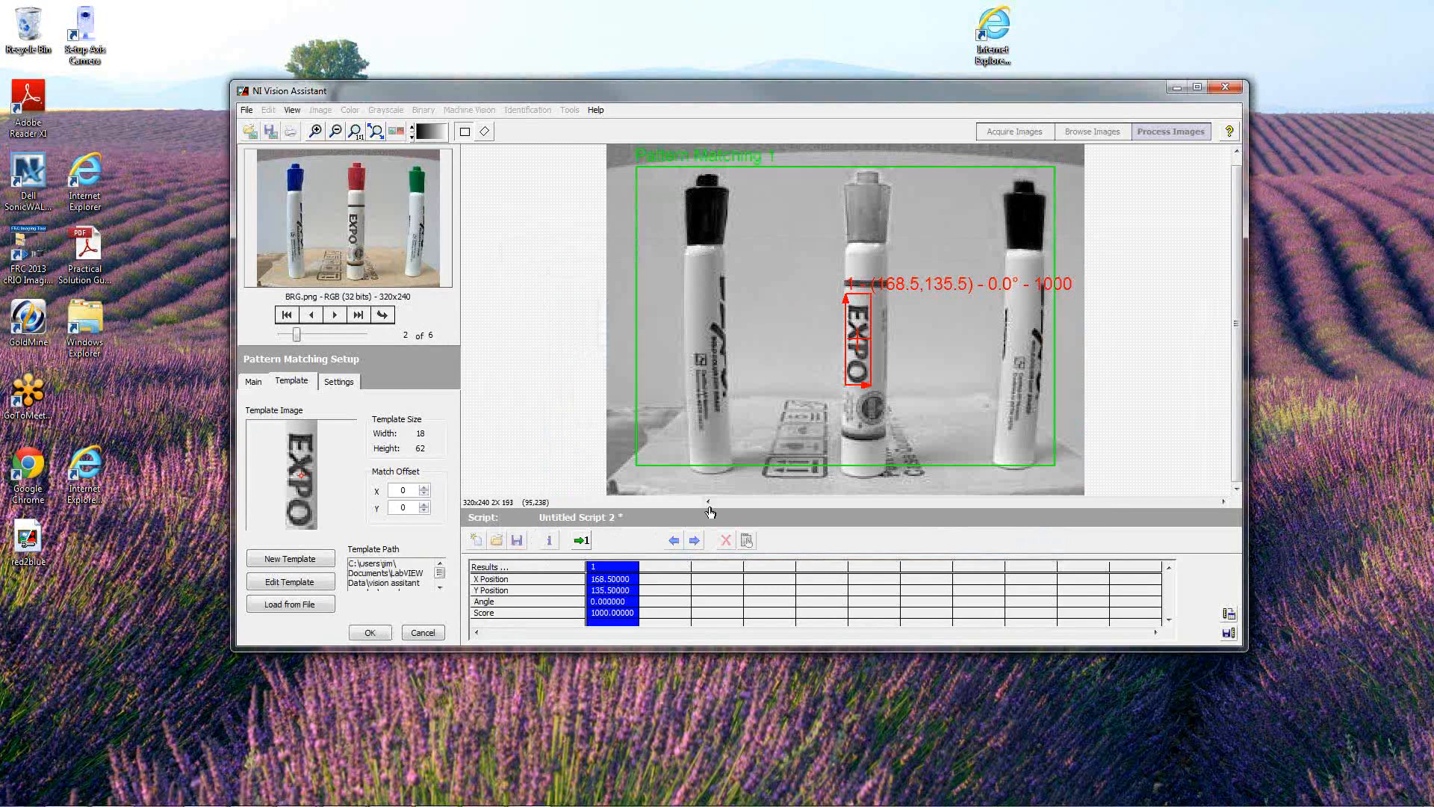
pyautogui.moveTo(388, 630)
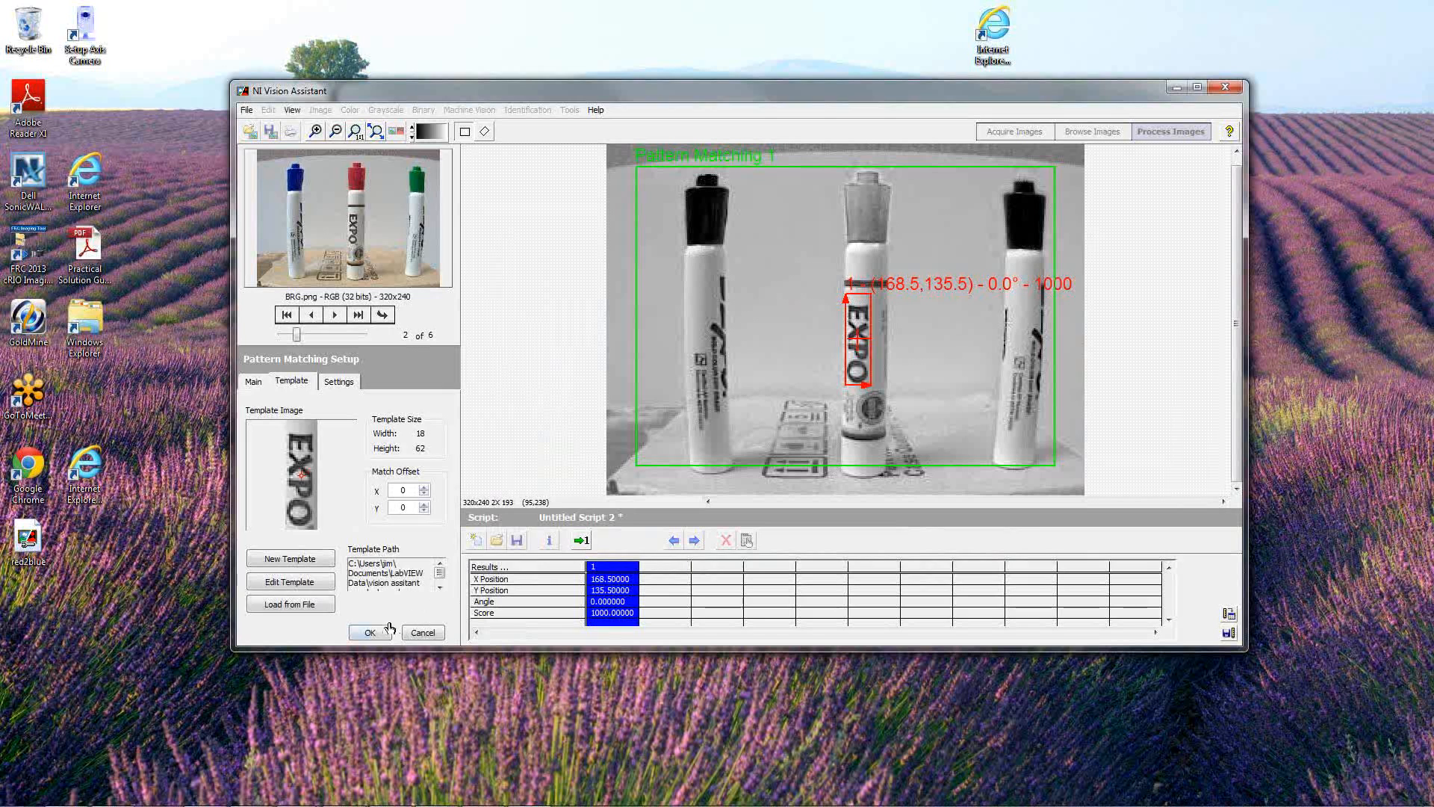
pyautogui.click(370, 632)
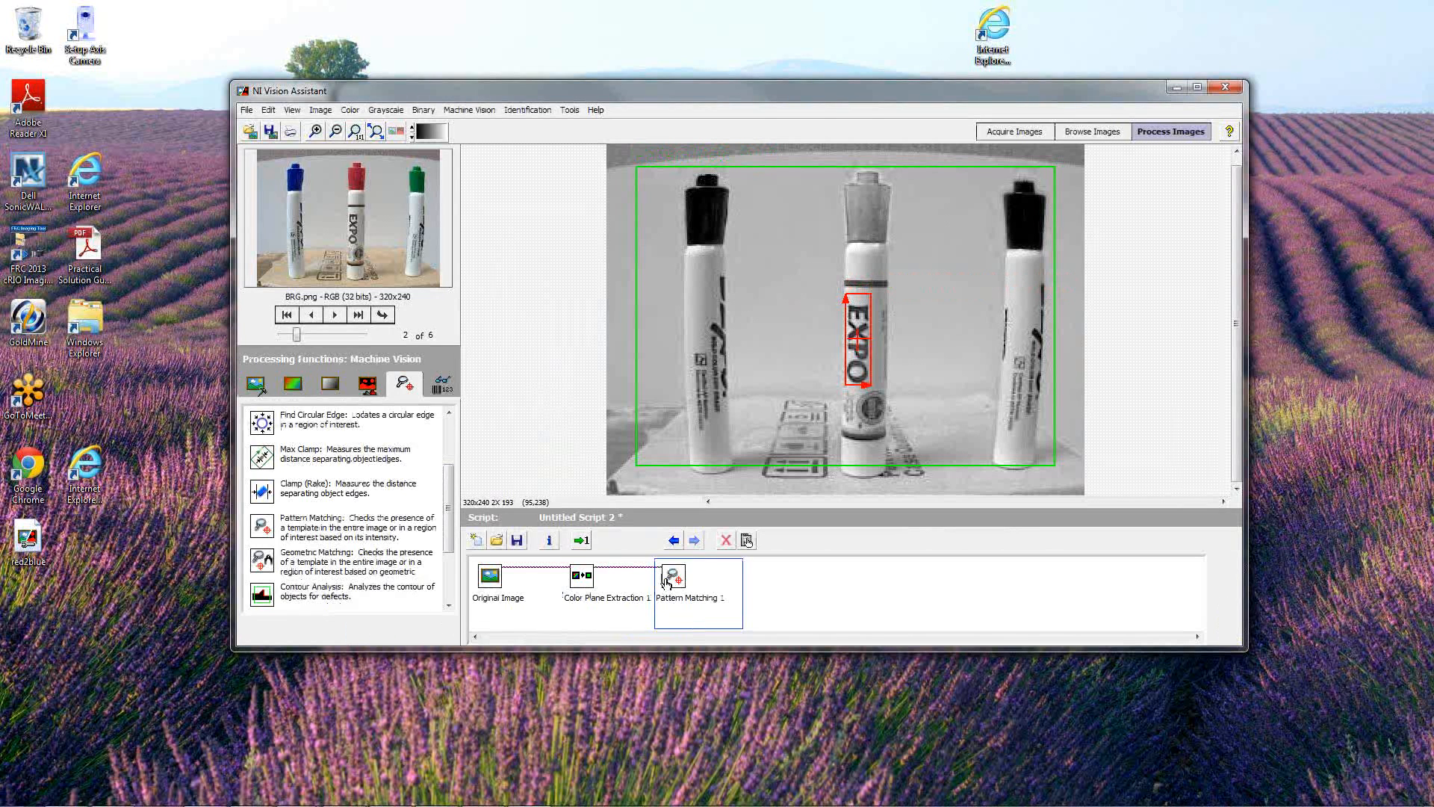
# Reopen Pattern Matching 1 and run it on other marker images, finding no matches
pyautogui.doubleClick(698, 591)
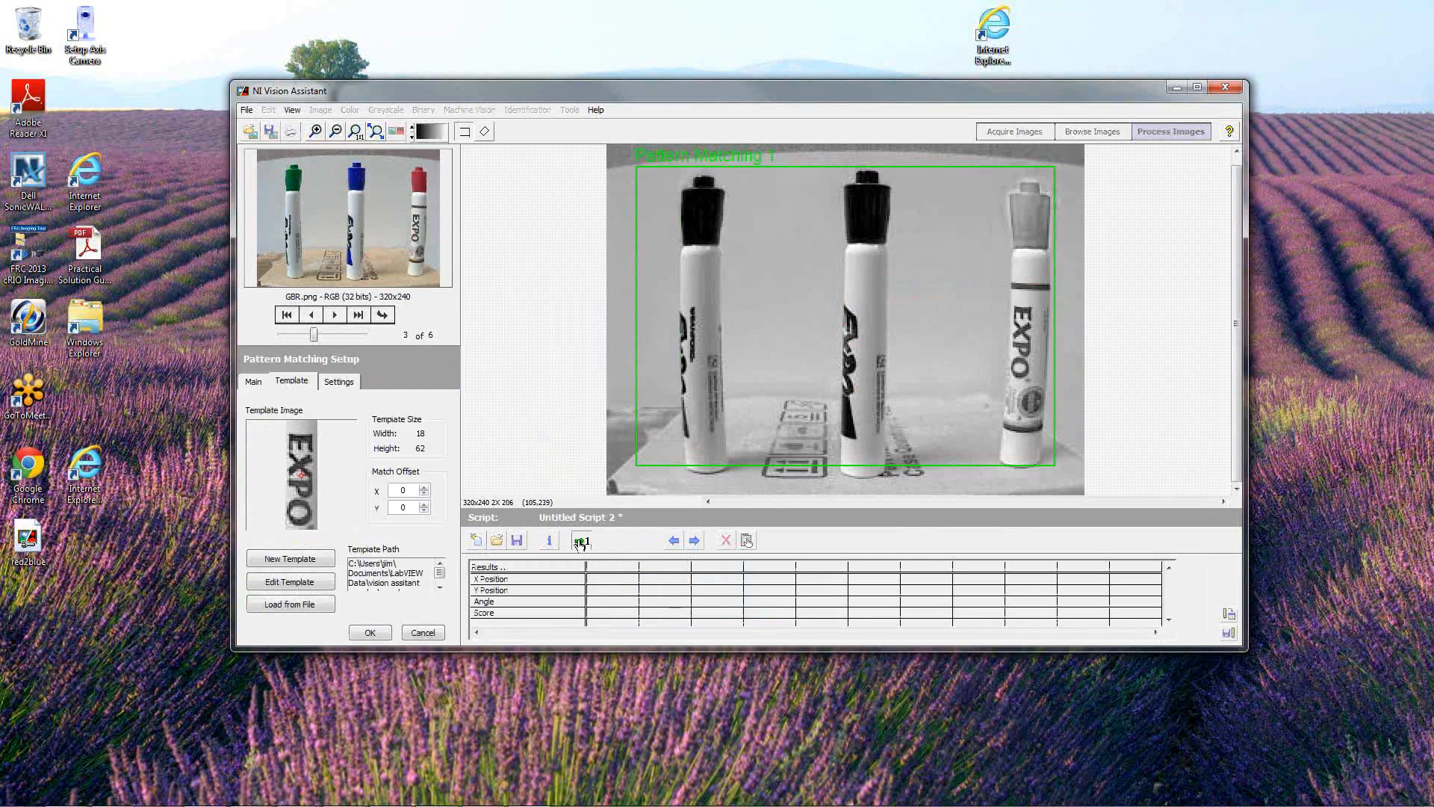
pyautogui.click(581, 539)
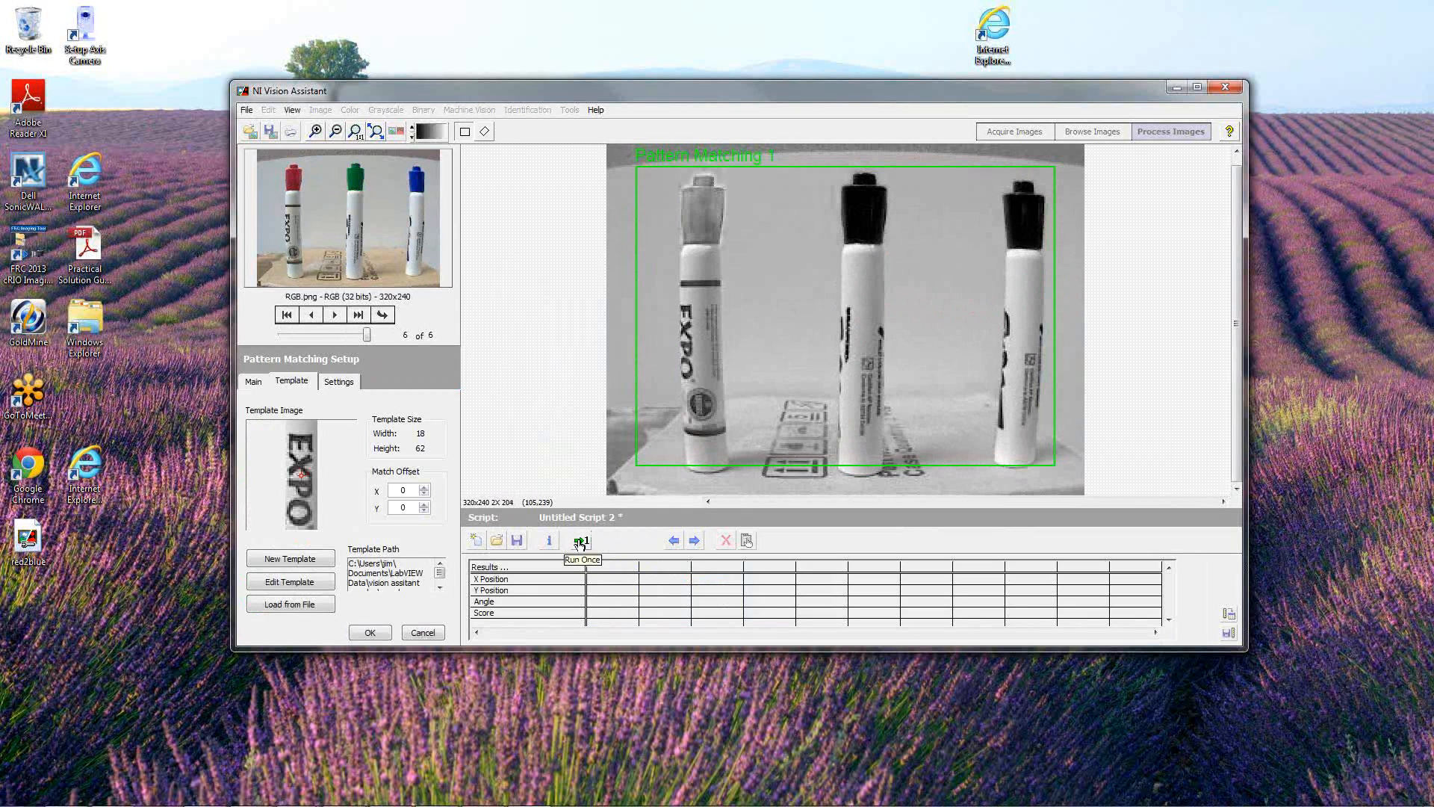
pyautogui.click(287, 313)
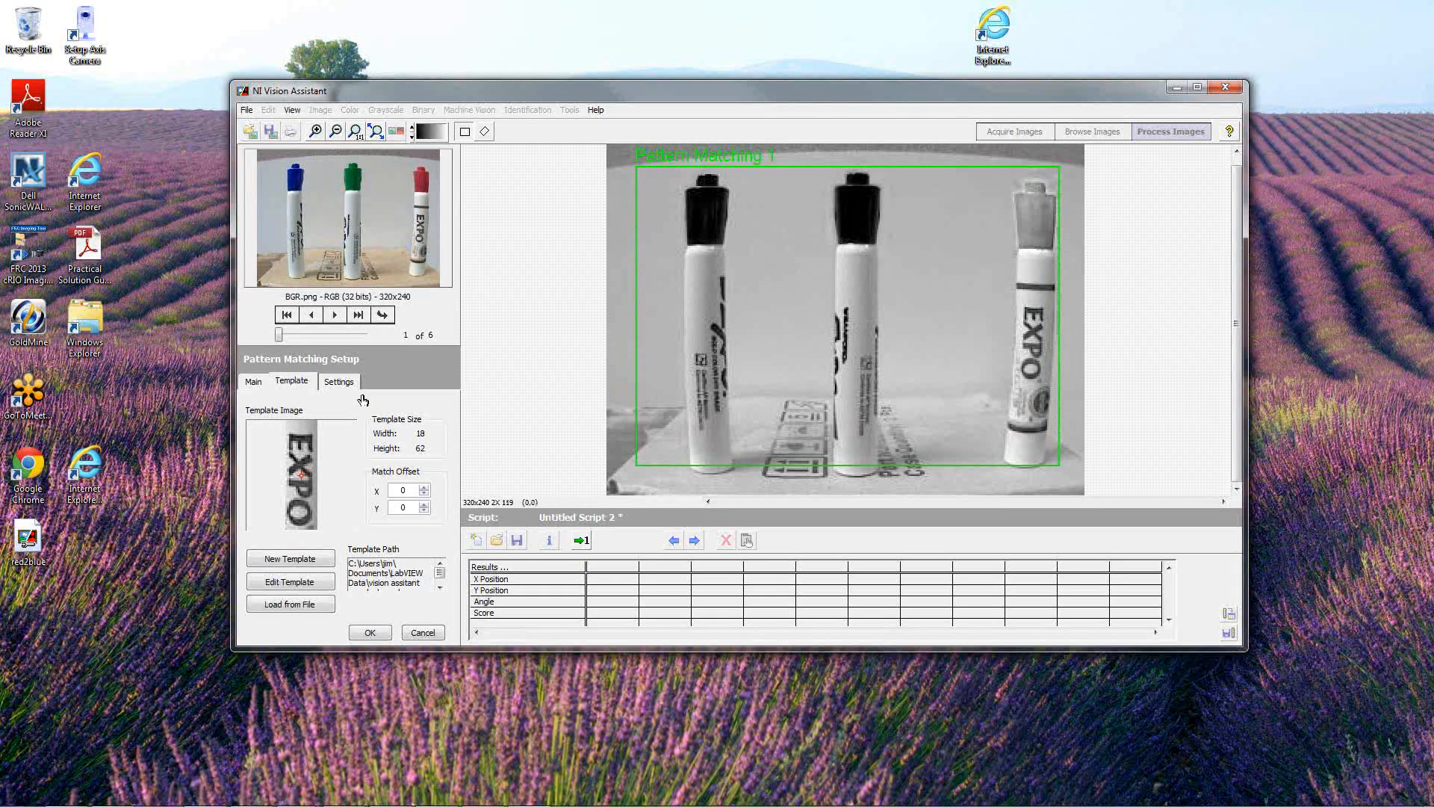
# Run the EXPO match on several marker images to read scores, then set Minimum Score to 400
pyautogui.click(339, 381)
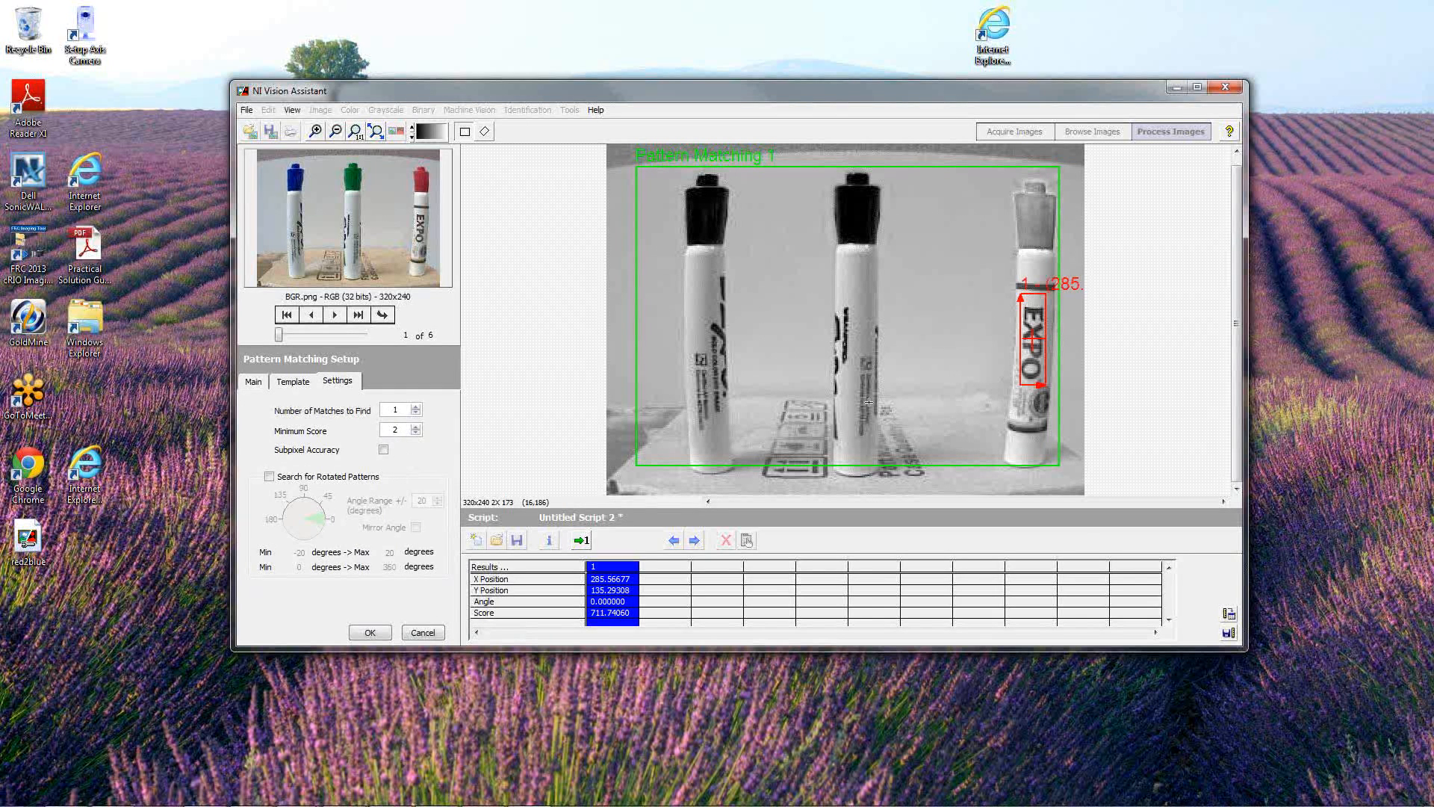
pyautogui.moveTo(1011, 378)
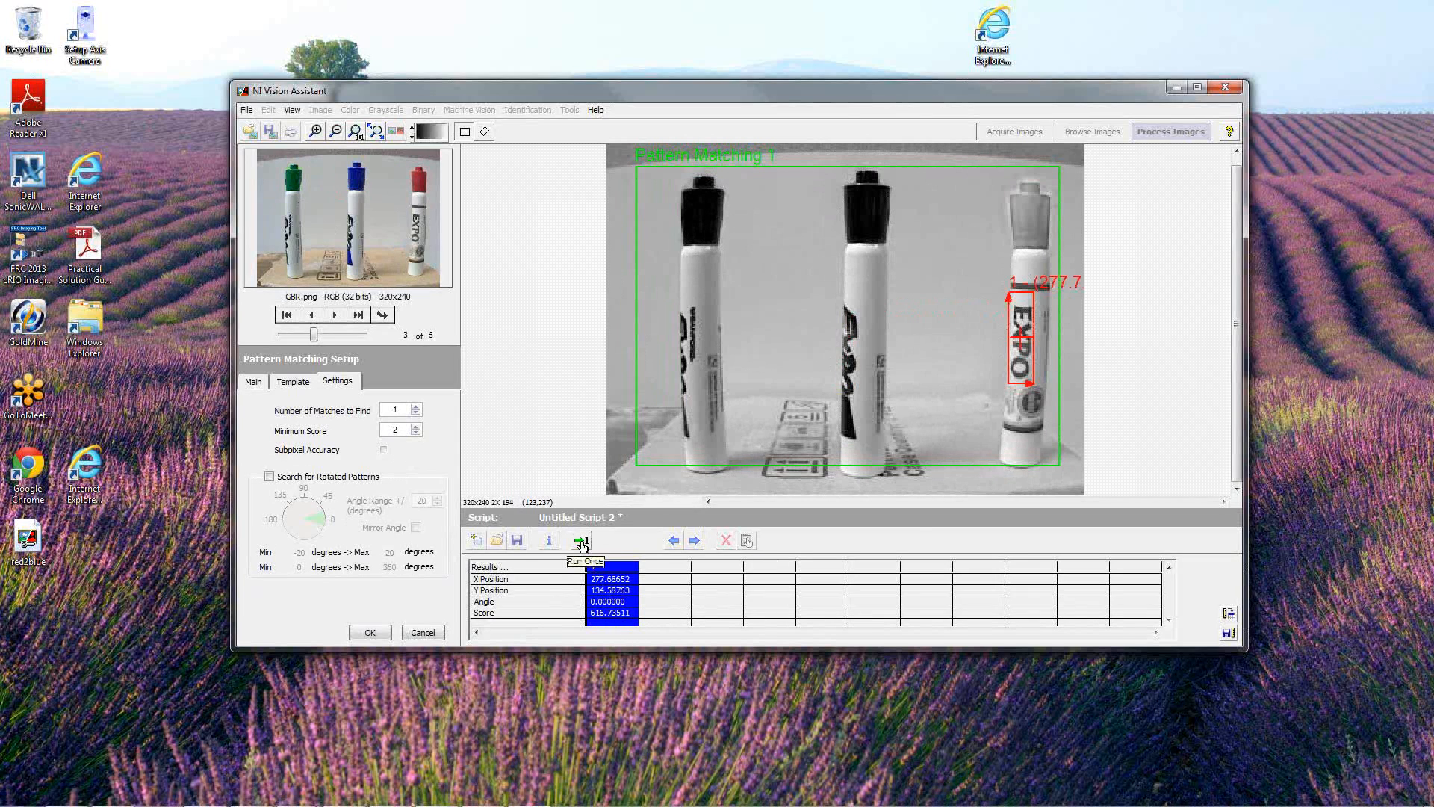
pyautogui.click(357, 313)
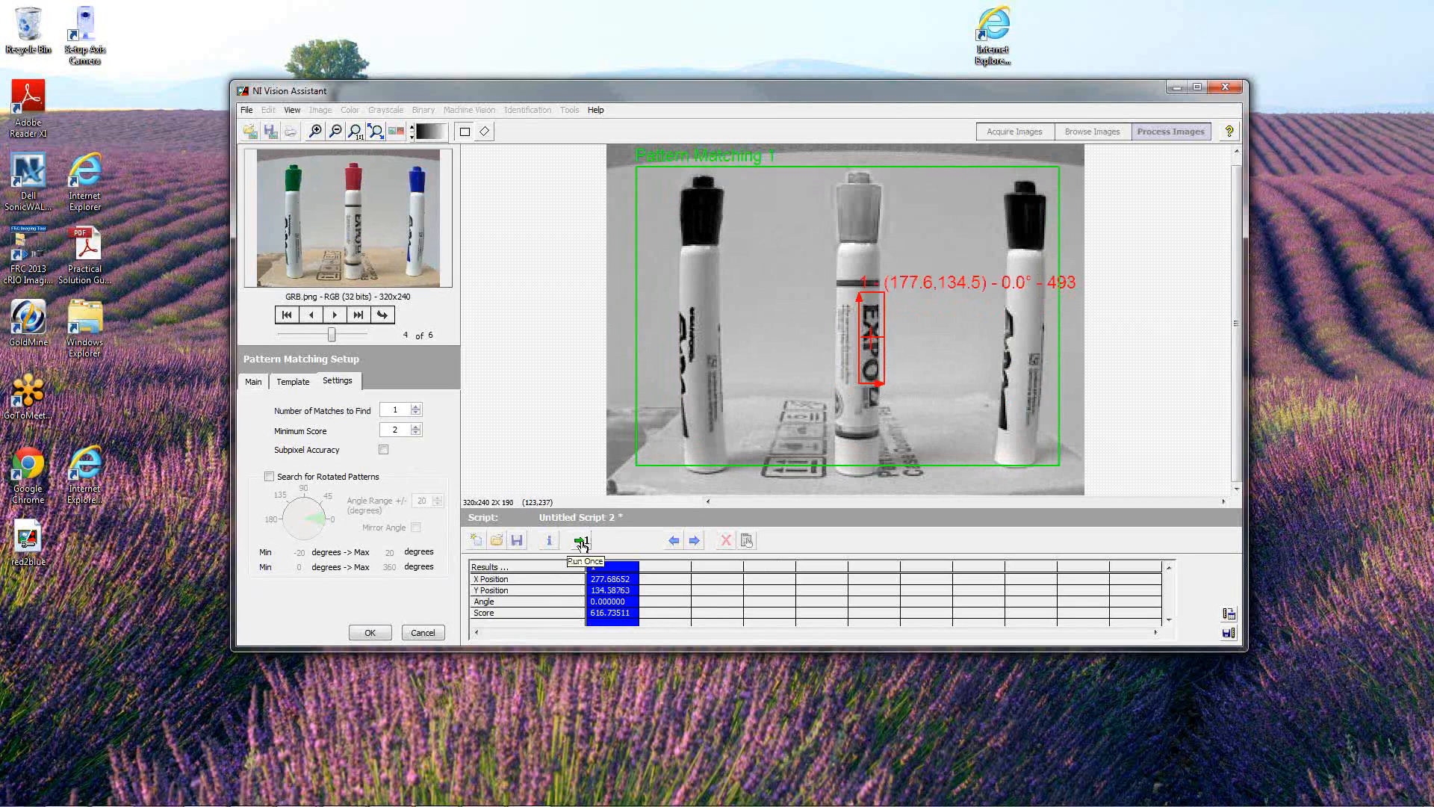
pyautogui.click(580, 539)
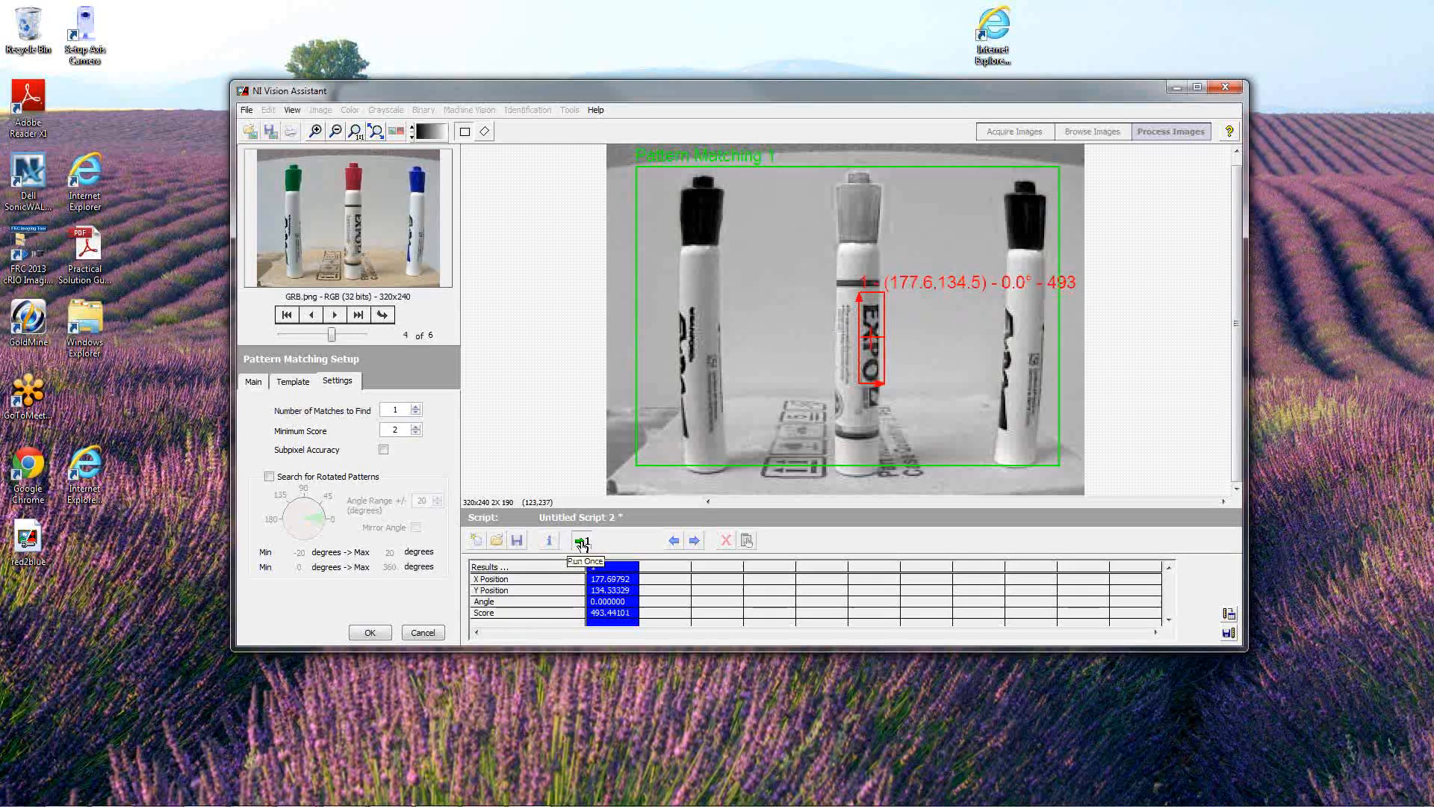
pyautogui.click(357, 314)
pyautogui.write('400')
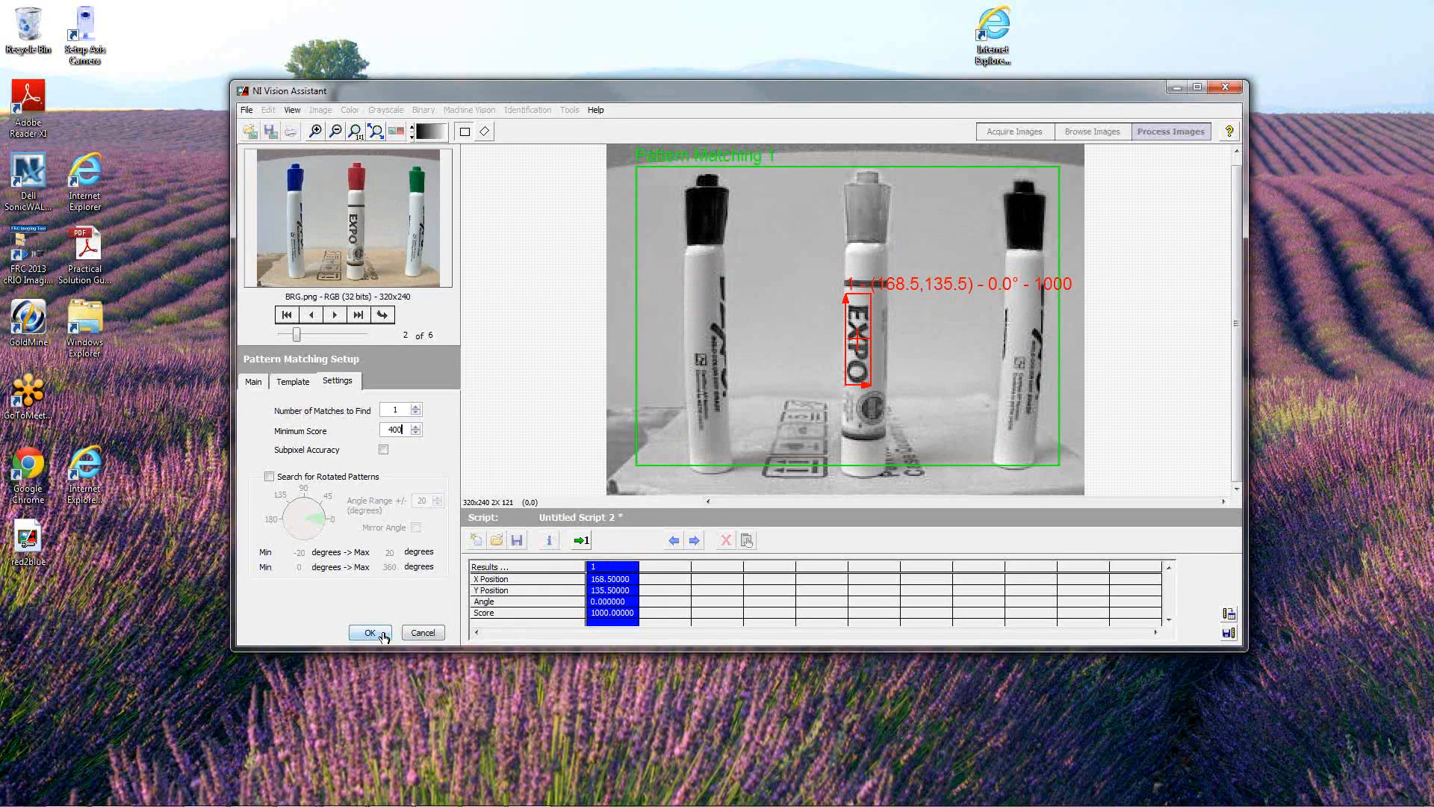
pyautogui.moveTo(389, 584)
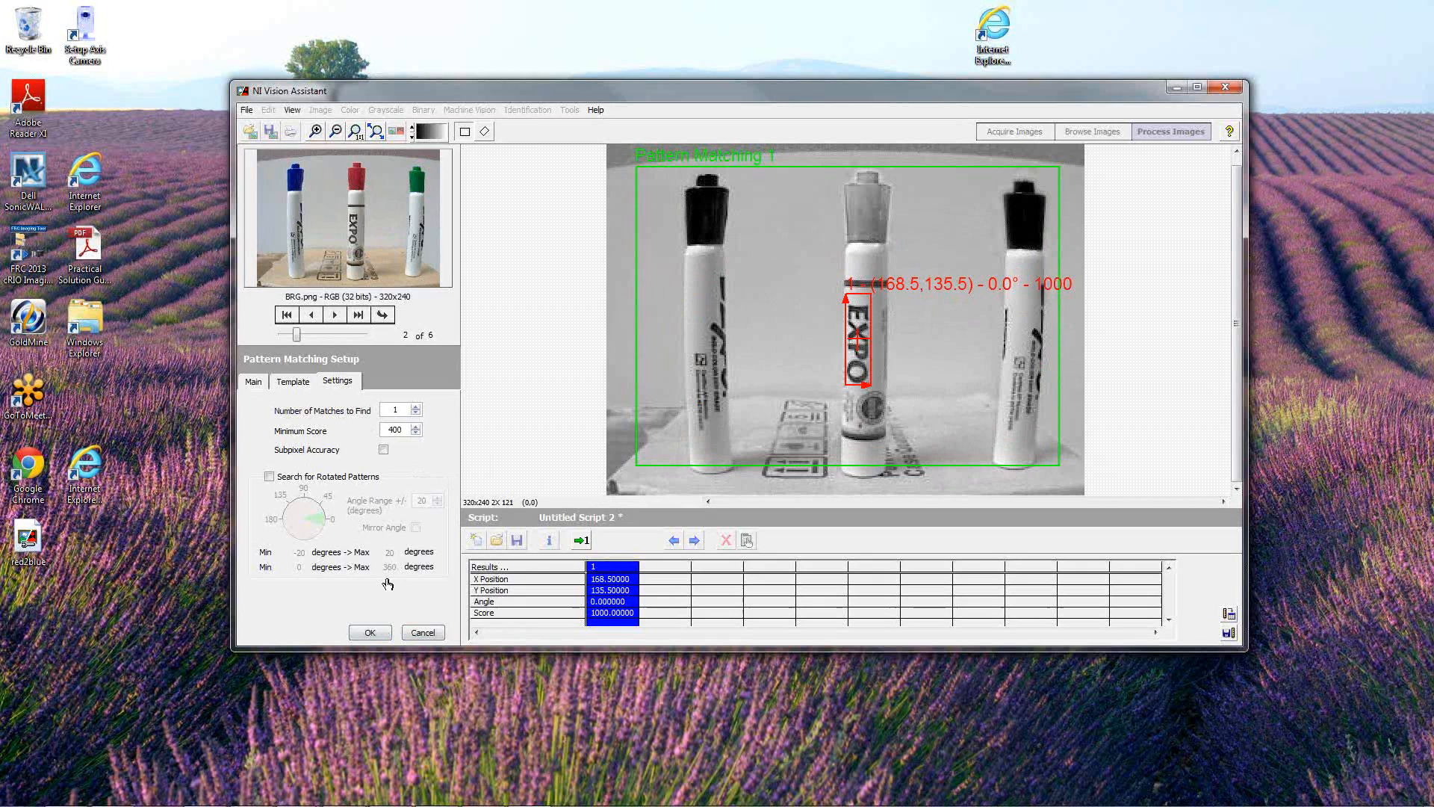
pyautogui.click(369, 632)
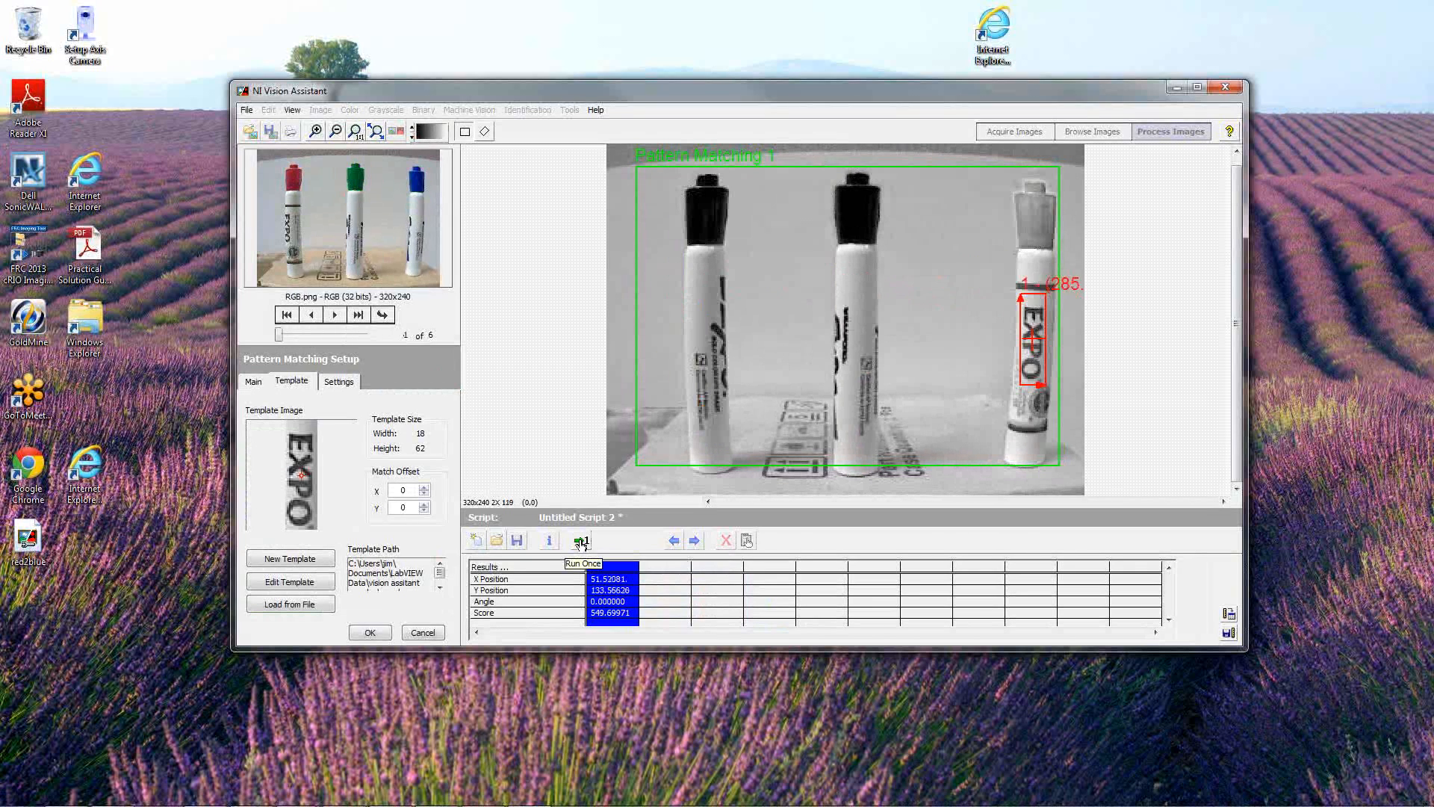
# Run the EXPO matching on the GBR and BGR marker images, scoring about 617 and 712
pyautogui.click(357, 314)
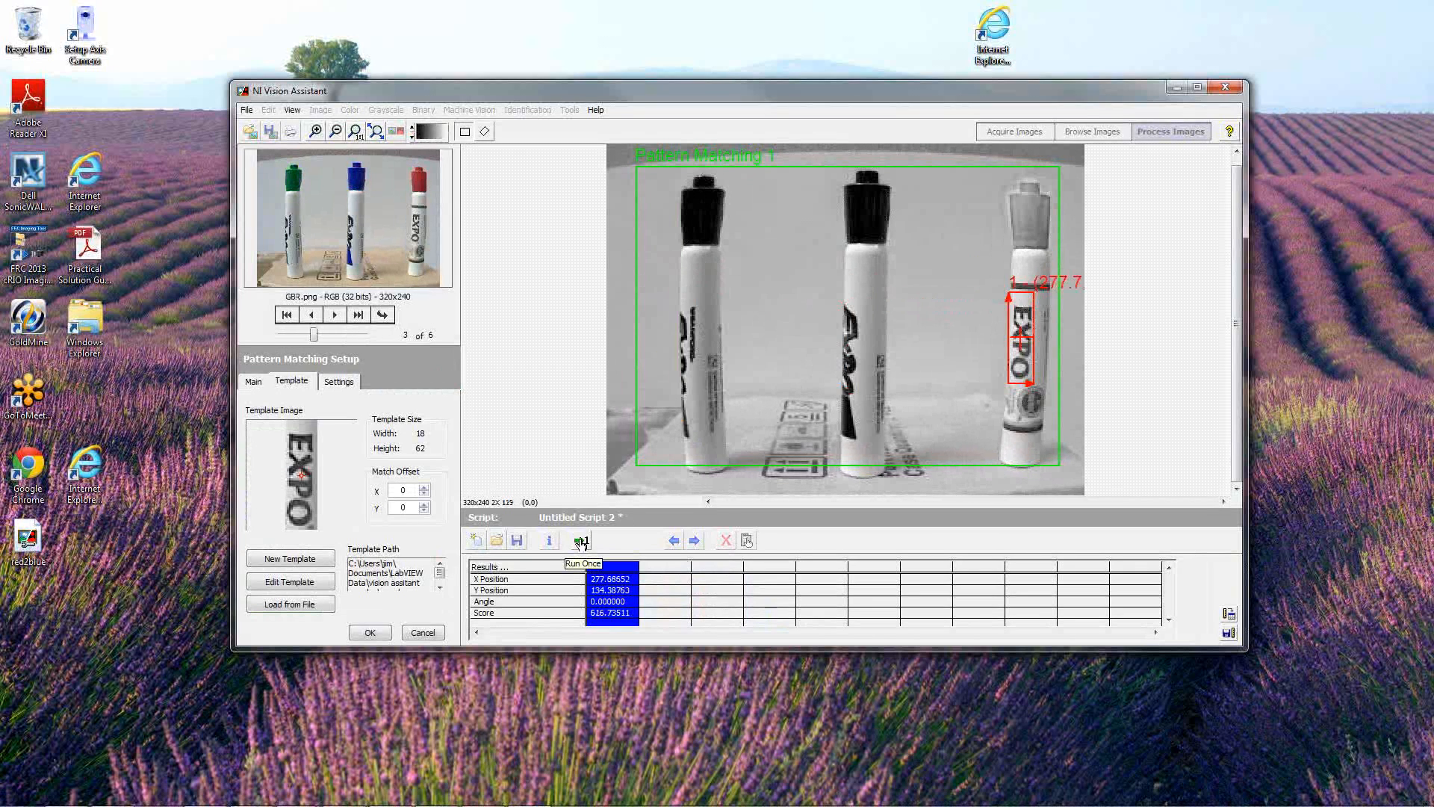
pyautogui.click(357, 314)
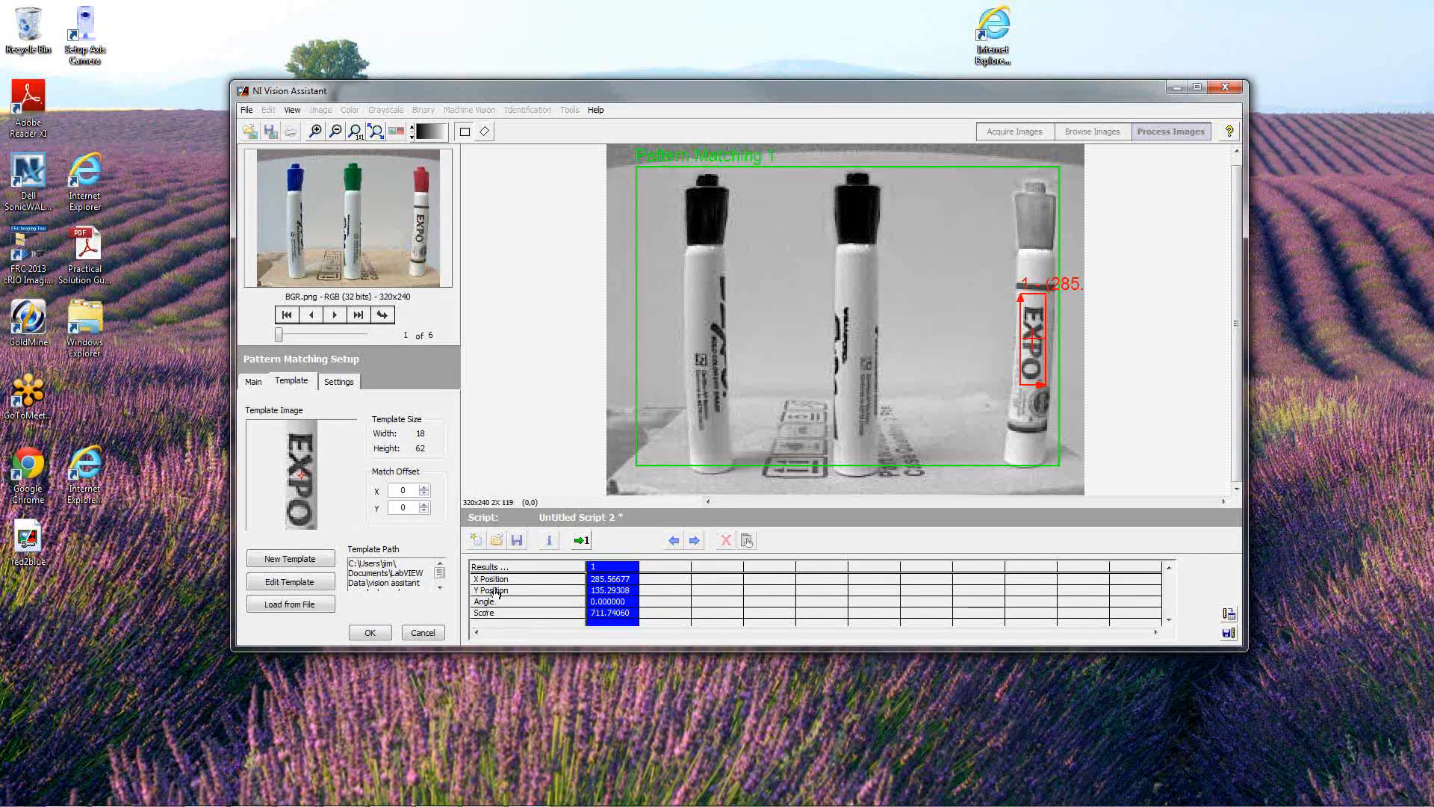
pyautogui.moveTo(864, 401)
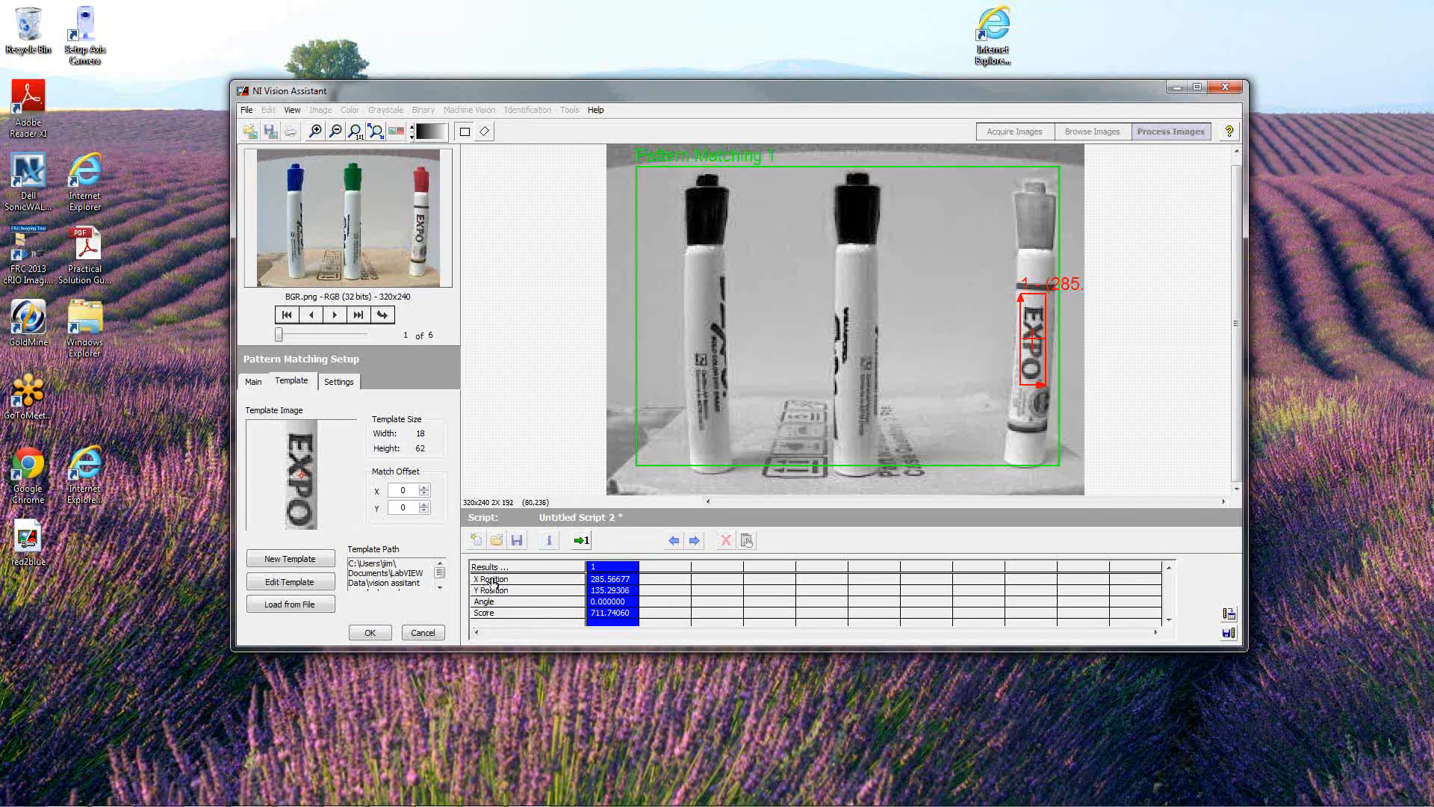
pyautogui.moveTo(575, 254)
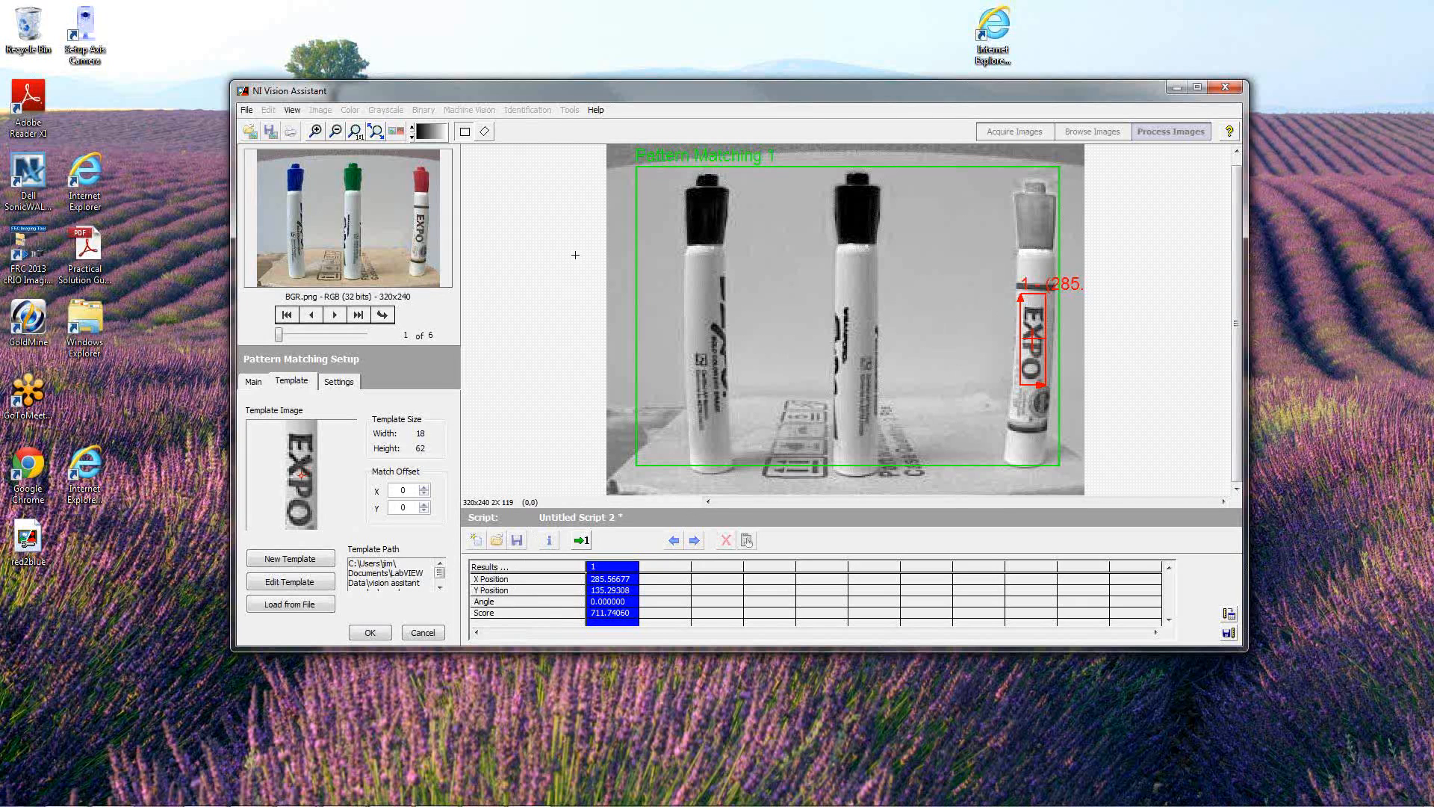
pyautogui.moveTo(685, 193)
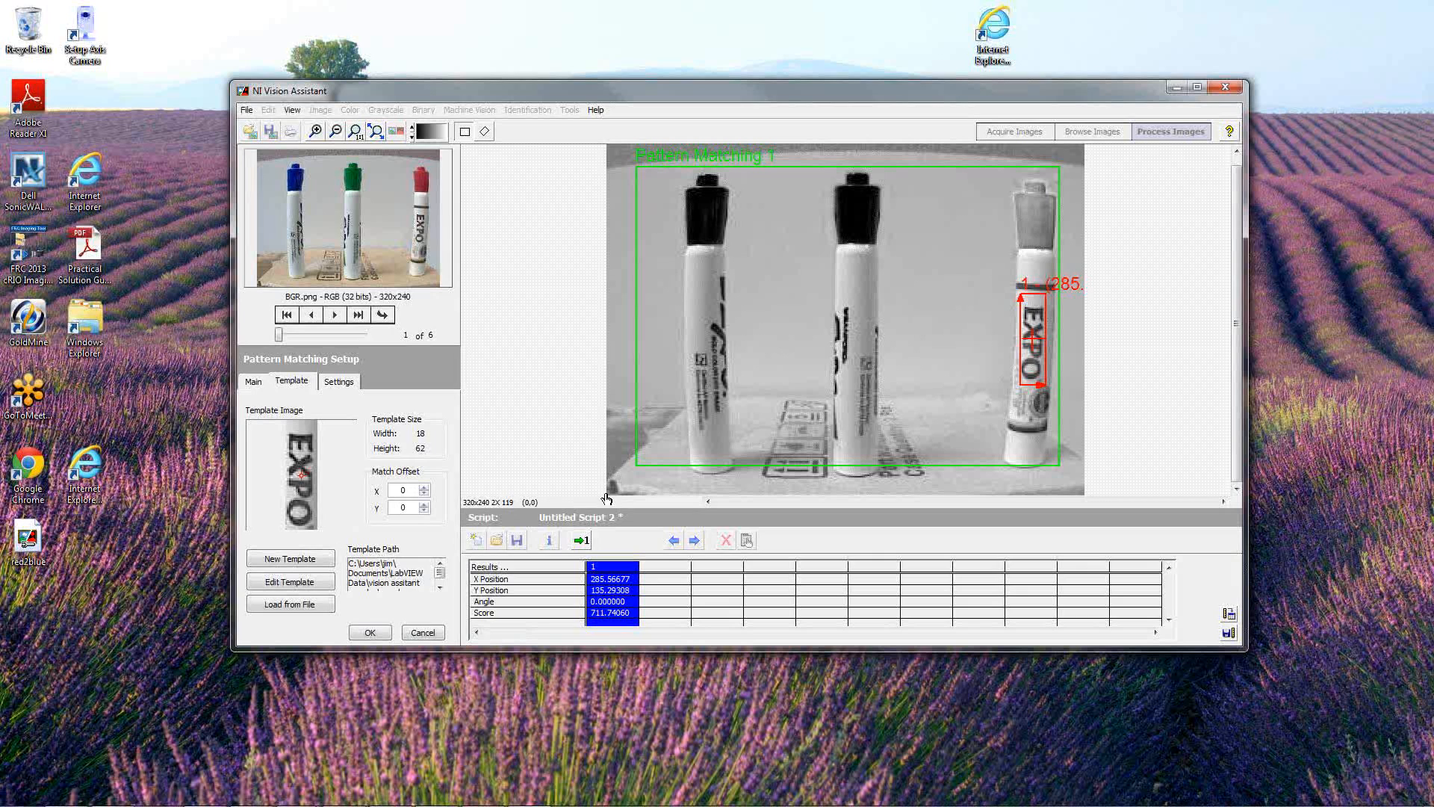
pyautogui.moveTo(614, 451)
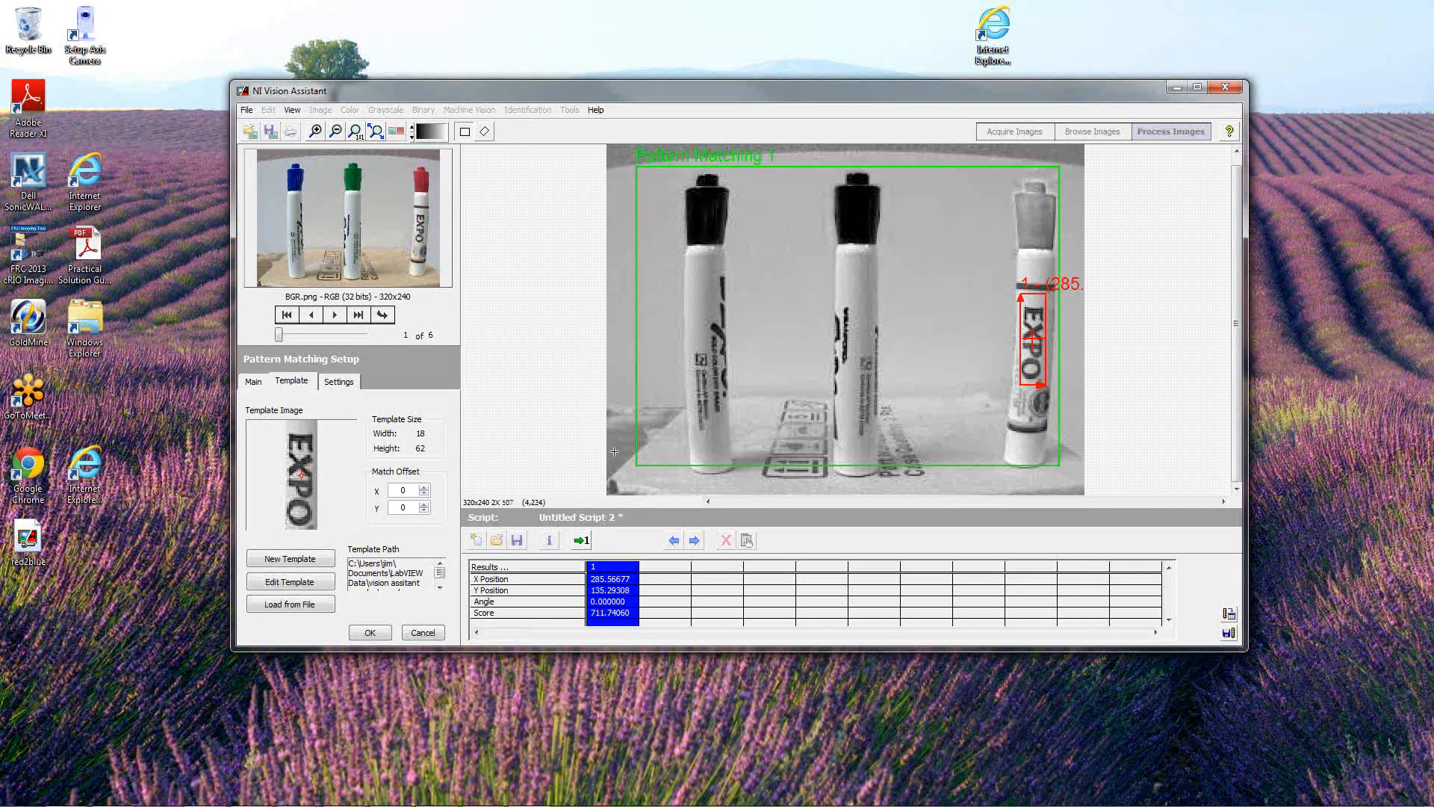
pyautogui.moveTo(614, 148)
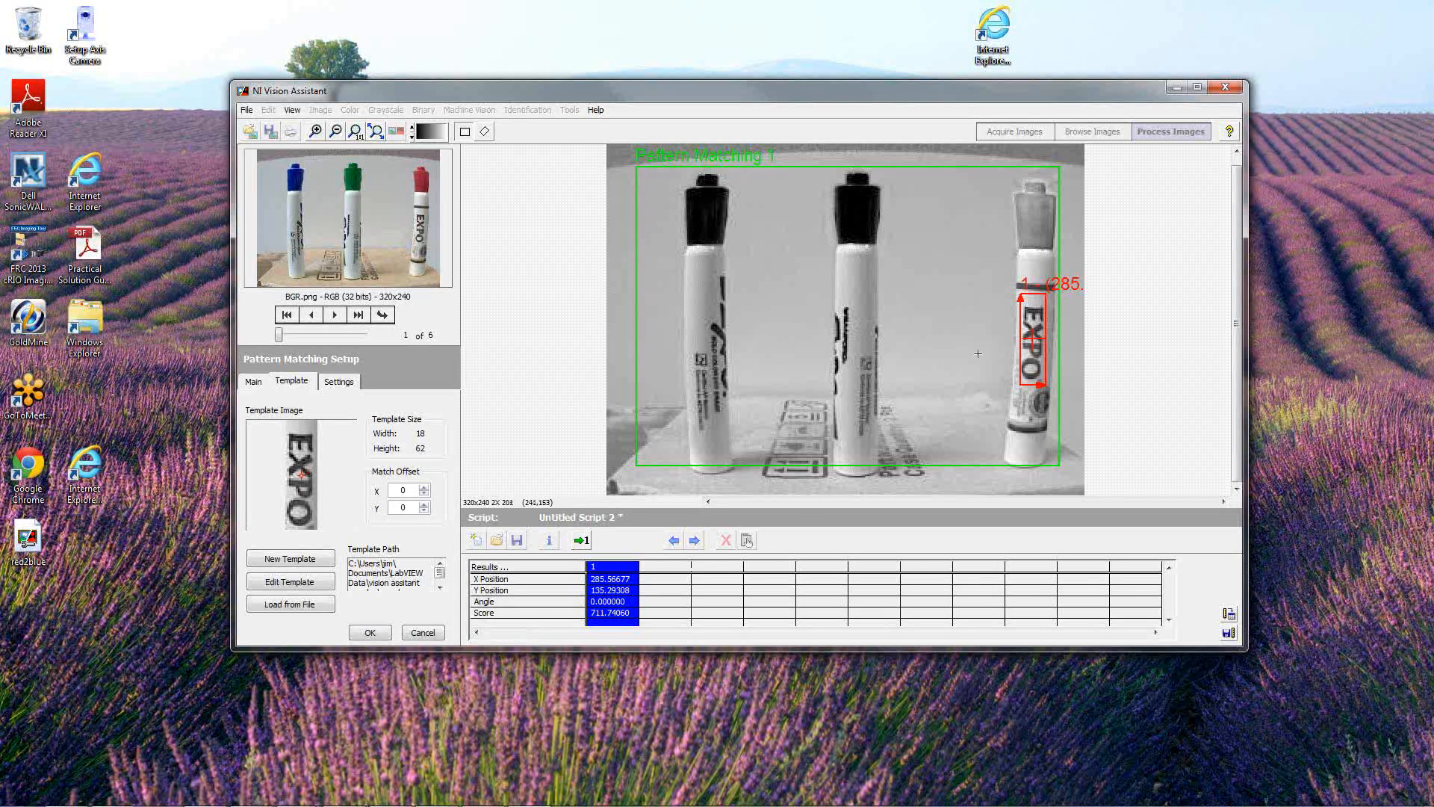
pyautogui.moveTo(1032, 341)
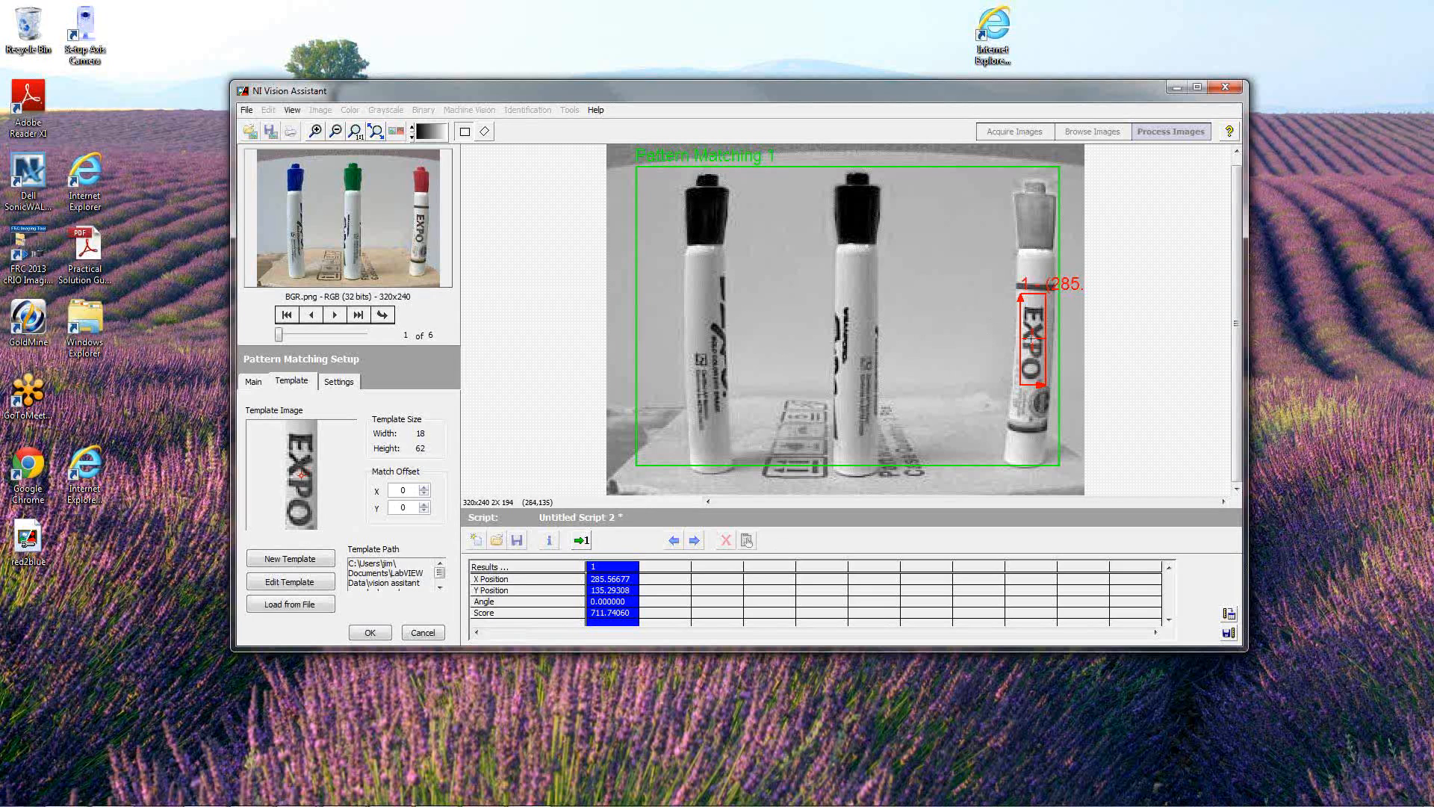
pyautogui.moveTo(1030, 339)
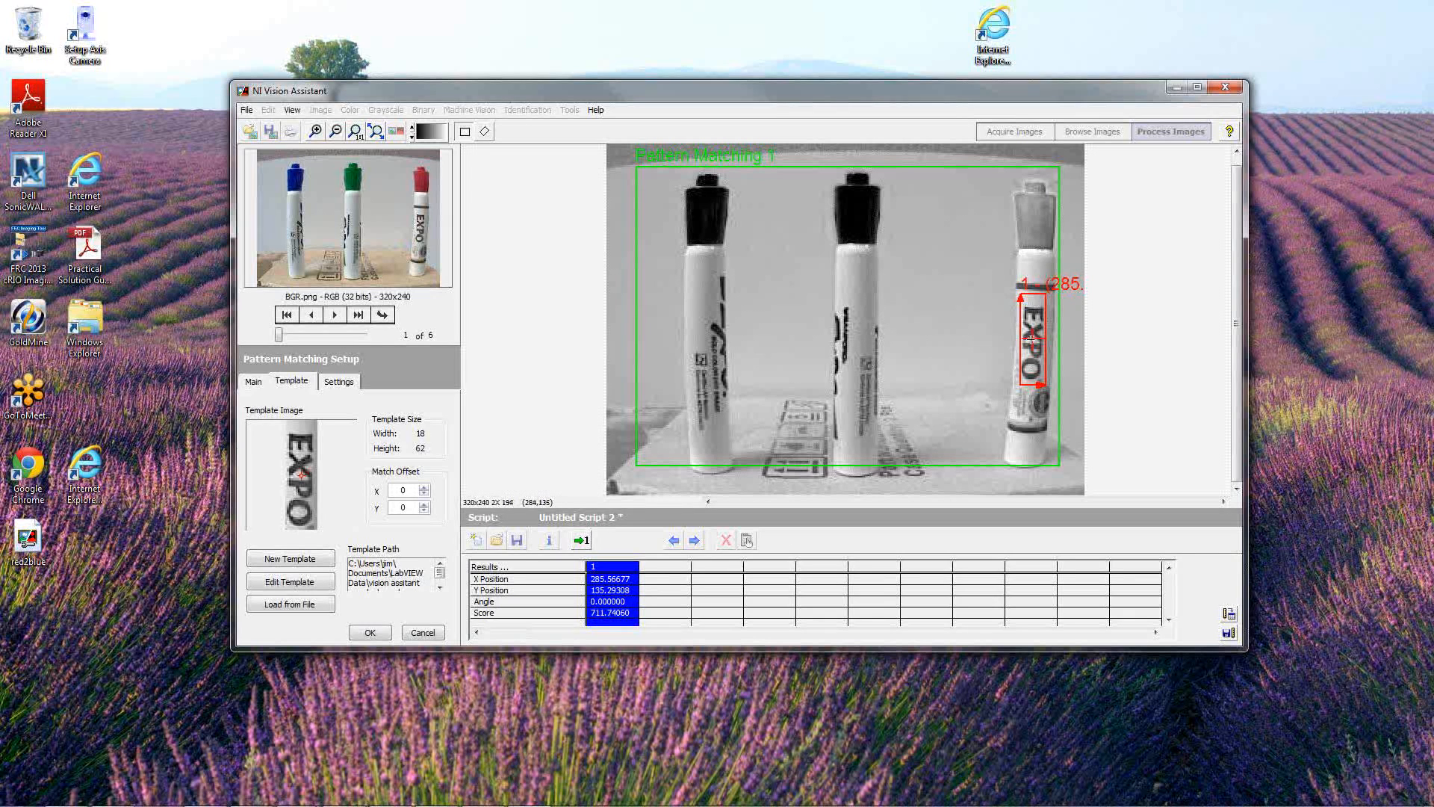
pyautogui.moveTo(708, 344)
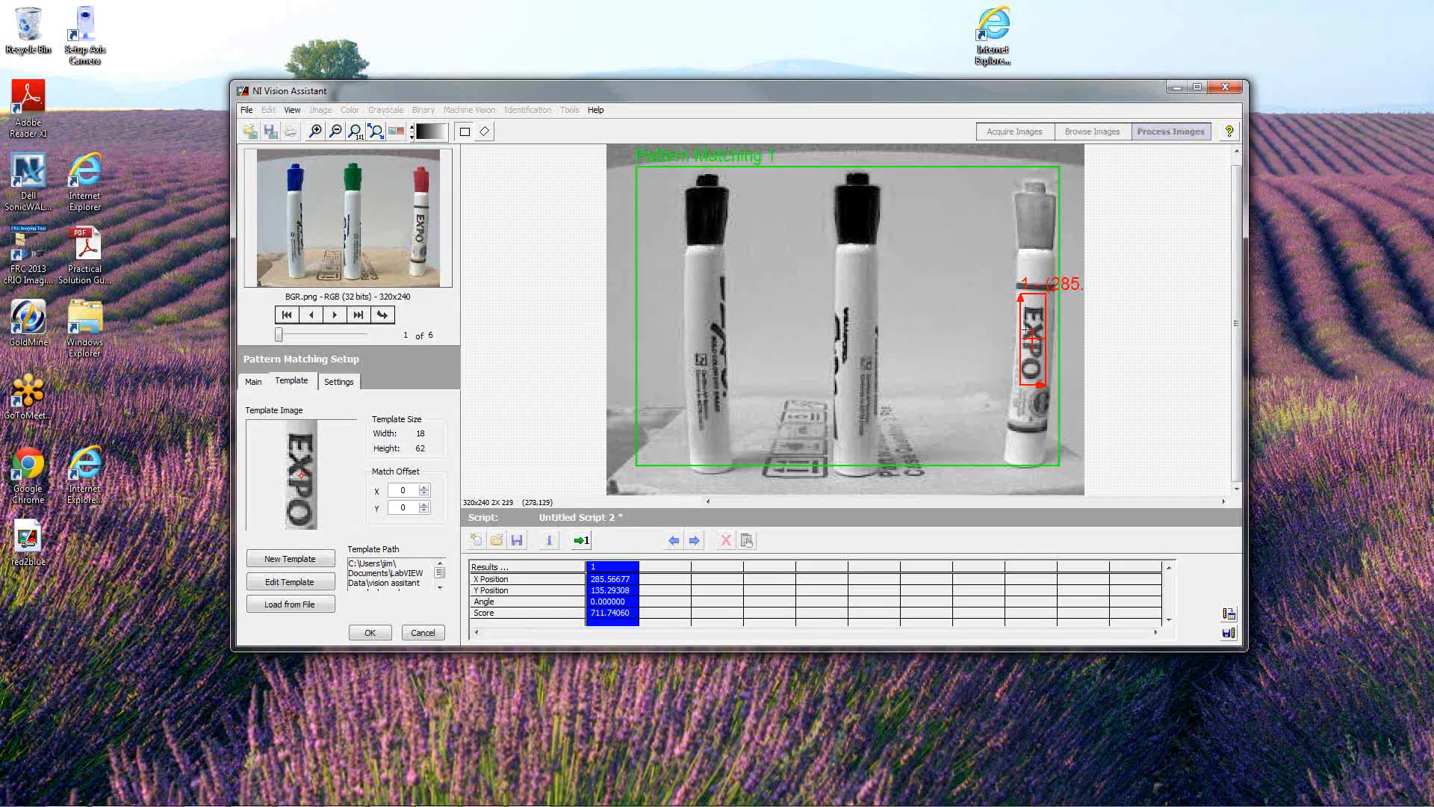
pyautogui.moveTo(854, 332)
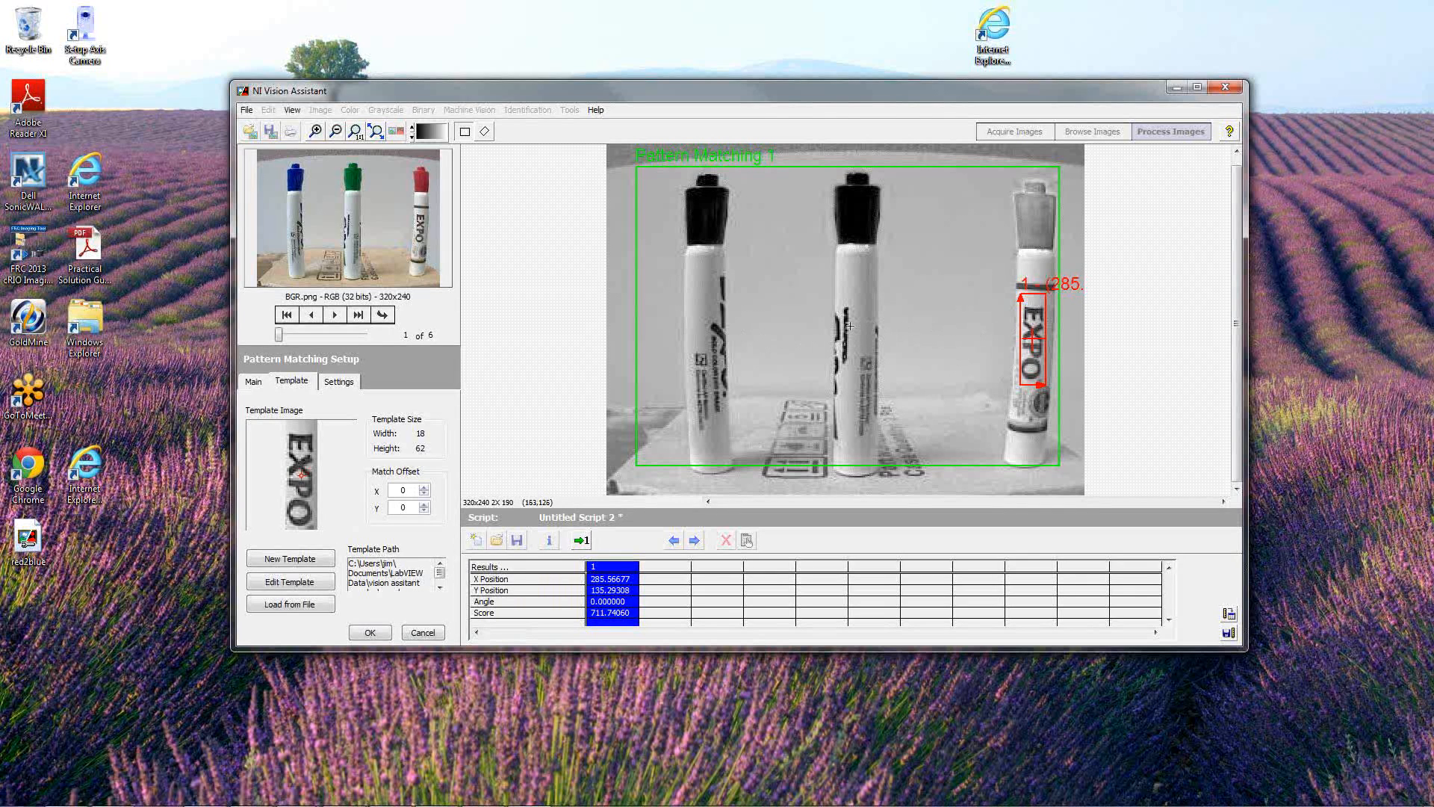
pyautogui.moveTo(856, 324)
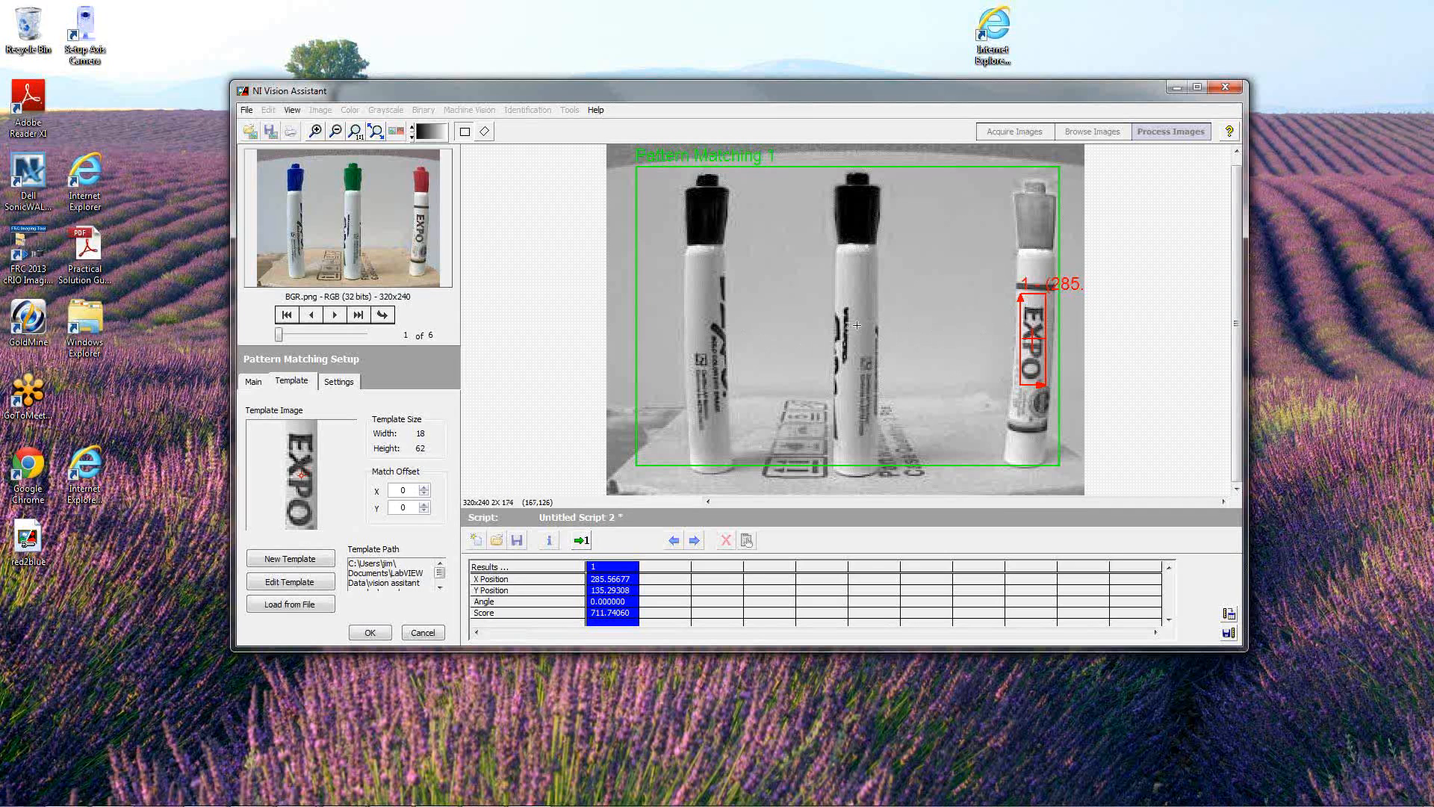
pyautogui.moveTo(854, 331)
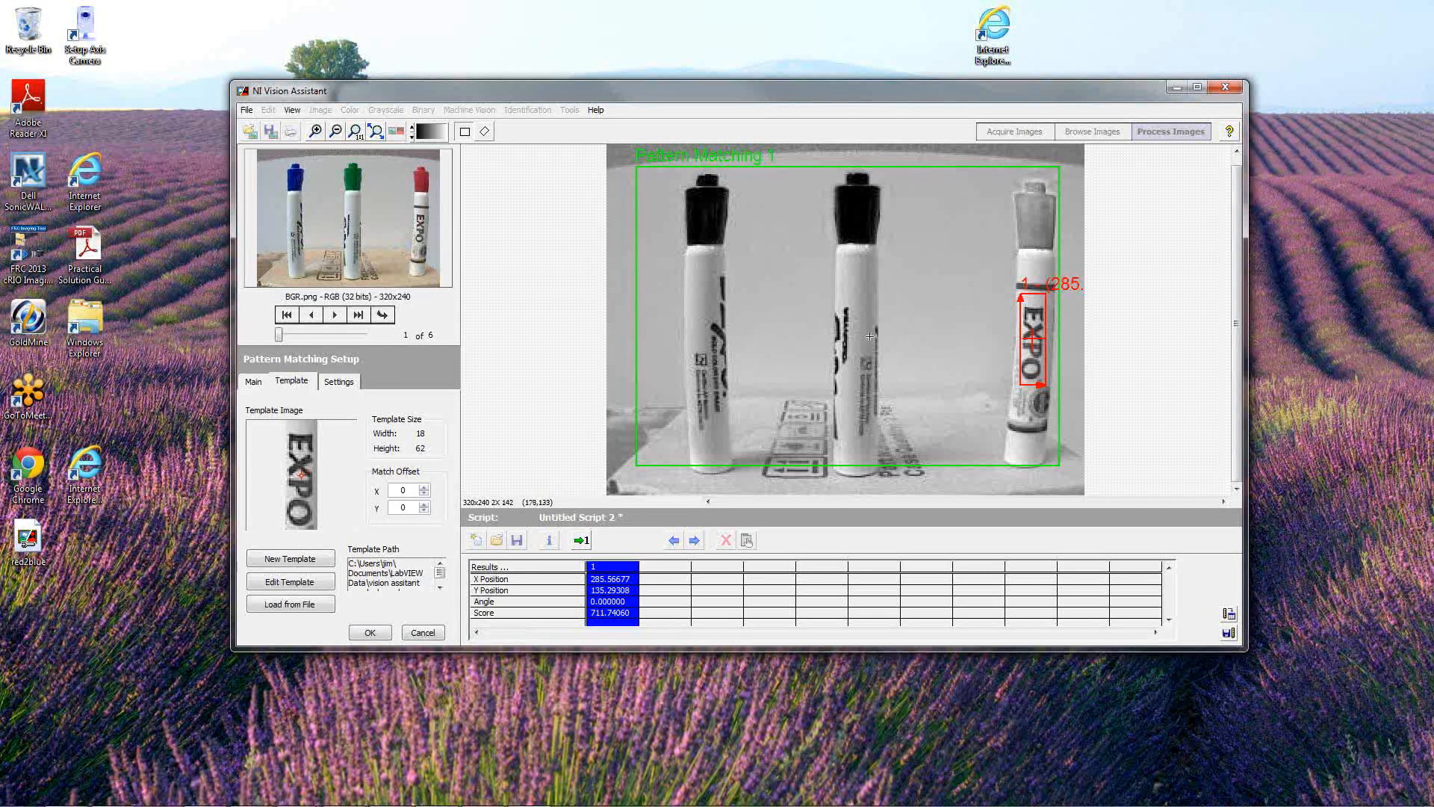
pyautogui.moveTo(702, 333)
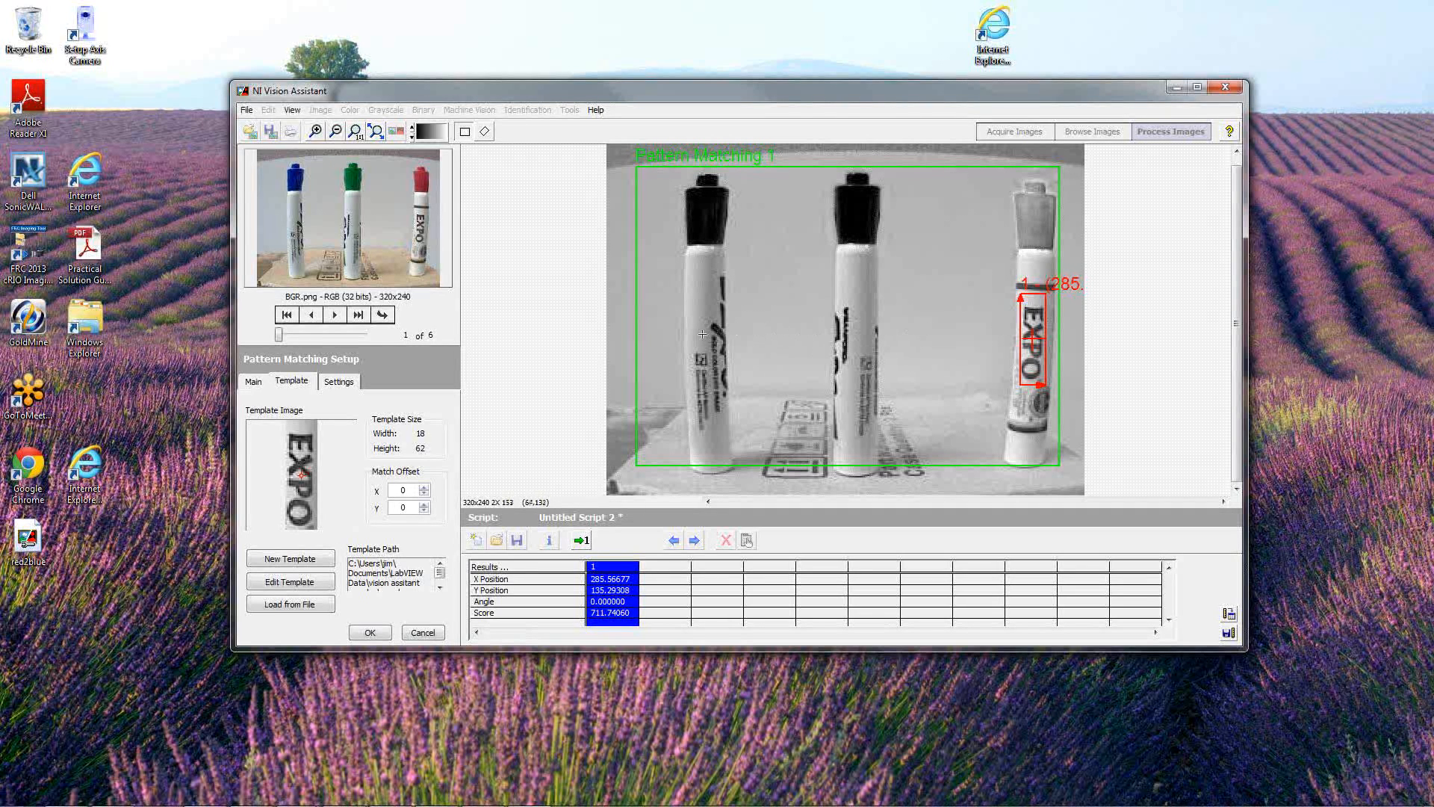
pyautogui.moveTo(714, 324)
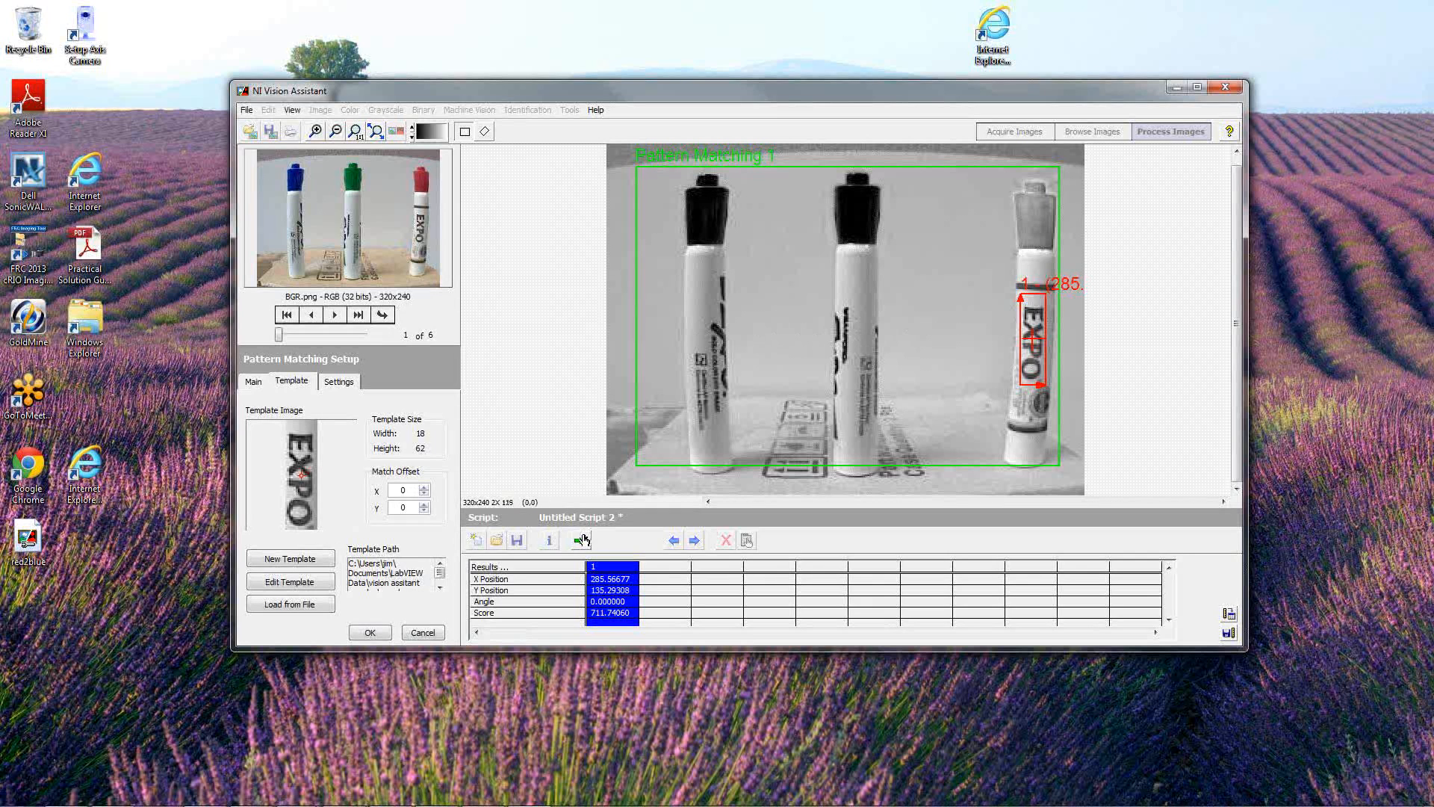
# Step through the BRG, GRB and RBG images, confirming EXPO matches at 1000, 493 and 542
pyautogui.click(582, 540)
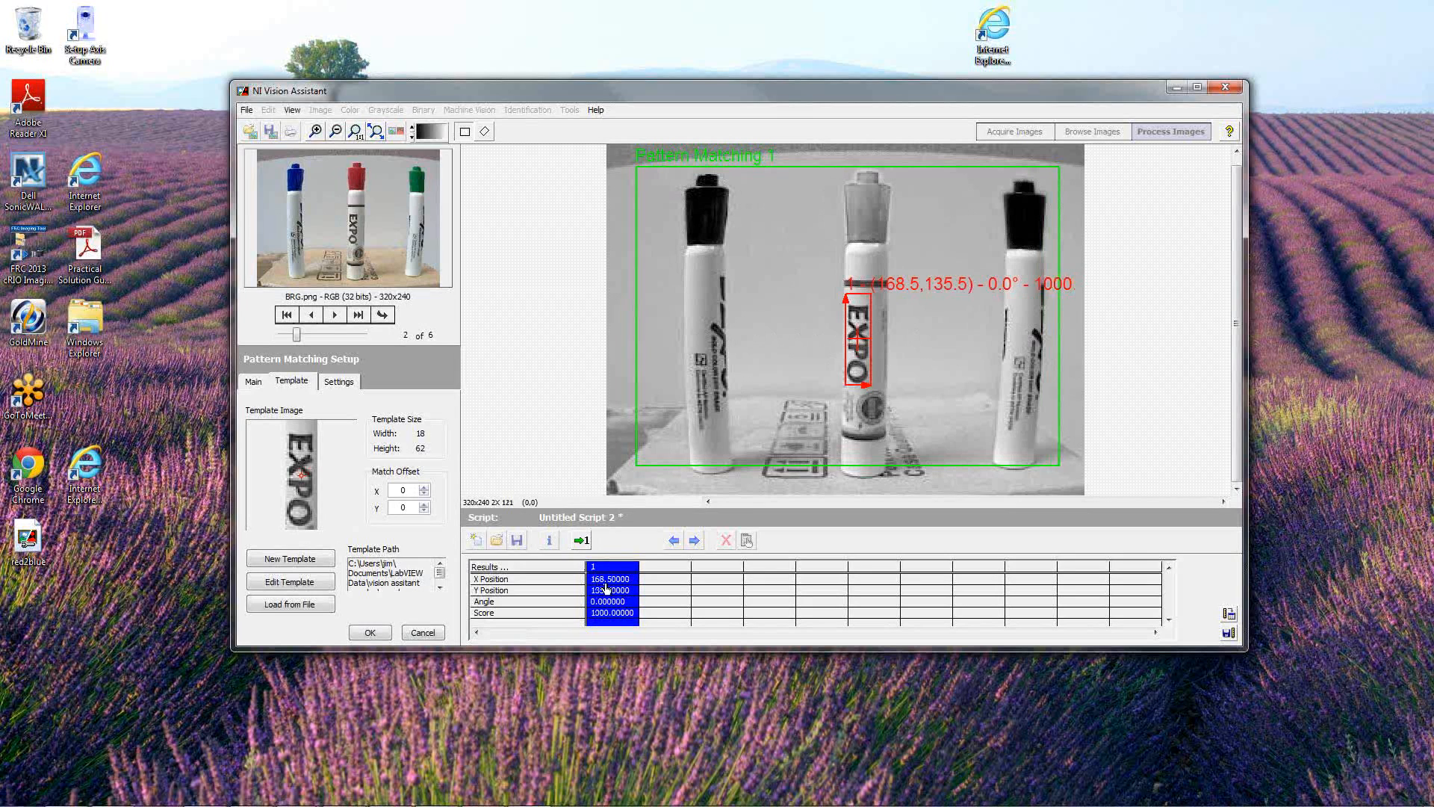
pyautogui.moveTo(884, 375)
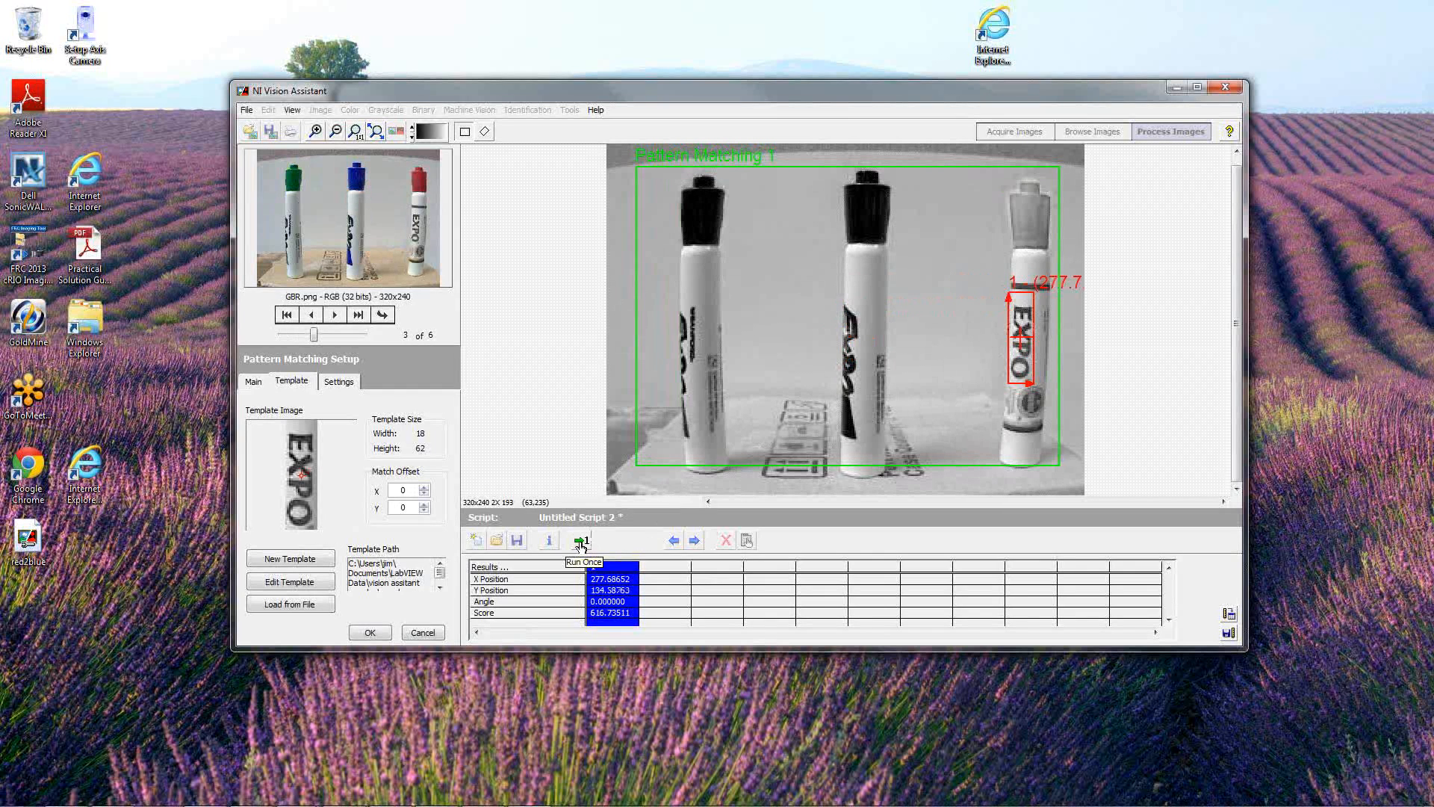
pyautogui.click(580, 539)
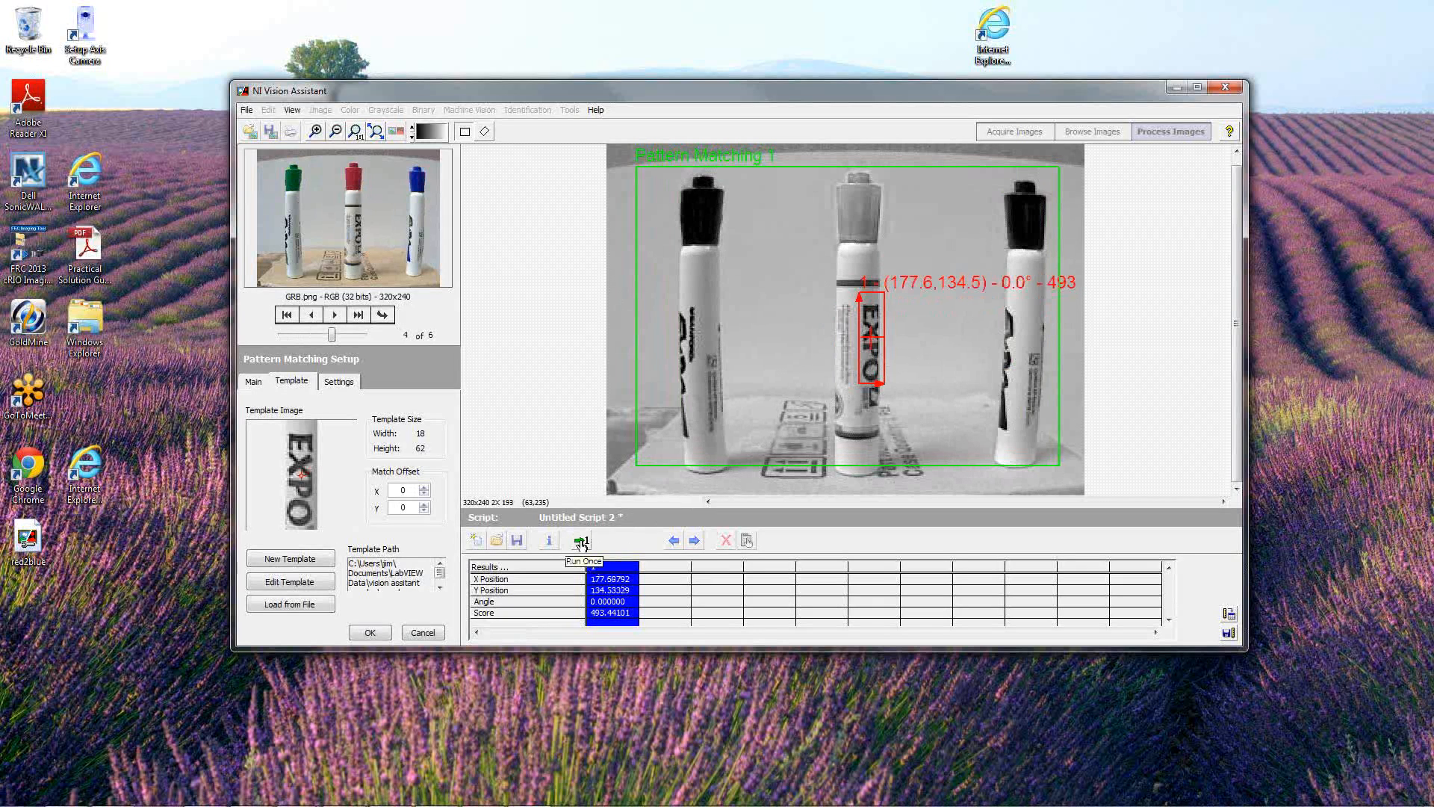
pyautogui.click(333, 313)
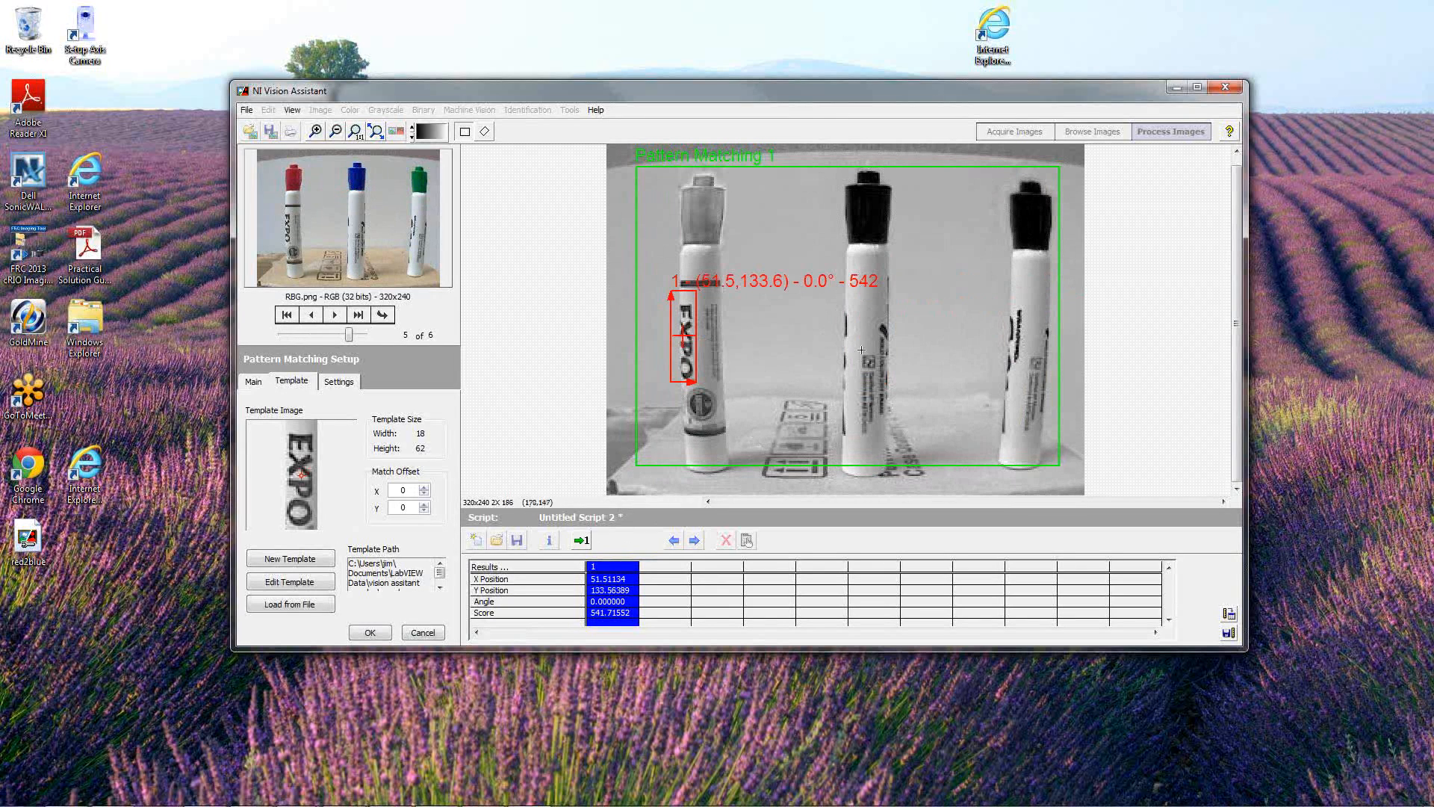
pyautogui.moveTo(620, 503)
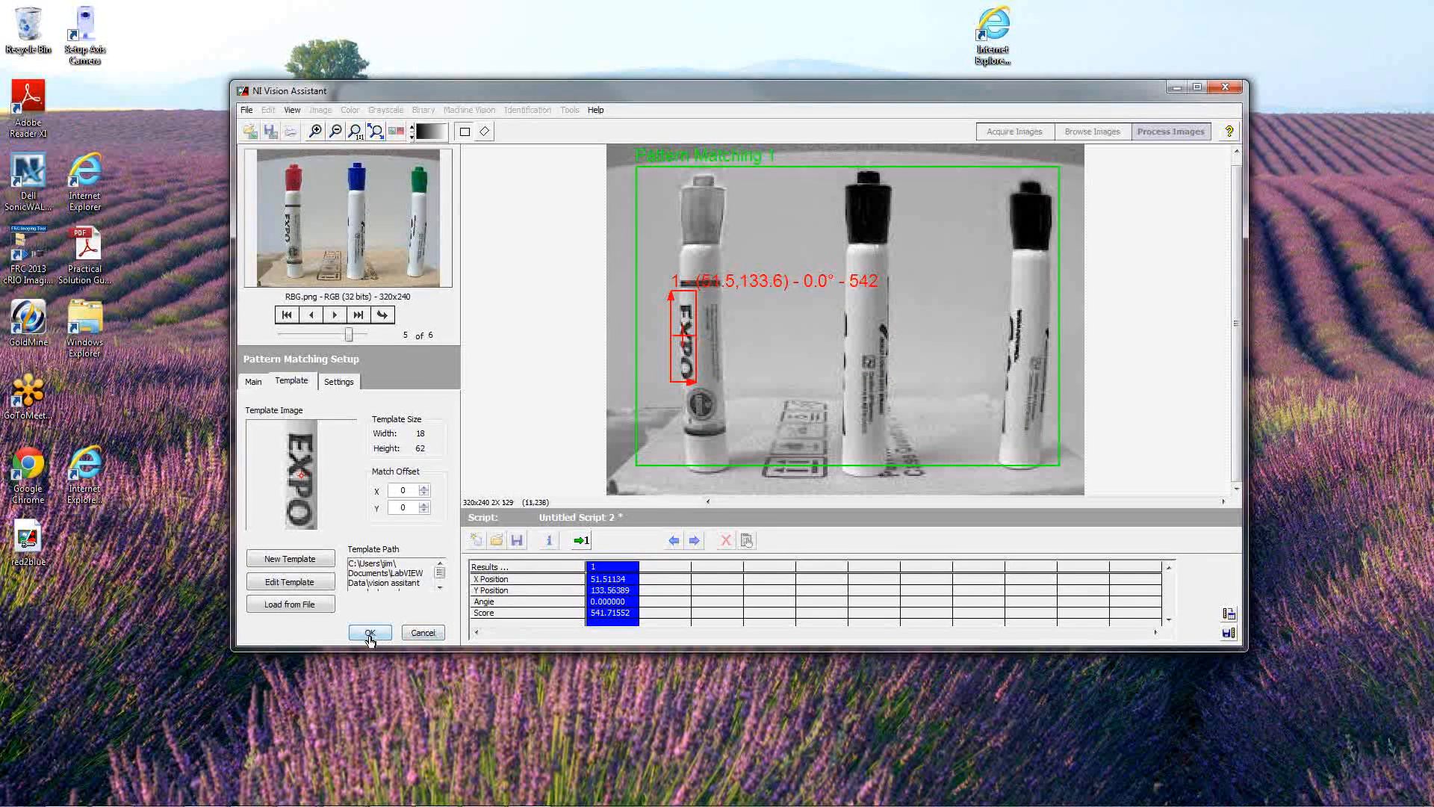
# Confirm Pattern Matching 1 into the script and bring up the script save dialog
pyautogui.click(369, 632)
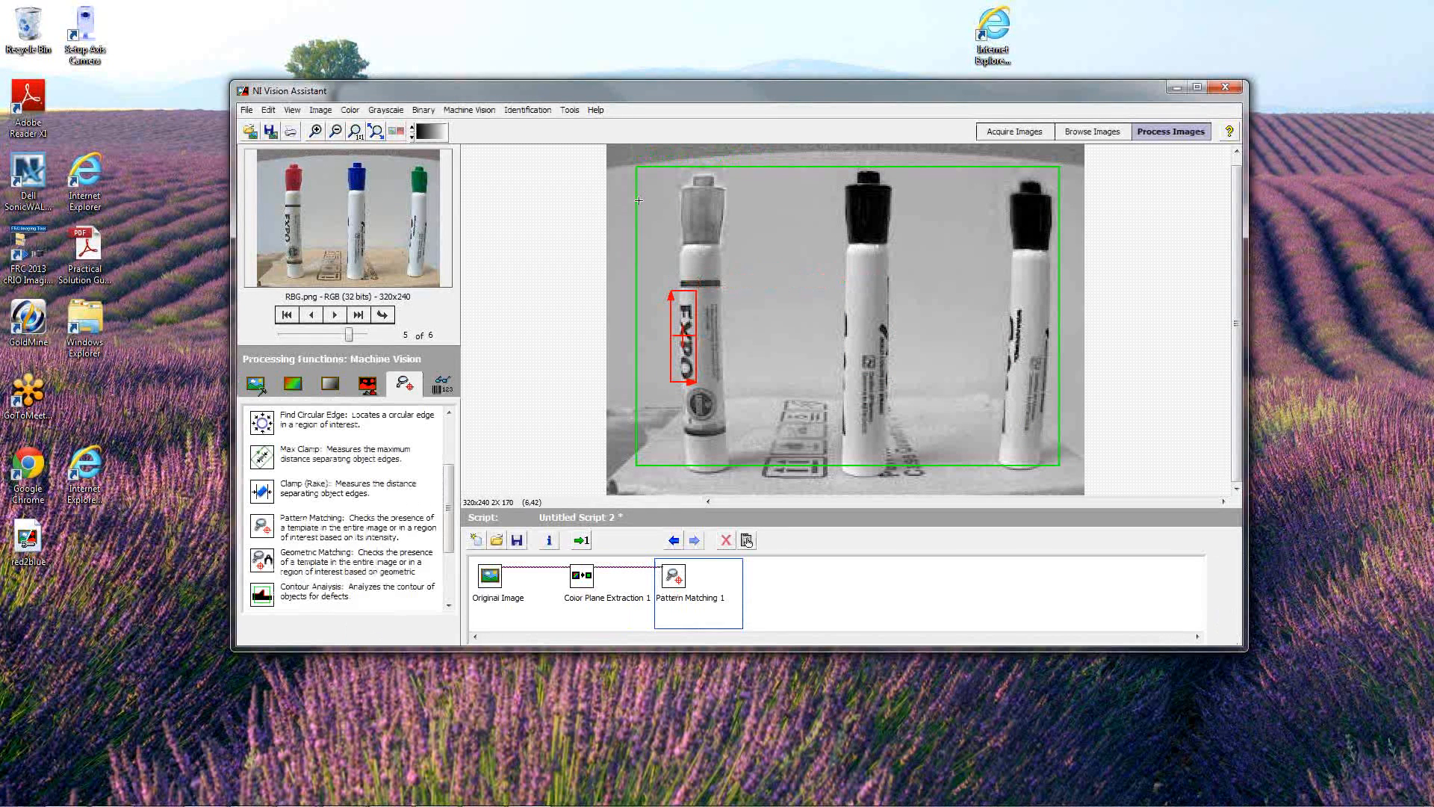
pyautogui.moveTo(560, 208)
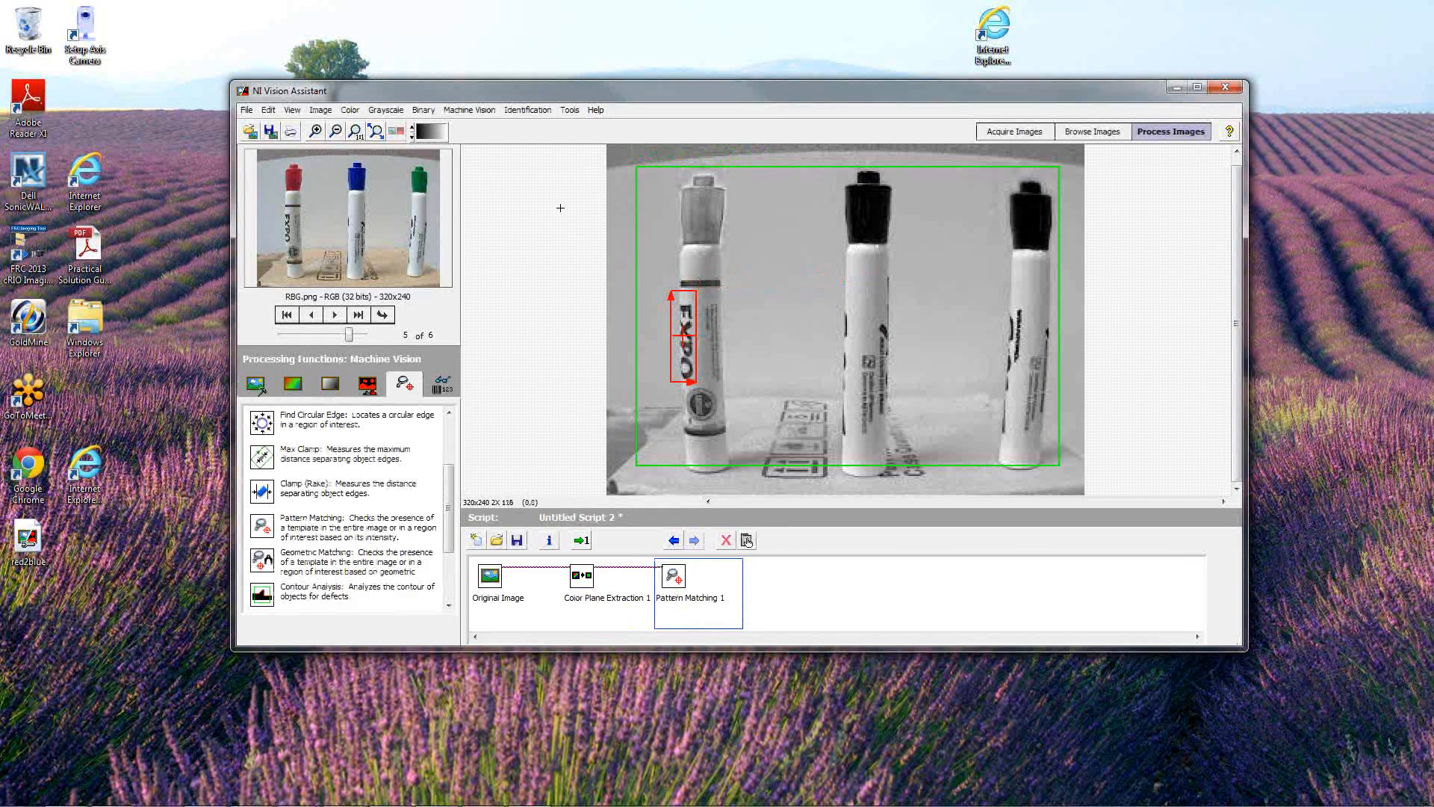
pyautogui.moveTo(370, 214)
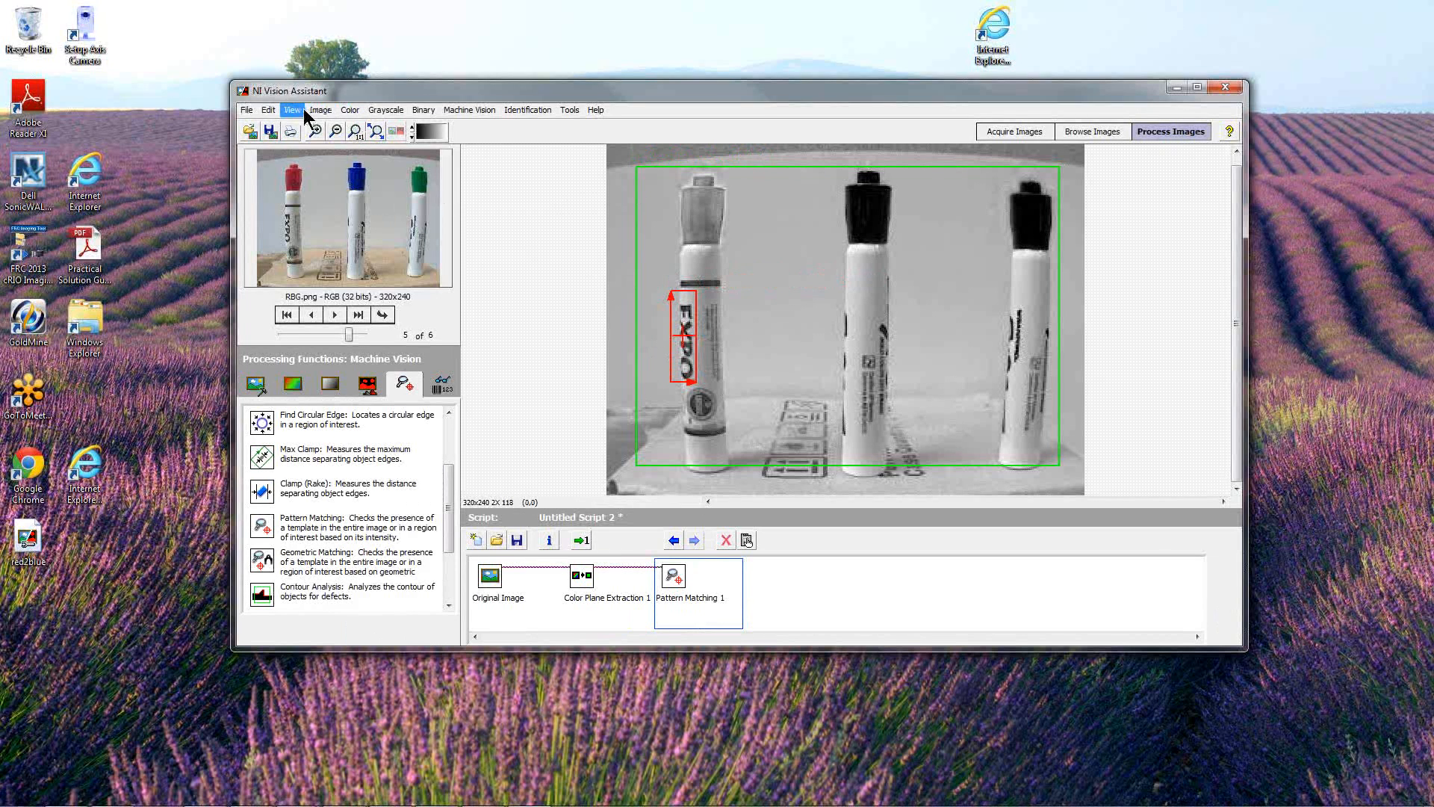
pyautogui.click(247, 109)
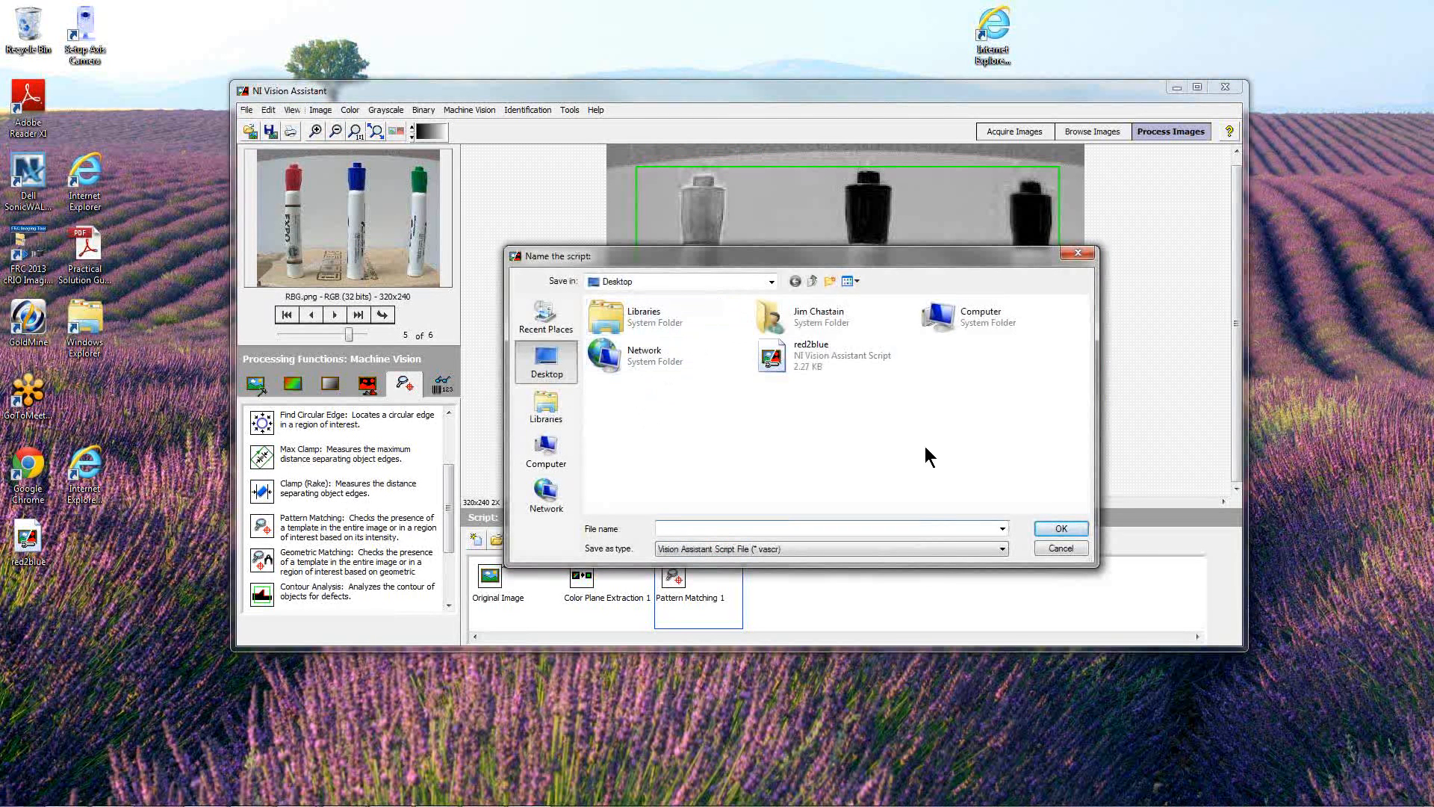
# Save the script via Save Script As as 'expo' in the sample images folder
pyautogui.click(1061, 547)
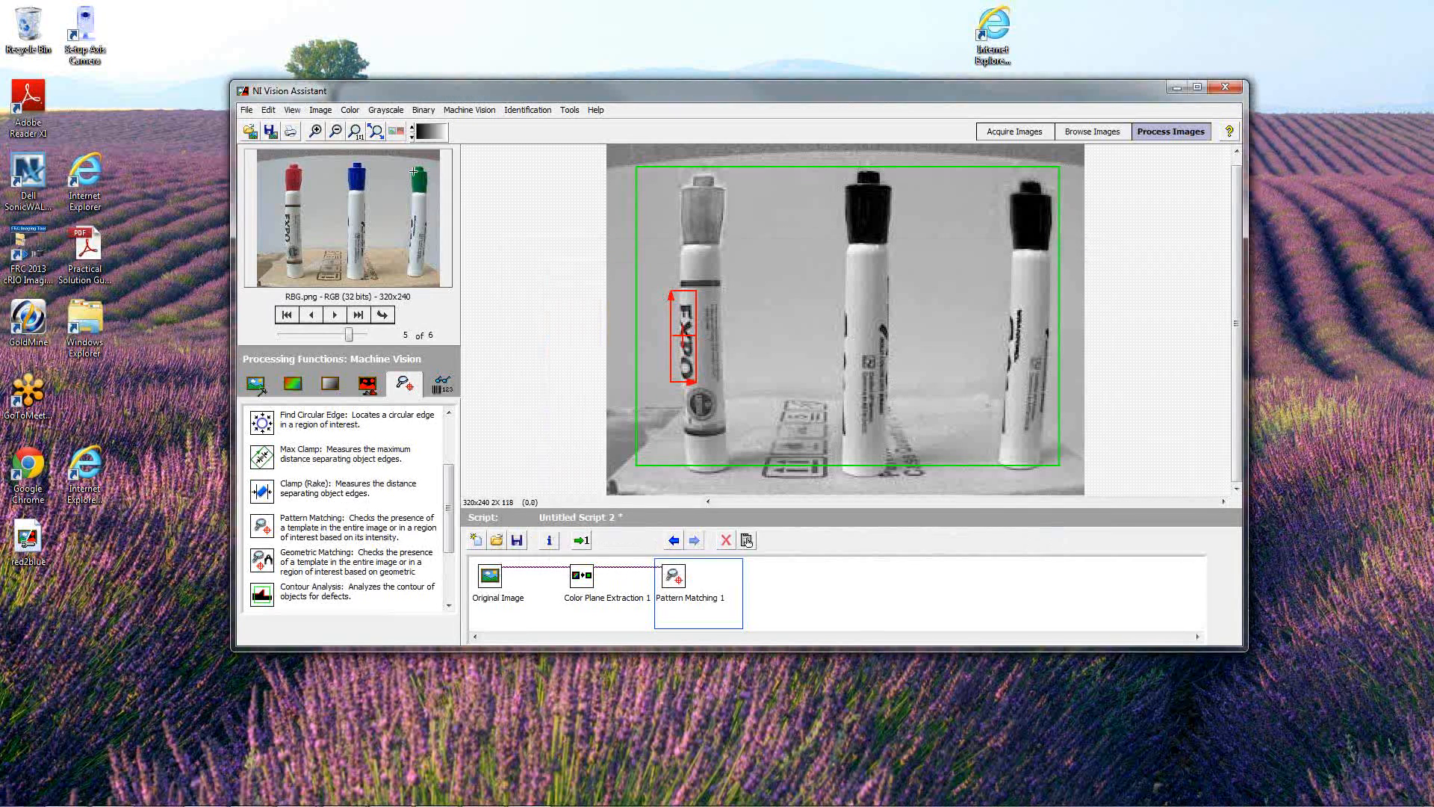
pyautogui.click(246, 109)
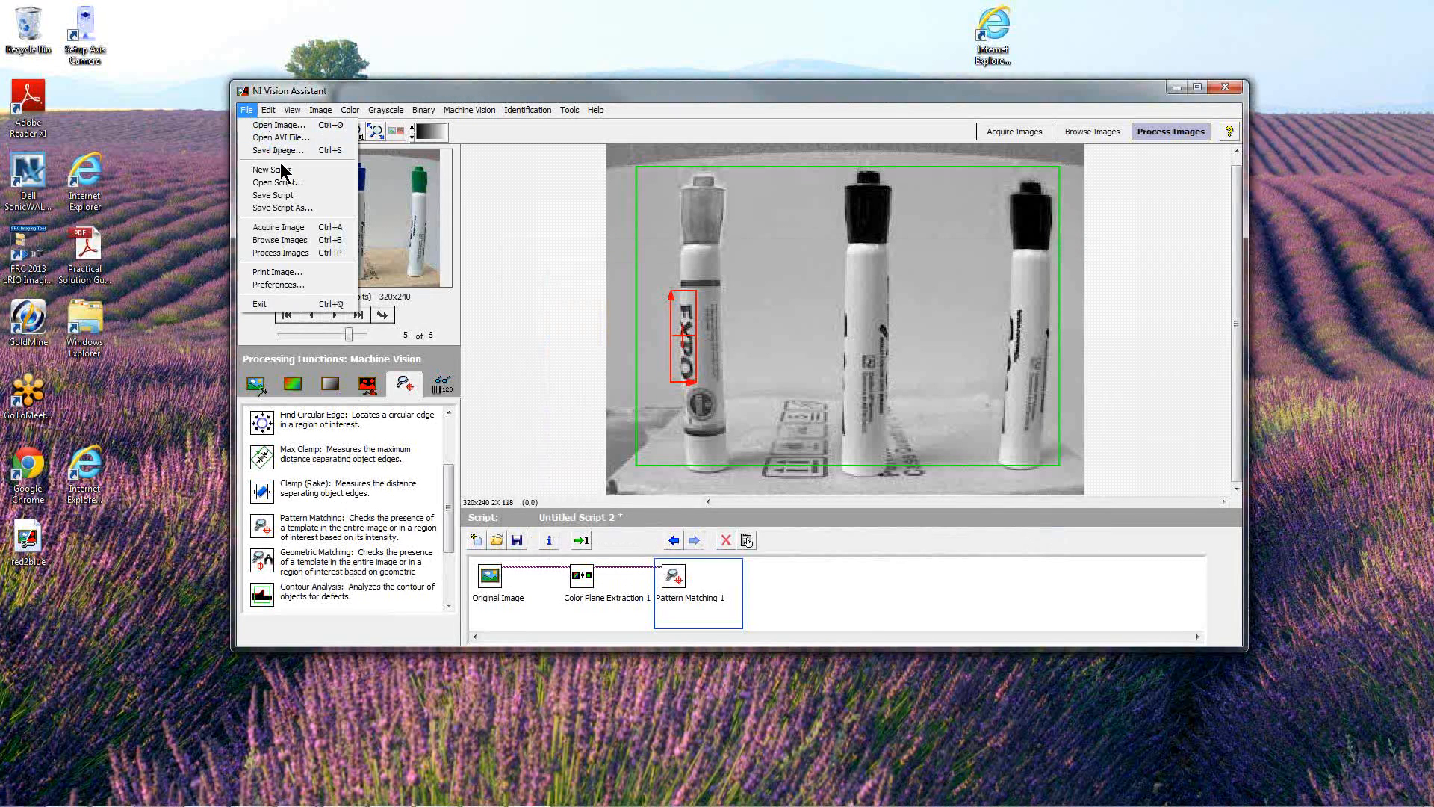
pyautogui.click(283, 207)
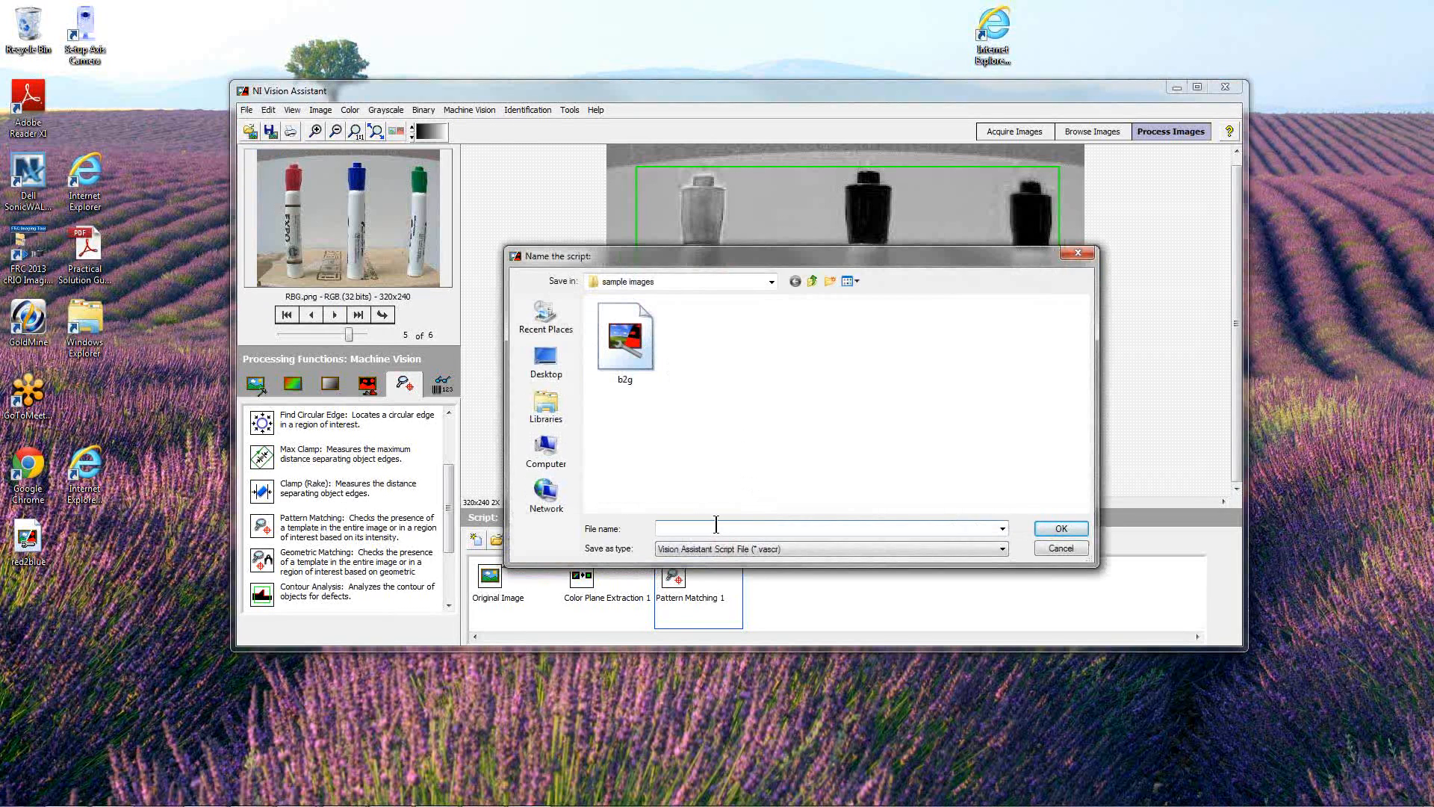
pyautogui.write('expotract')
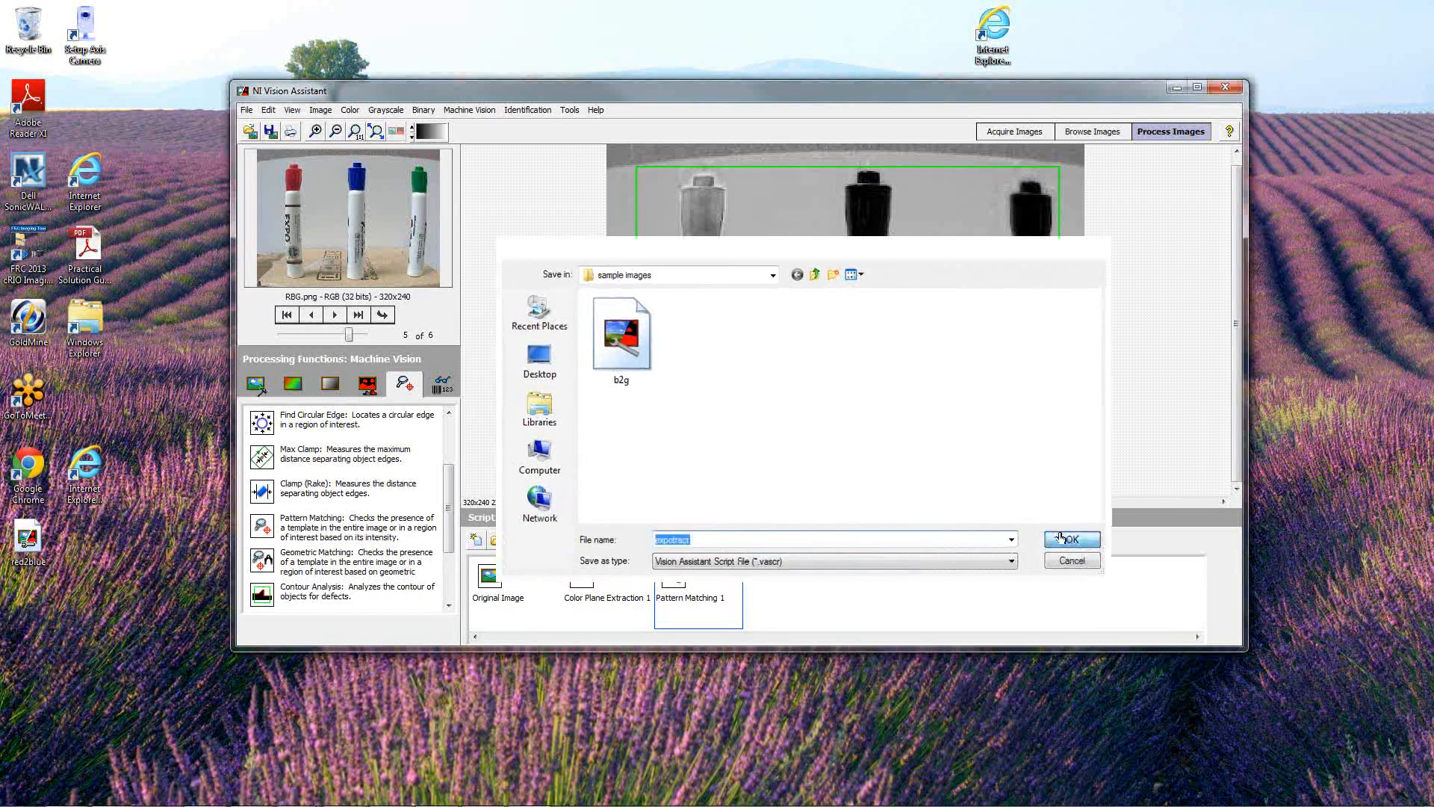
pyautogui.click(1069, 539)
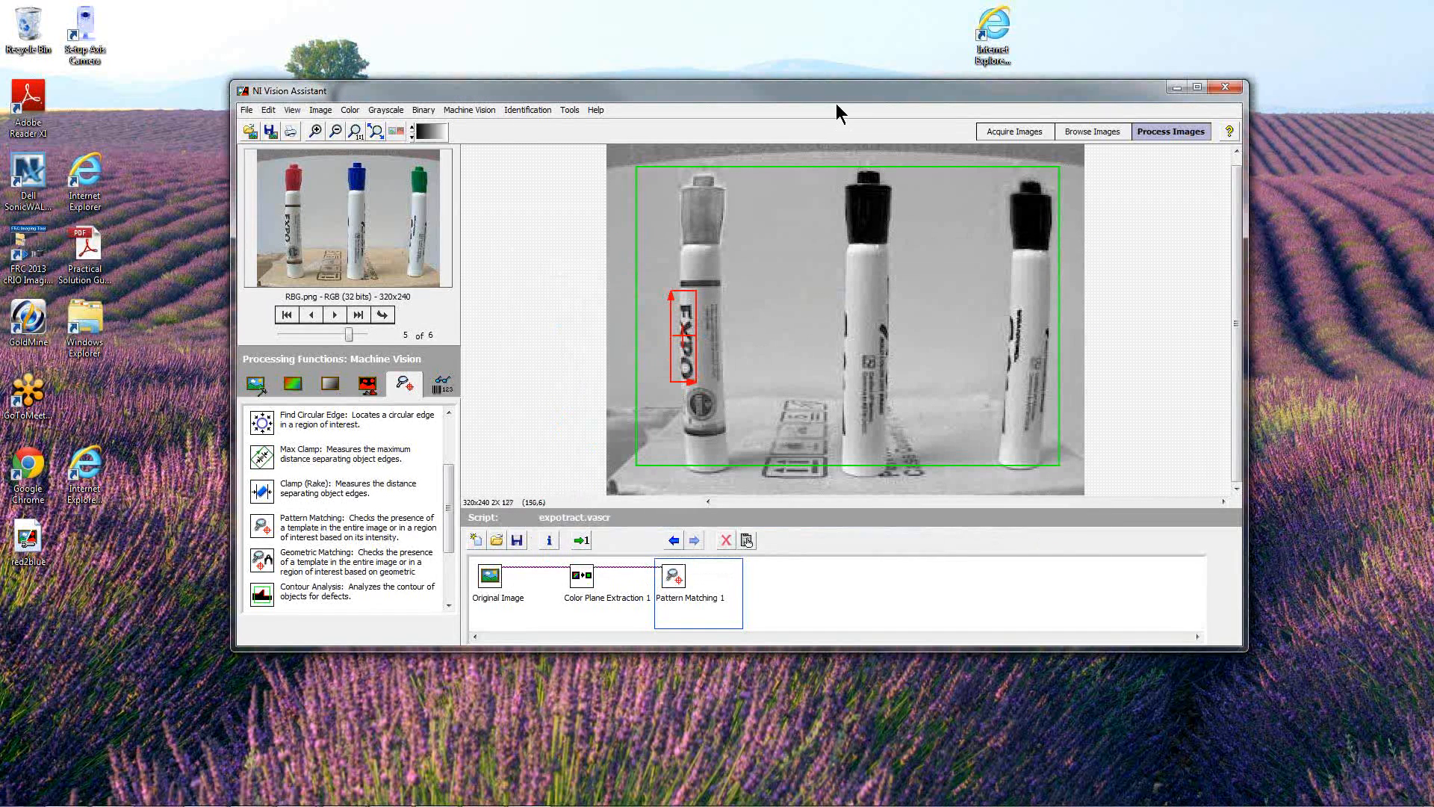
pyautogui.moveTo(666, 529)
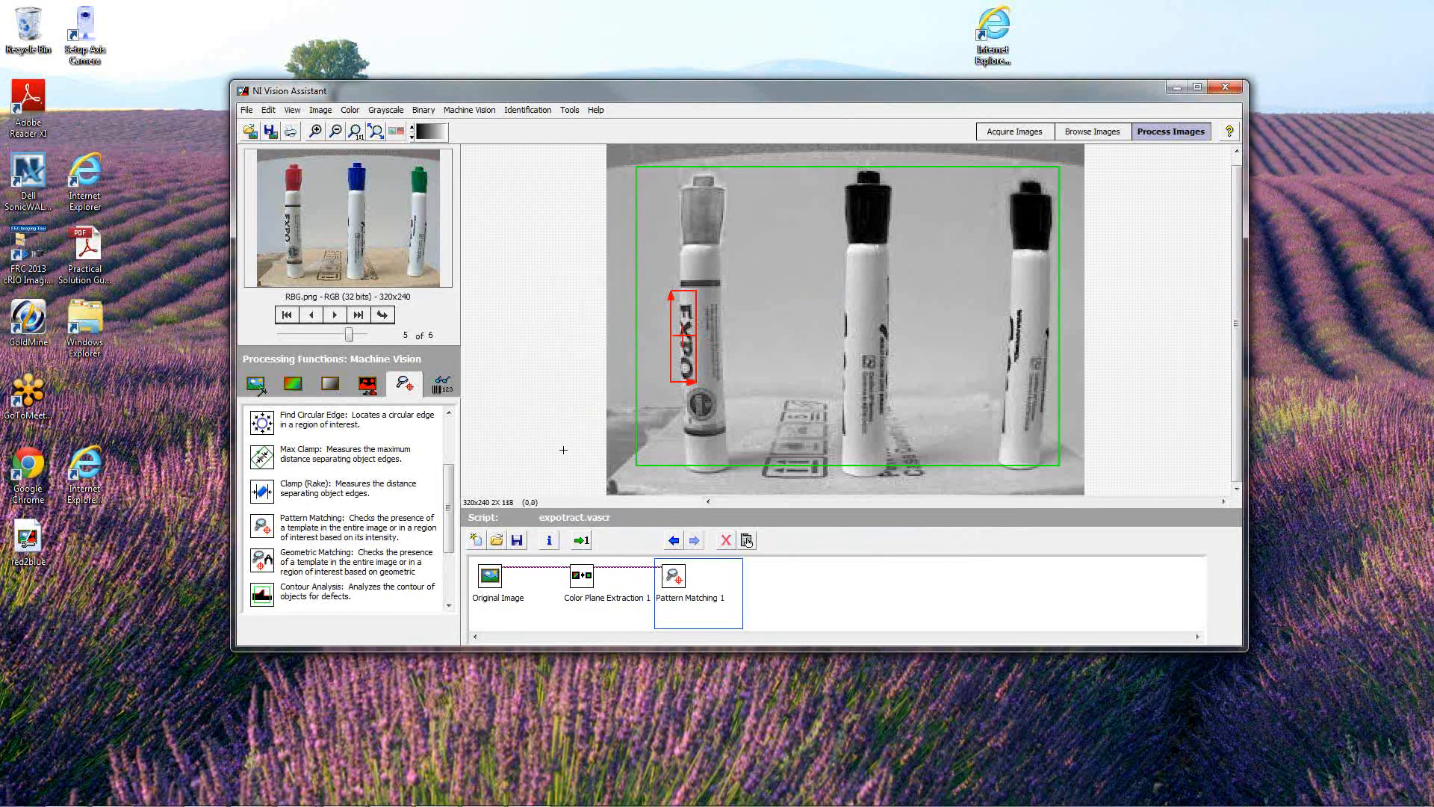
pyautogui.moveTo(920, 193)
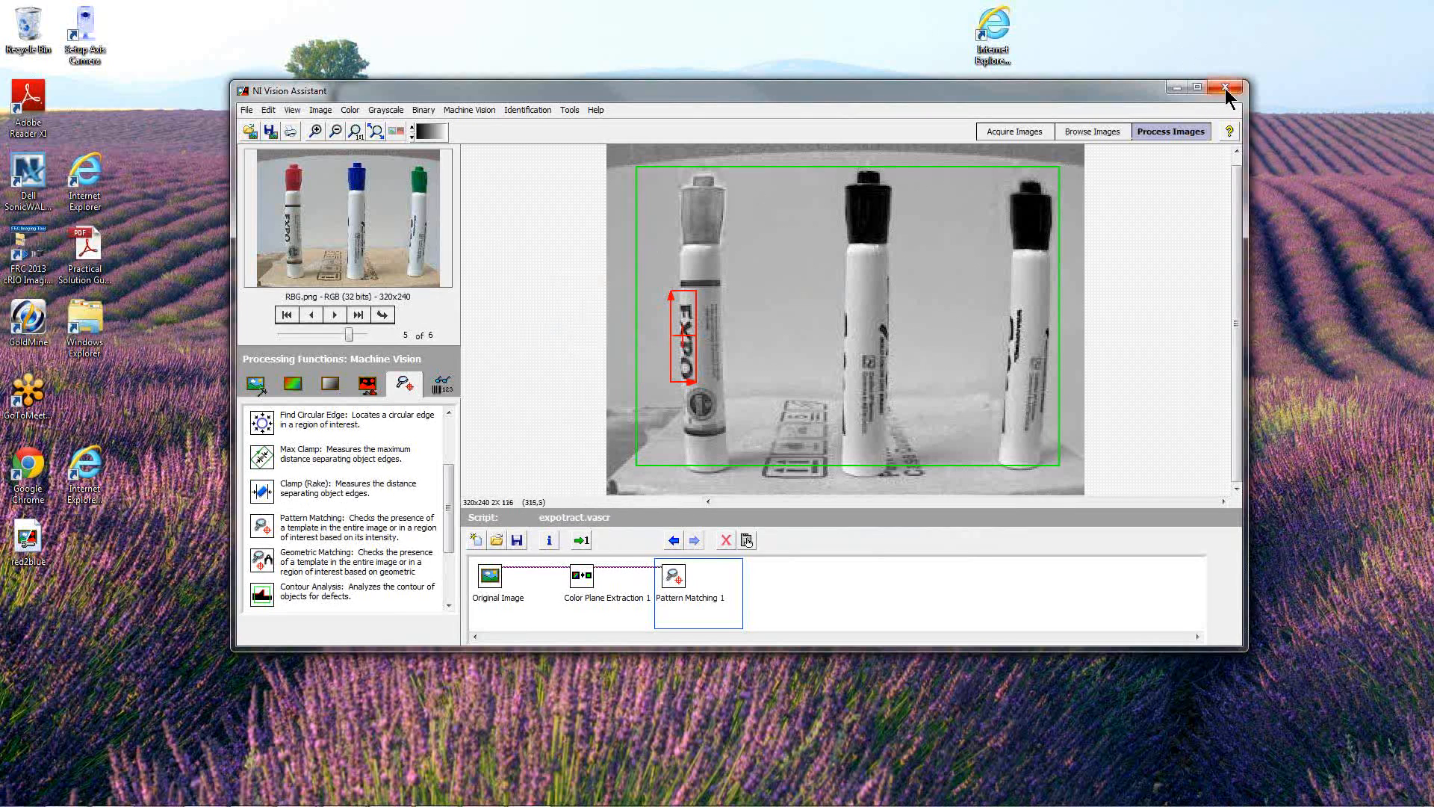
pyautogui.moveTo(809, 558)
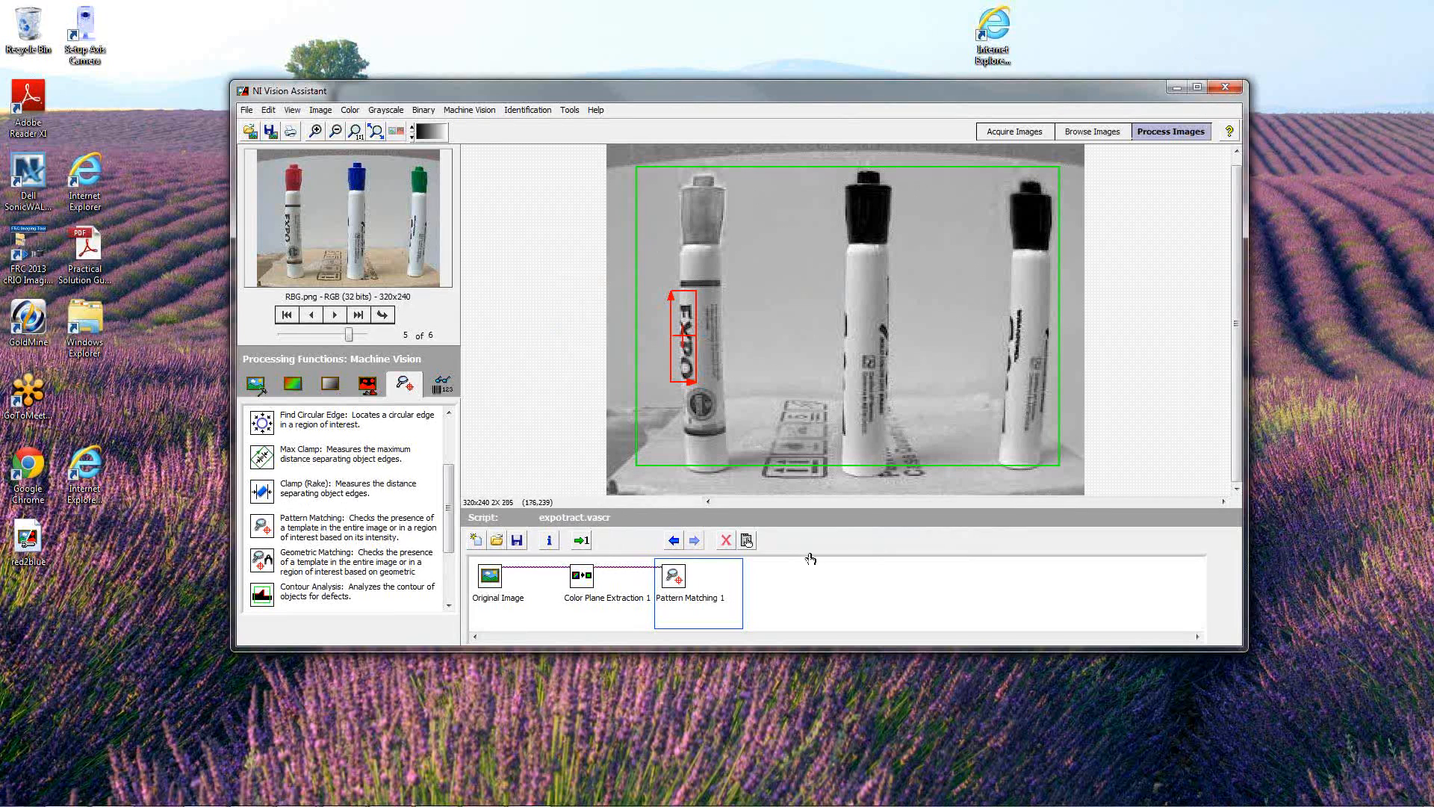
pyautogui.moveTo(814, 562)
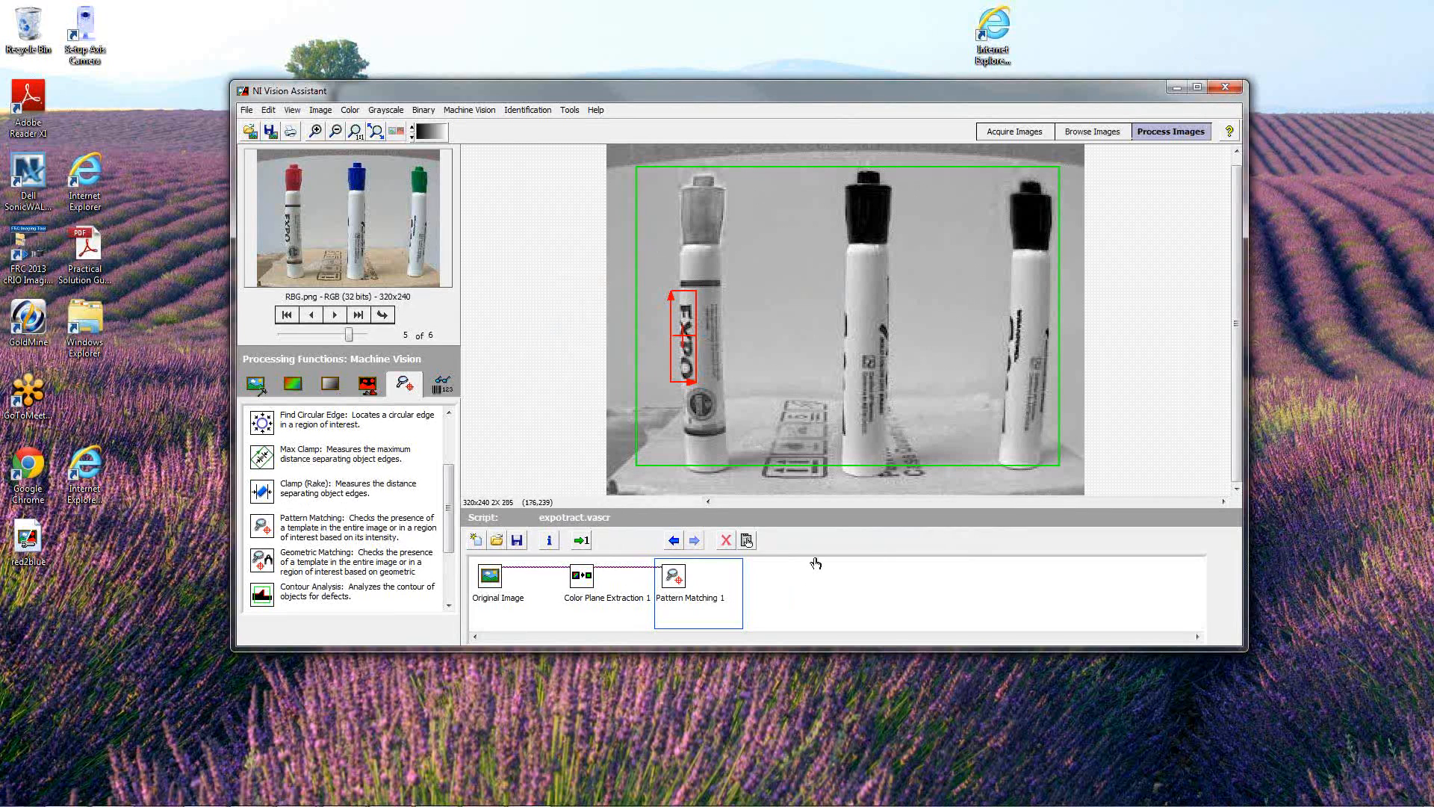
pyautogui.moveTo(1036, 166)
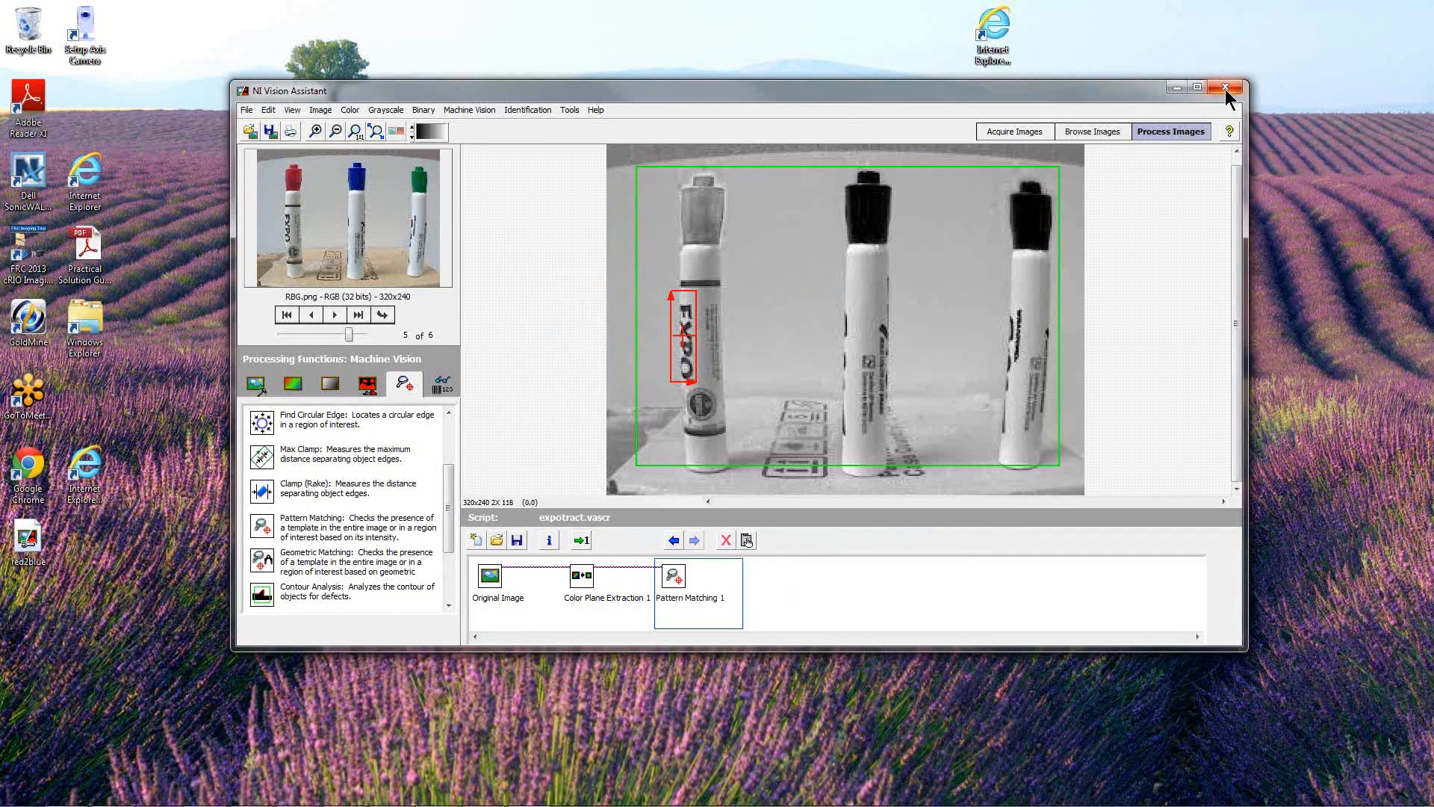
# Exit Vision Assistant, leaving the desktop showing
pyautogui.click(1224, 88)
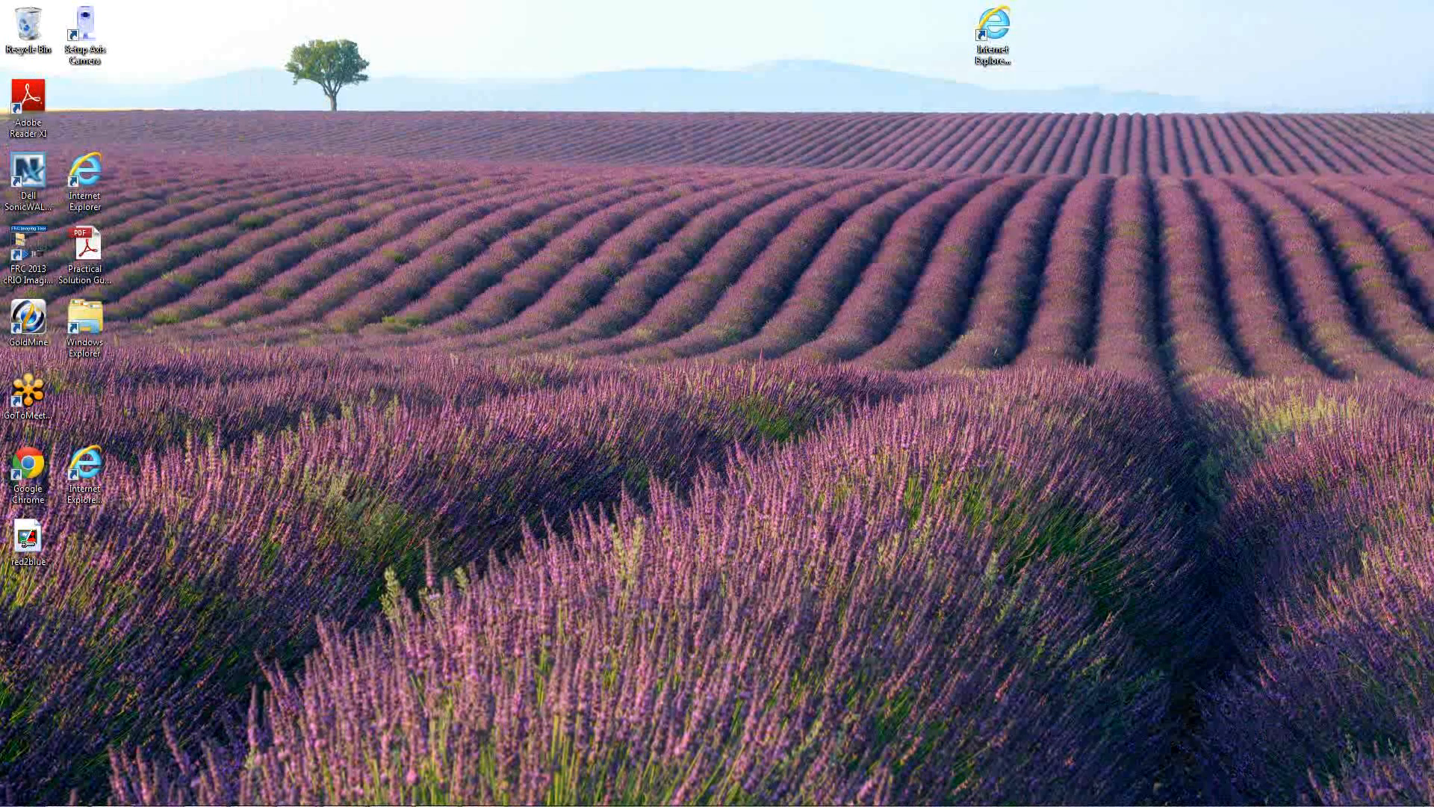